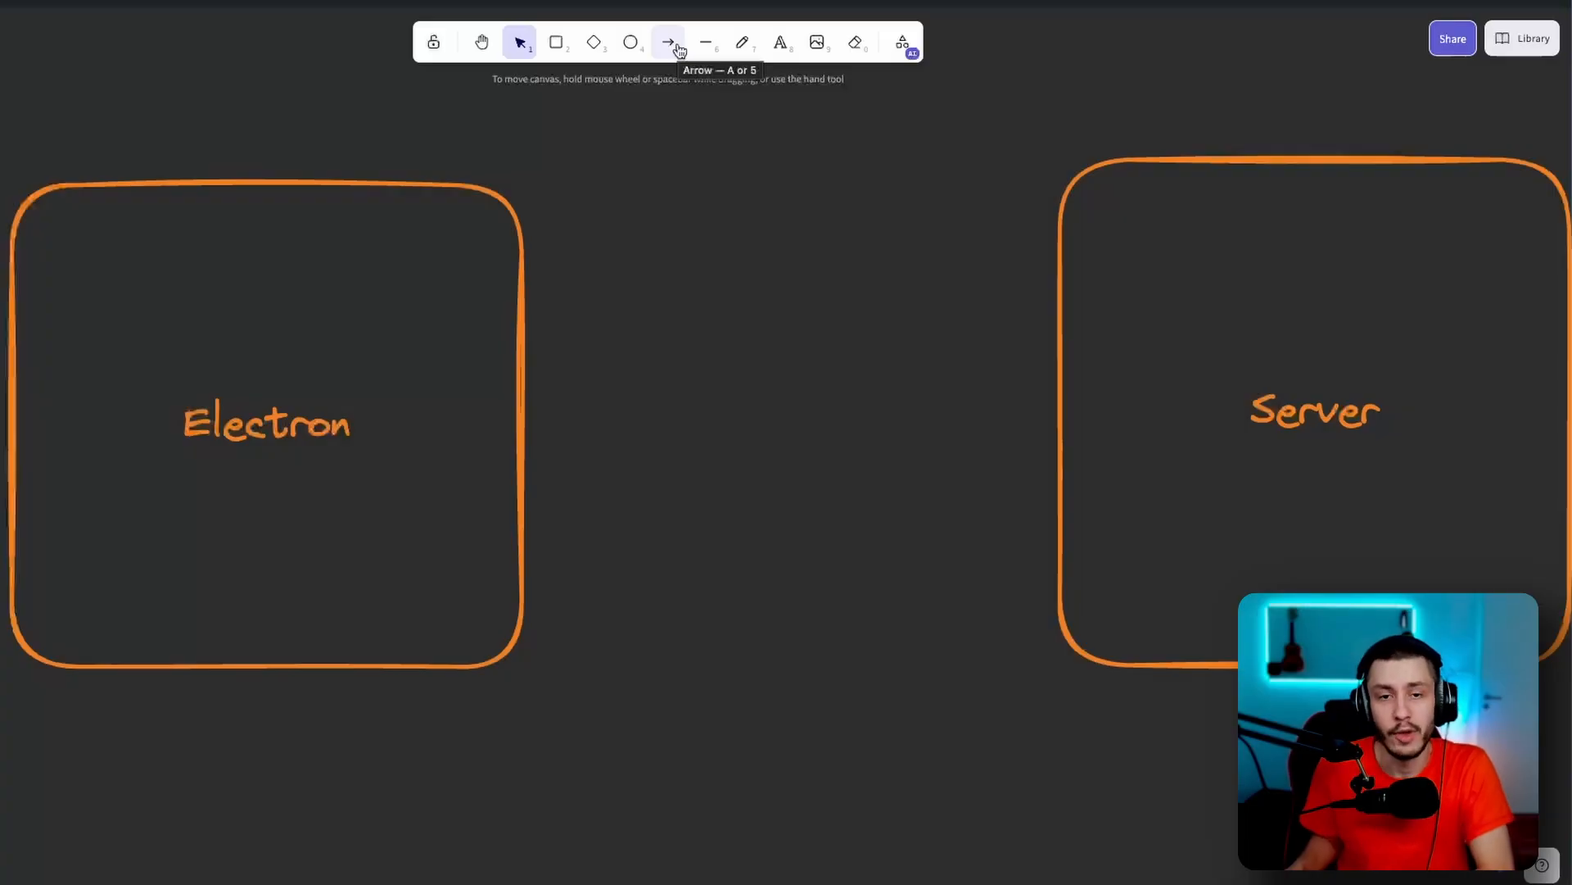
mouse_move(57, 278)
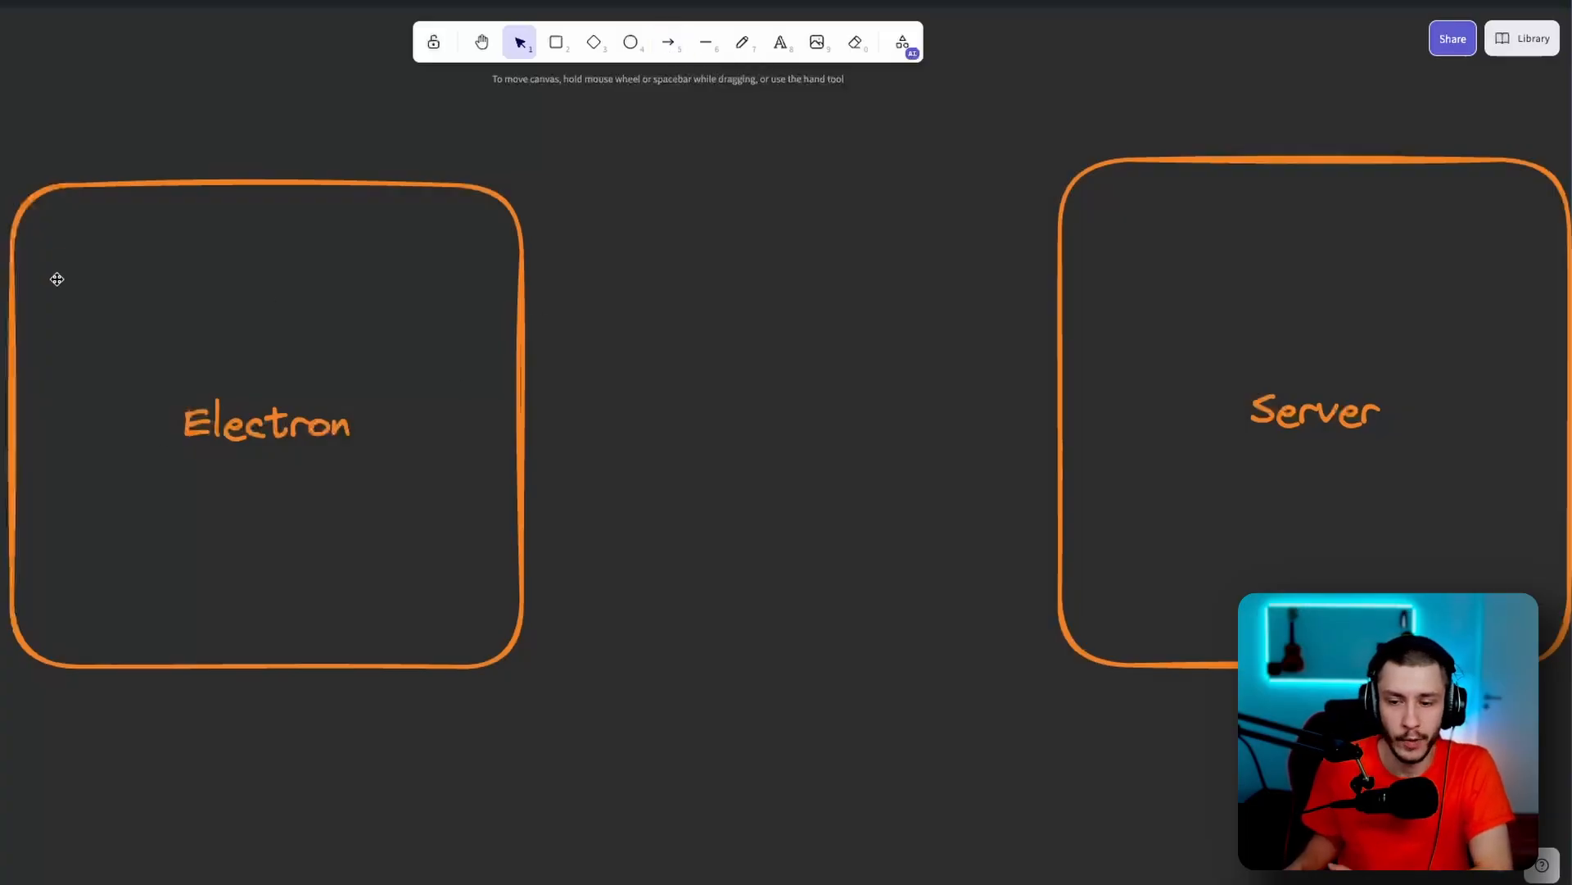
Draw an arrow from the Electron box to the Server box, then select that arrow
left_click(669, 42)
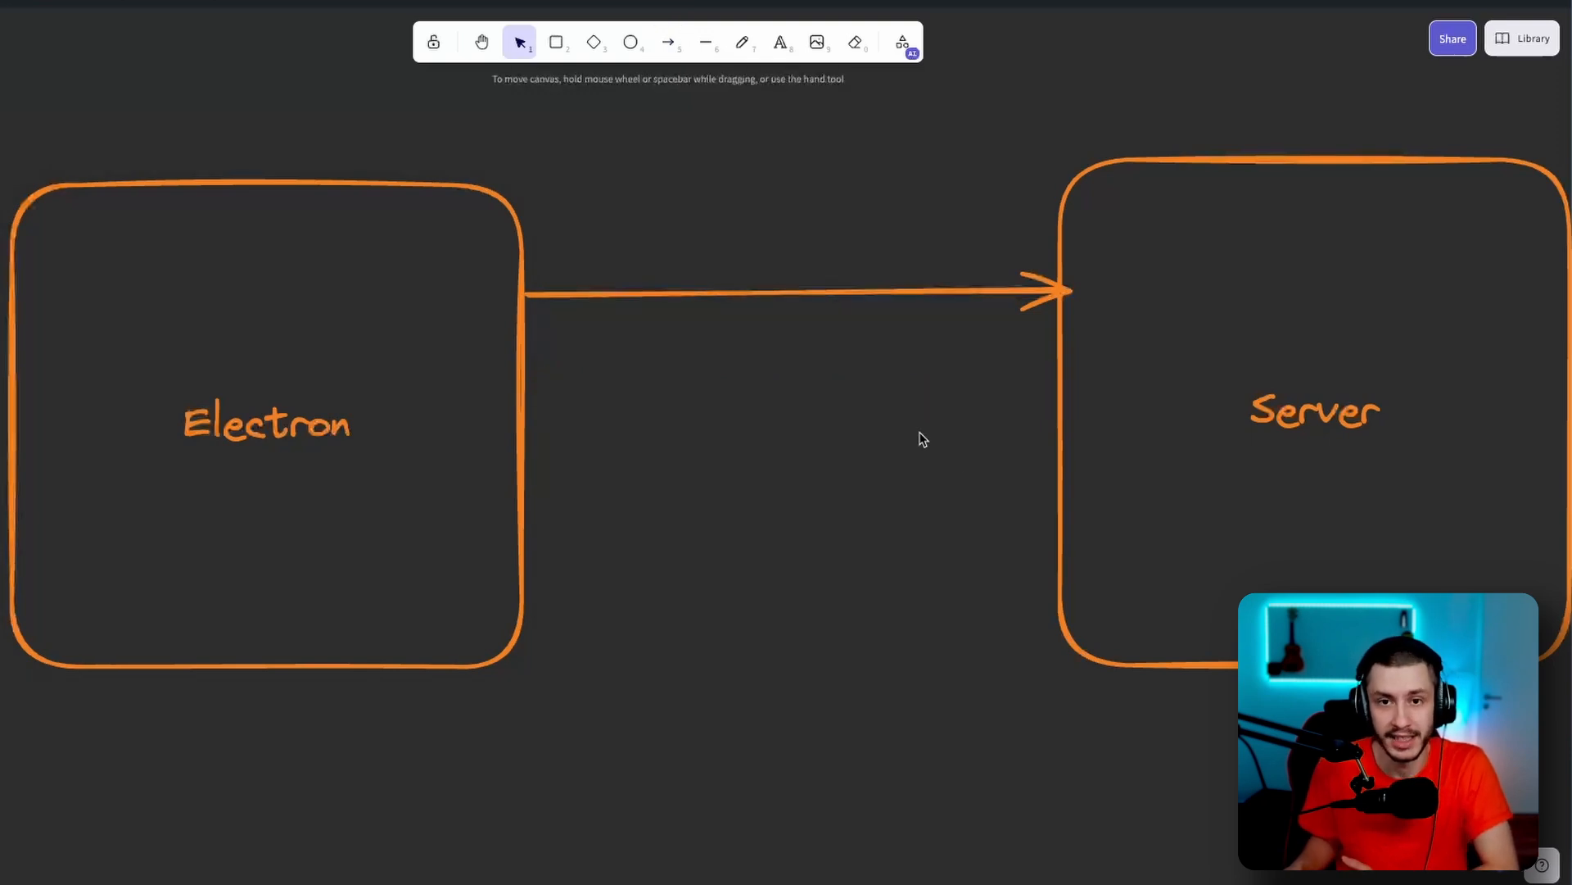
mouse_move(802, 291)
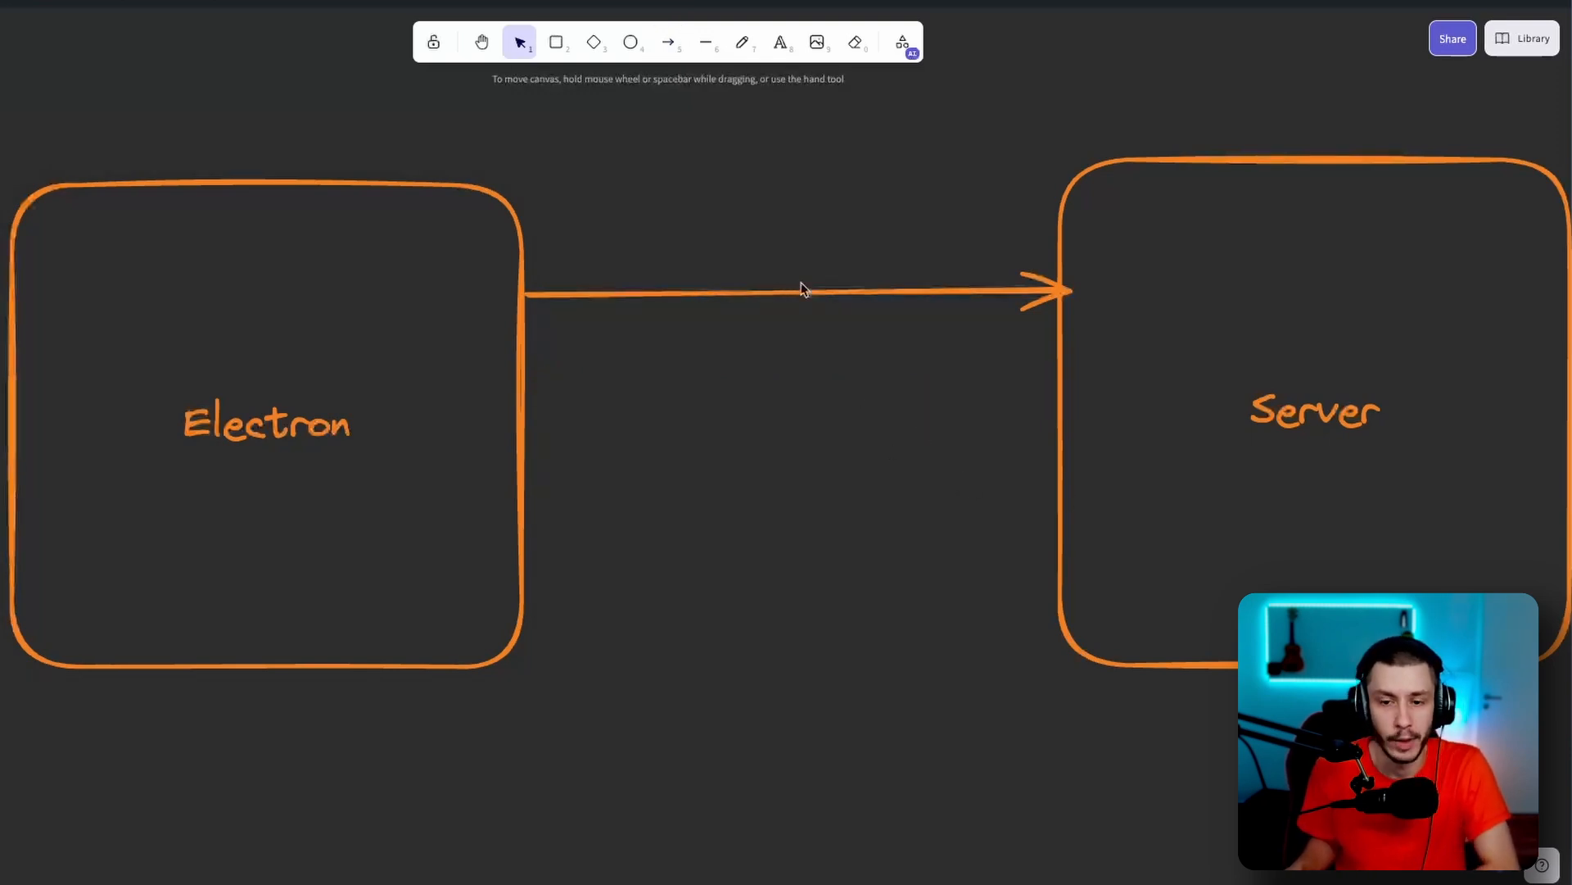
left_click(555, 42)
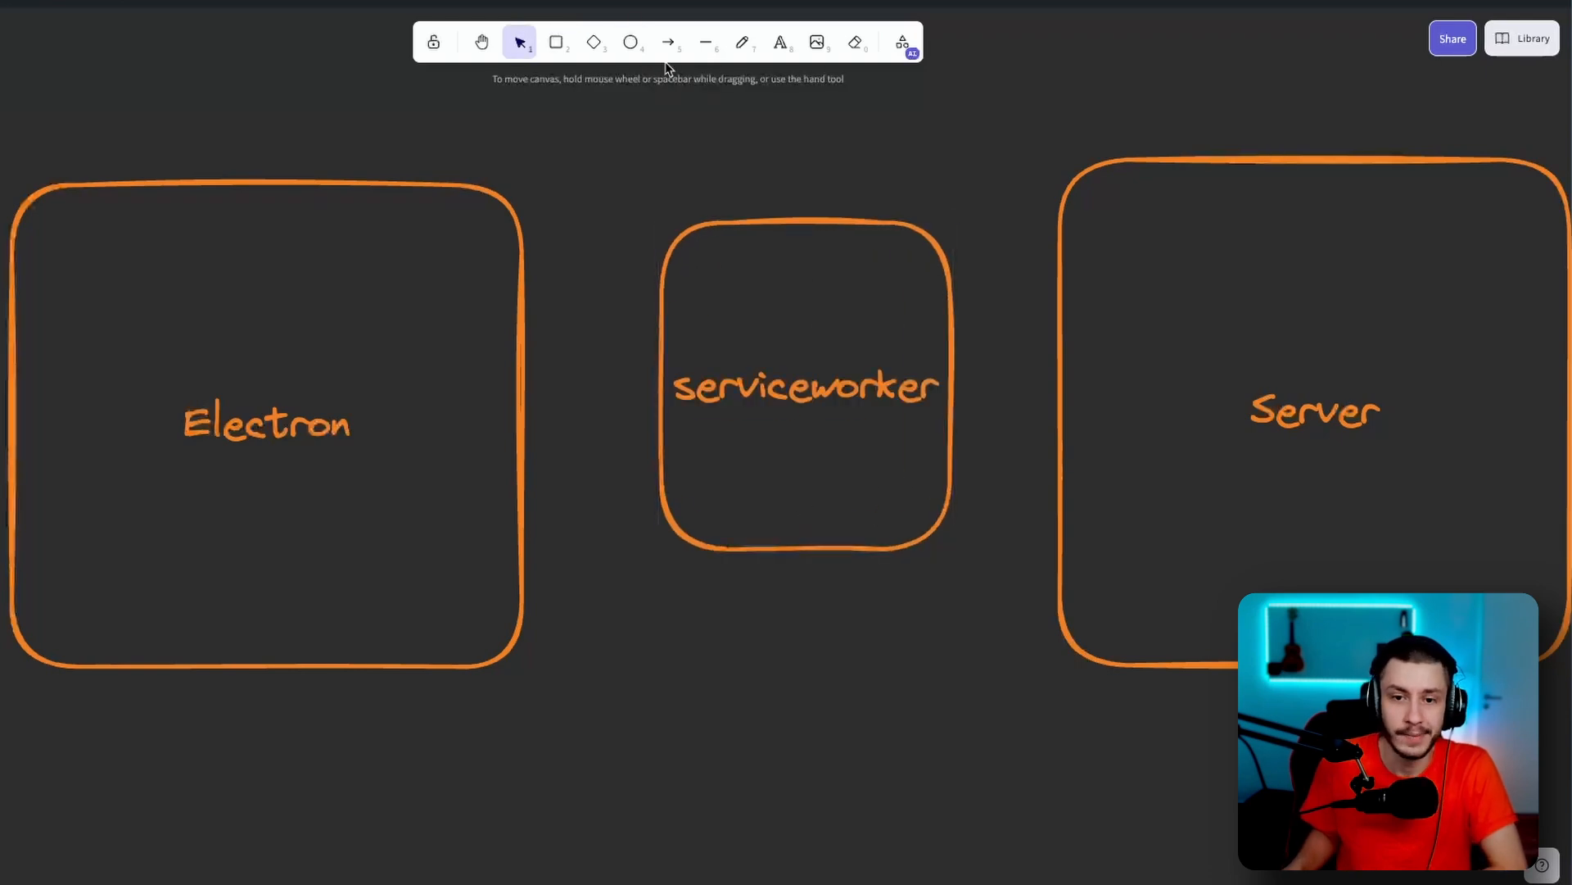
Draw arrows Electron→serviceworker→Server, add a diamond below, and reroute its return arrow to Electron
left_click(668, 42)
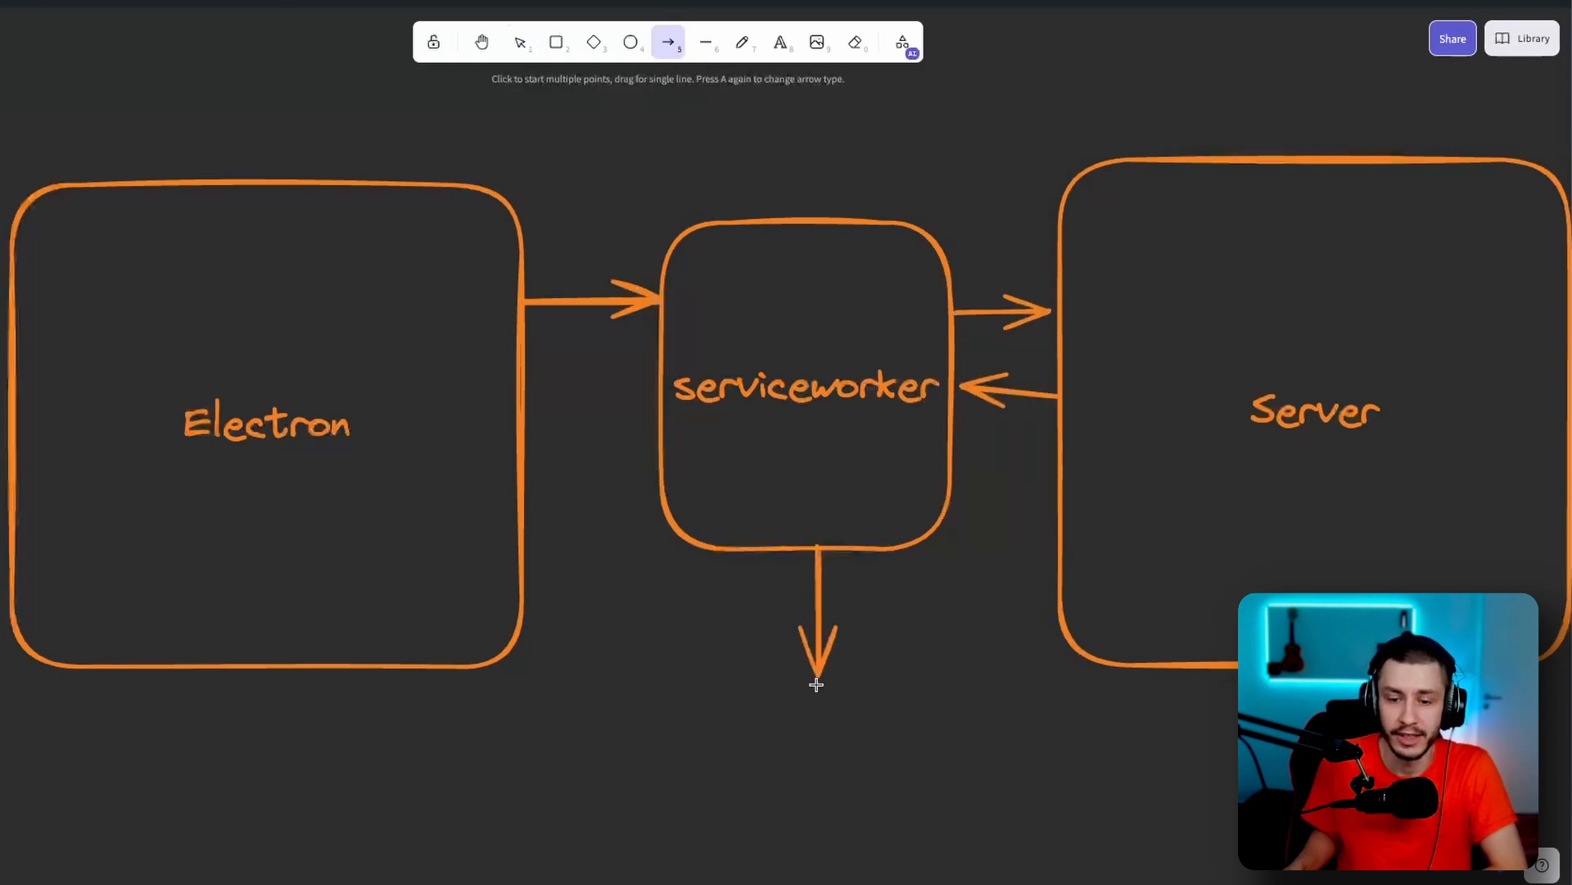
left_click(593, 42)
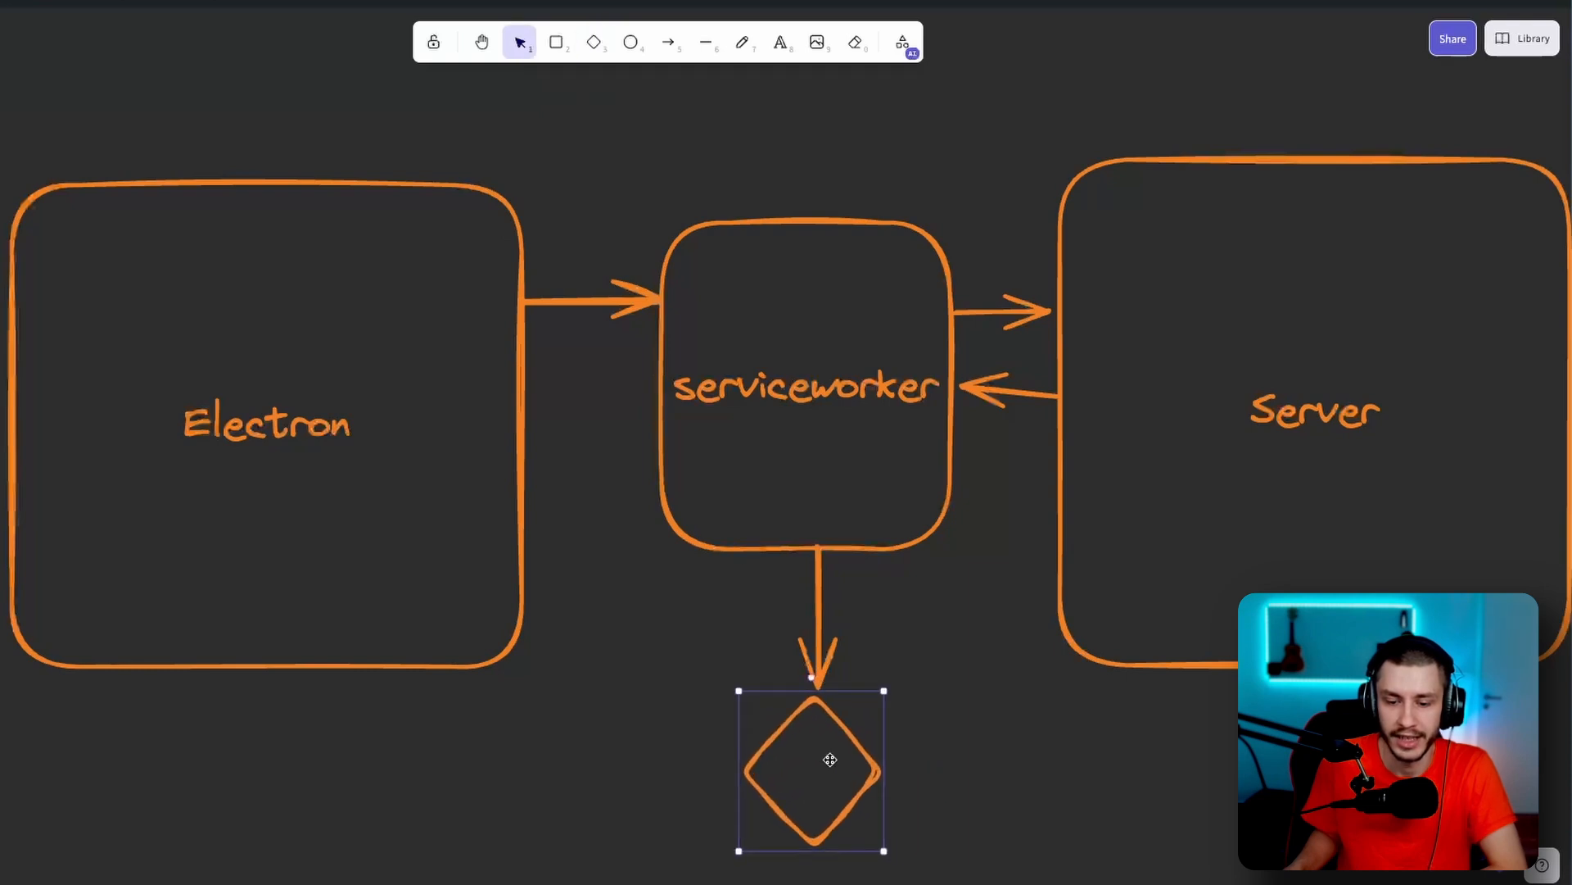
left_click(668, 42)
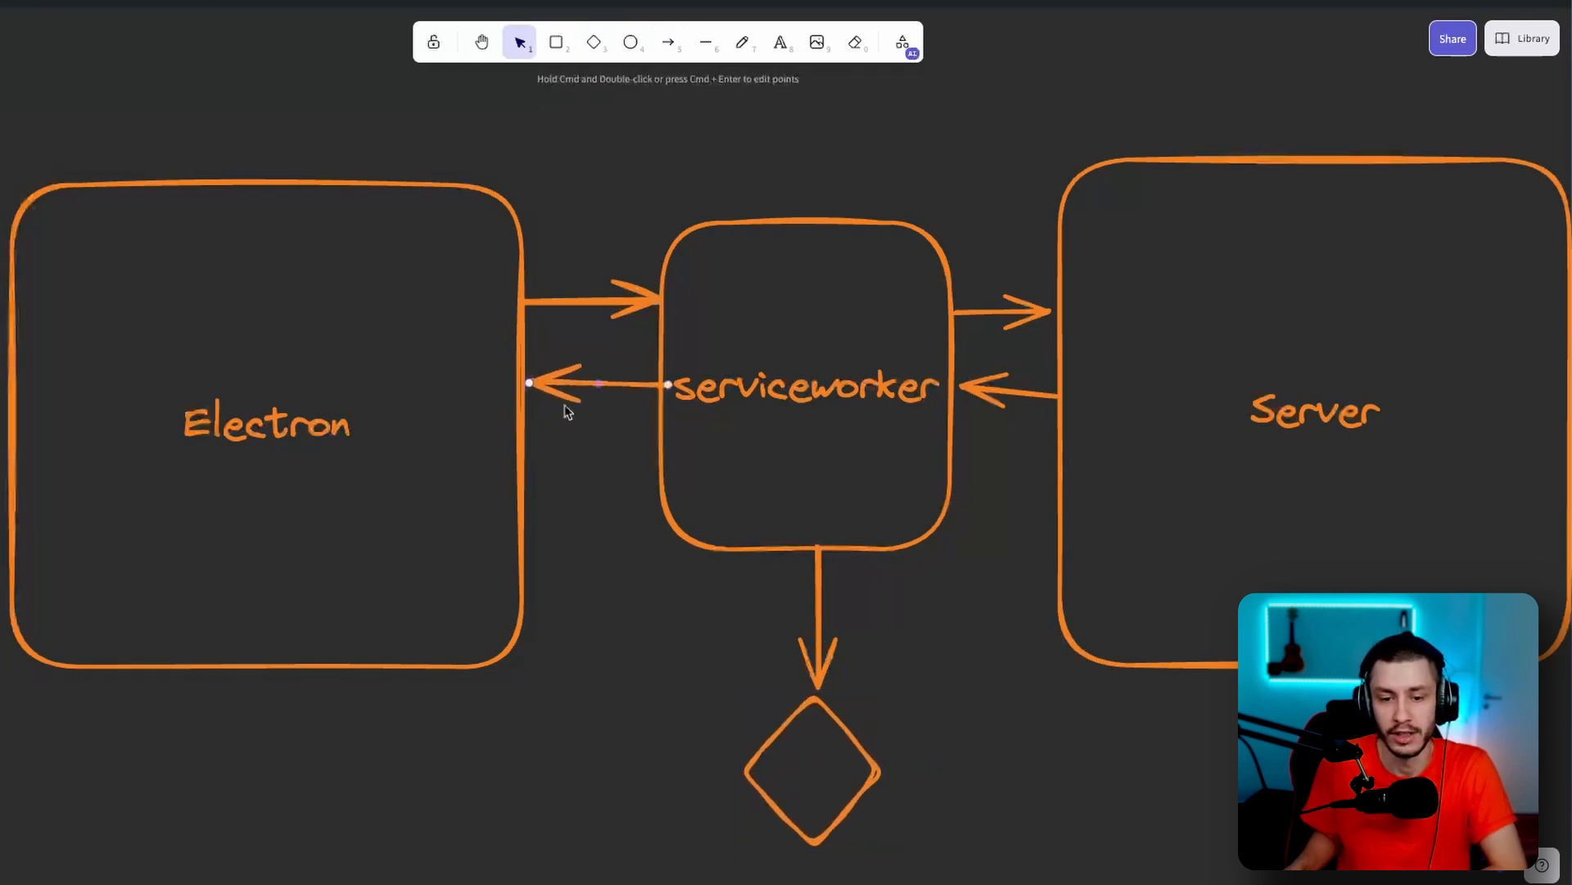
mouse_move(873, 411)
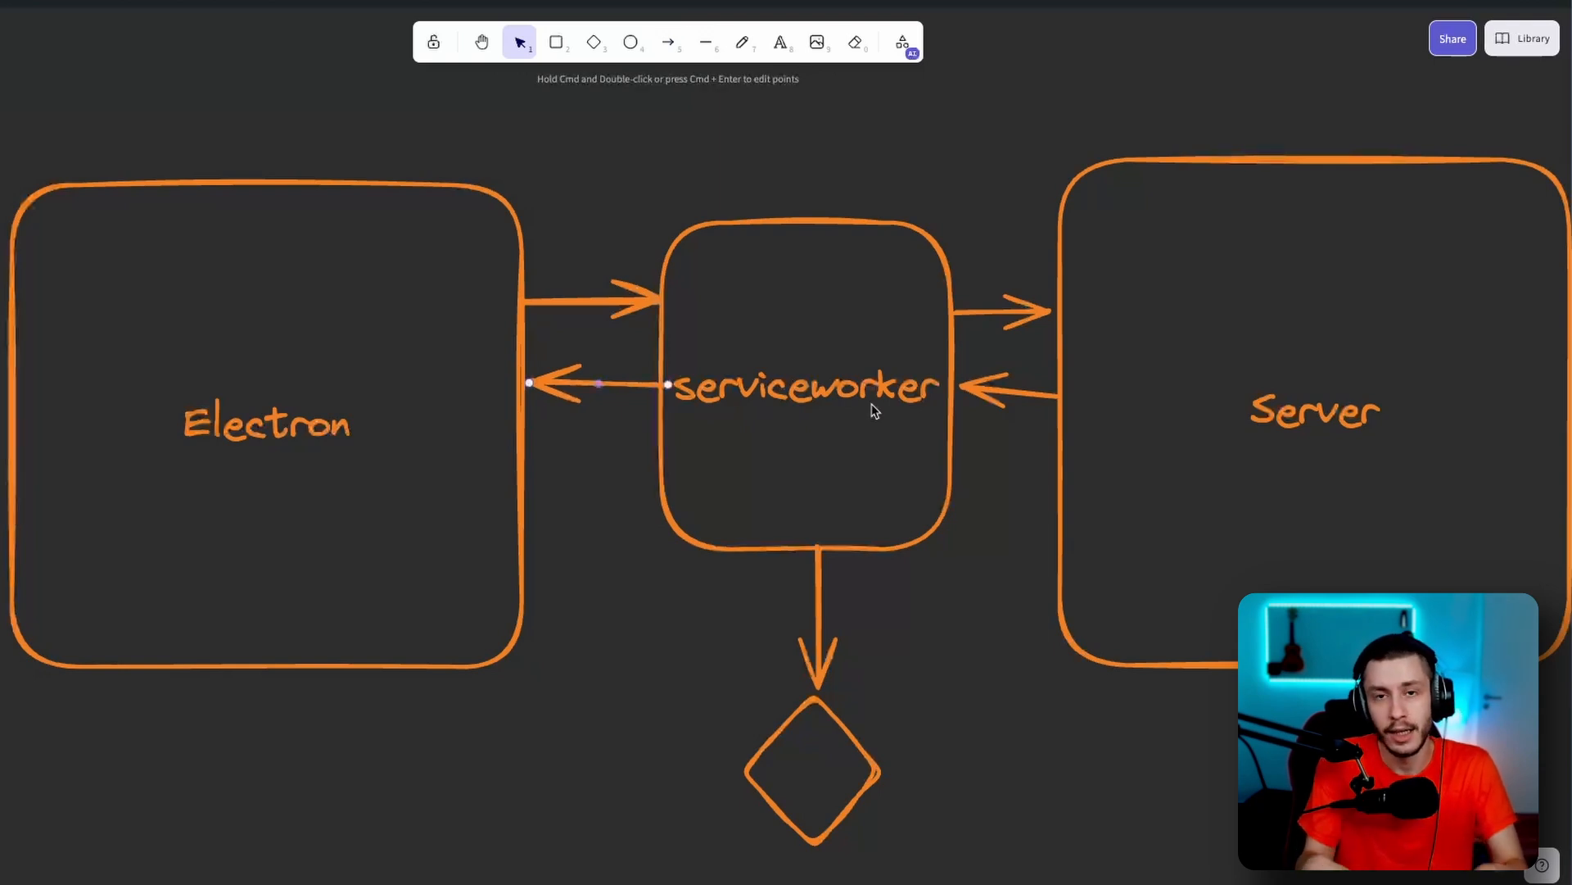
mouse_move(870, 424)
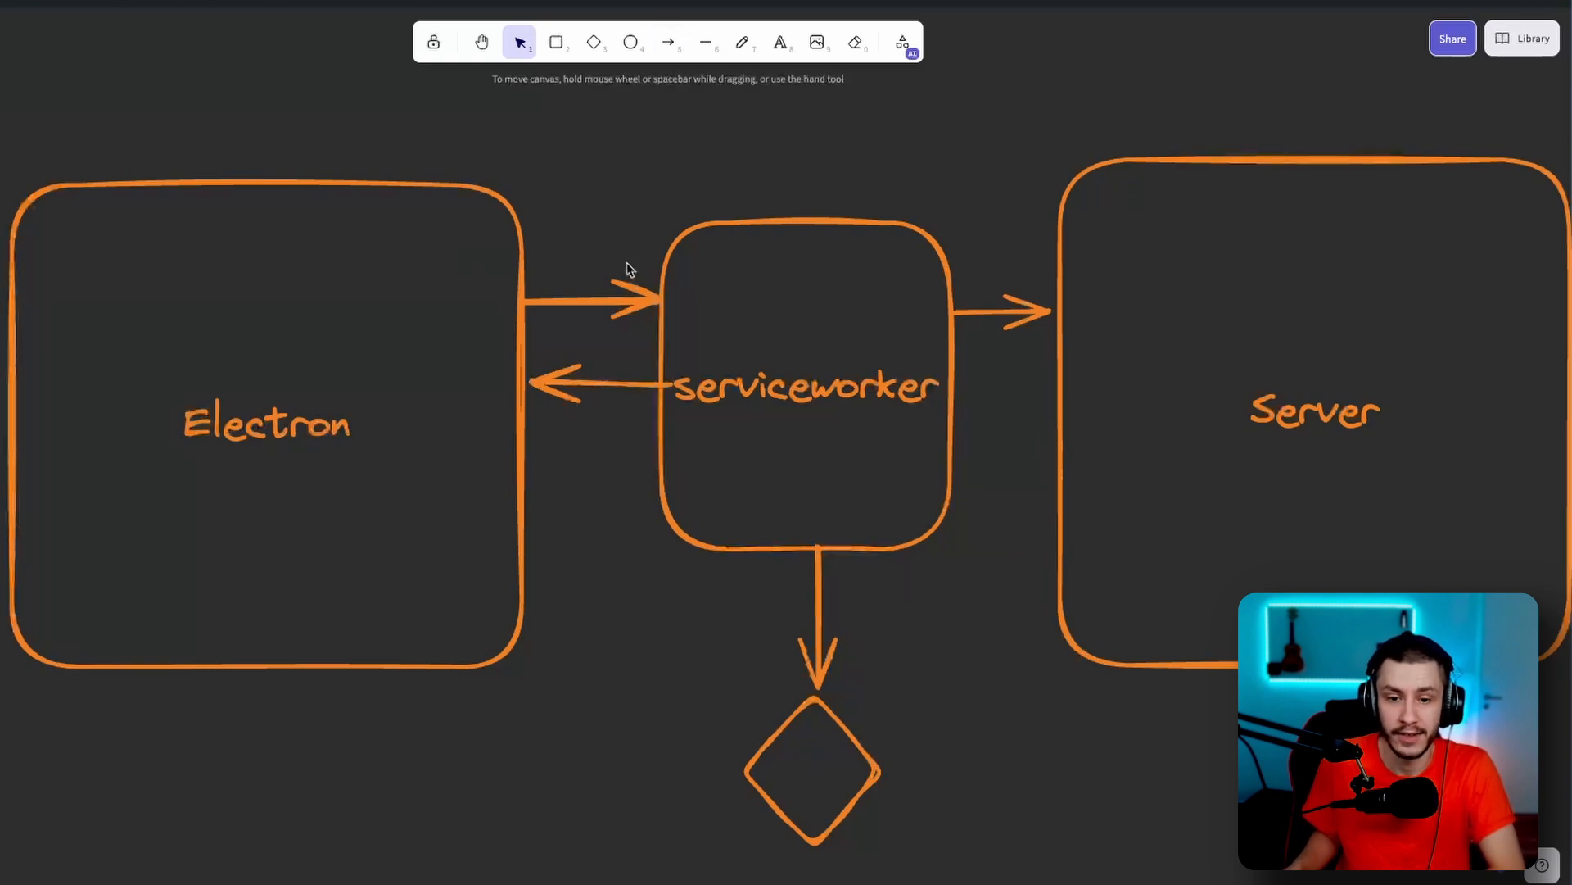
left_click(666, 42)
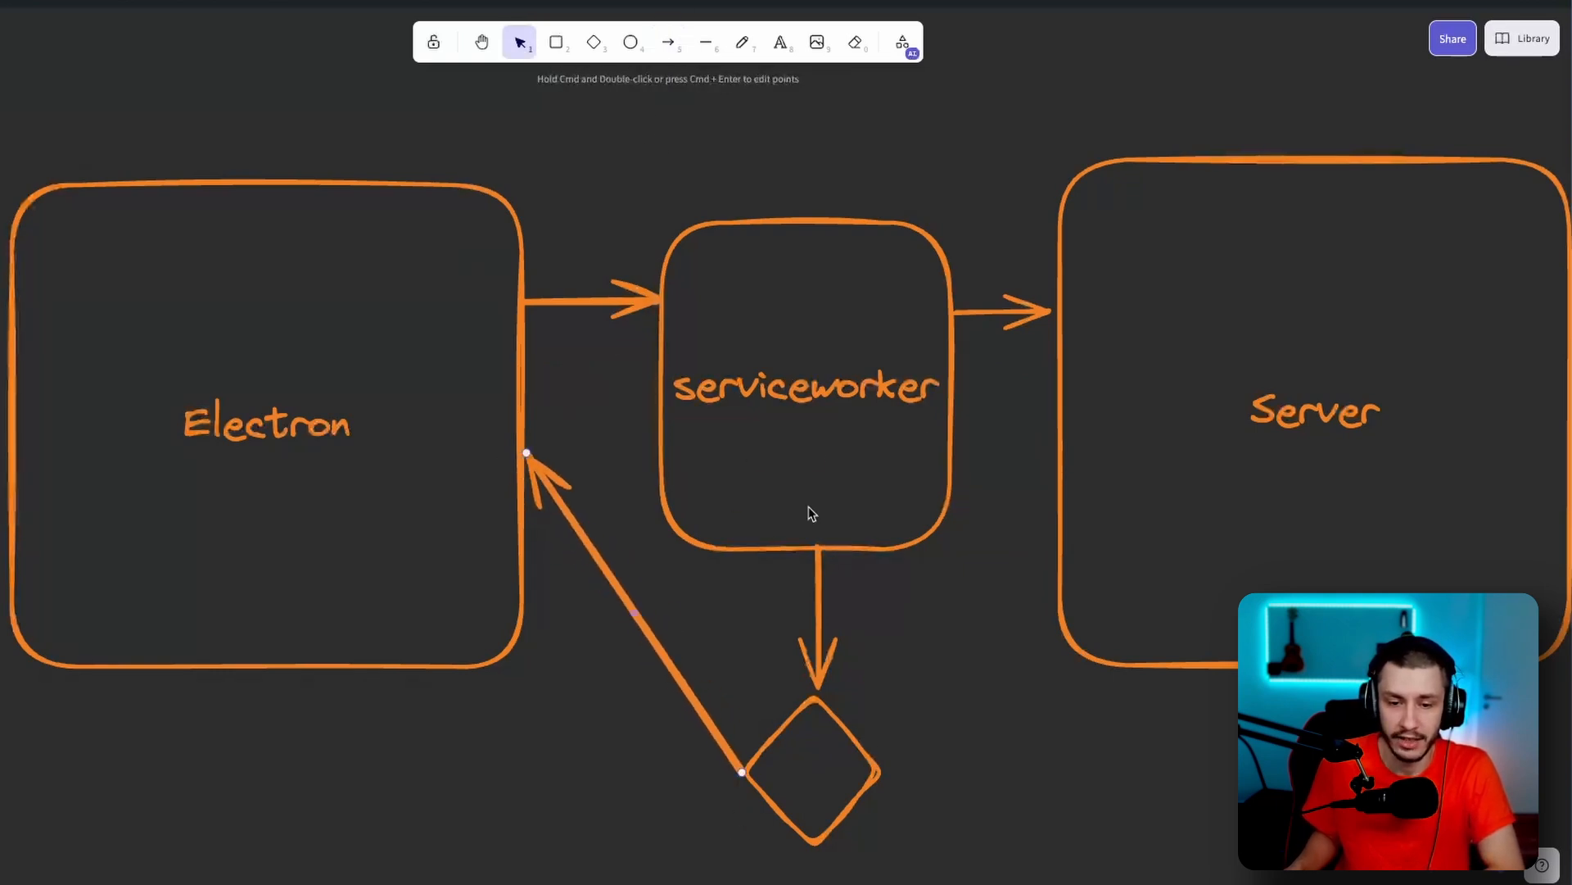
mouse_move(1014, 389)
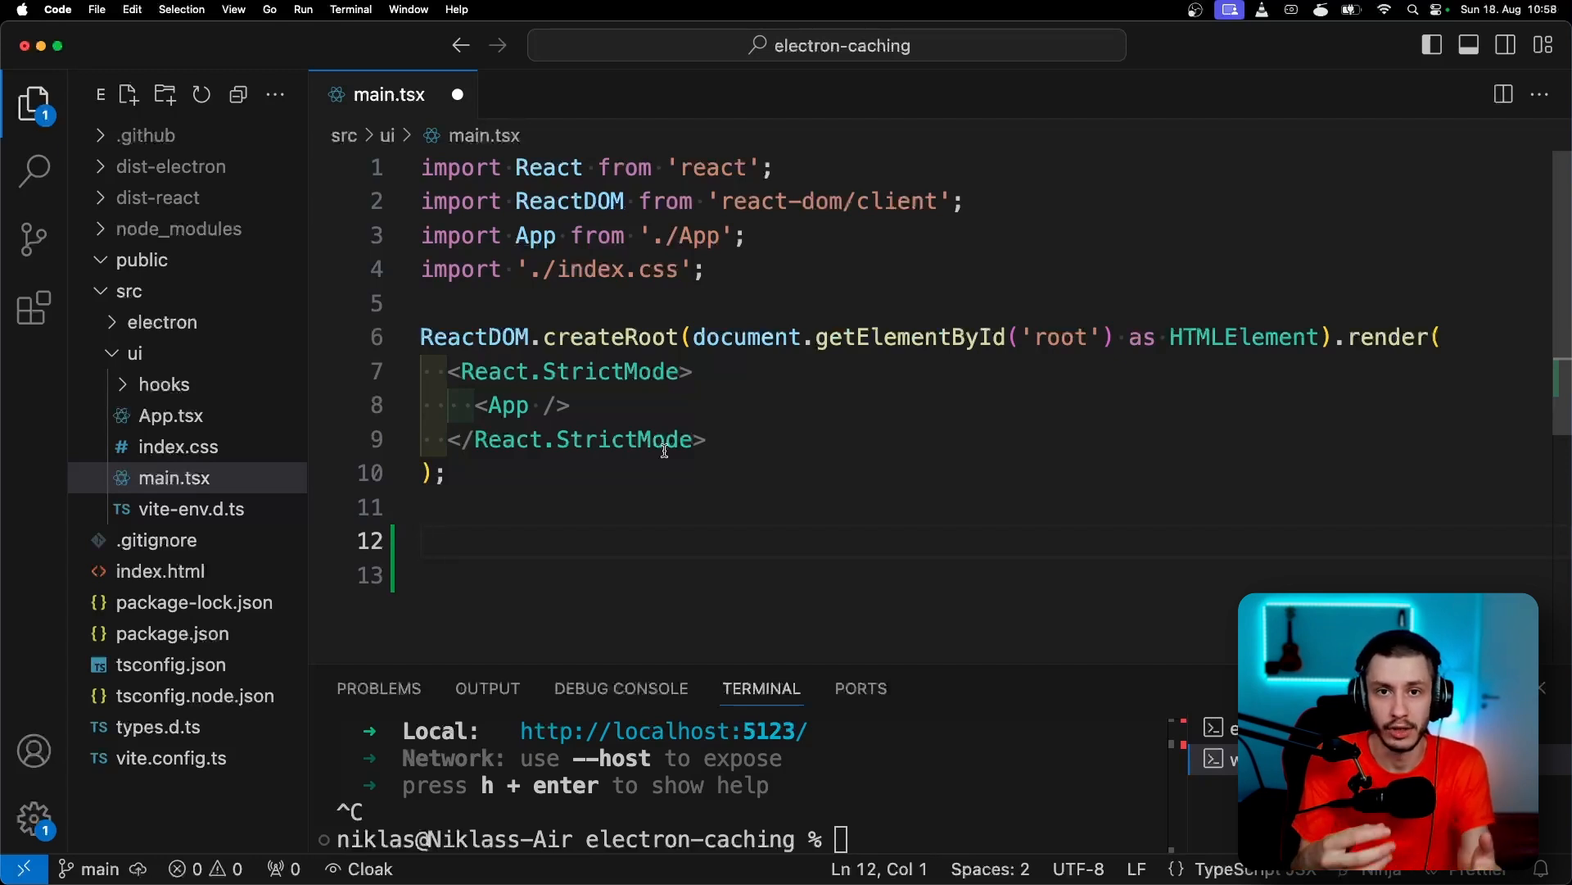
Write the if ('serviceWorker' in navigator) block registering '/serviceworker.js' with scope '/' and a catch
type("if ('serviceWorker' in navigator) {")
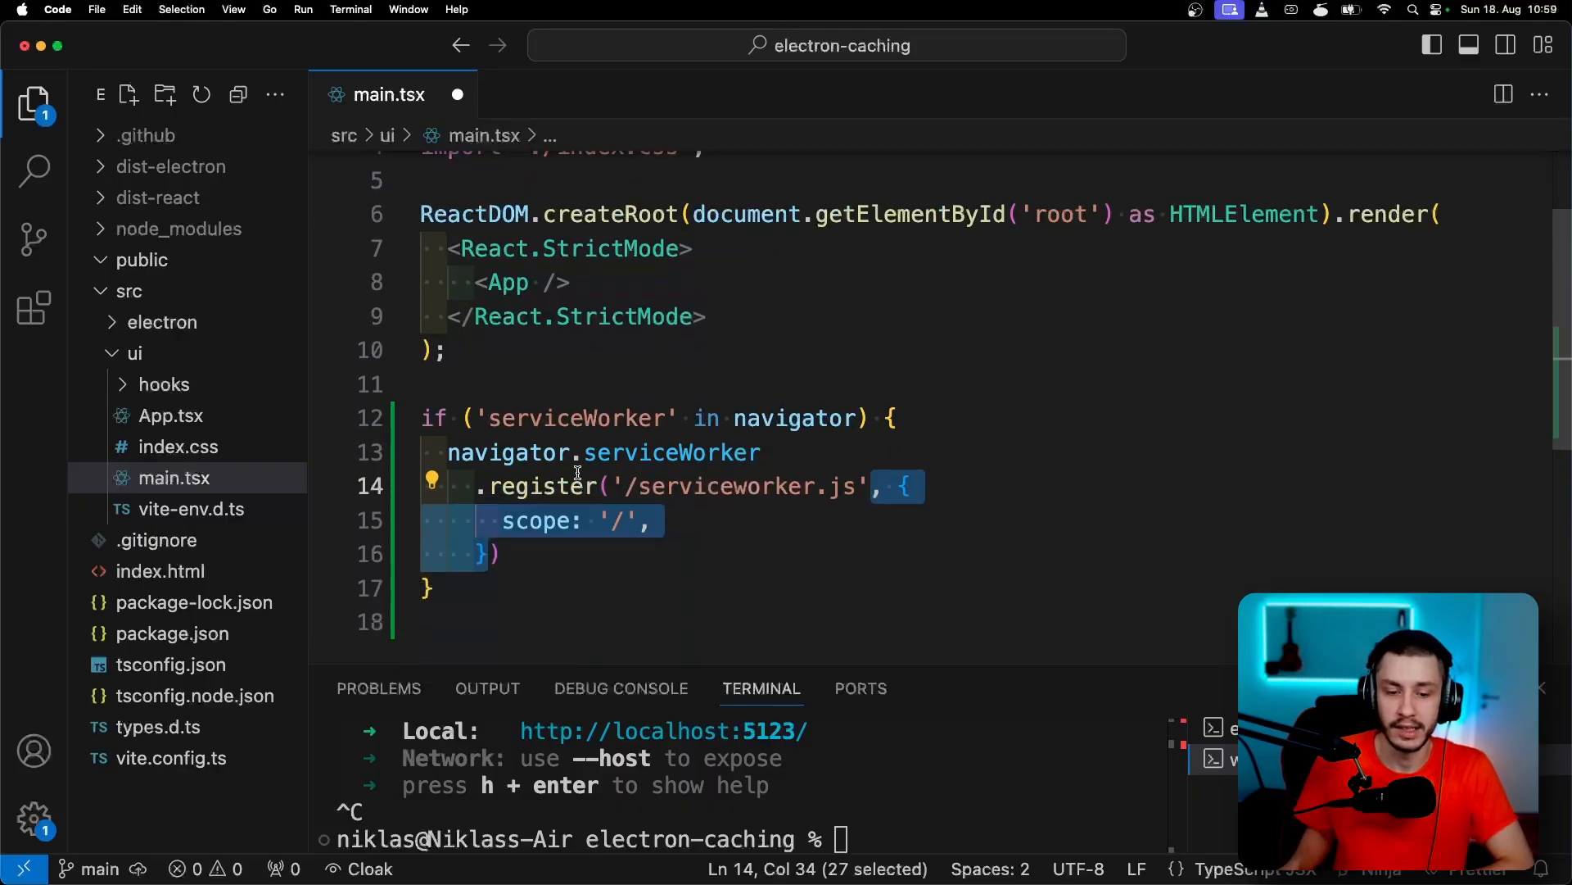
scroll("up", 3)
type(".catch((error) => console.error(`Registration failed with ${error}`));")
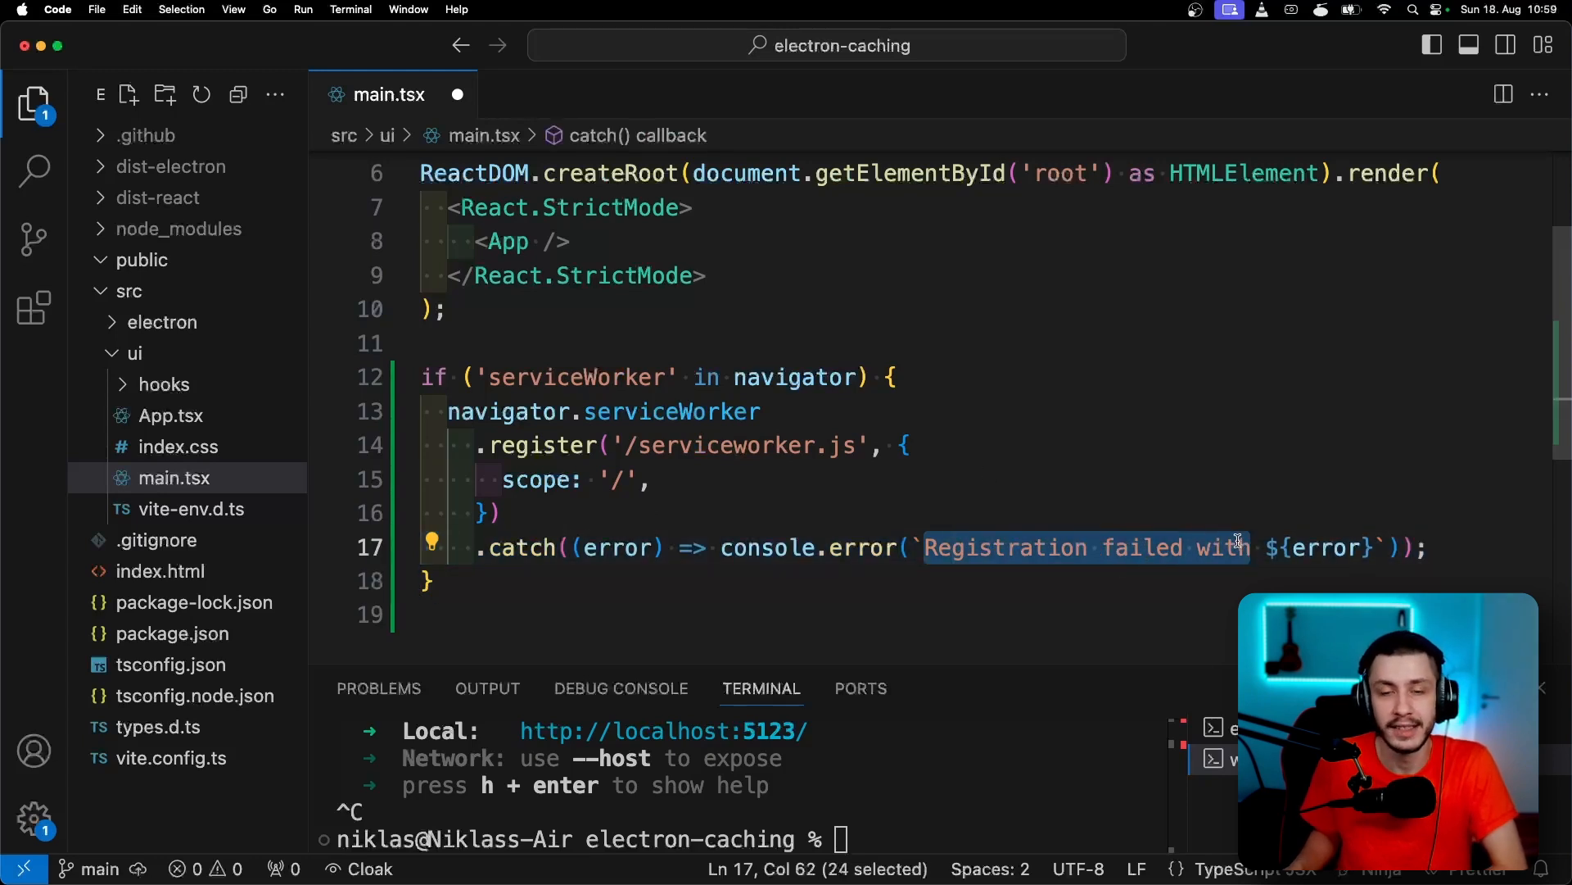
mouse_move(1140, 585)
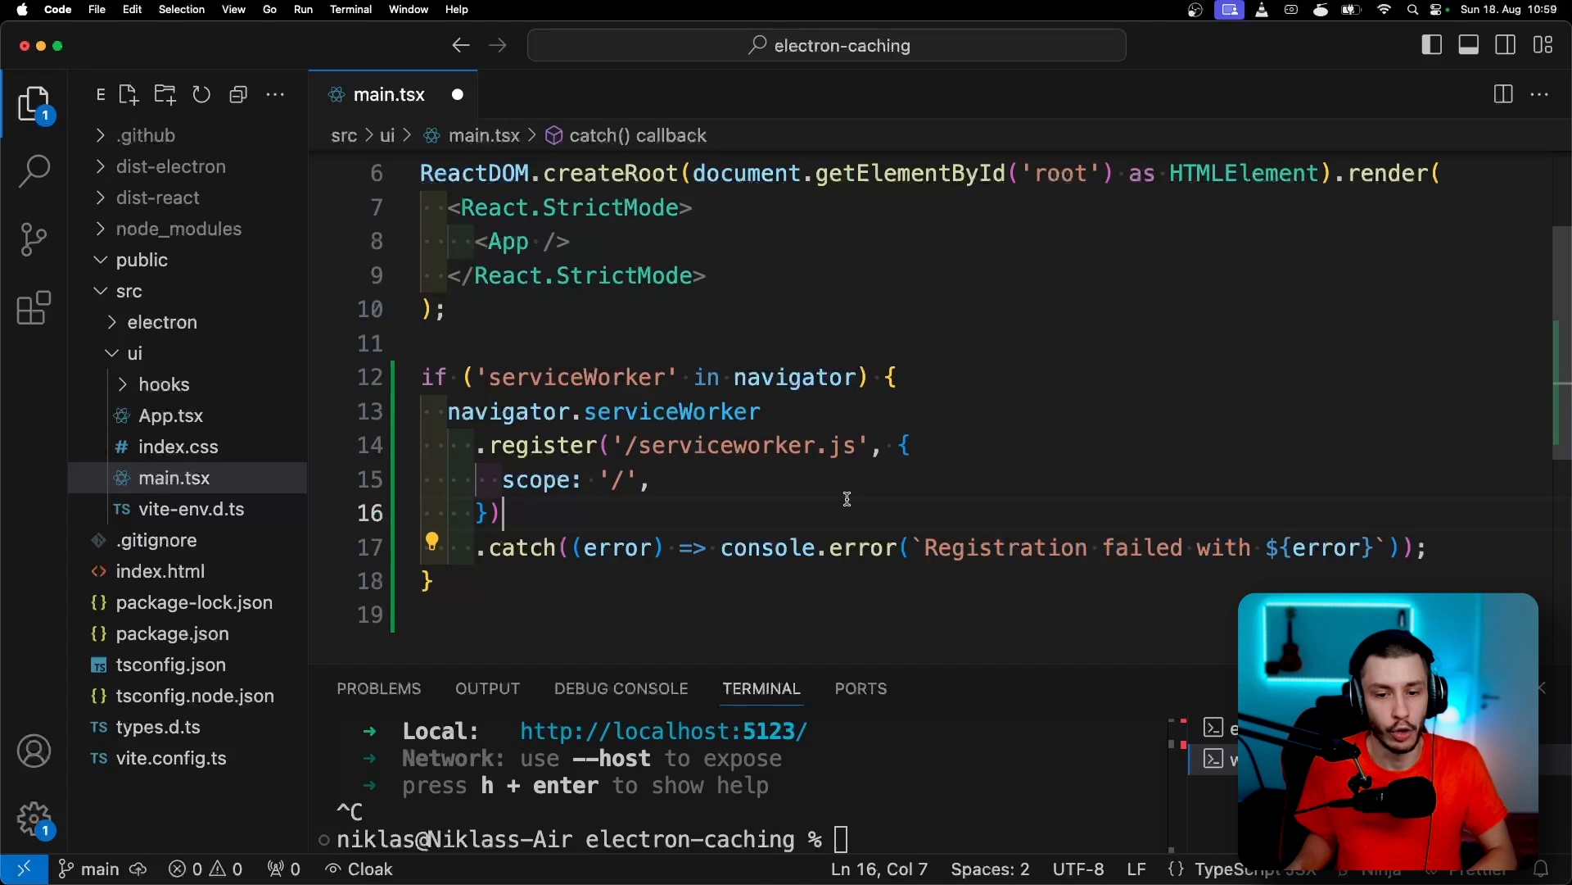
double_click(746, 446)
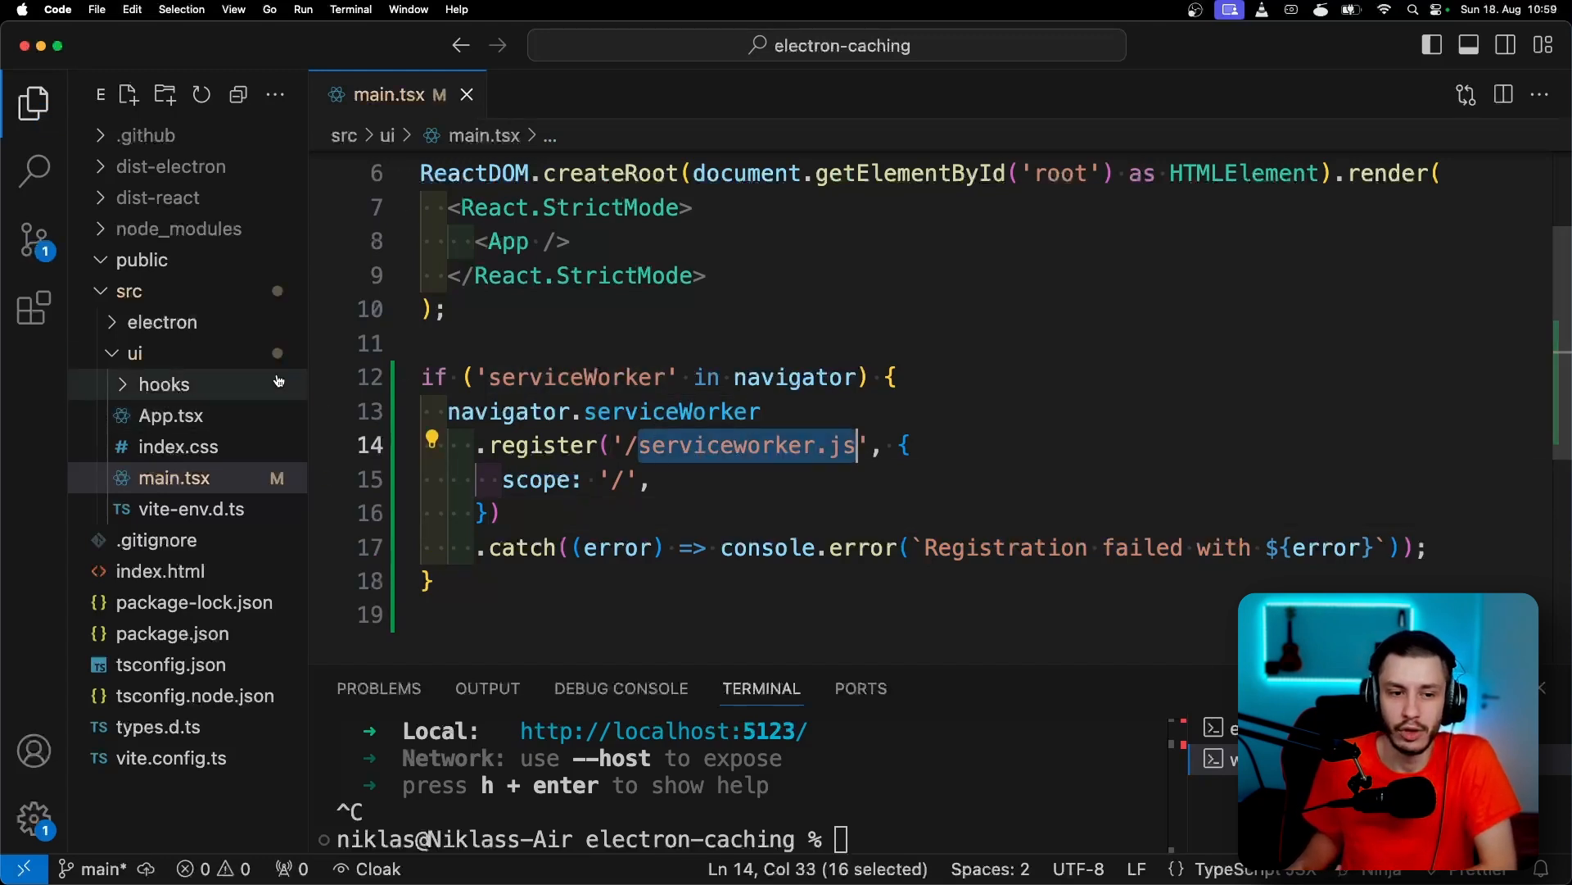
mouse_move(144, 259)
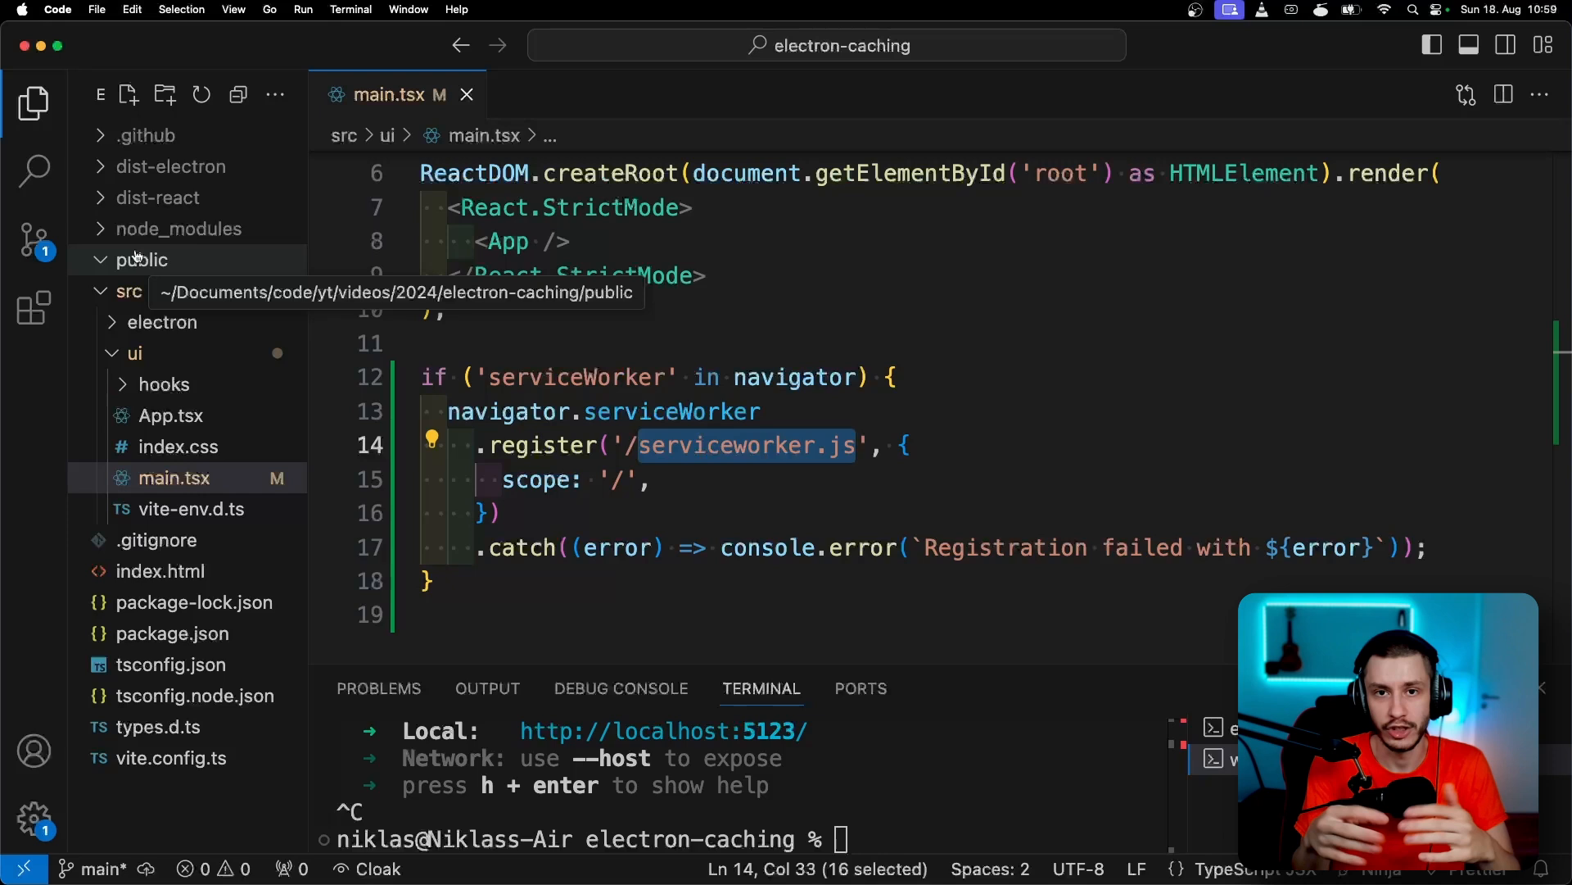
Save main.tsx and add a new serviceworker.js file under the public folder
left_click(141, 259)
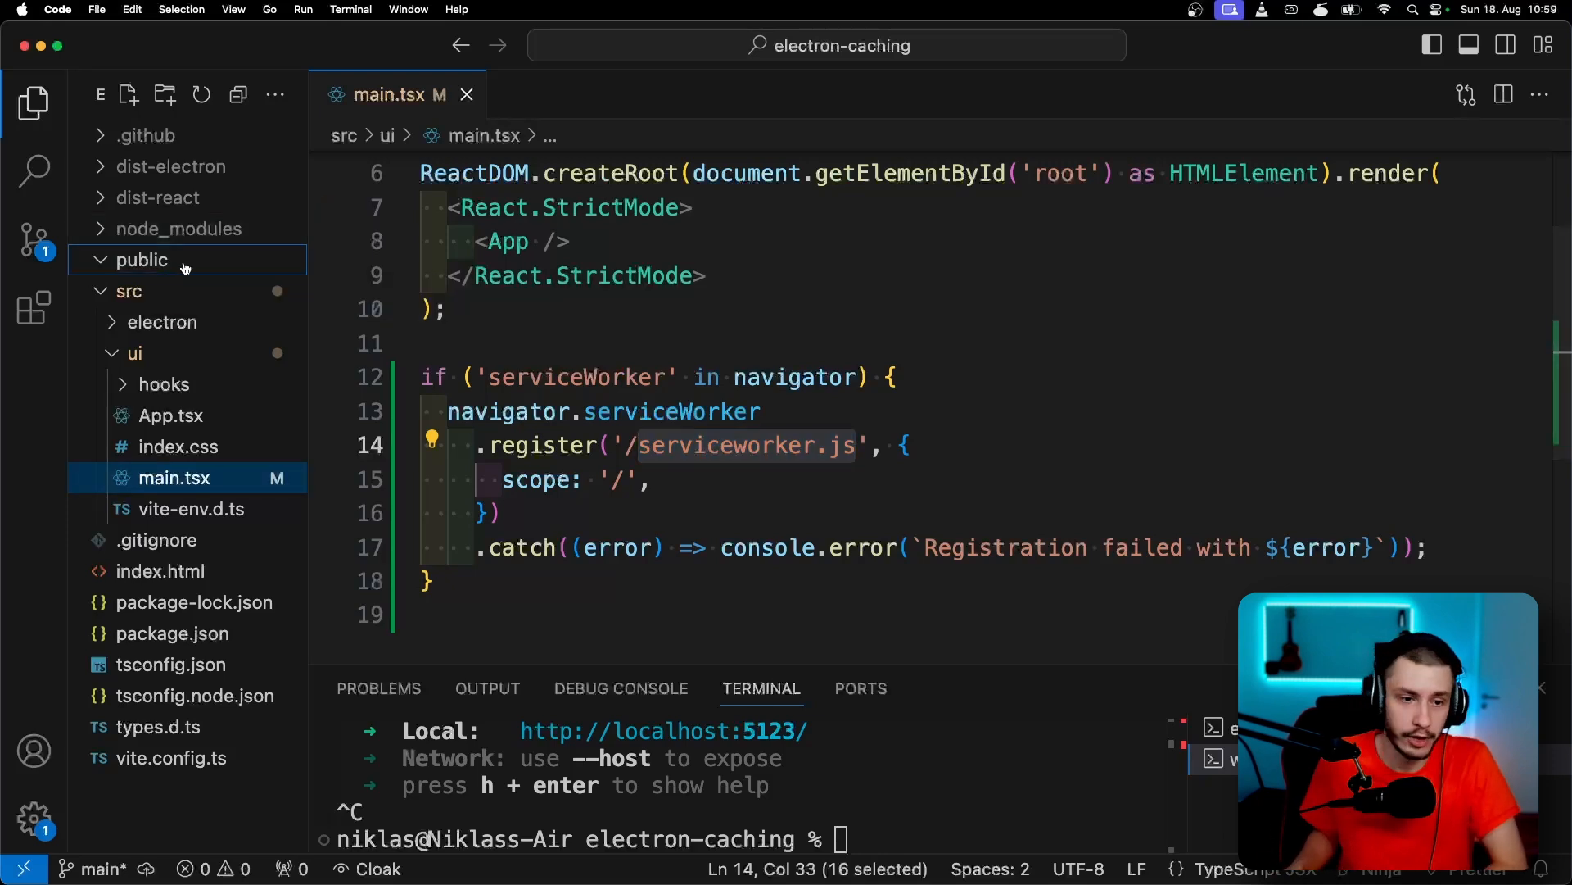
type("serviceworker.j")
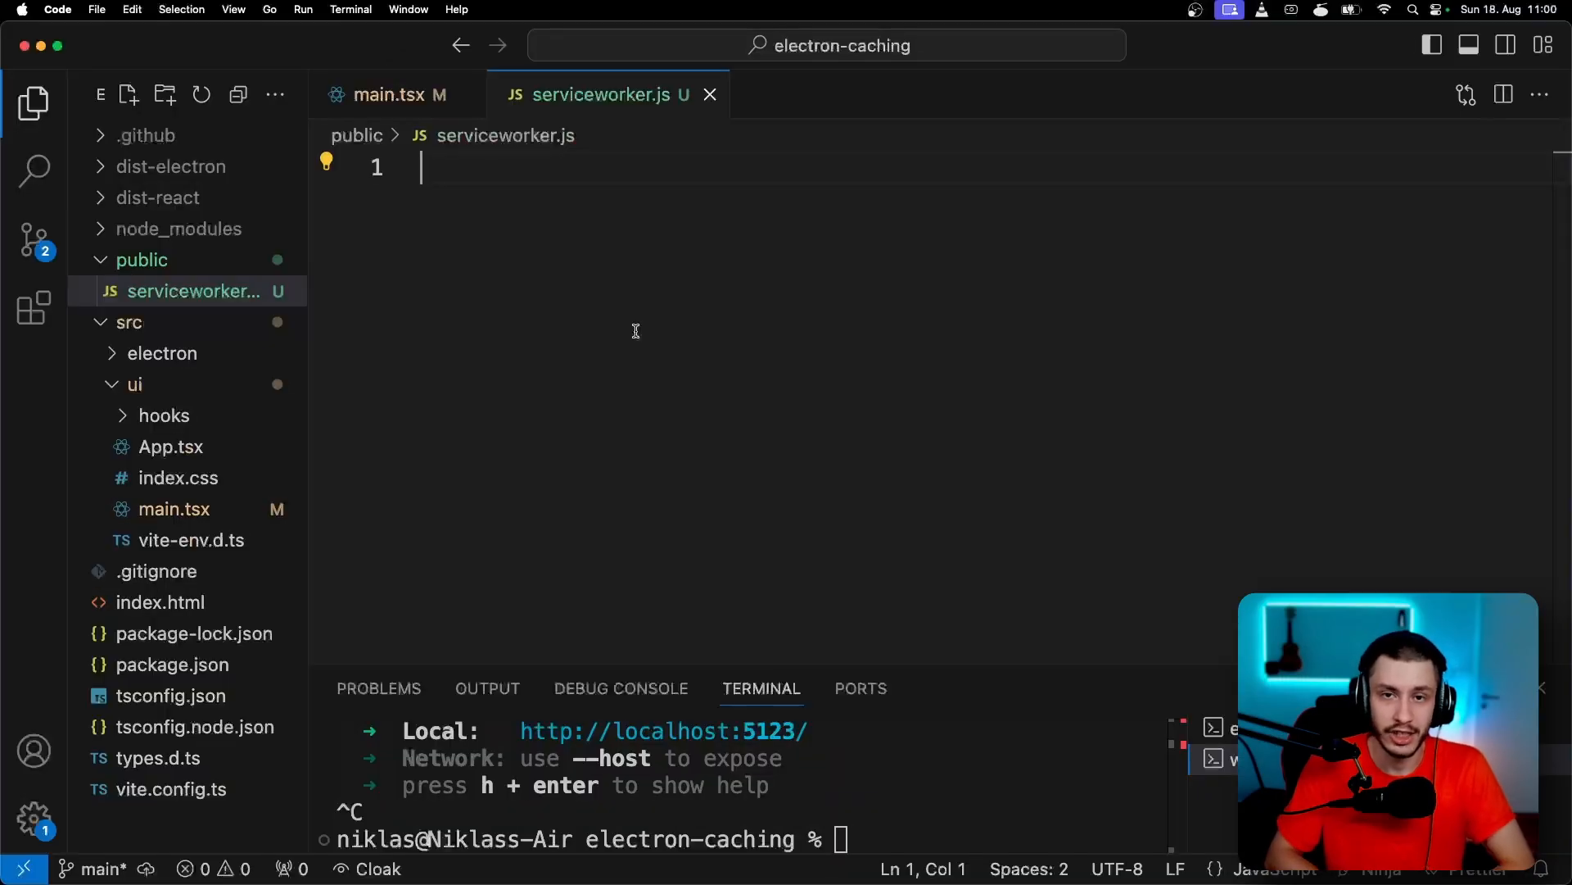
Add a self fetch listener that calls event.respondWith(fetch(event.request))
type("self.")
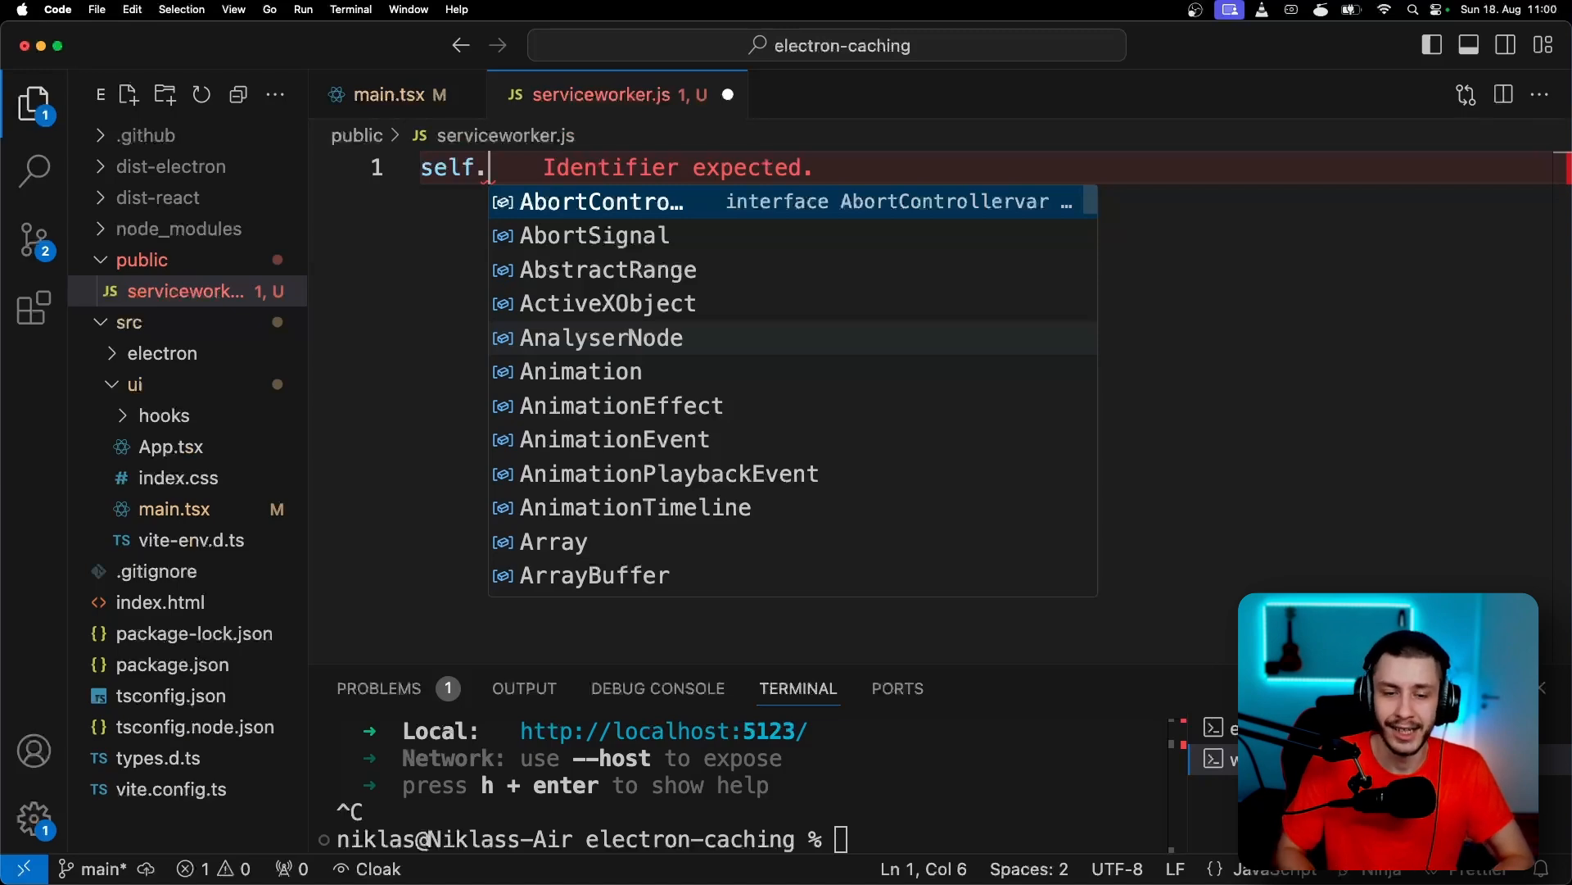
type("addEventListener(\"fe")
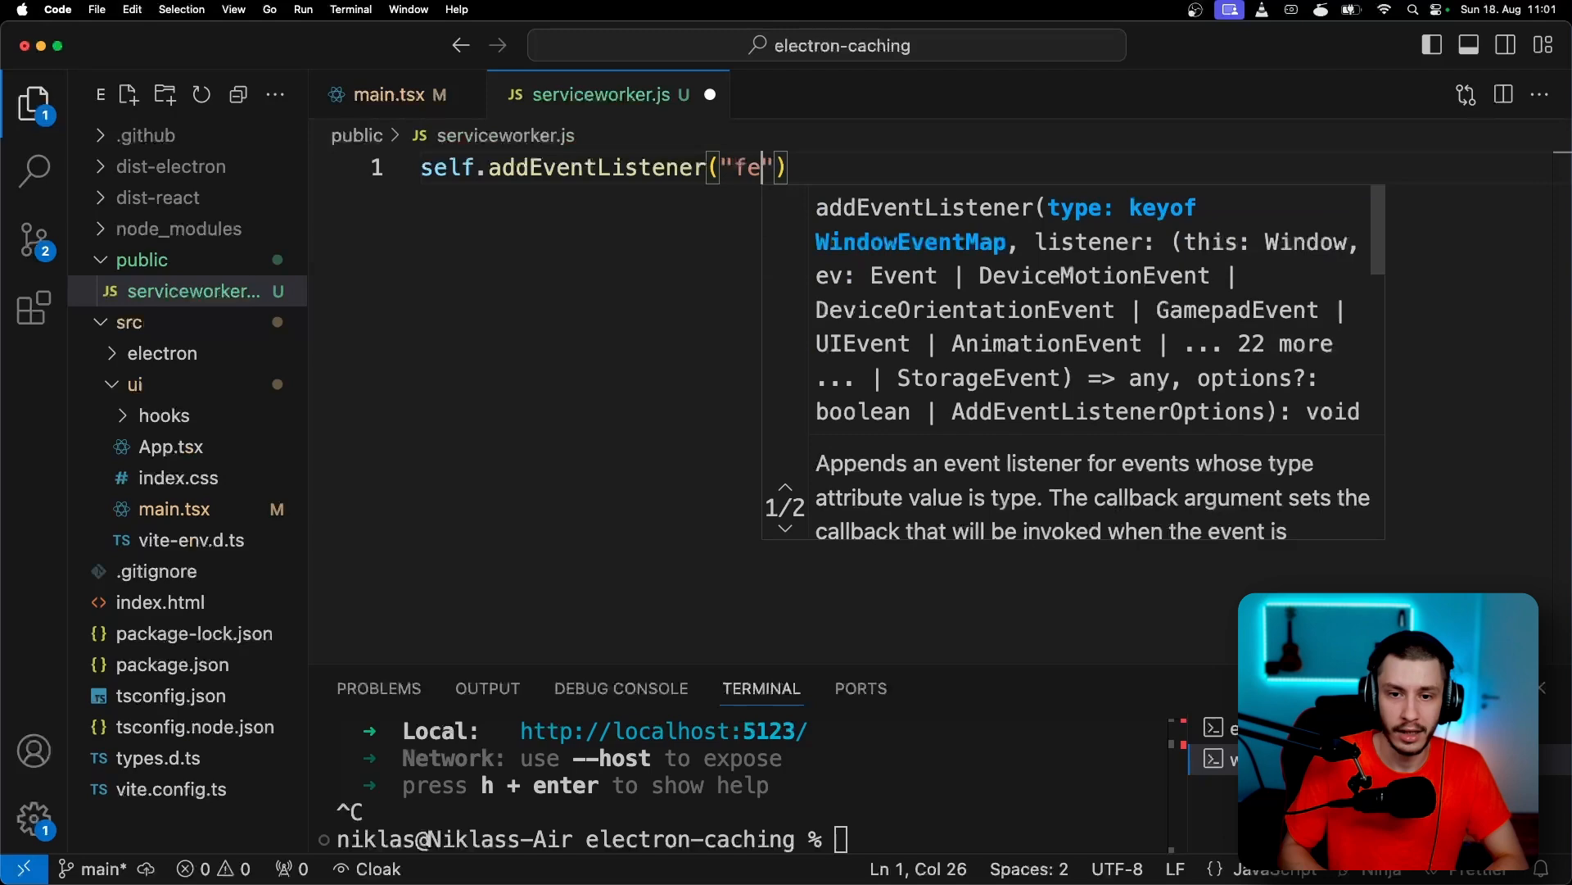
type("tch")
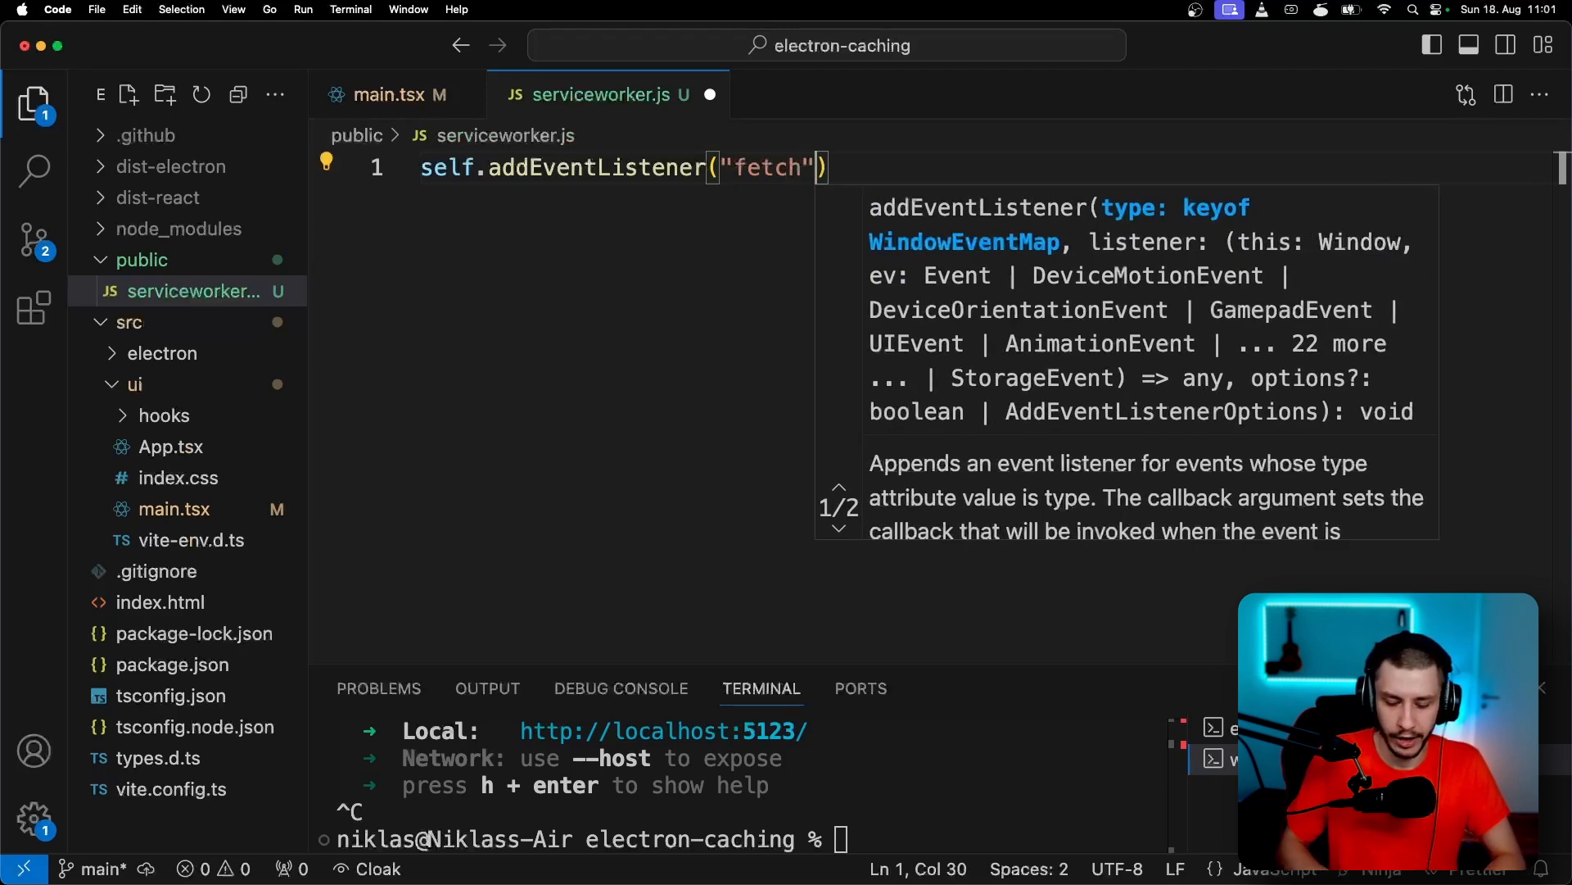
type(", (event)")
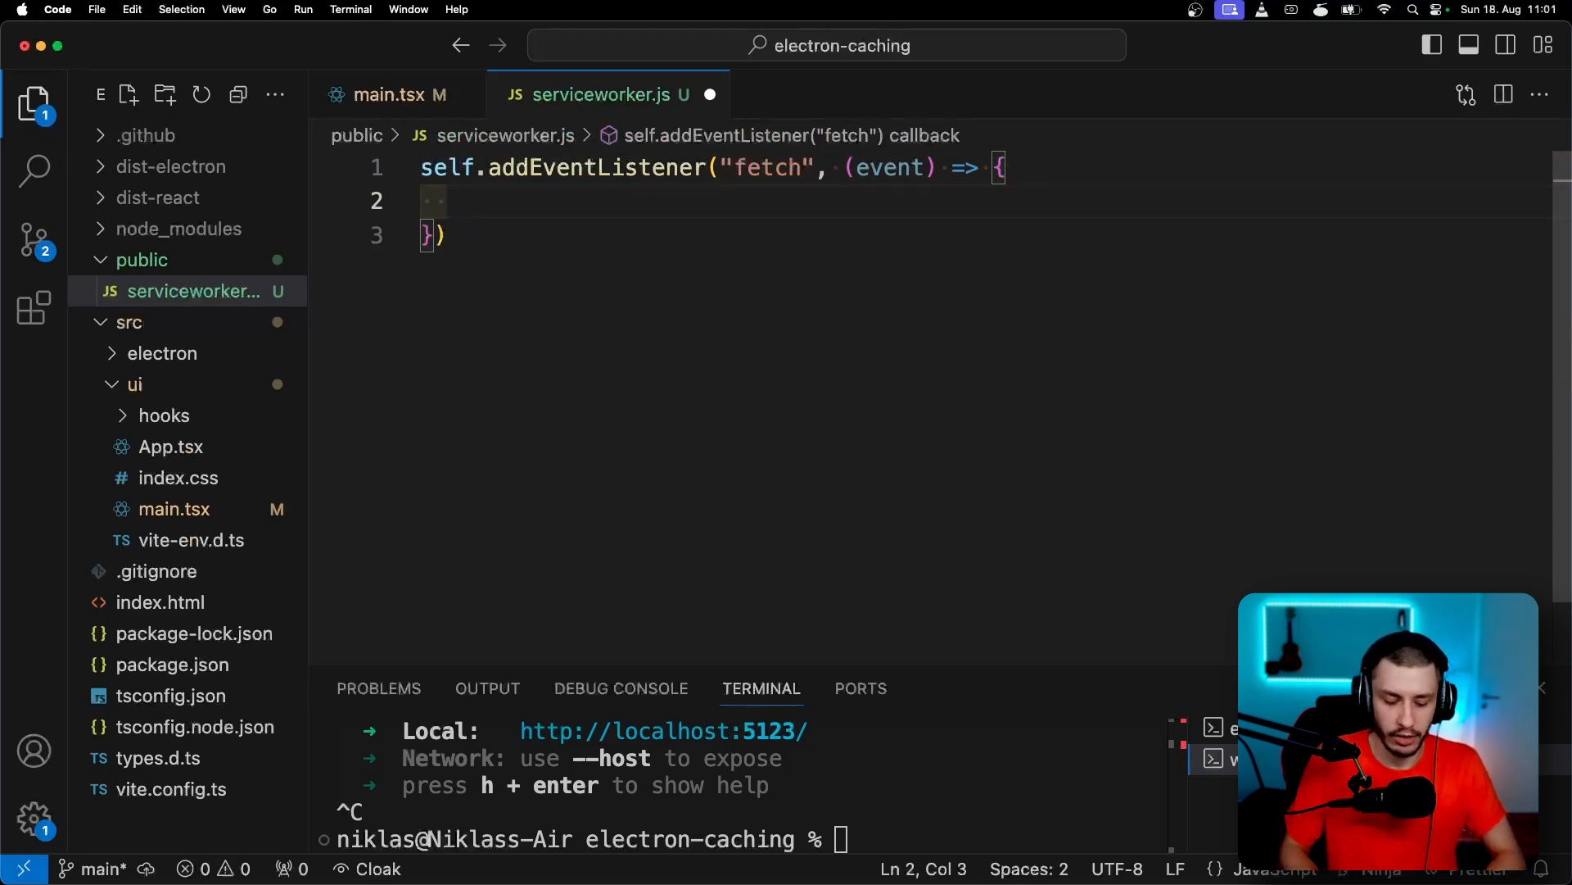
type("event.respondWith(")
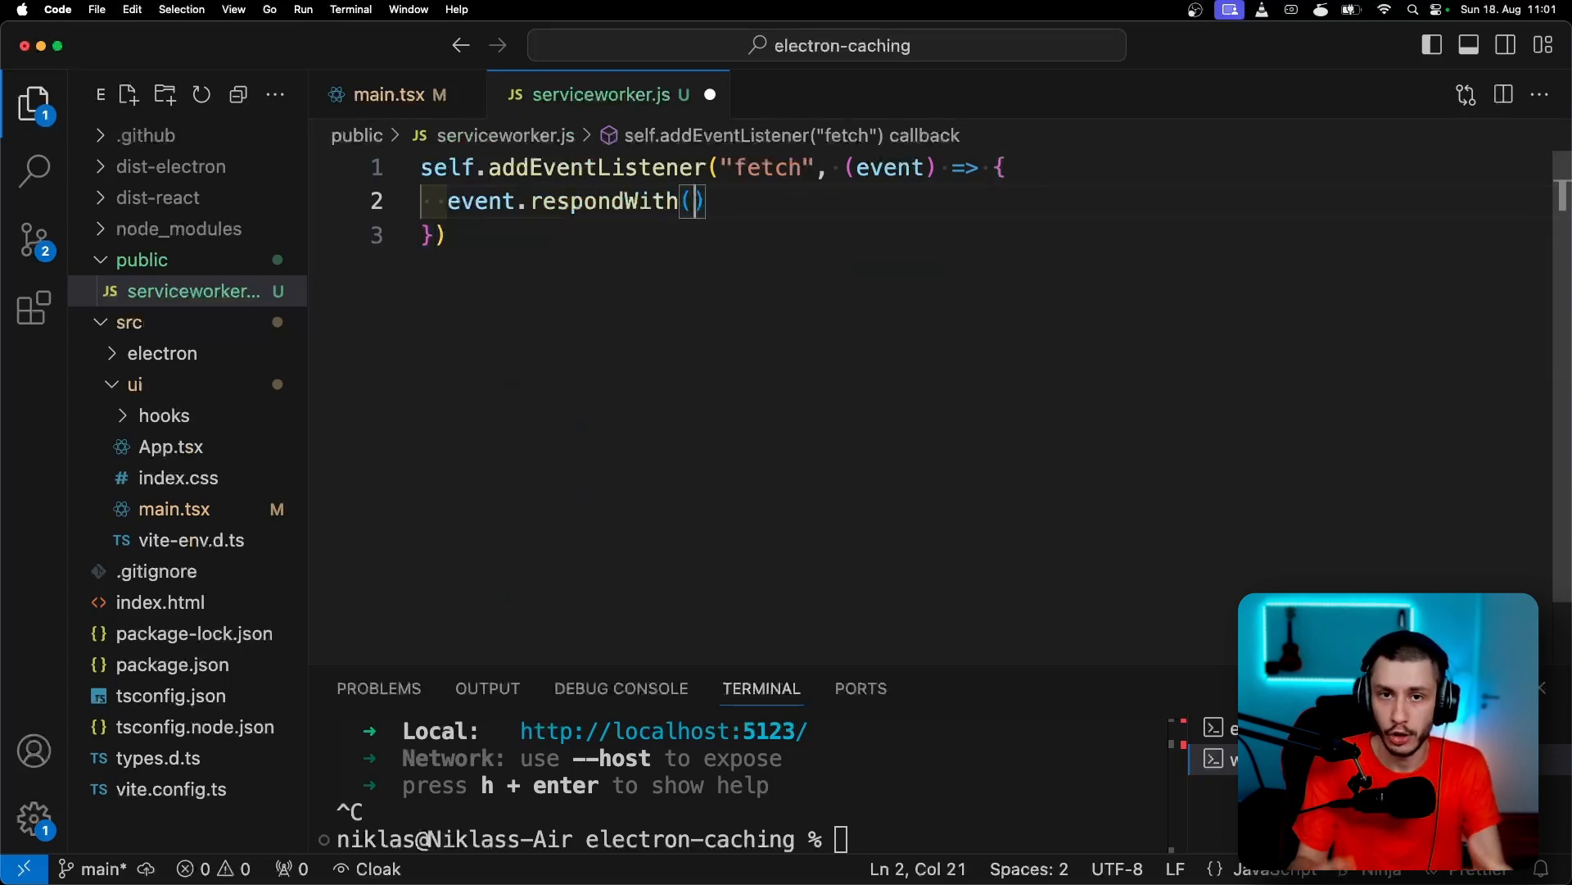
type("fetch(event.request")
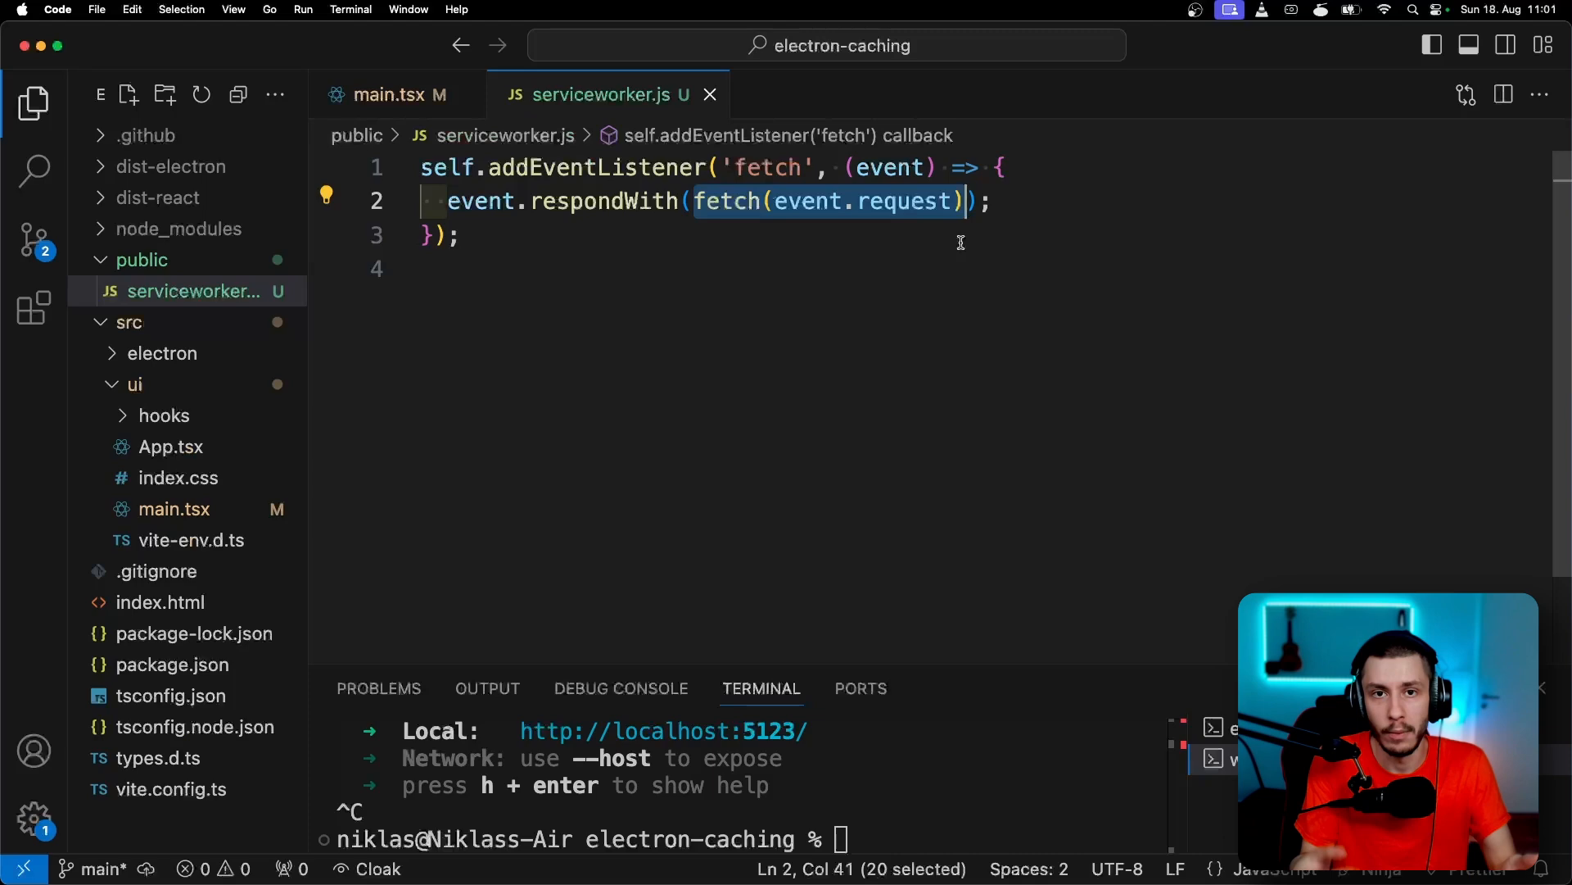
Log the request with console.log above the respondWith call
key("Return")
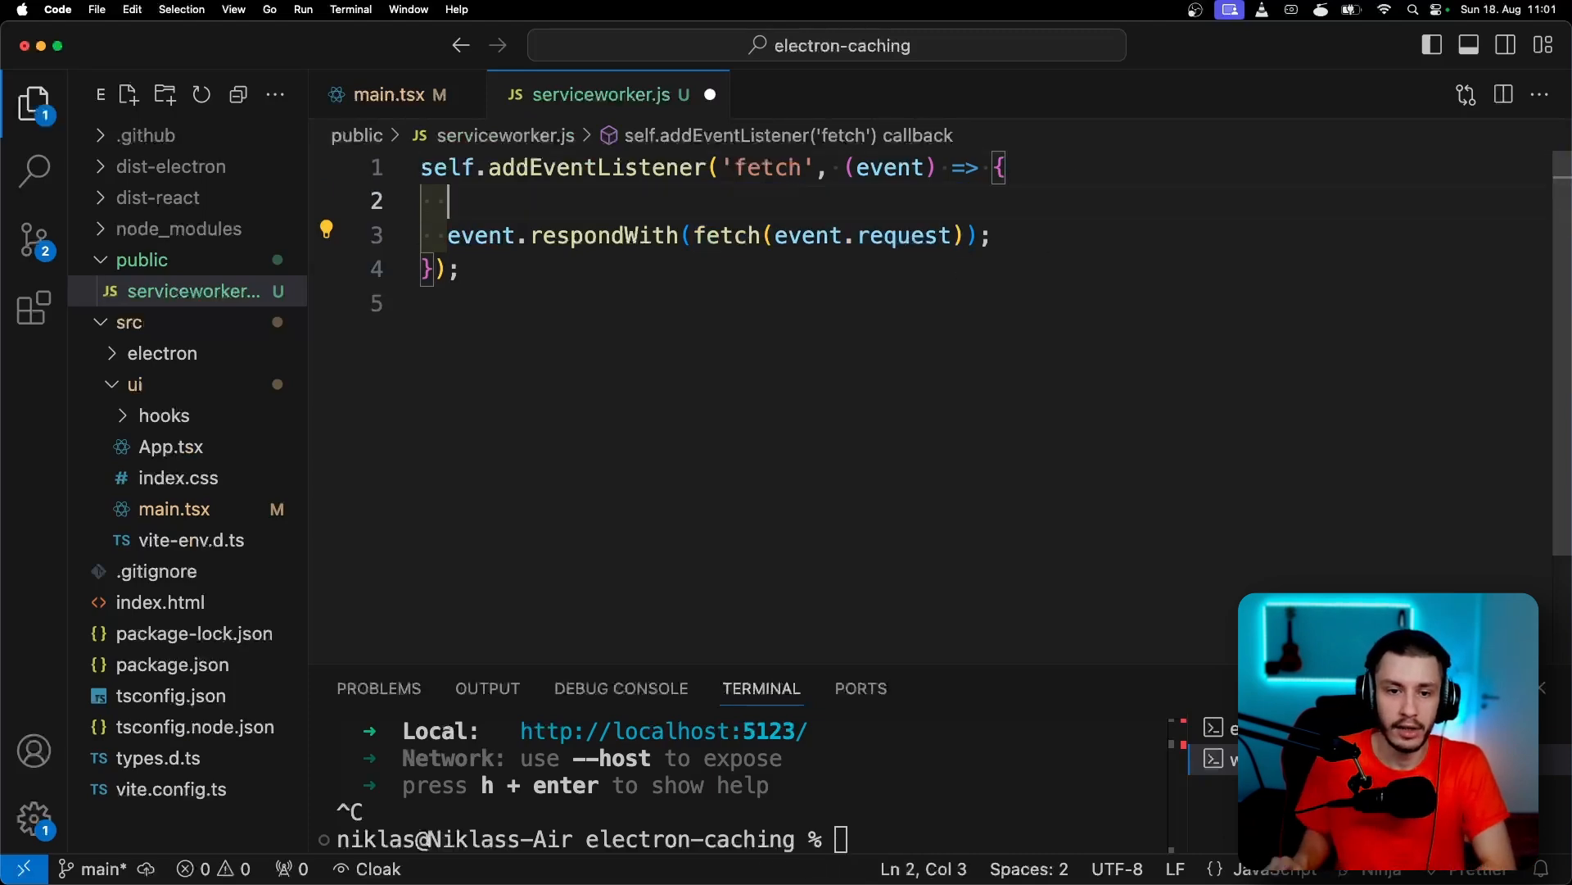
type("console.log")
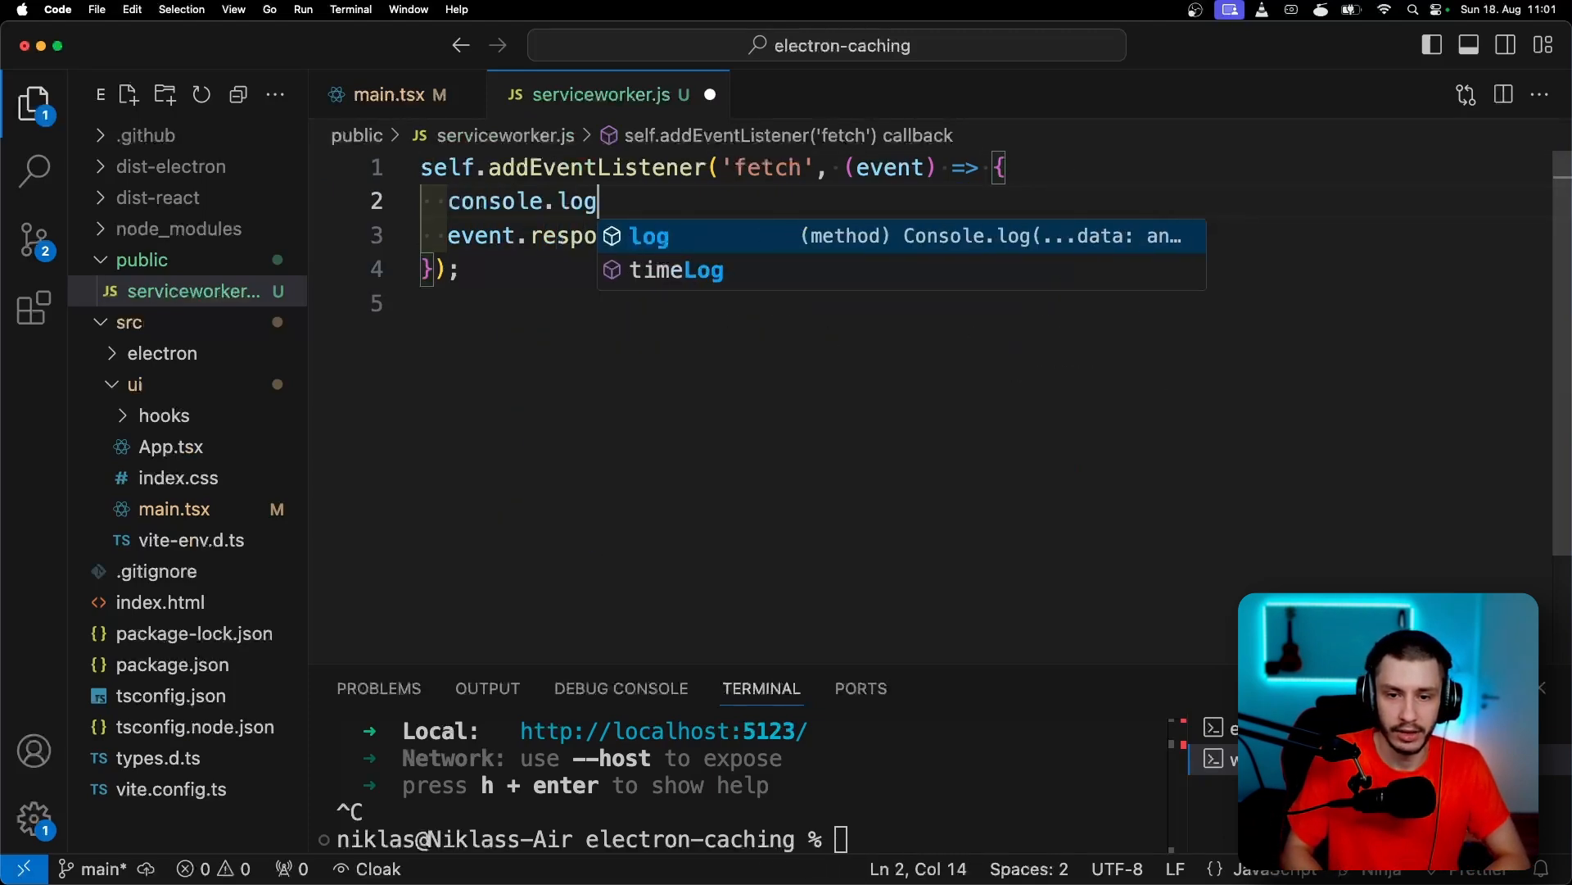
type("(event.request)")
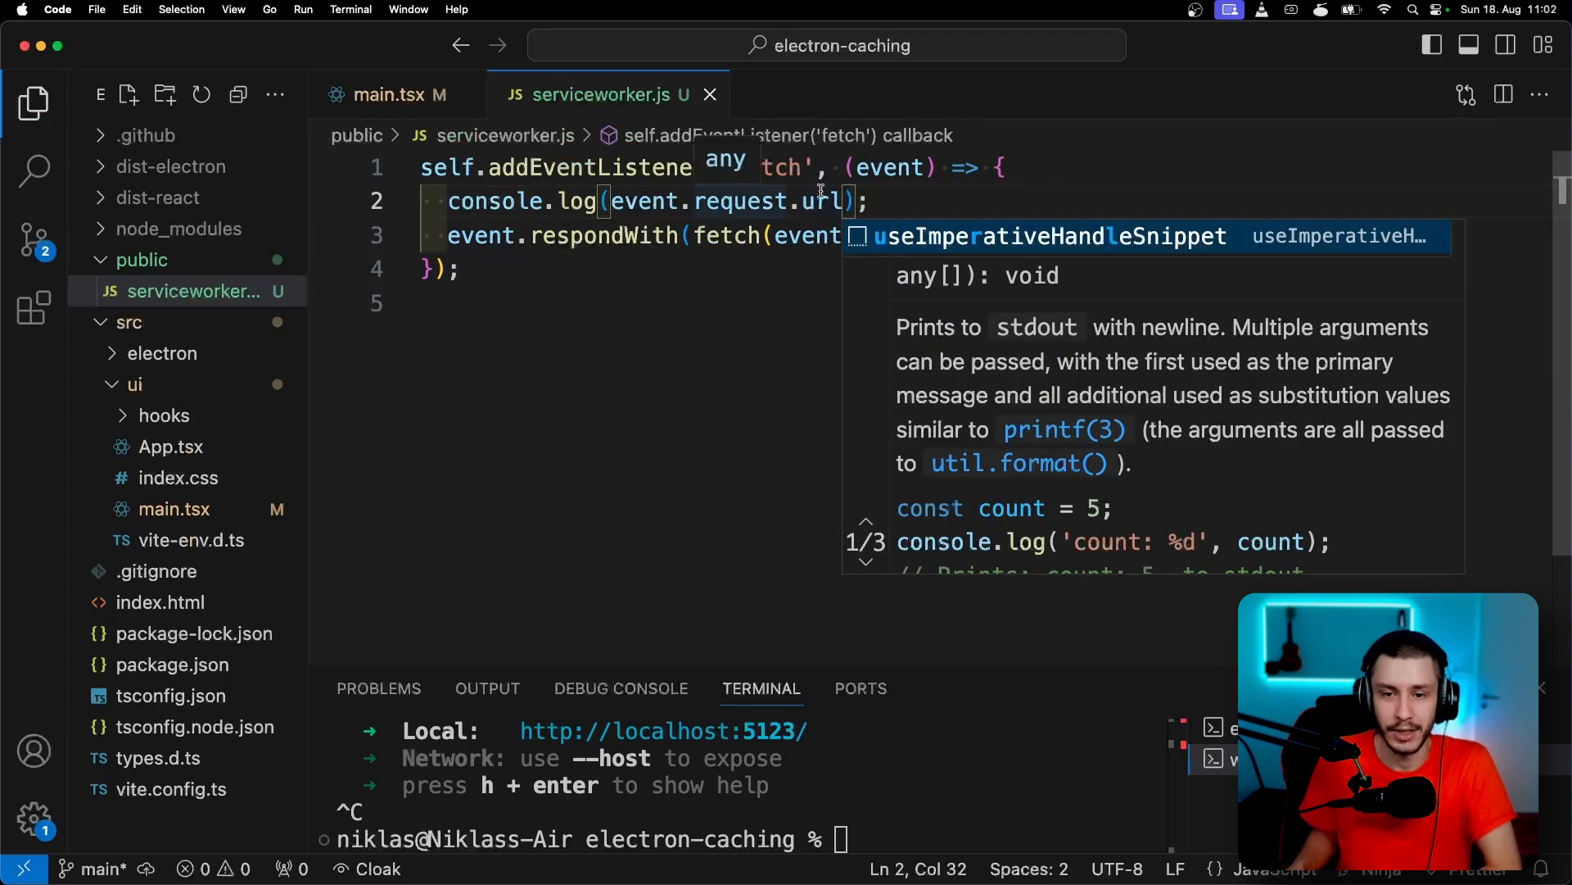
mouse_move(1131, 156)
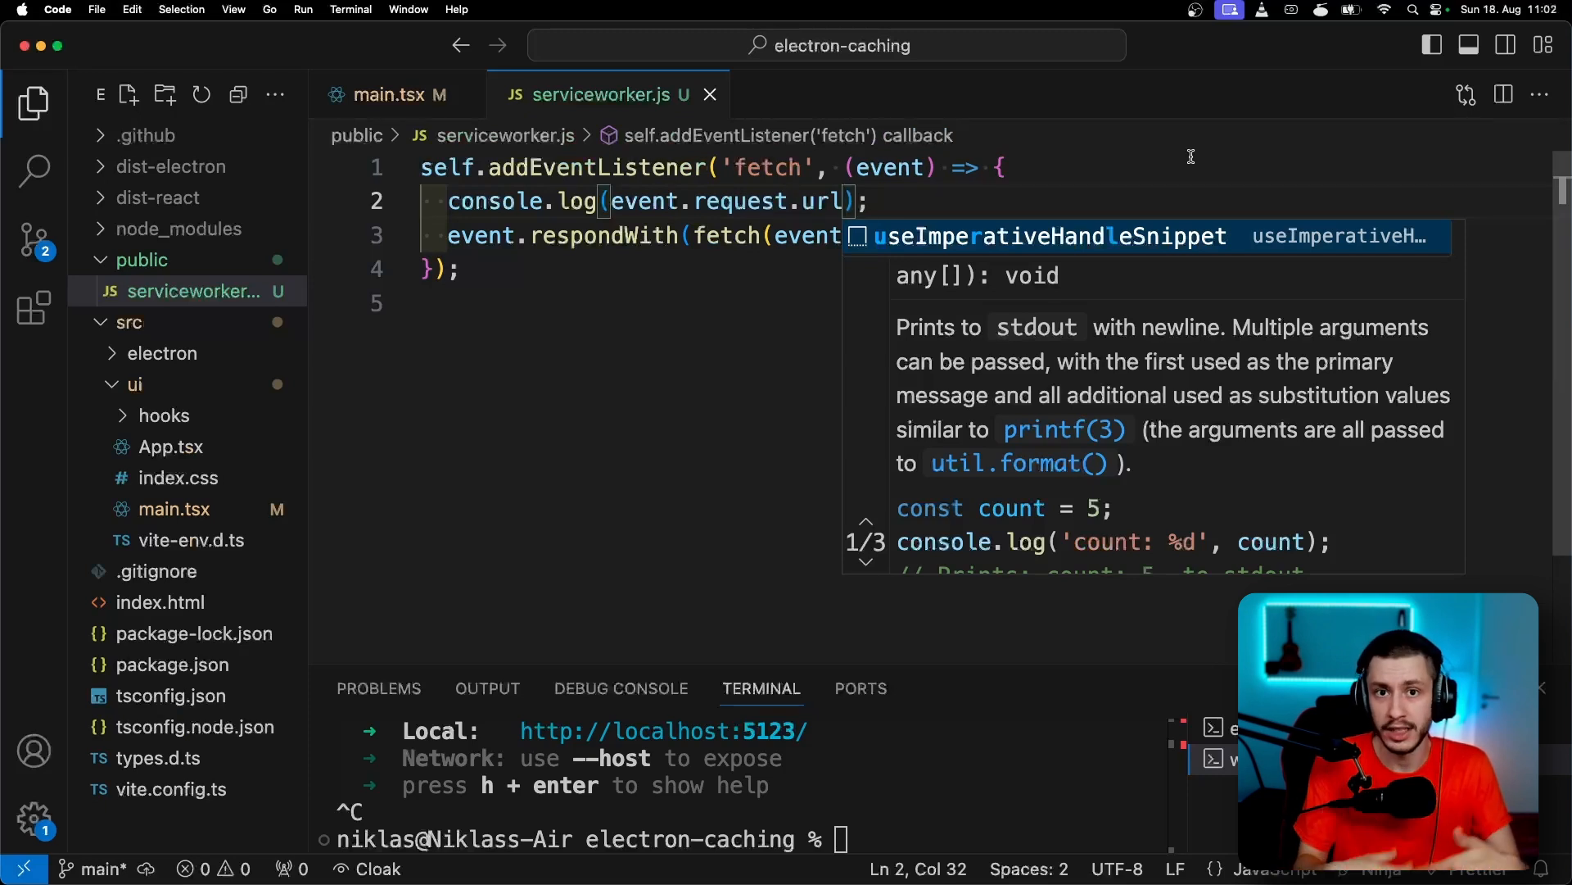
mouse_move(1002, 181)
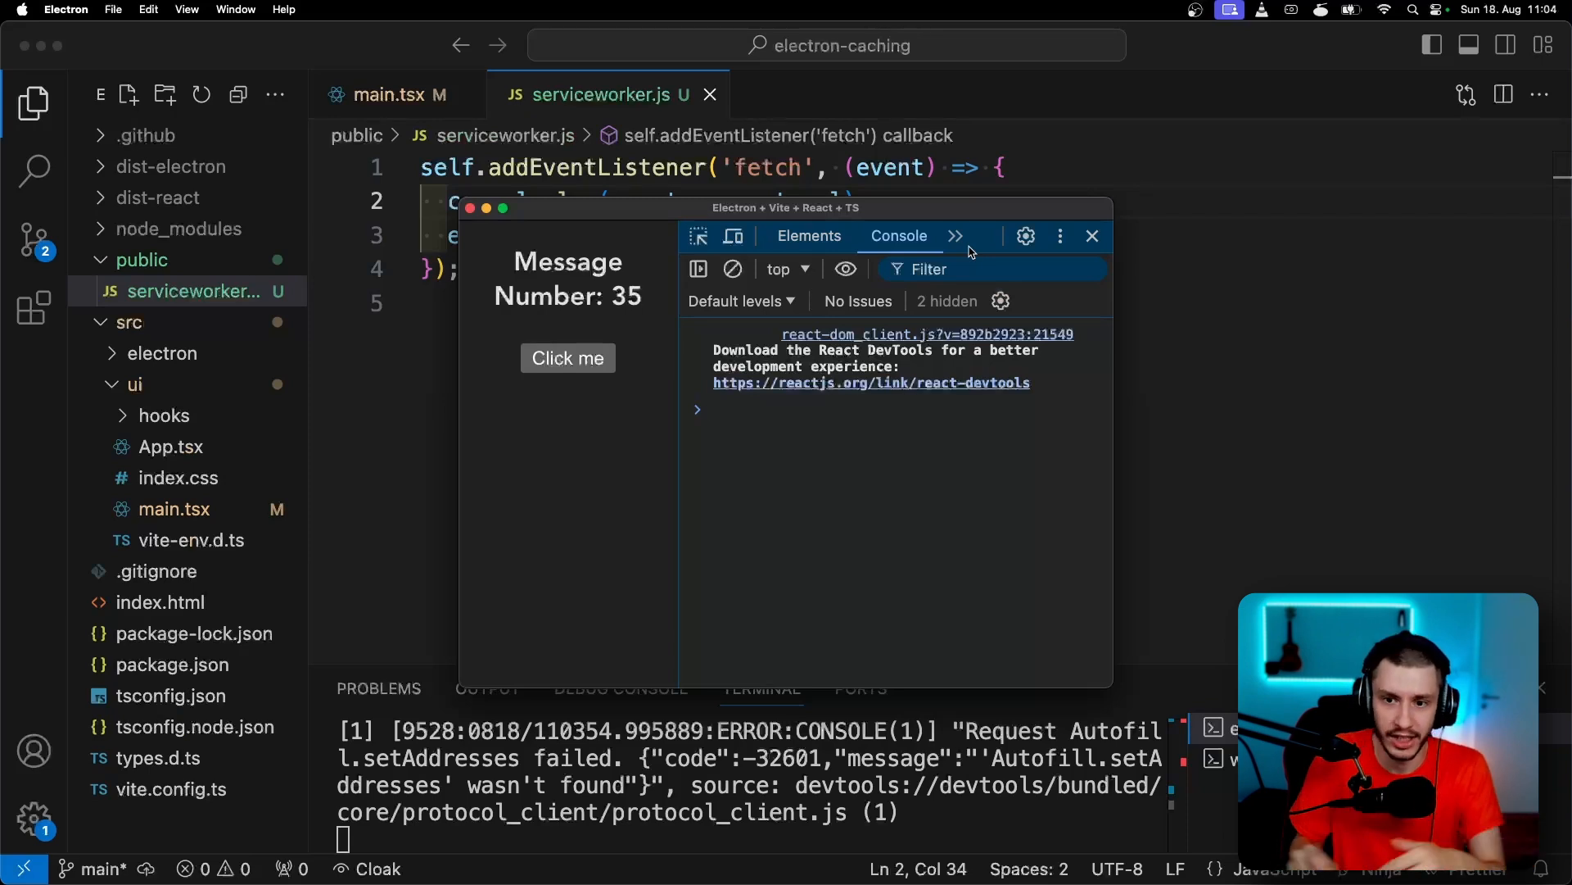
Check DevTools Application > Service workers shows serviceworker.js activated and running
left_click(955, 236)
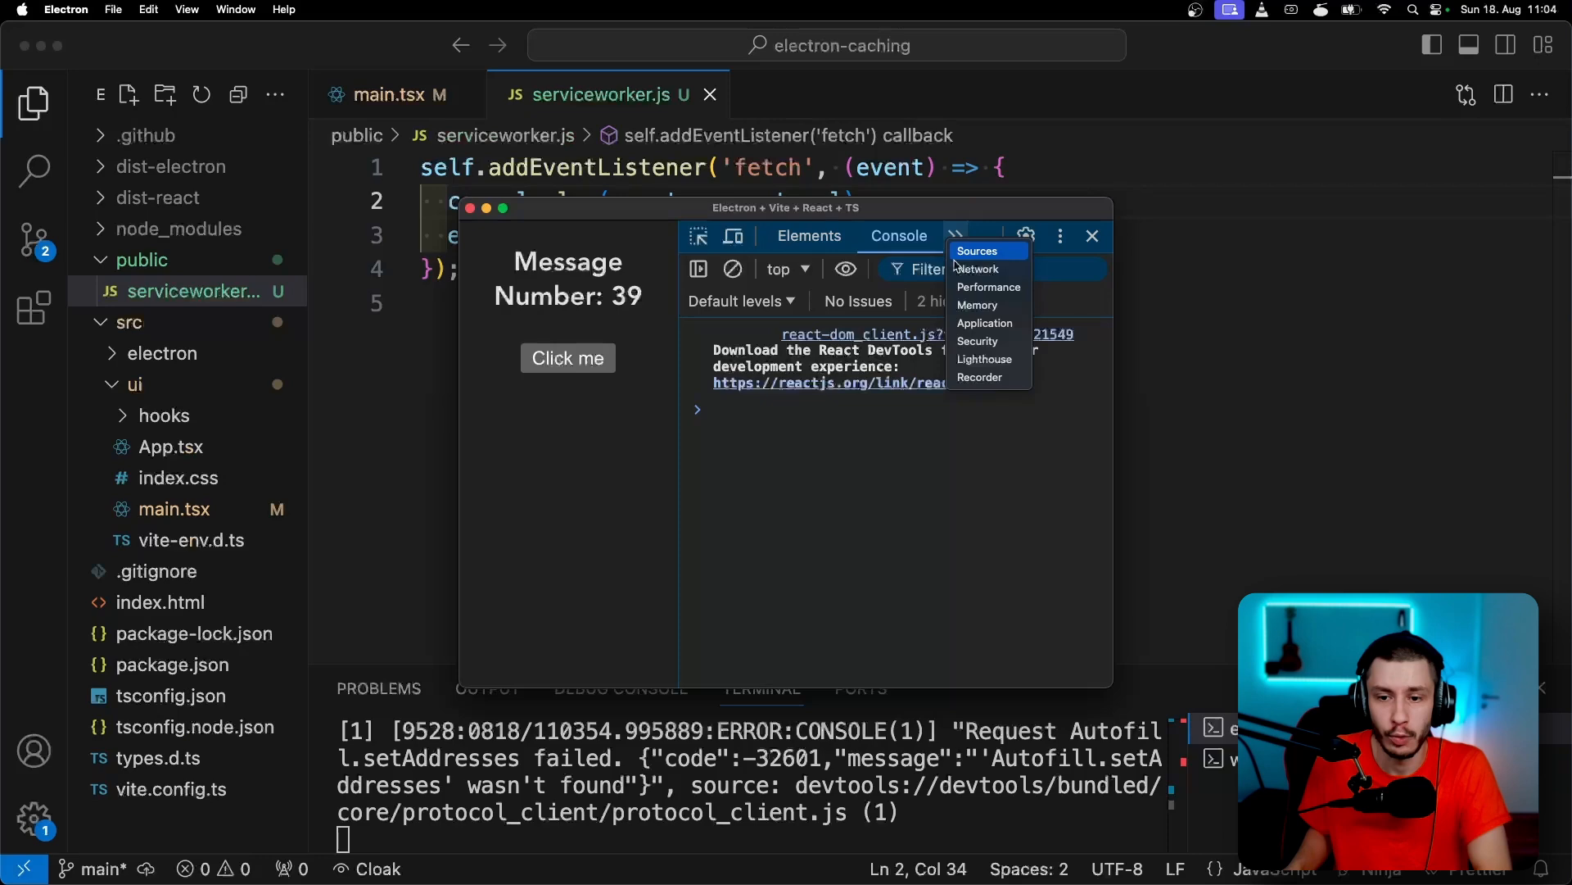
left_click(984, 322)
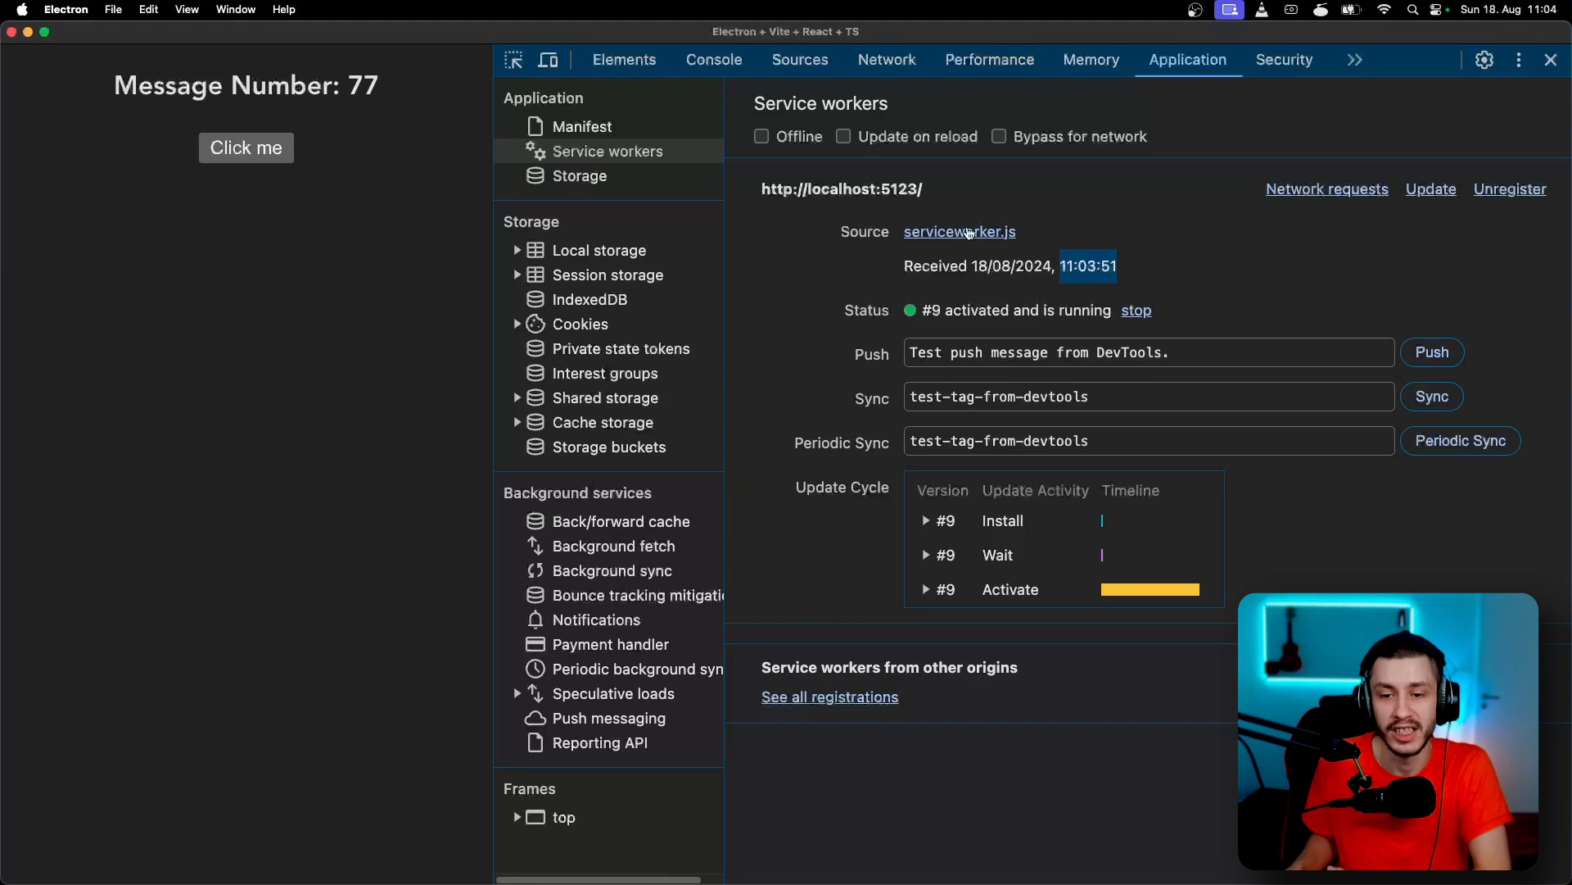
left_click(714, 59)
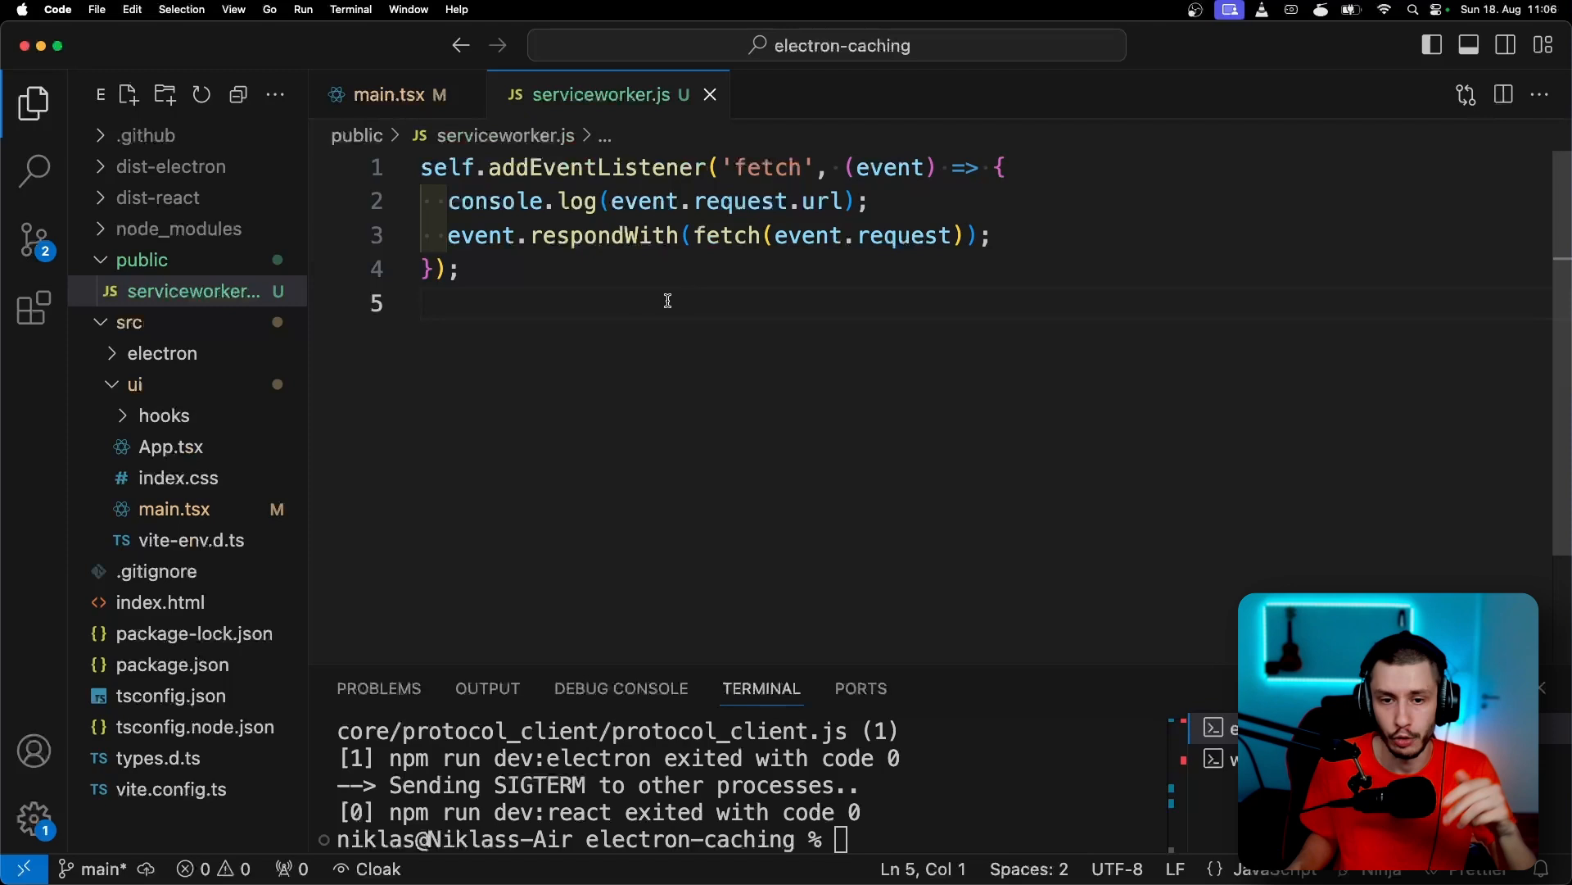
Add "public/serviceworker.js" to the include list in tsconfig.json
left_click(170, 695)
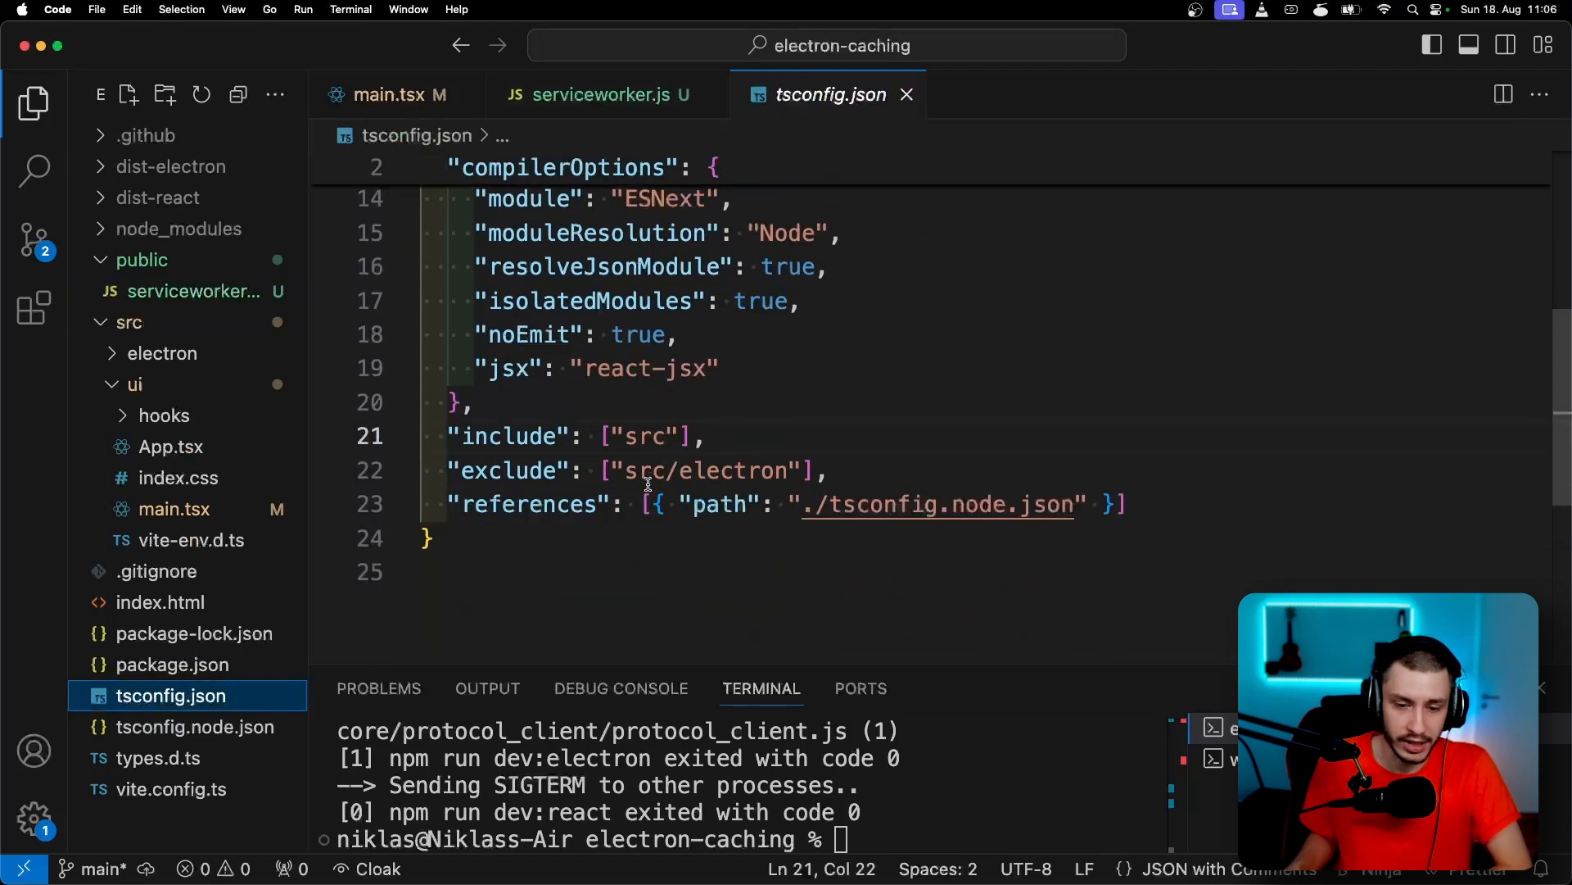
double_click(511, 435)
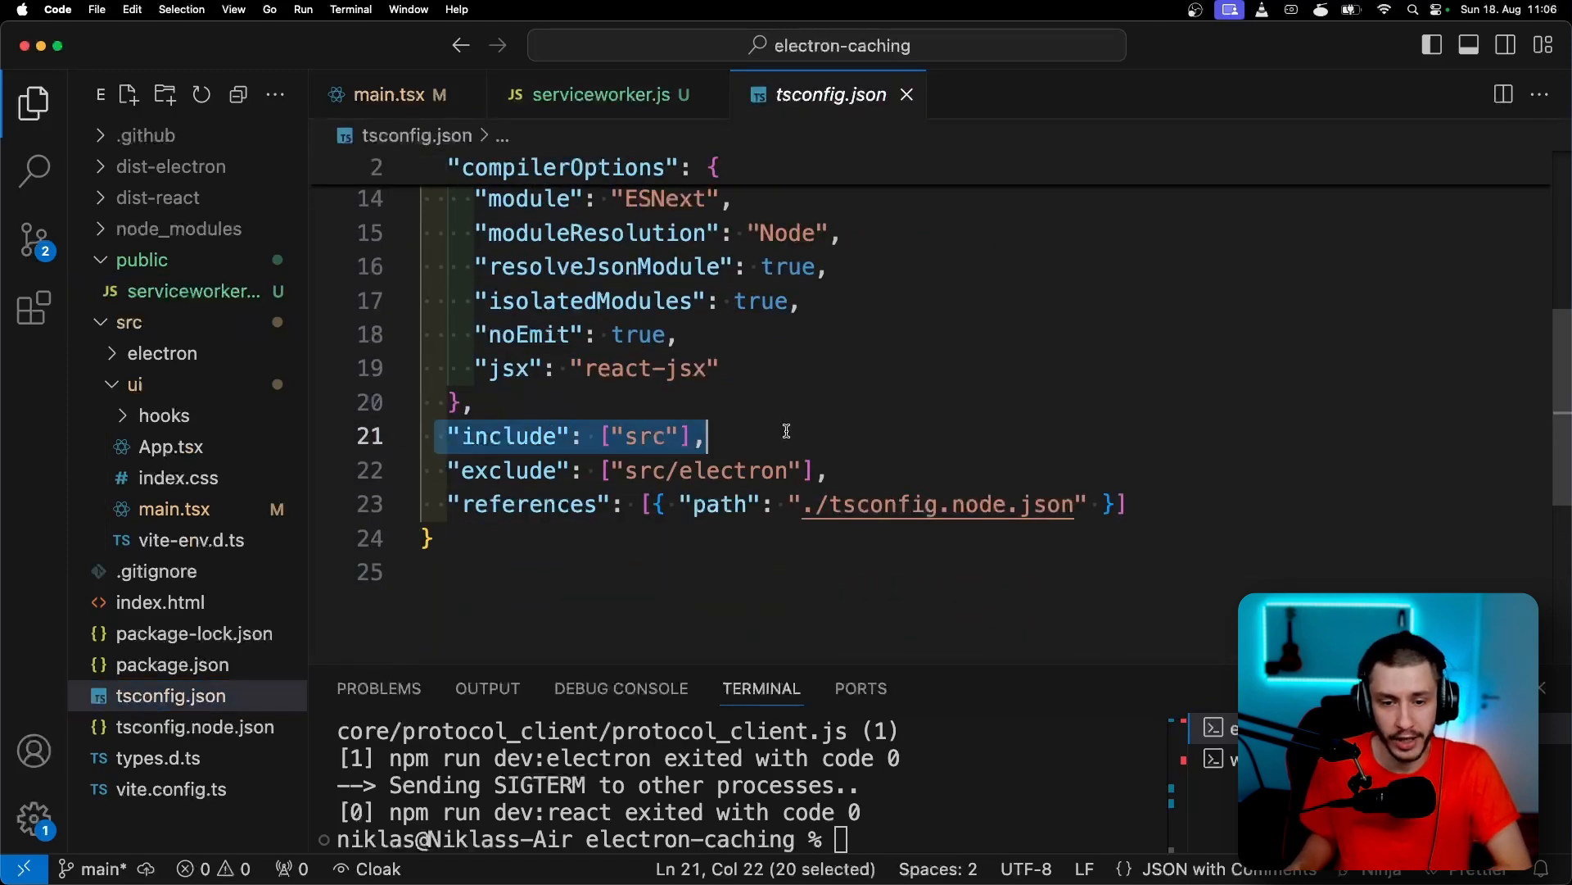
mouse_move(218, 263)
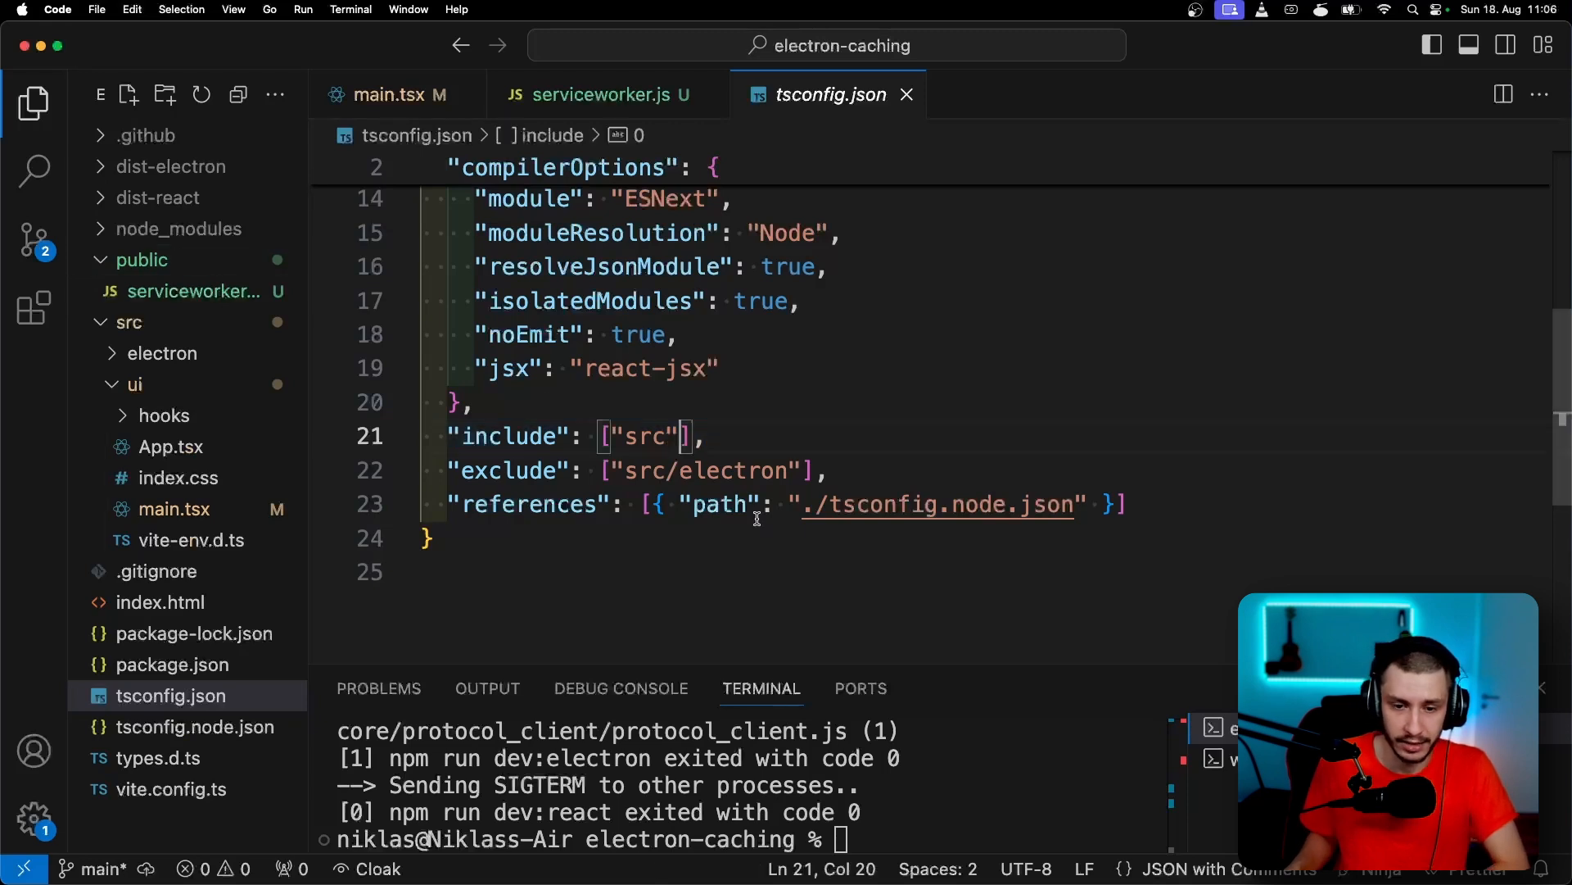
type(", \"public\"")
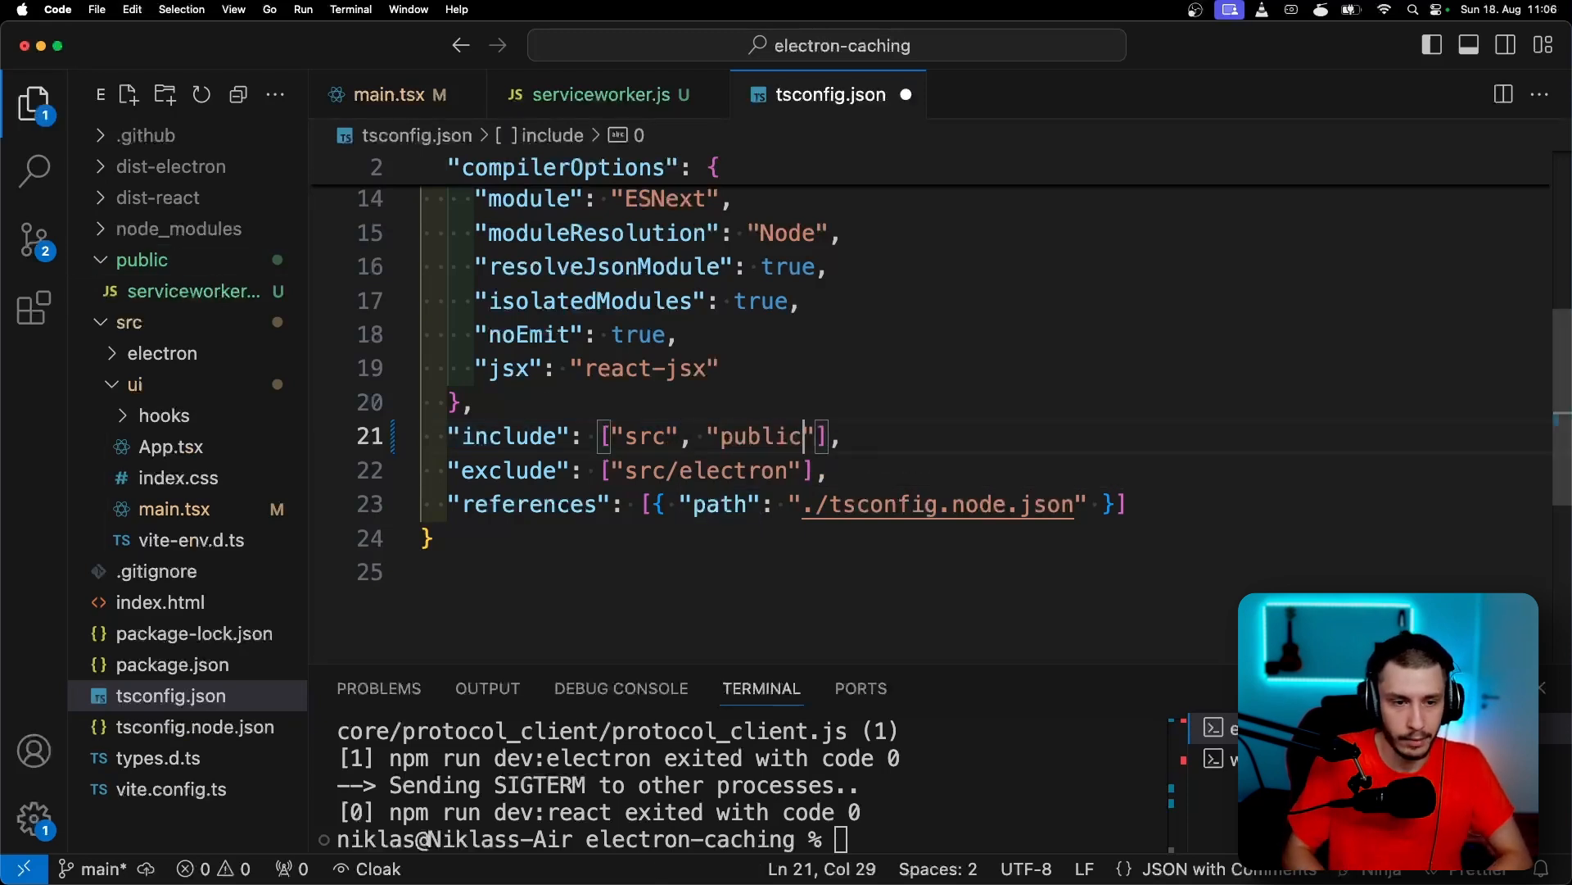
type("/serviceworker.js")
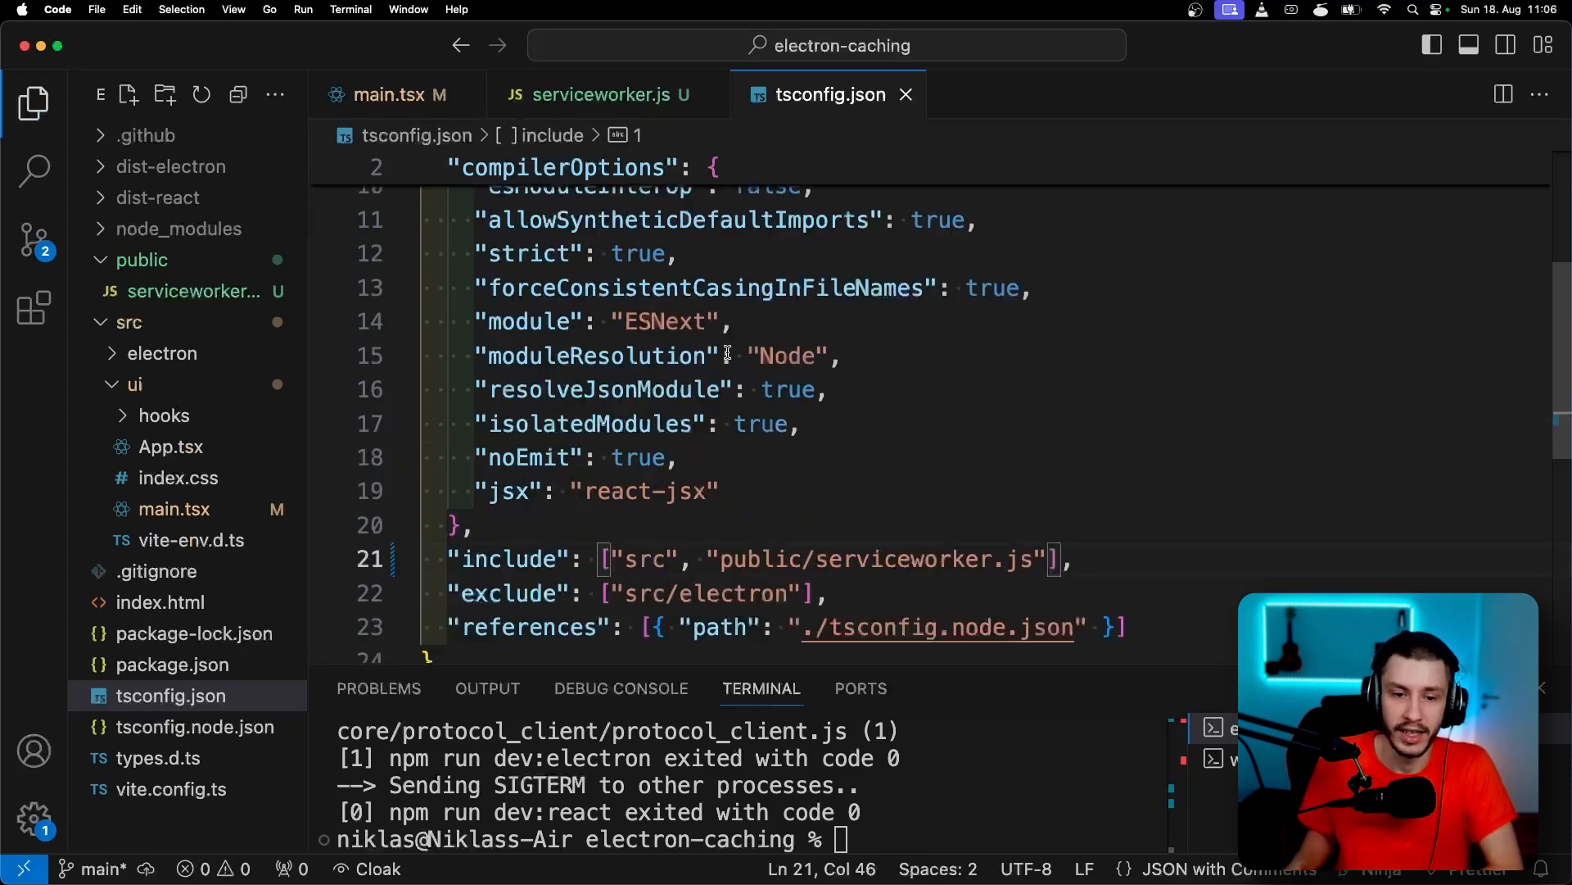
Set allowJs and checkJs to true, then return to serviceworker.js
scroll("up", 3)
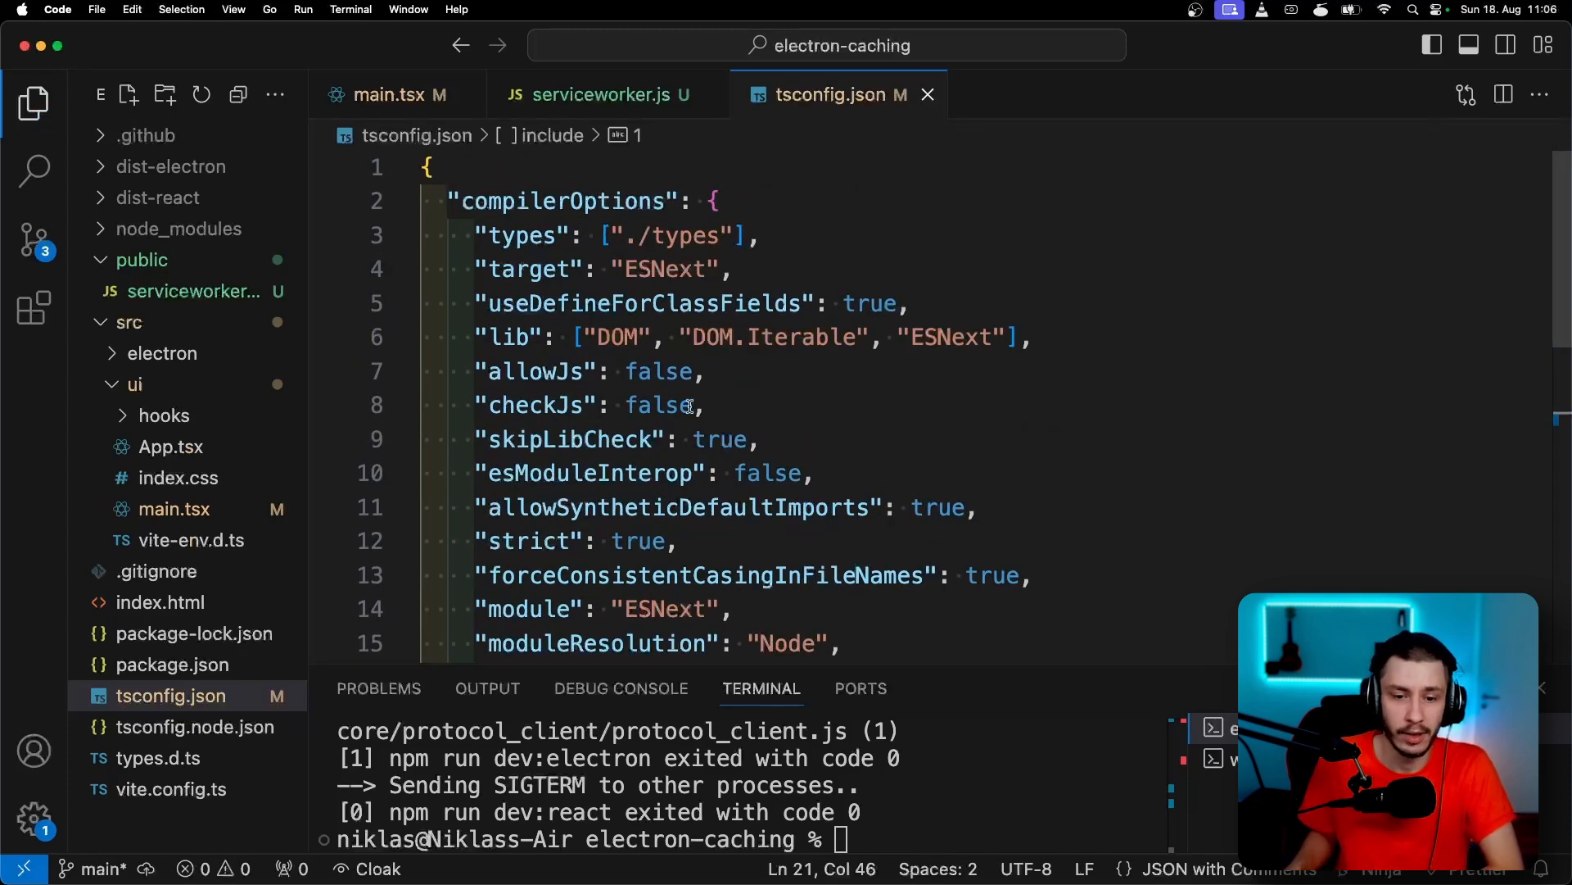
type("true")
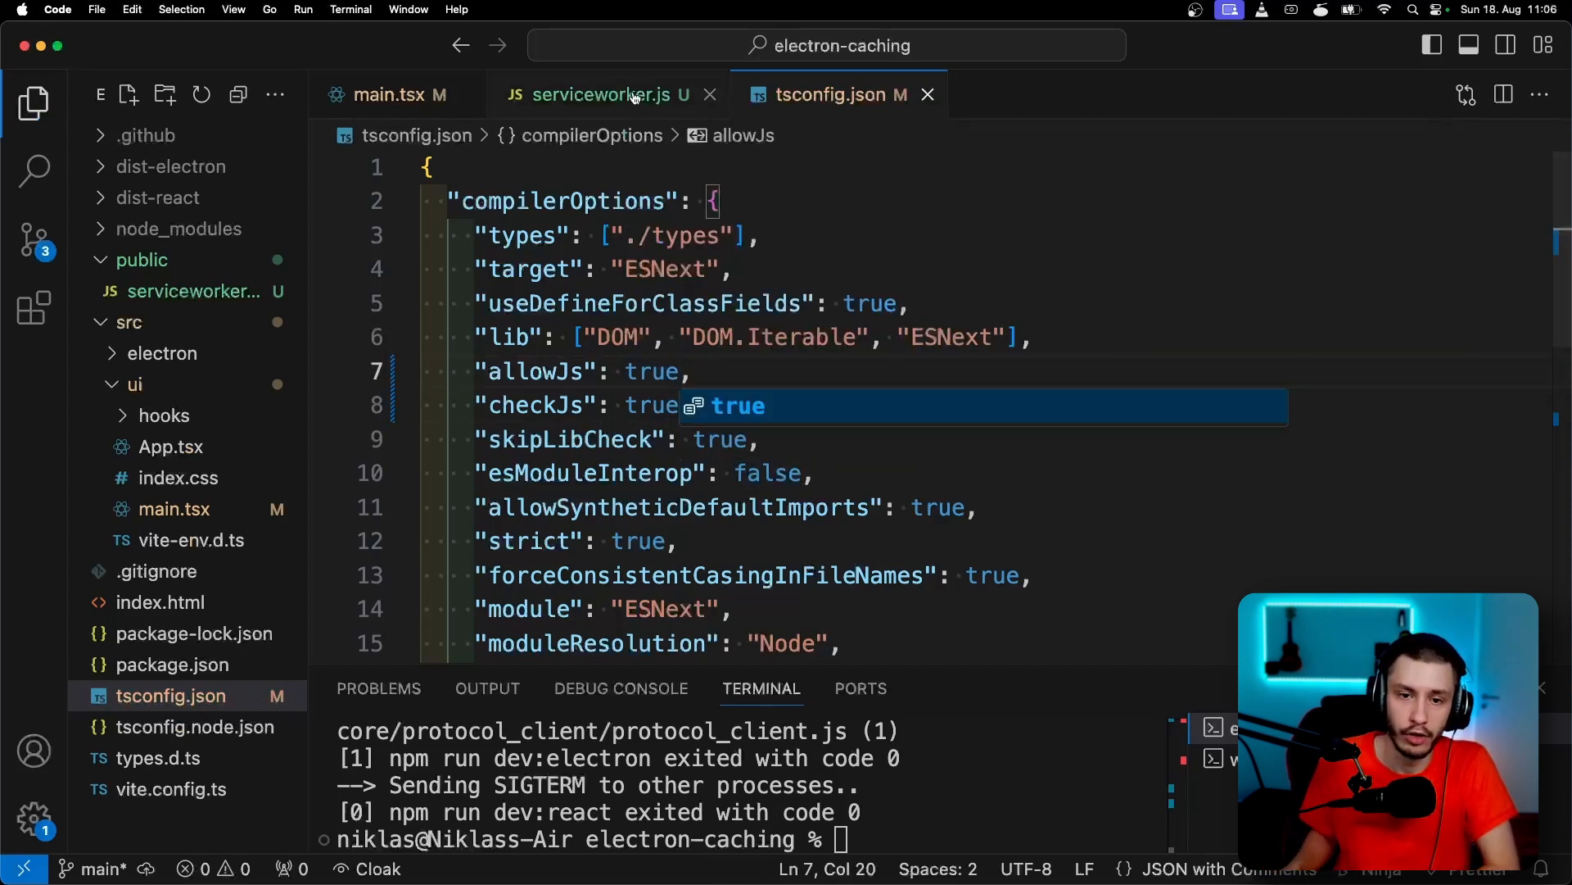
left_click(602, 95)
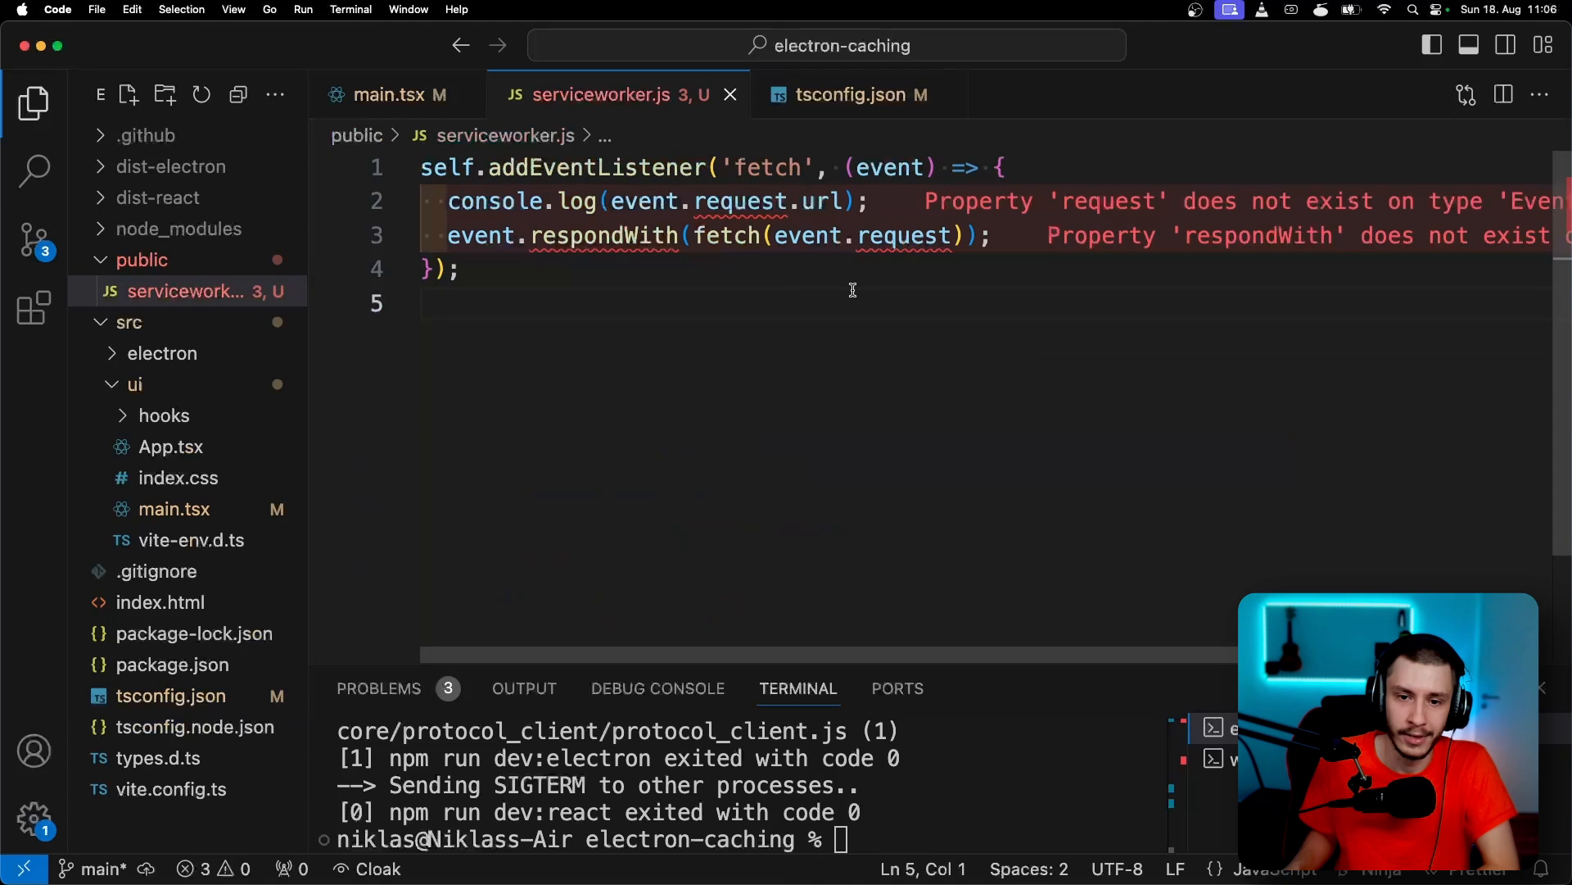
mouse_move(893, 167)
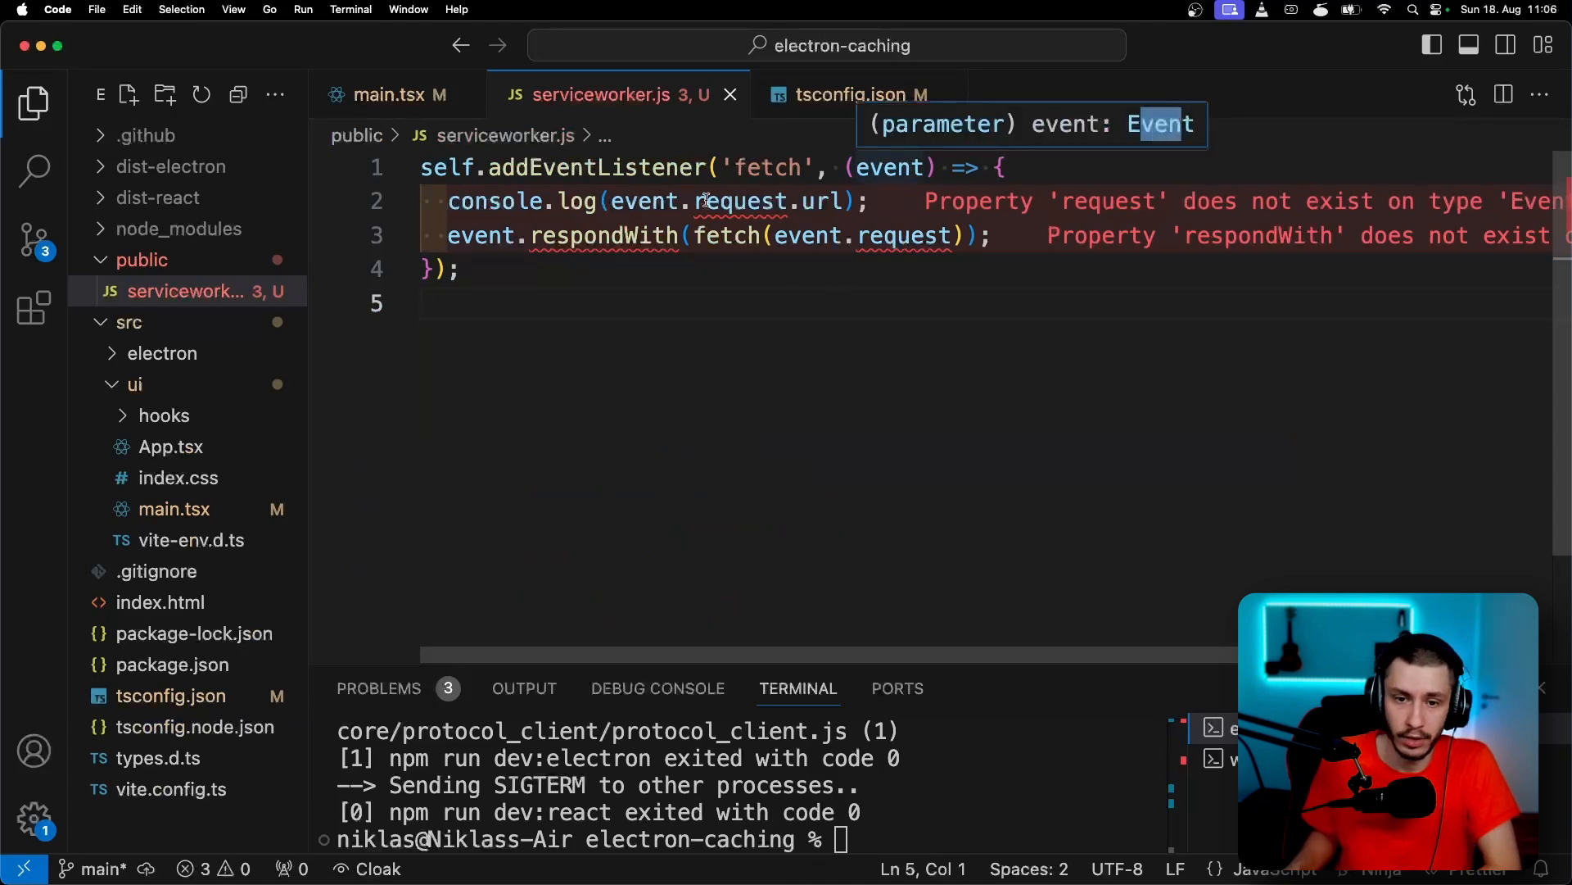
Append "WebWorker" to the lib list in tsconfig.json
left_click(858, 95)
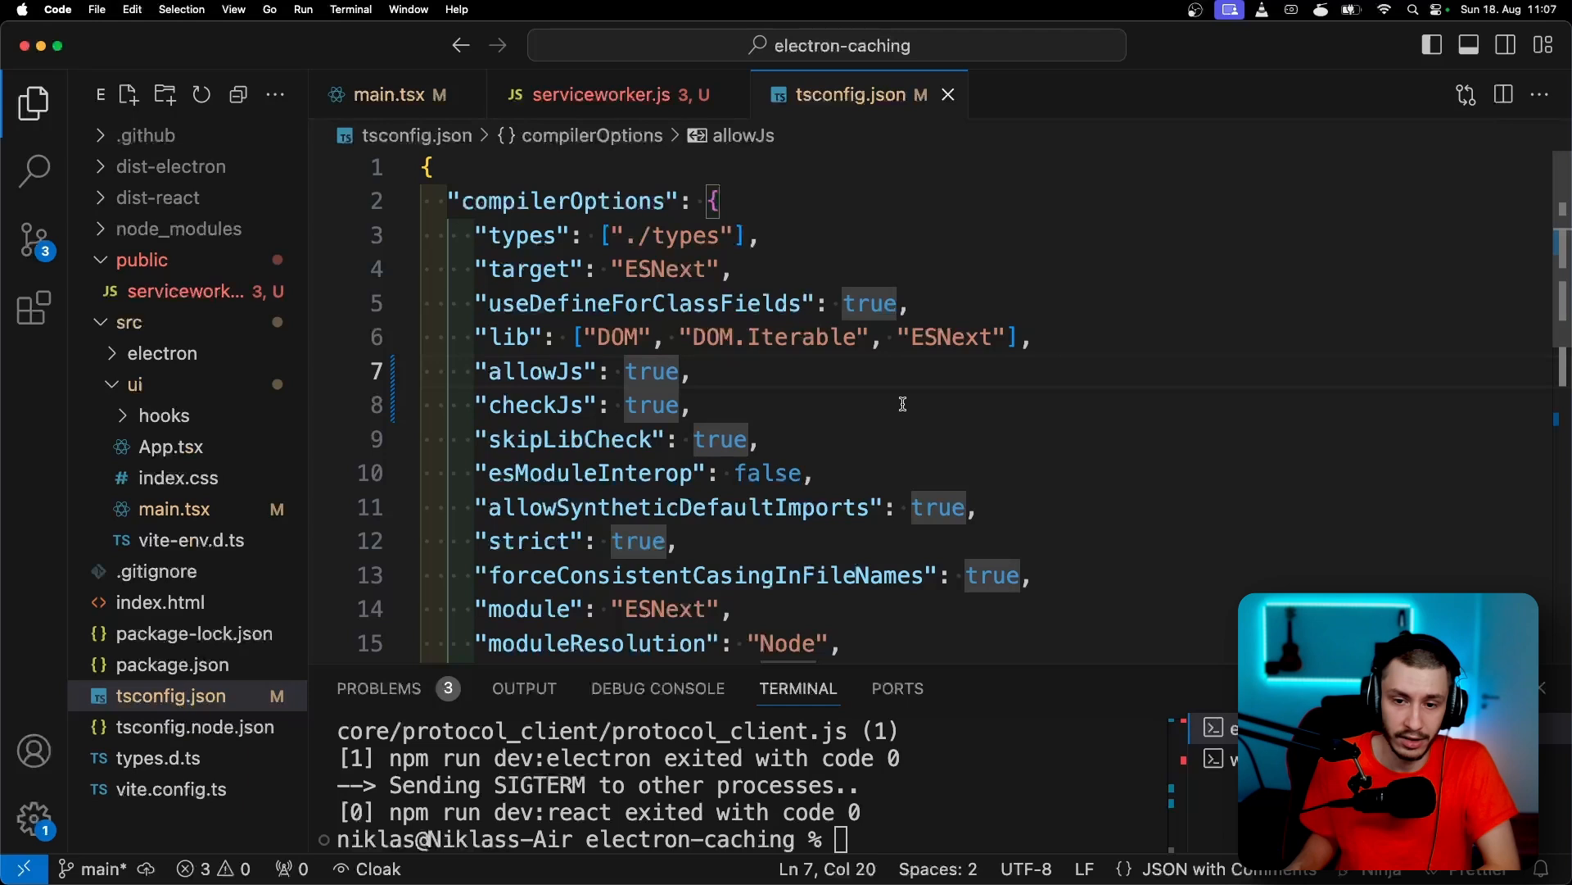
left_click(1013, 337)
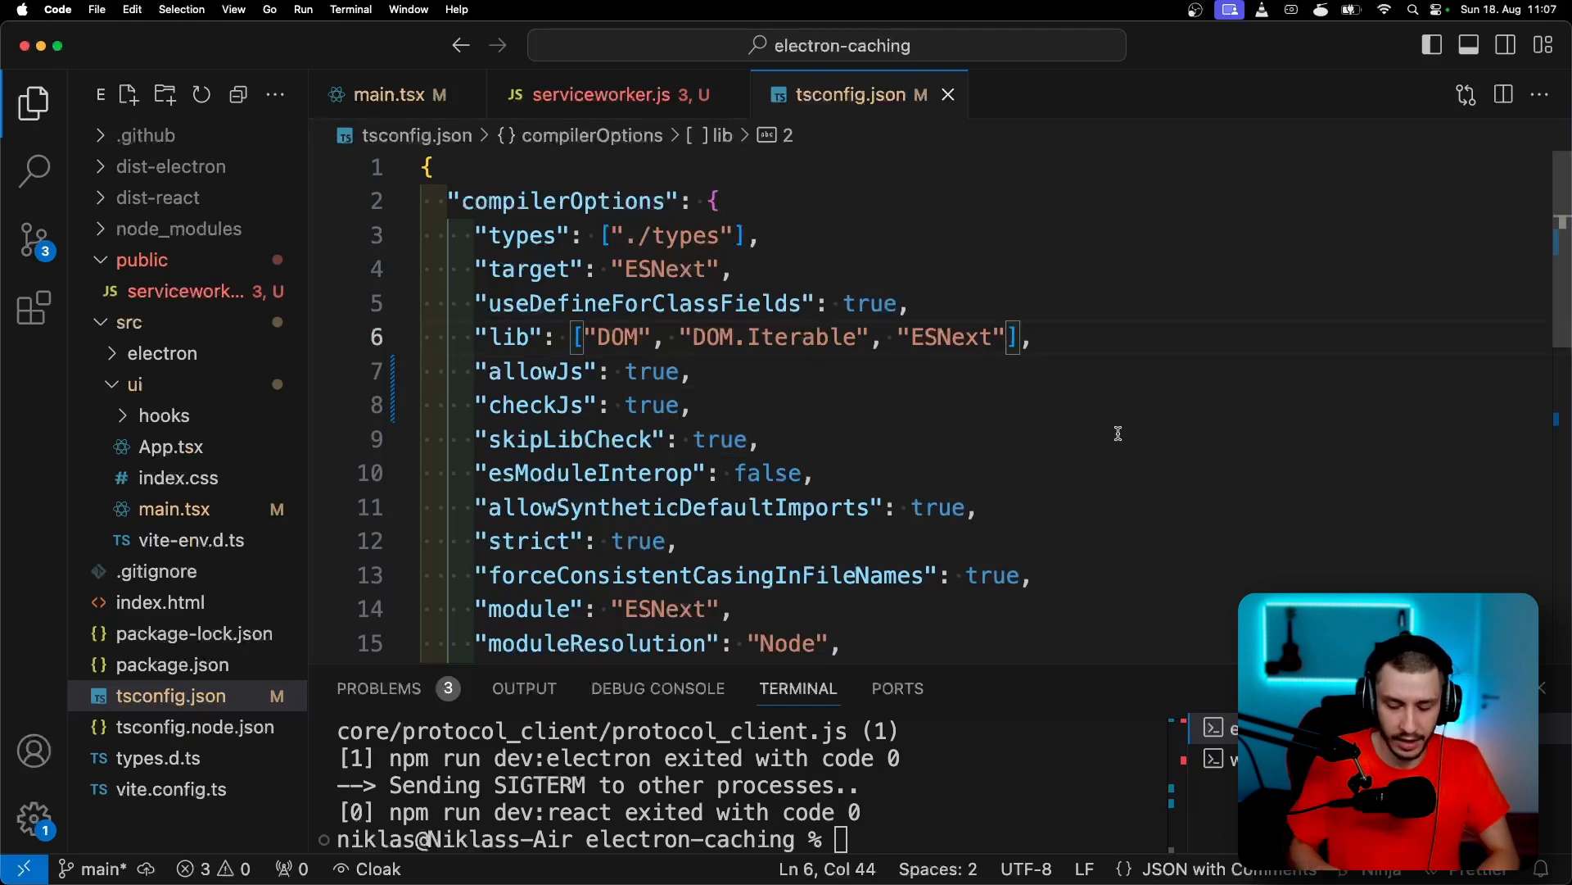
type(", \"WebWorker\"")
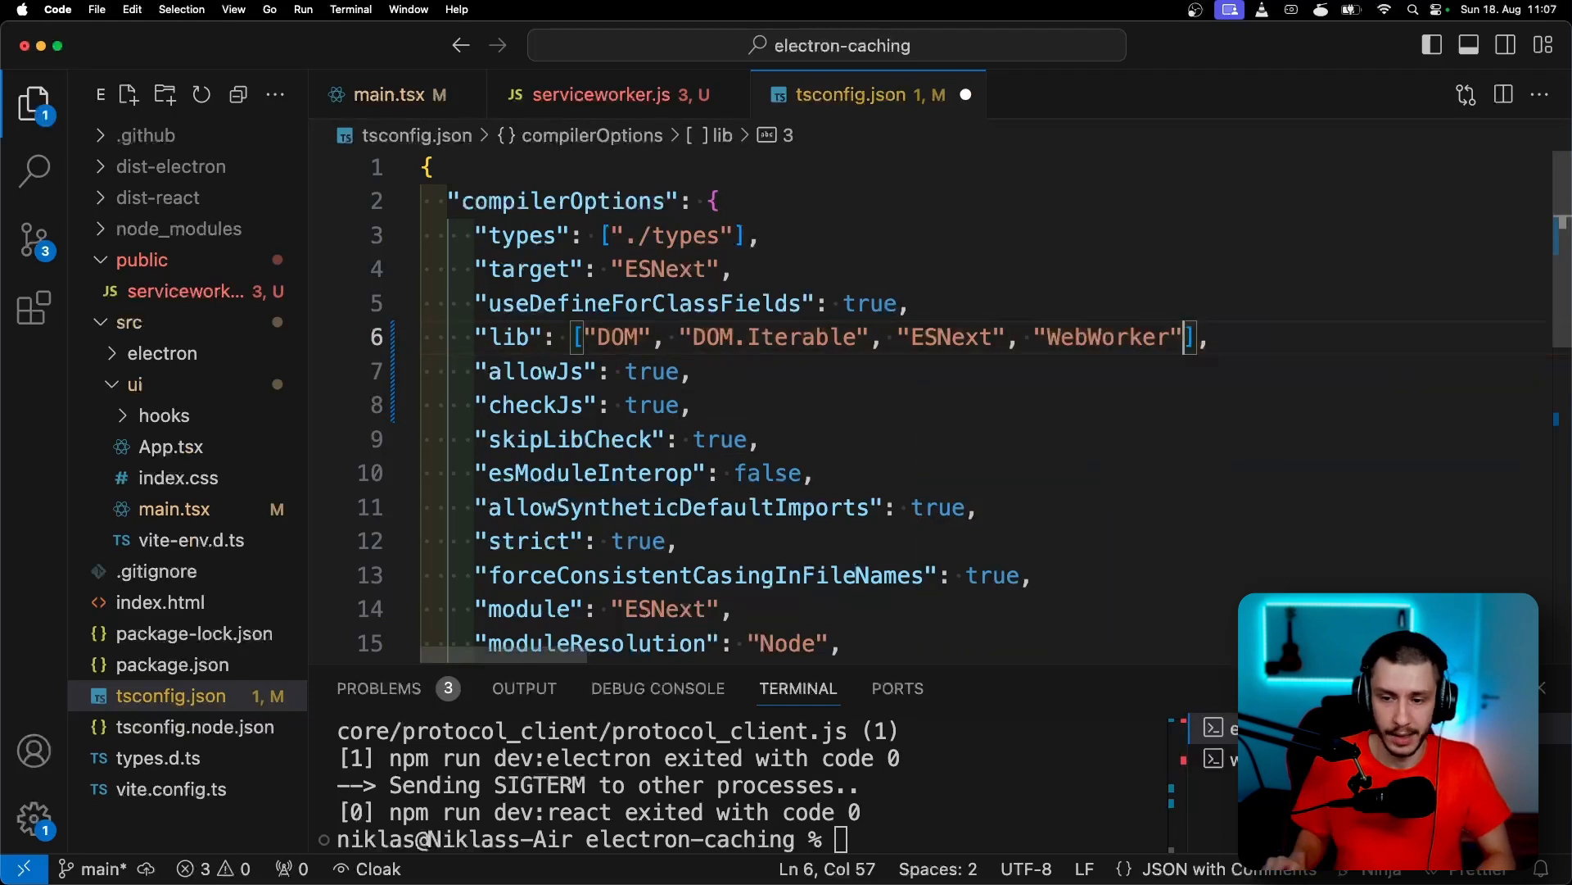
In serviceworker.js, select the self reference and the fetch event name to edit
left_click(607, 94)
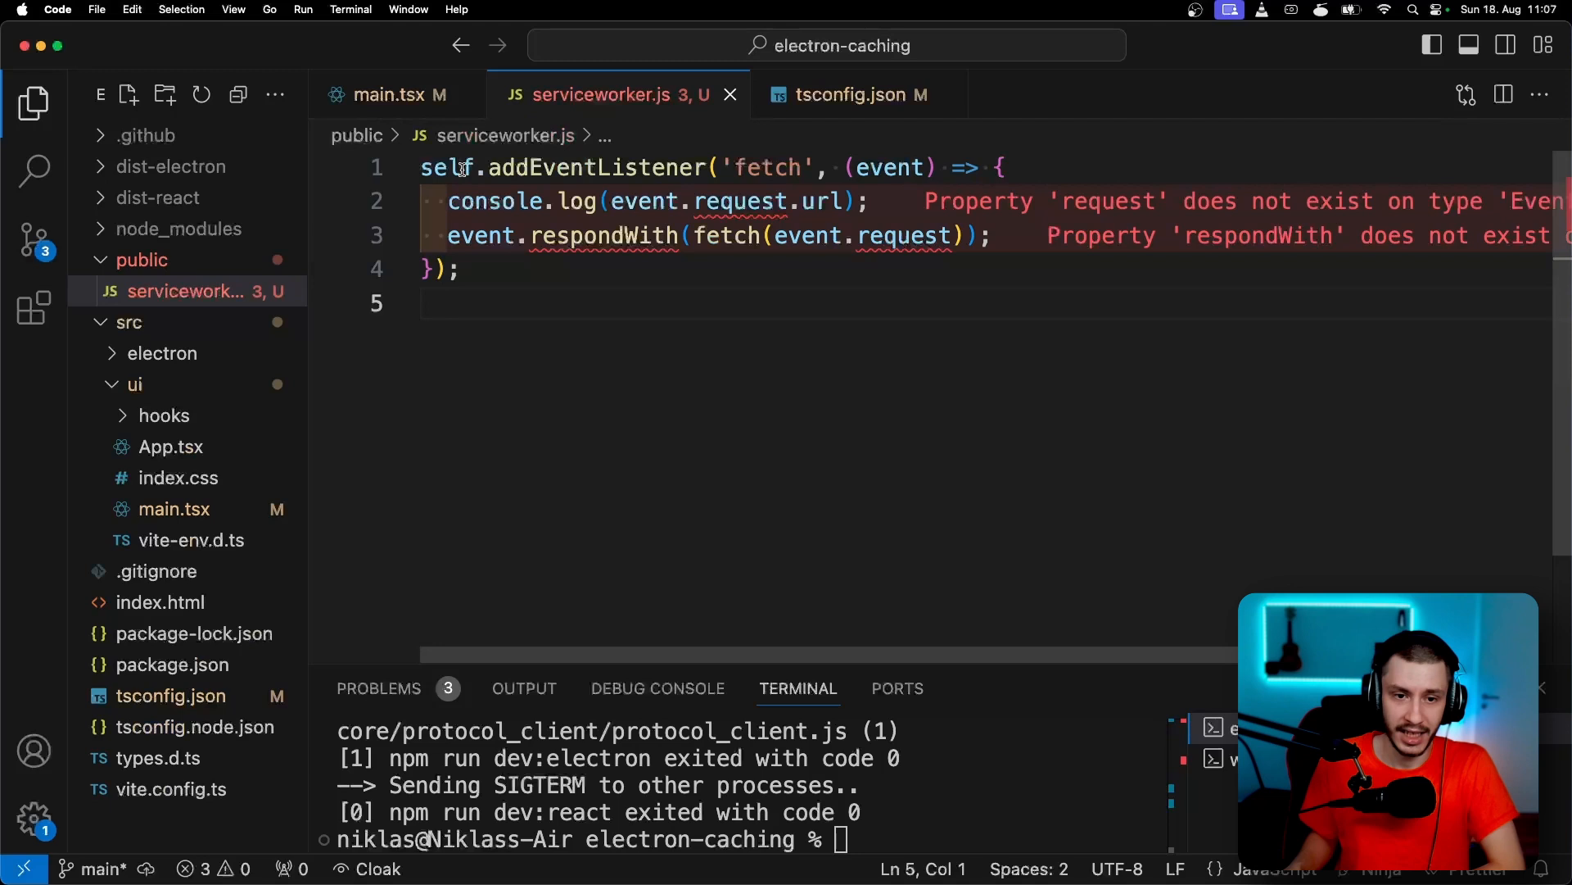
double_click(448, 167)
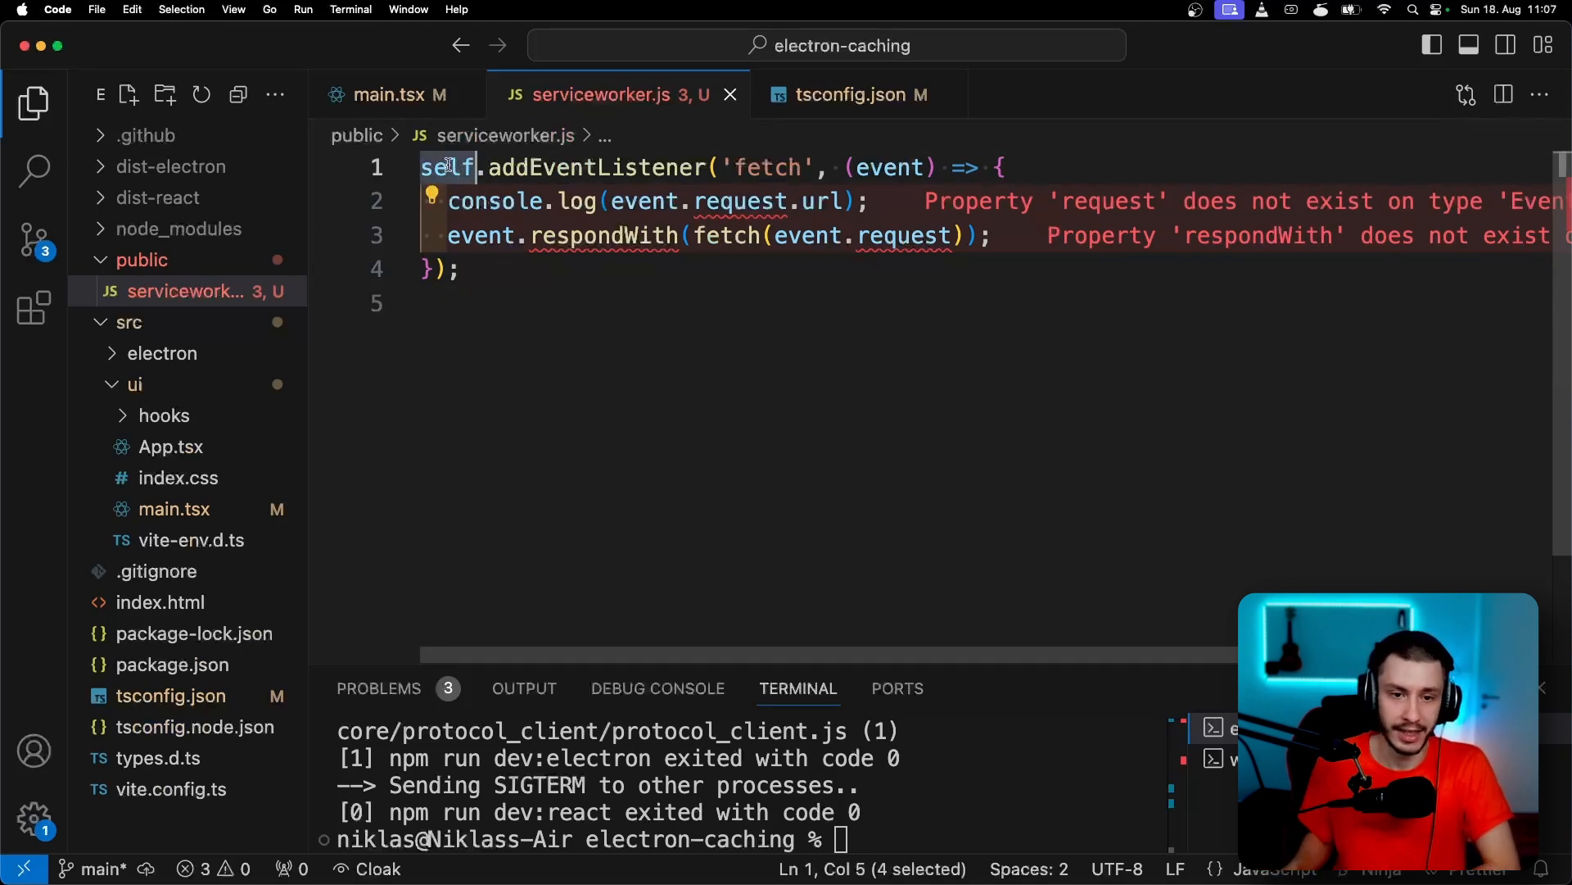
double_click(765, 168)
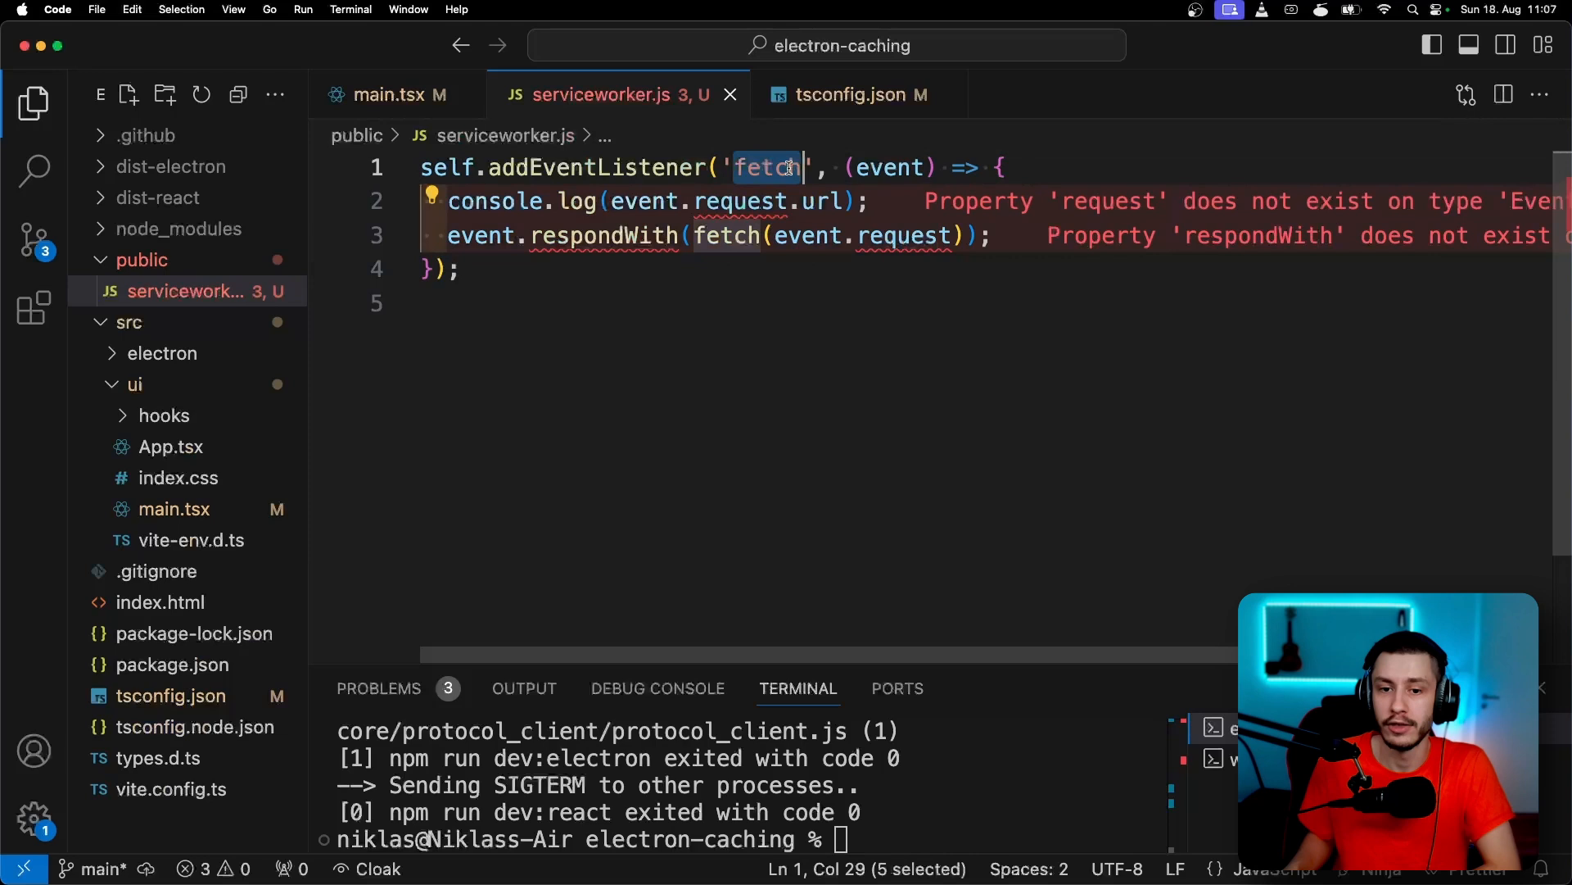
mouse_move(892, 167)
type("const typedSelf = self;")
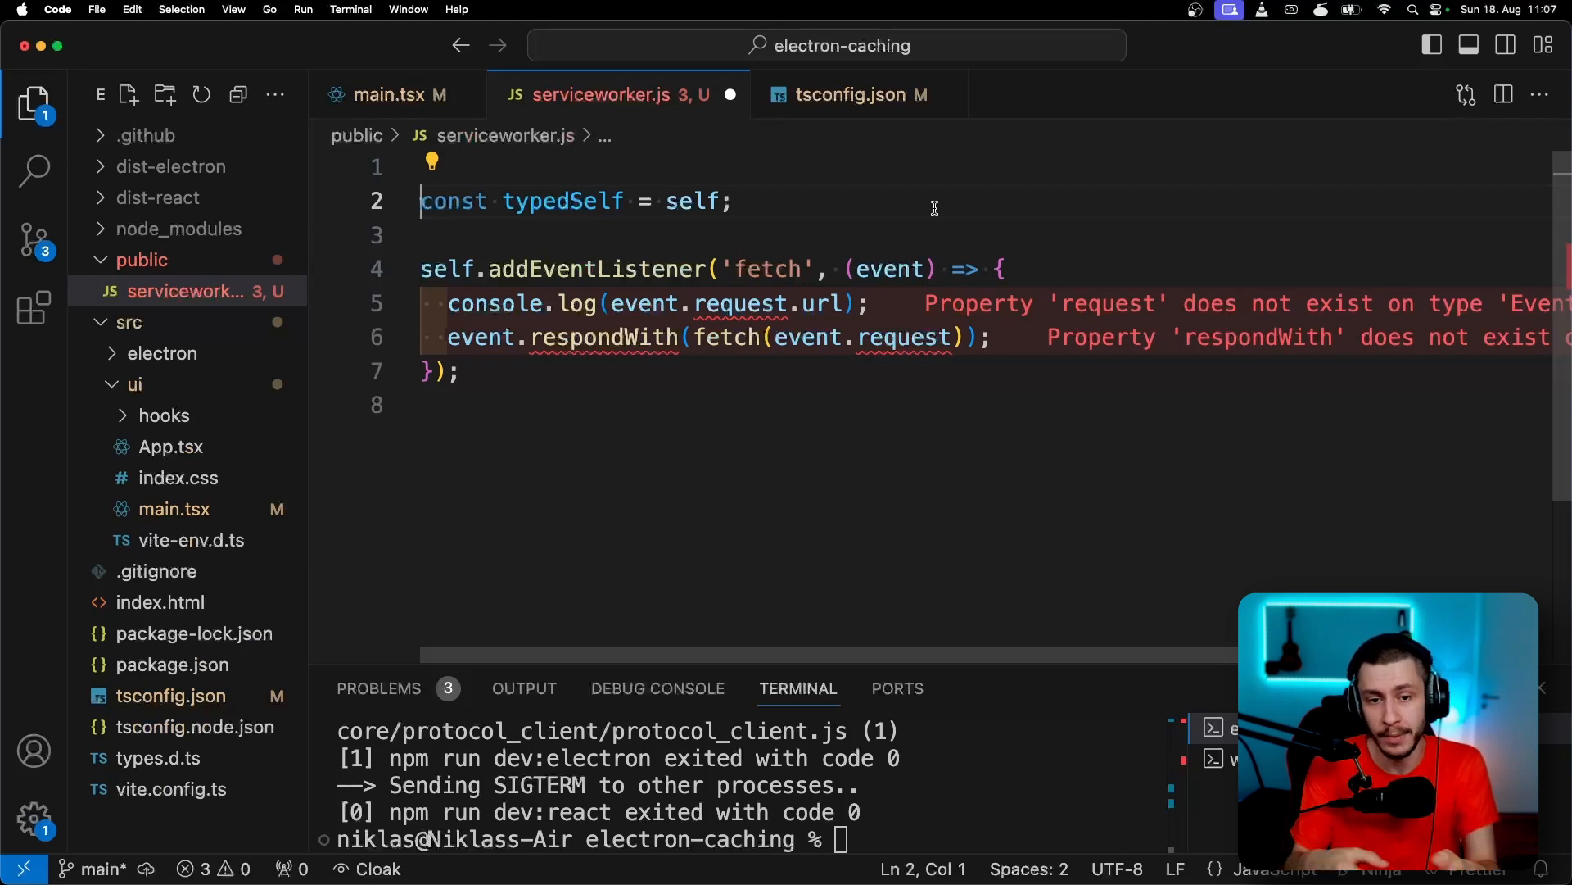
type("/** @type {ServiceWorkerGlobalScope} */")
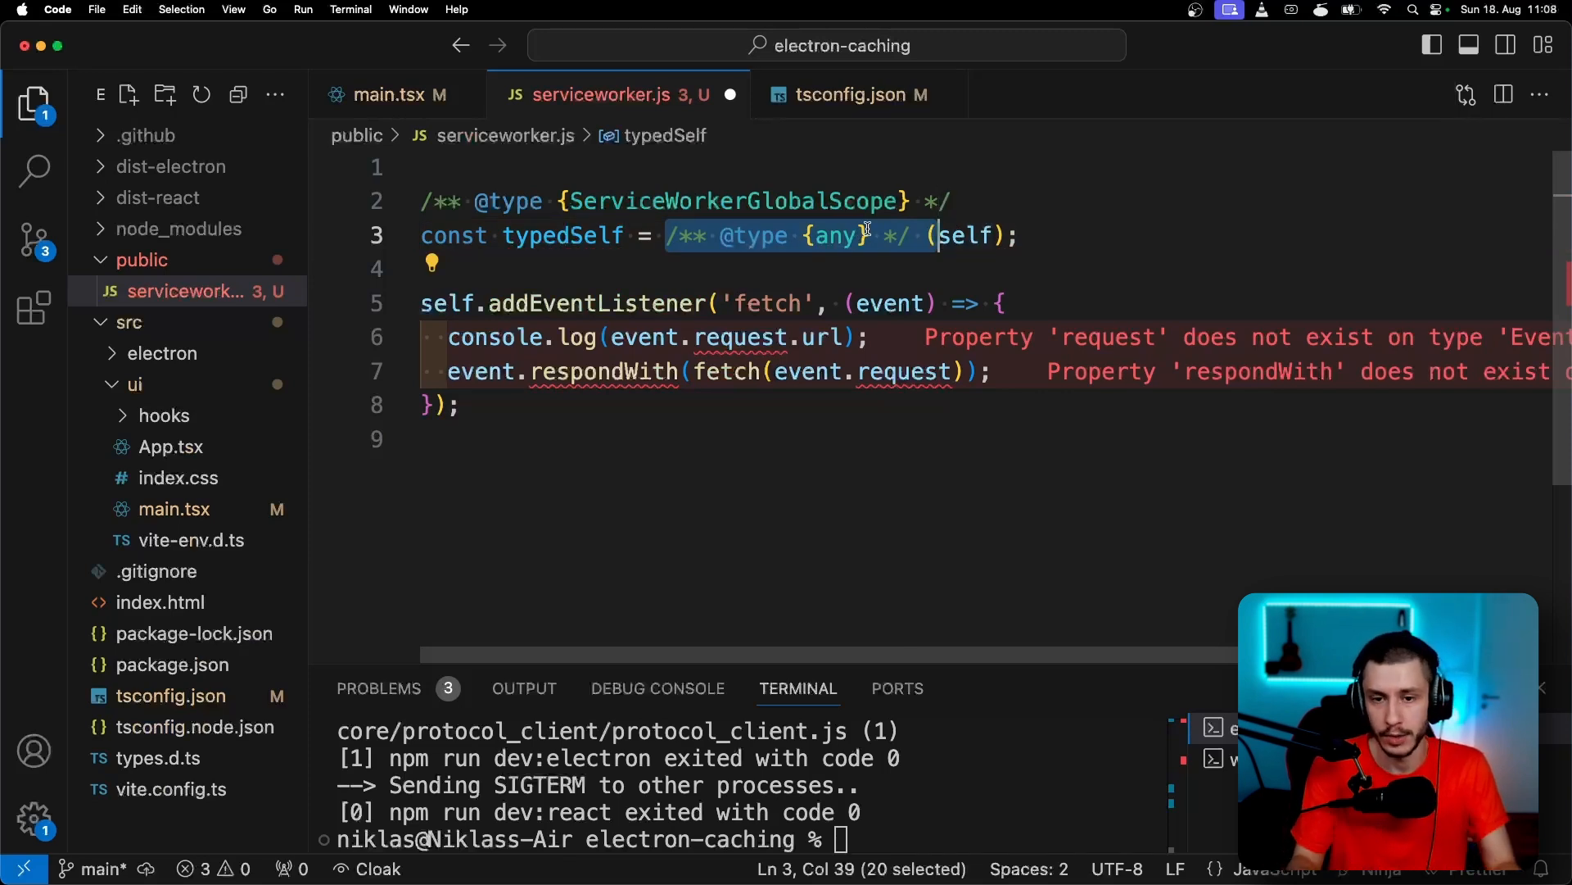
mouse_move(968, 235)
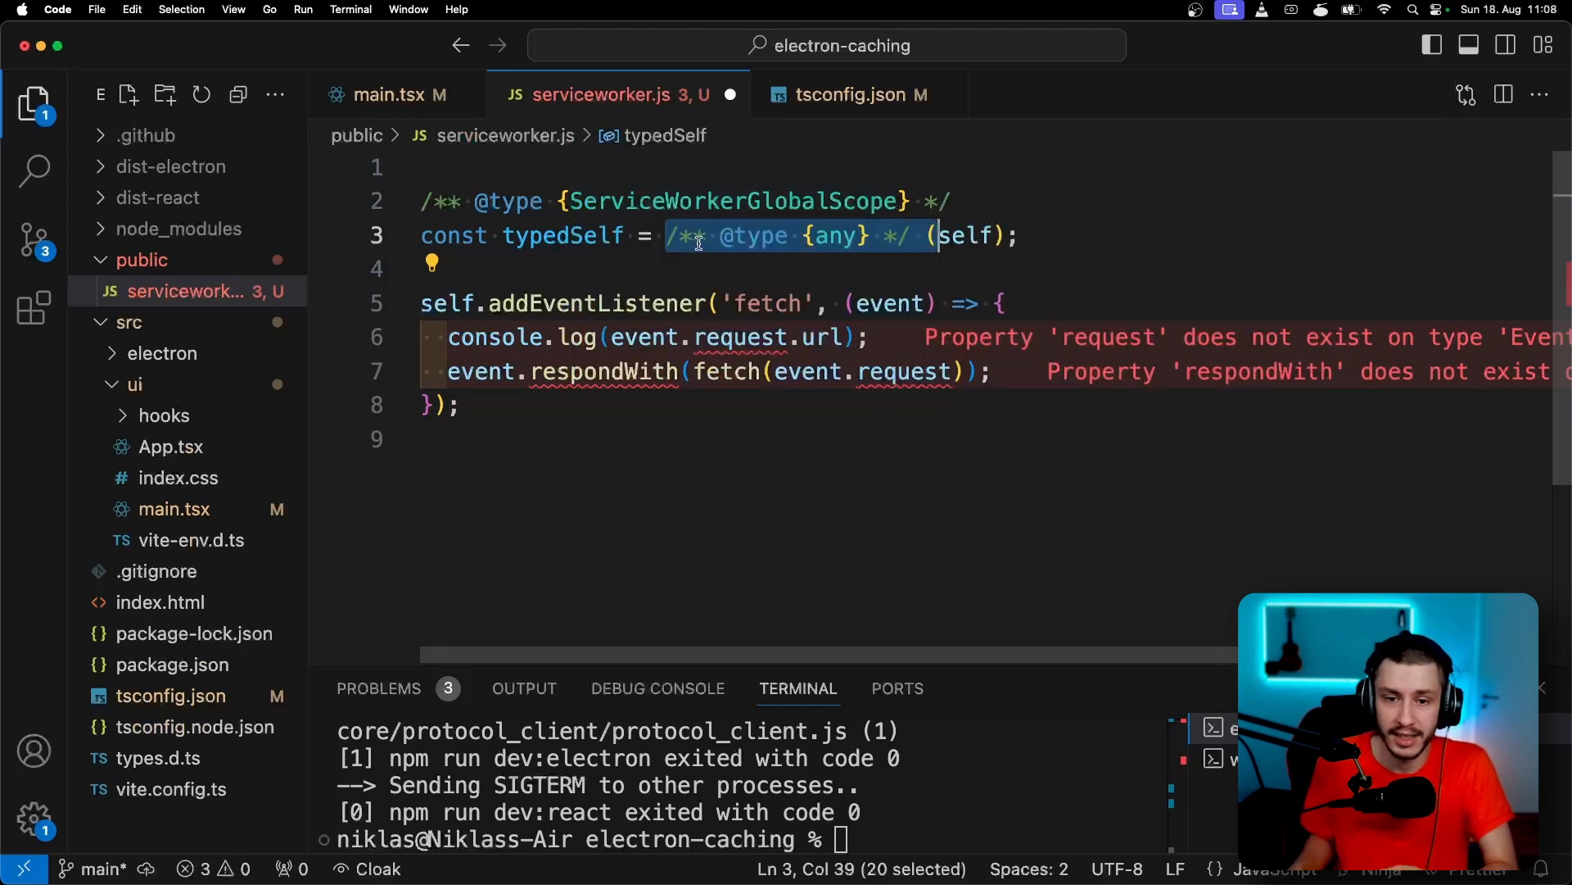
mouse_move(562, 236)
type("typedS")
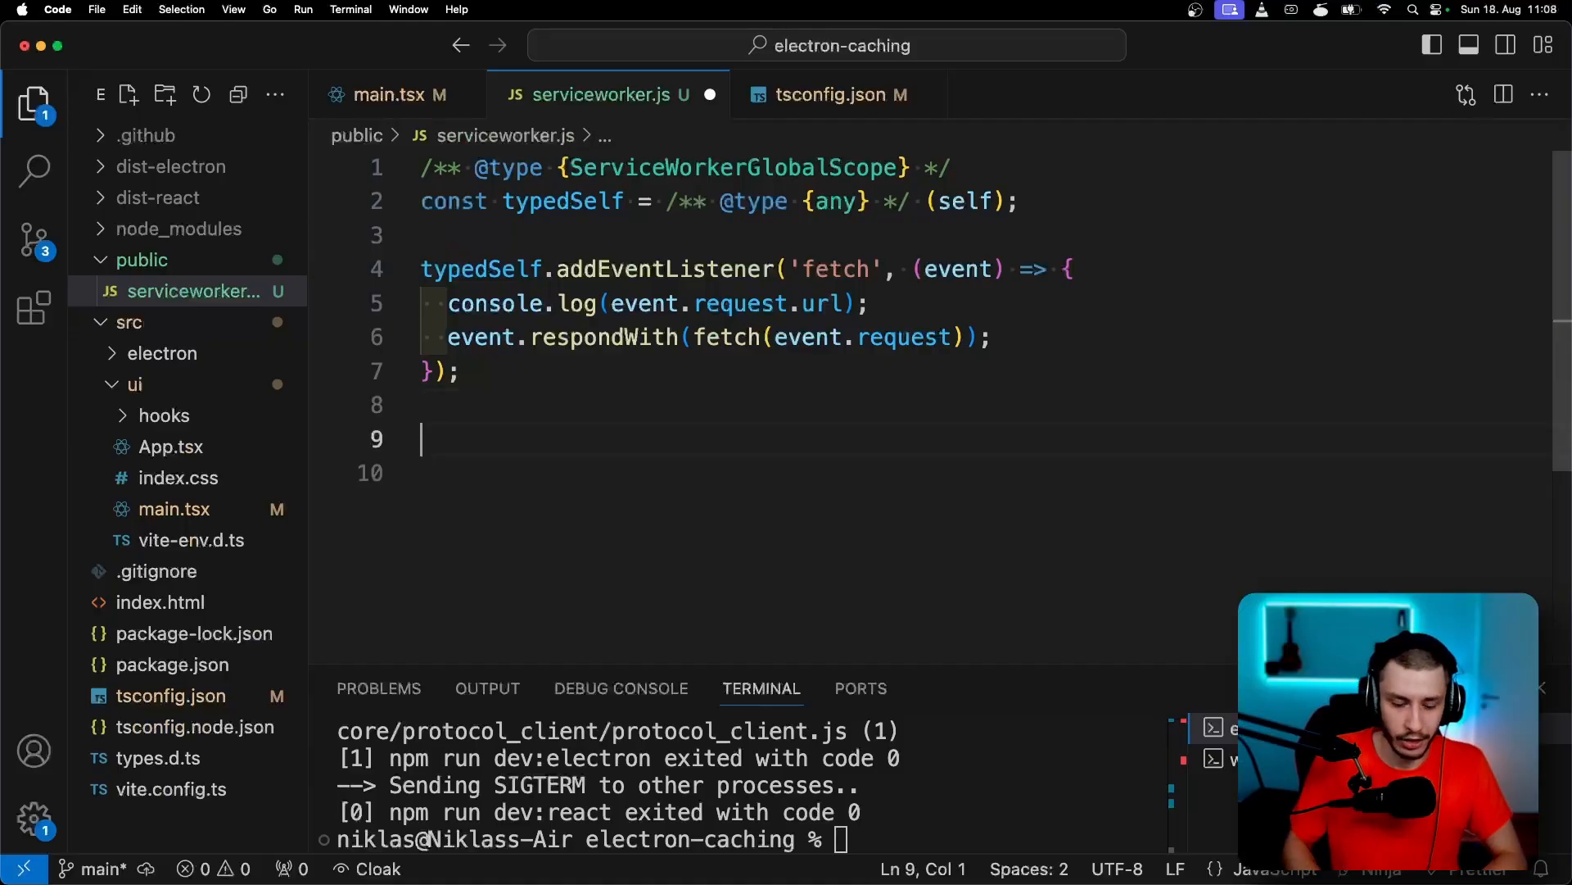
Write async doRequestAndCache awaiting fetch, with a // comment and return, then select the listener's fetch
type("async f")
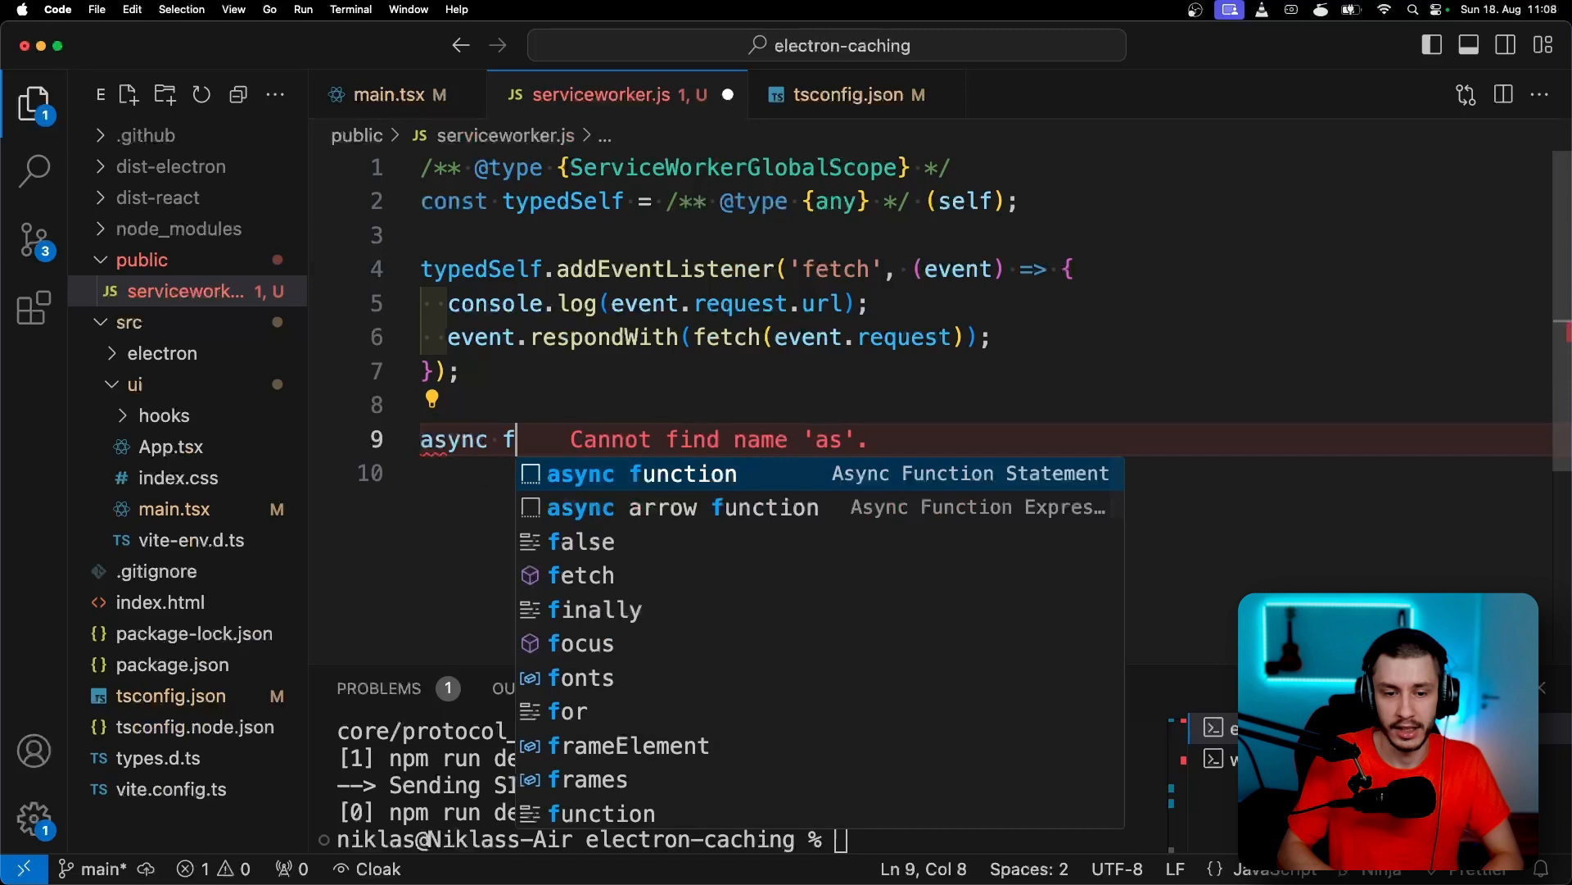
type("unction do(params) {")
type("/** @param request {Request} */")
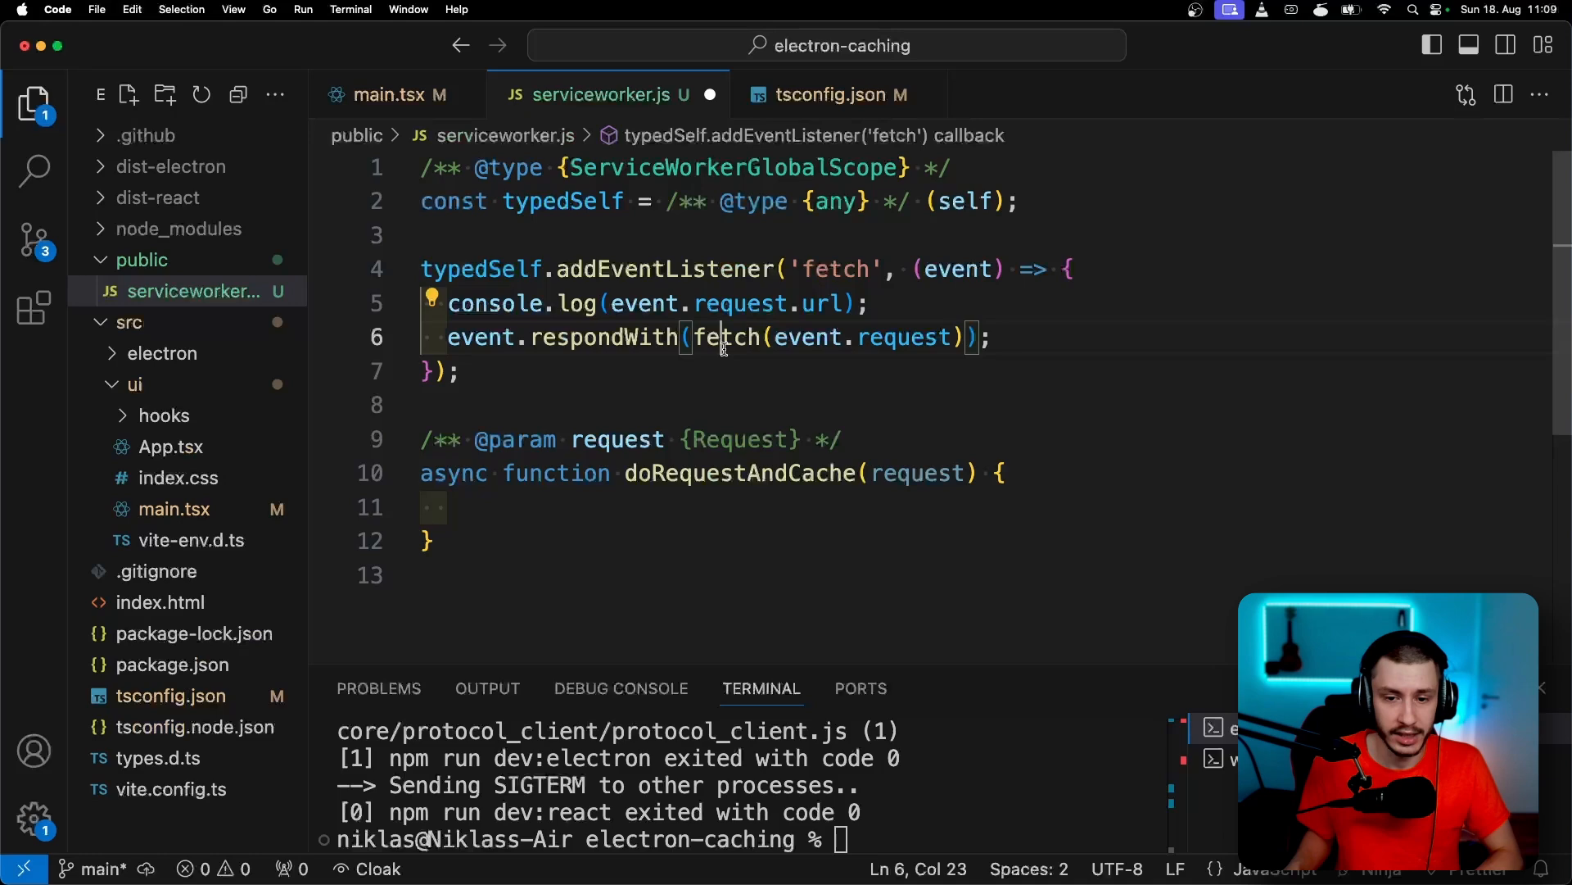
left_click(732, 506)
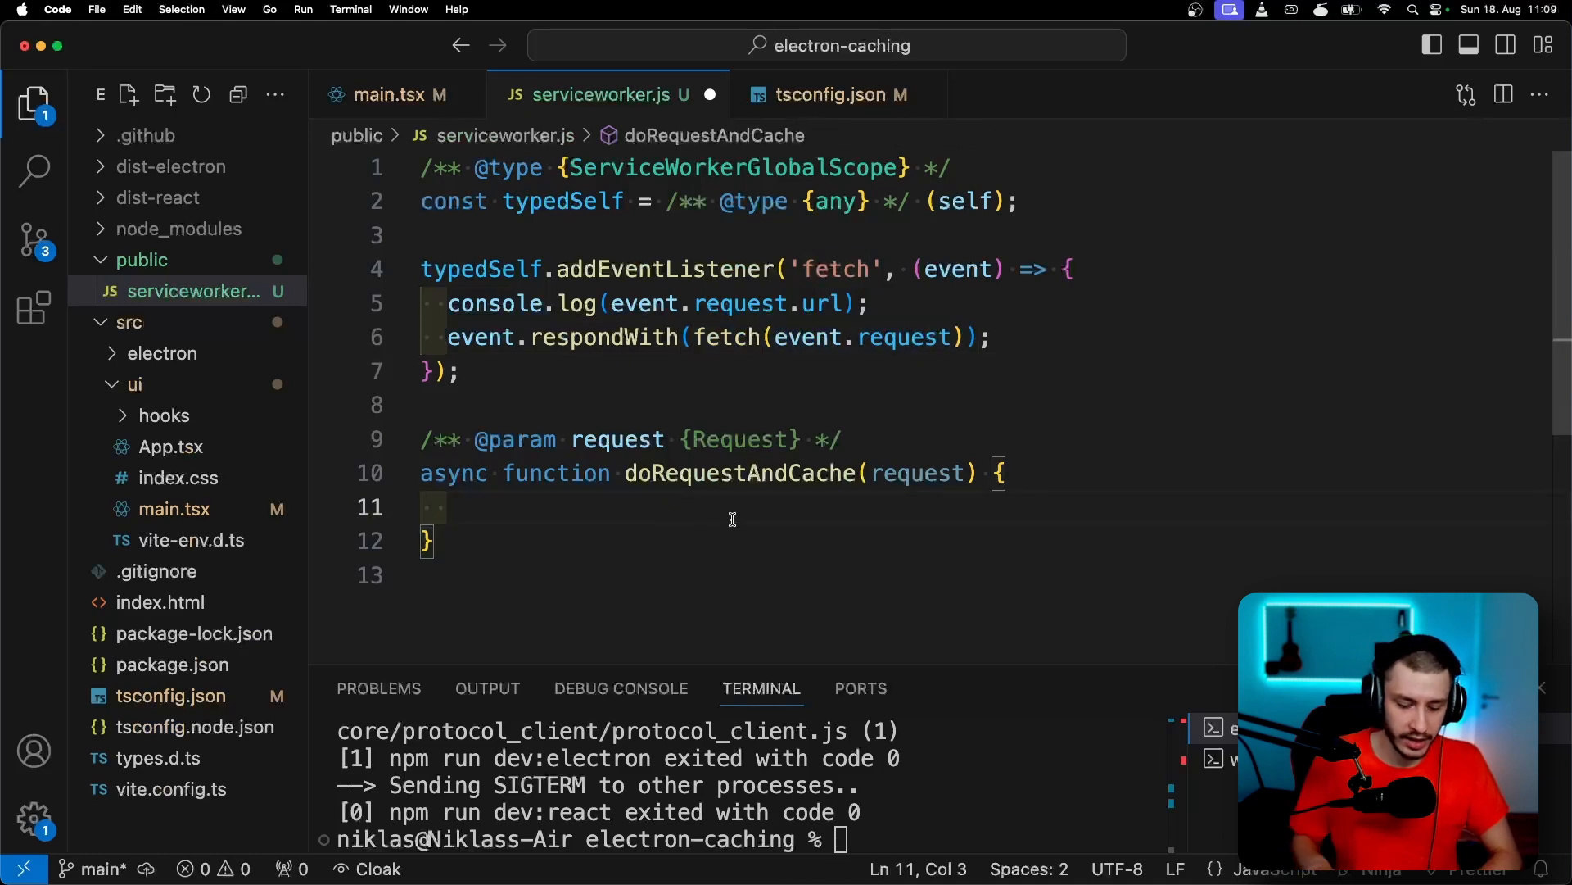
type("const response")
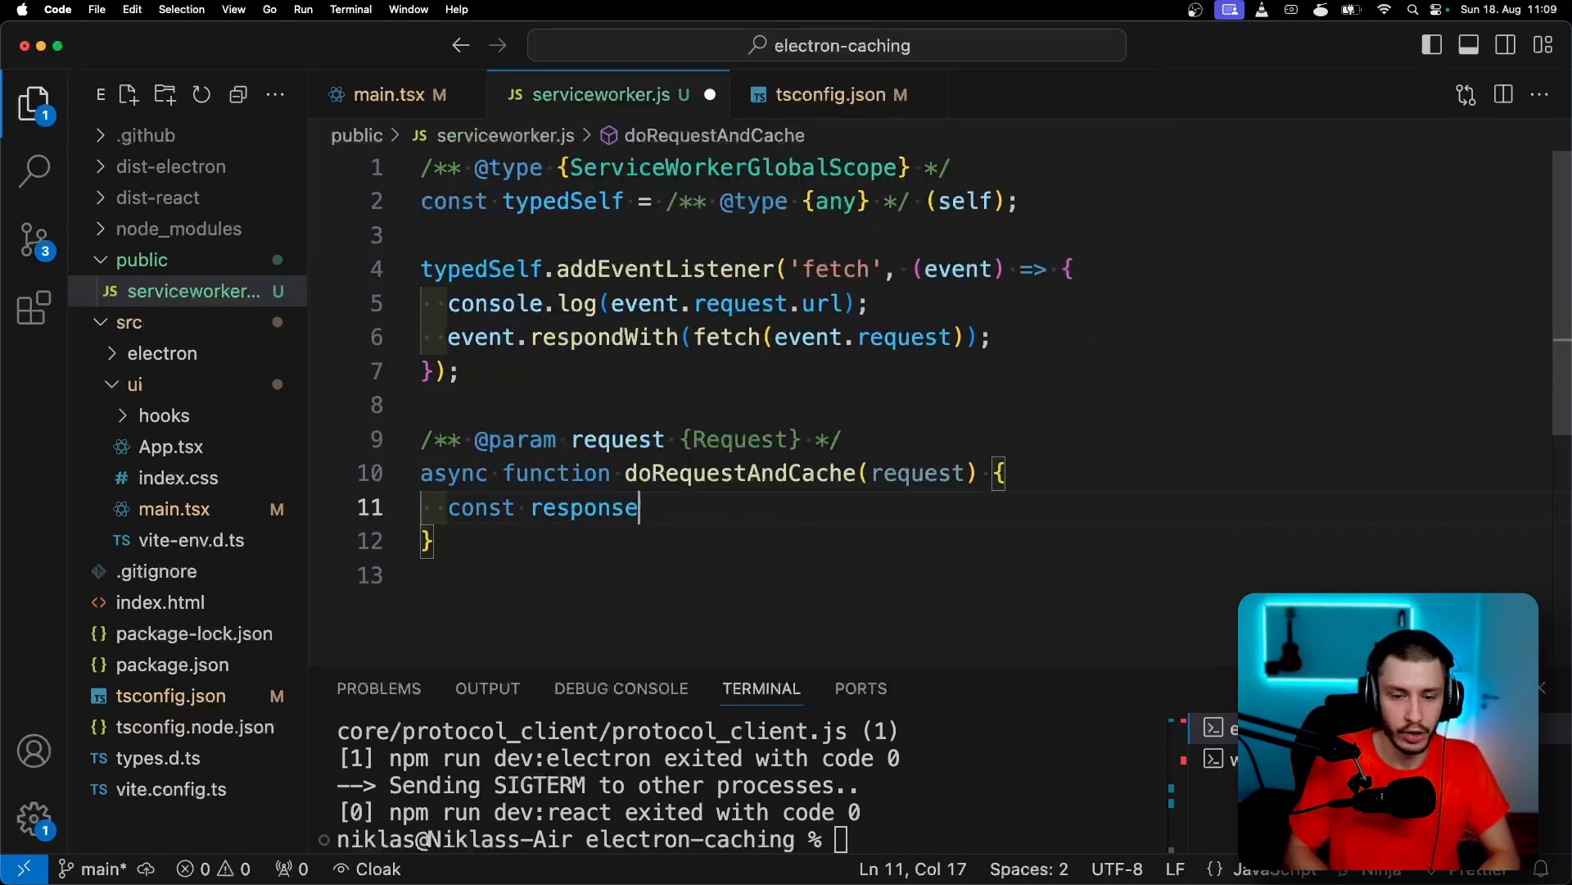
type("= fetch(event.request);")
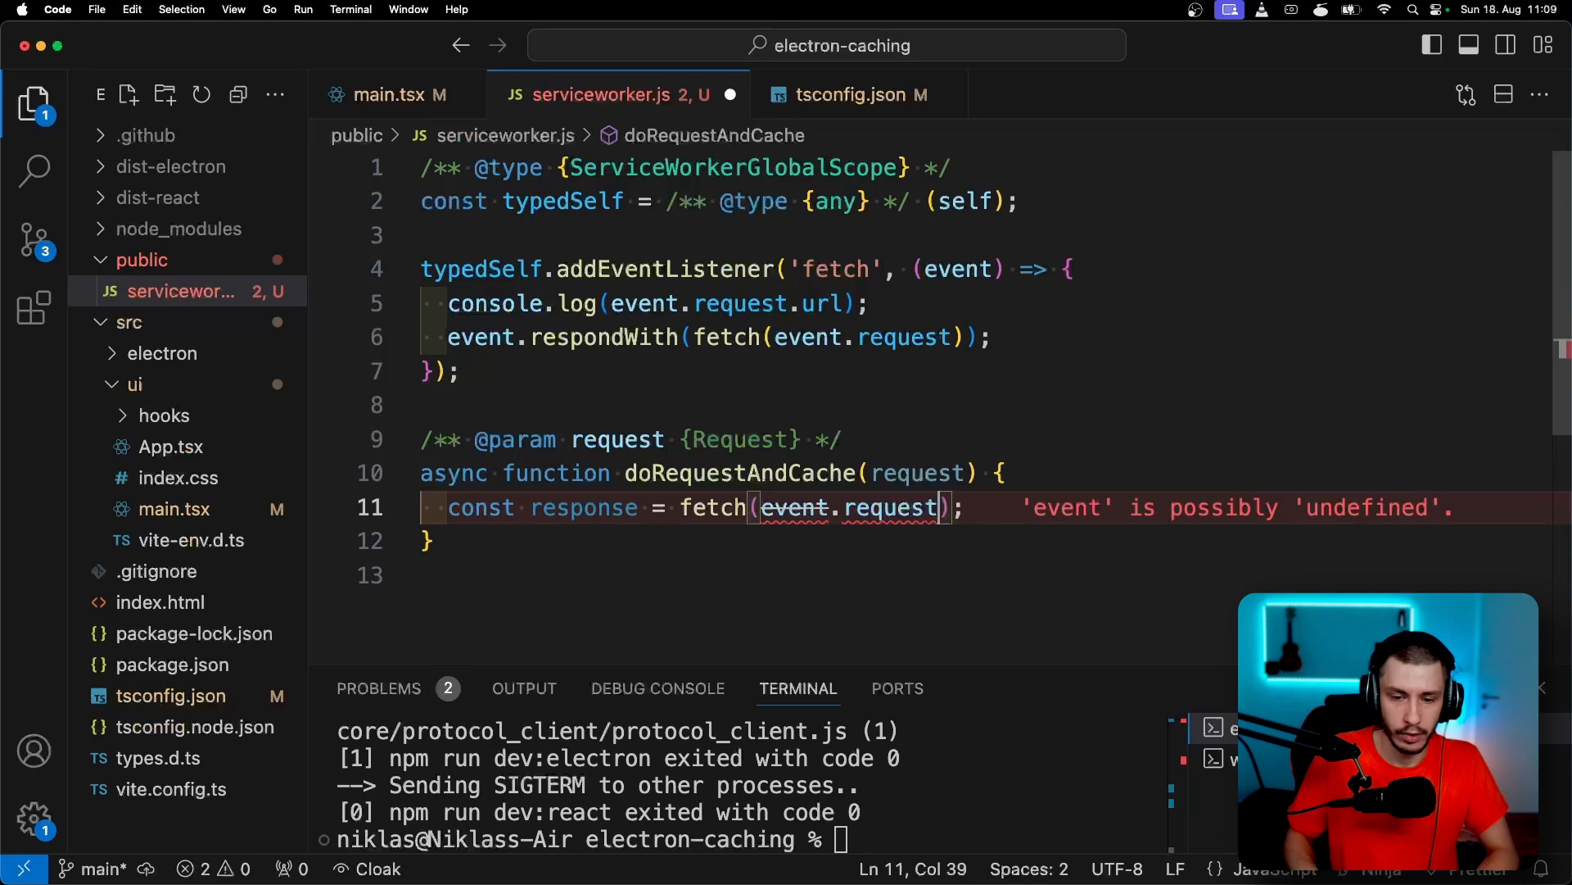
type("await")
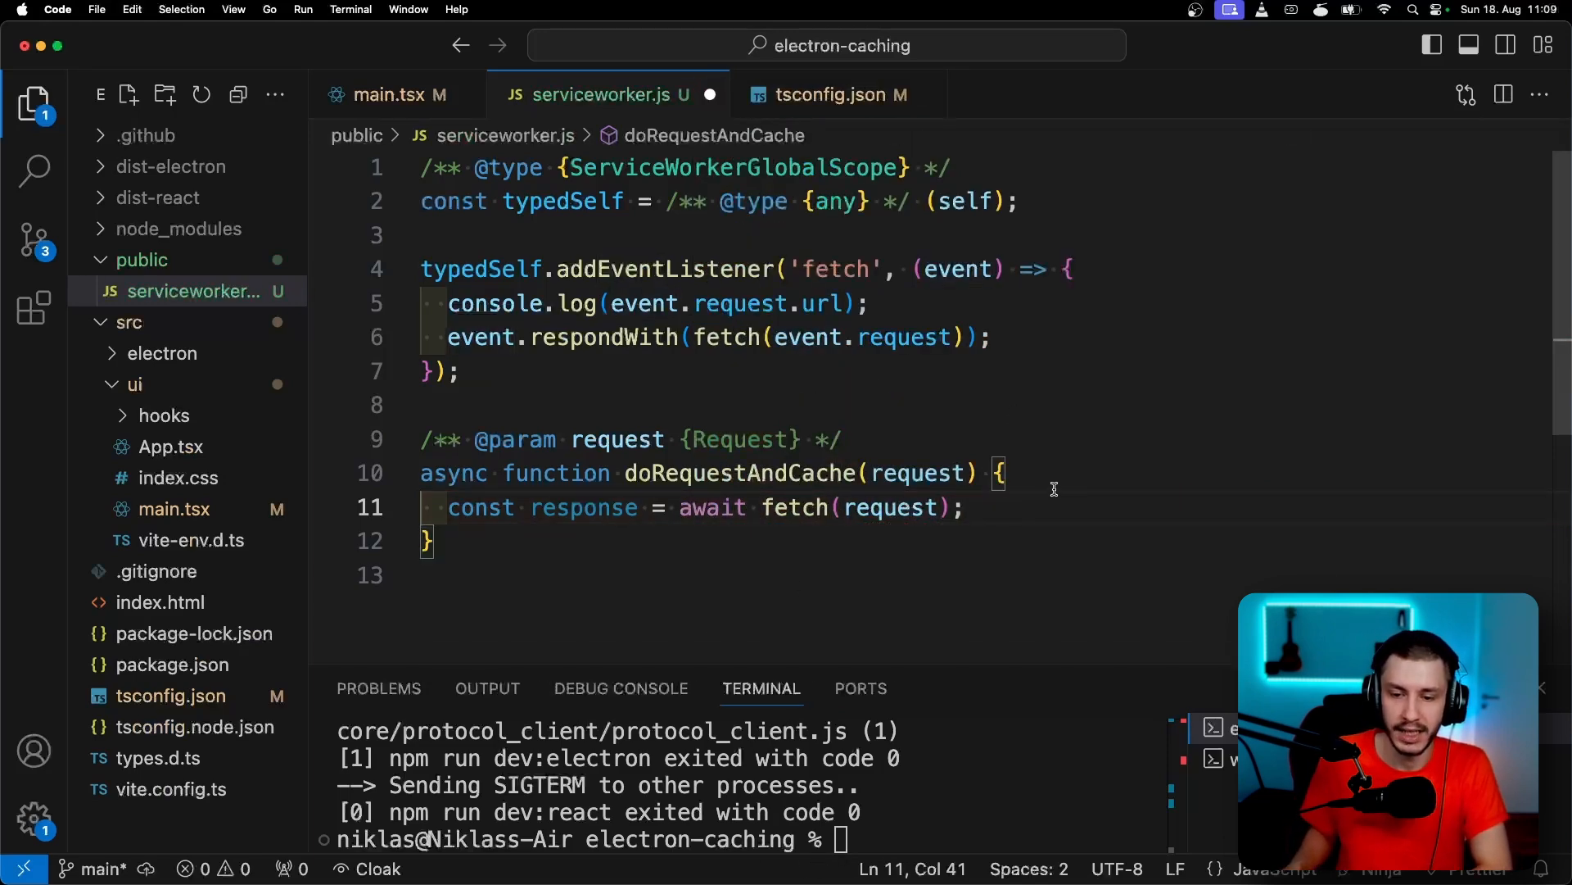
type("return response;:")
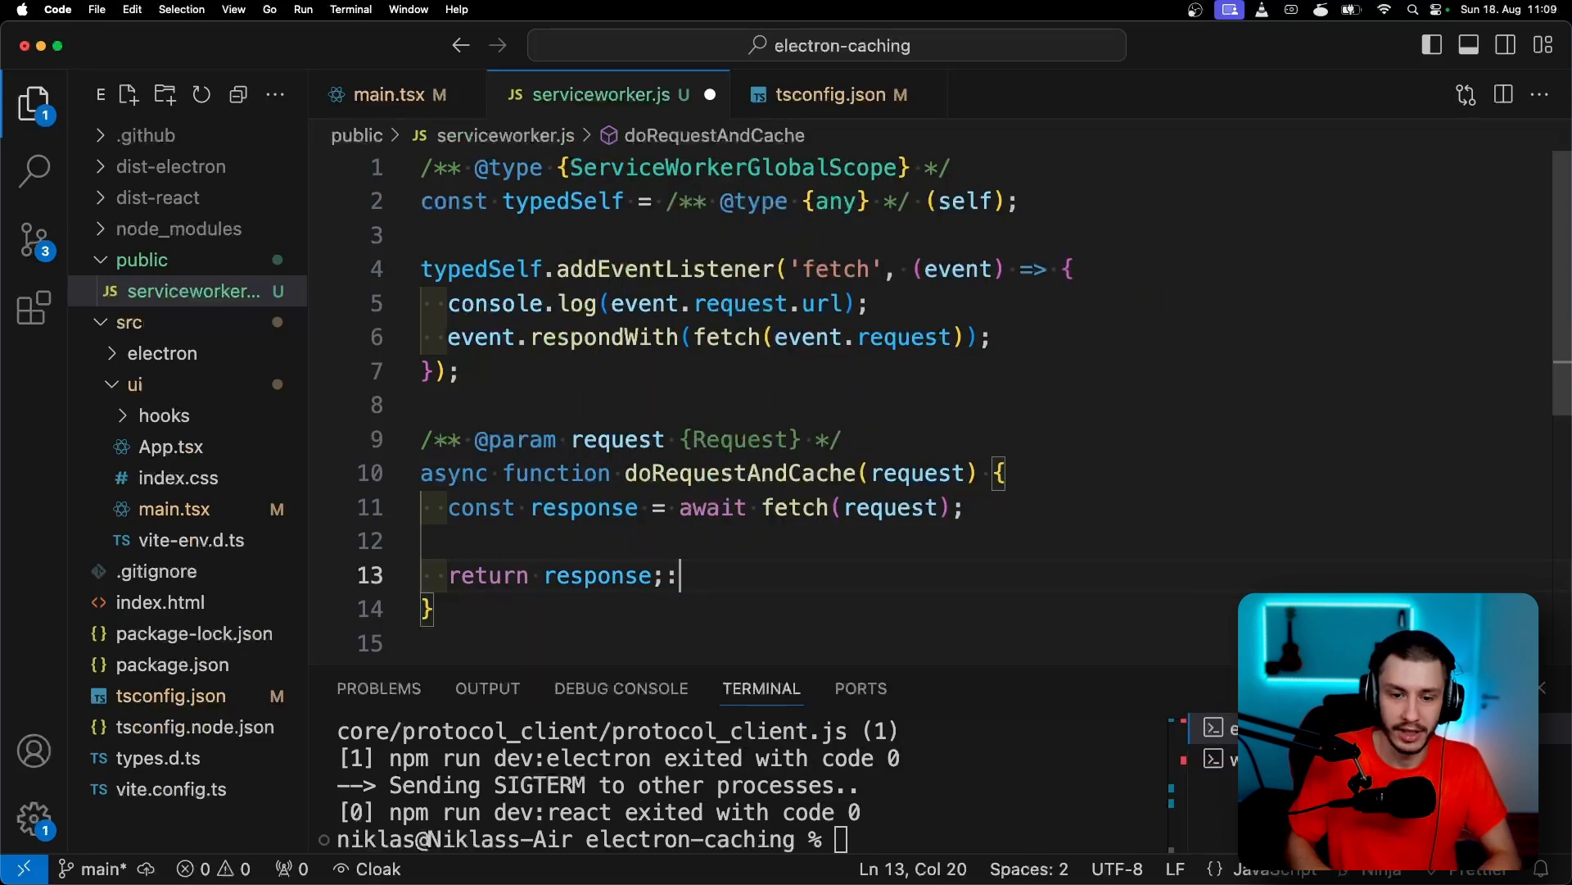
type("// caching")
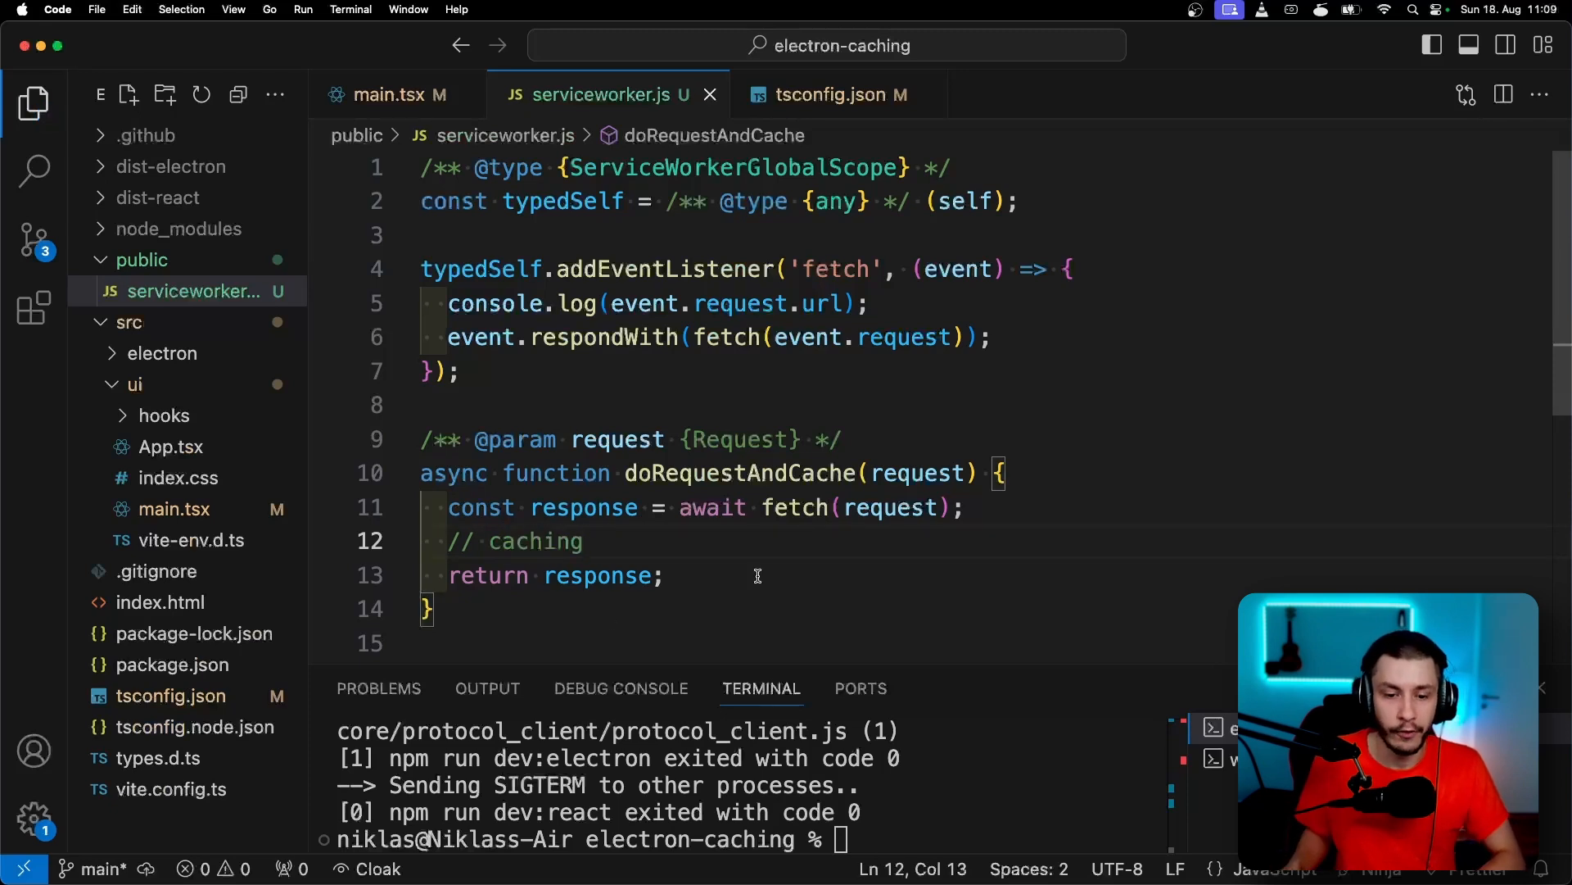
double_click(737, 473)
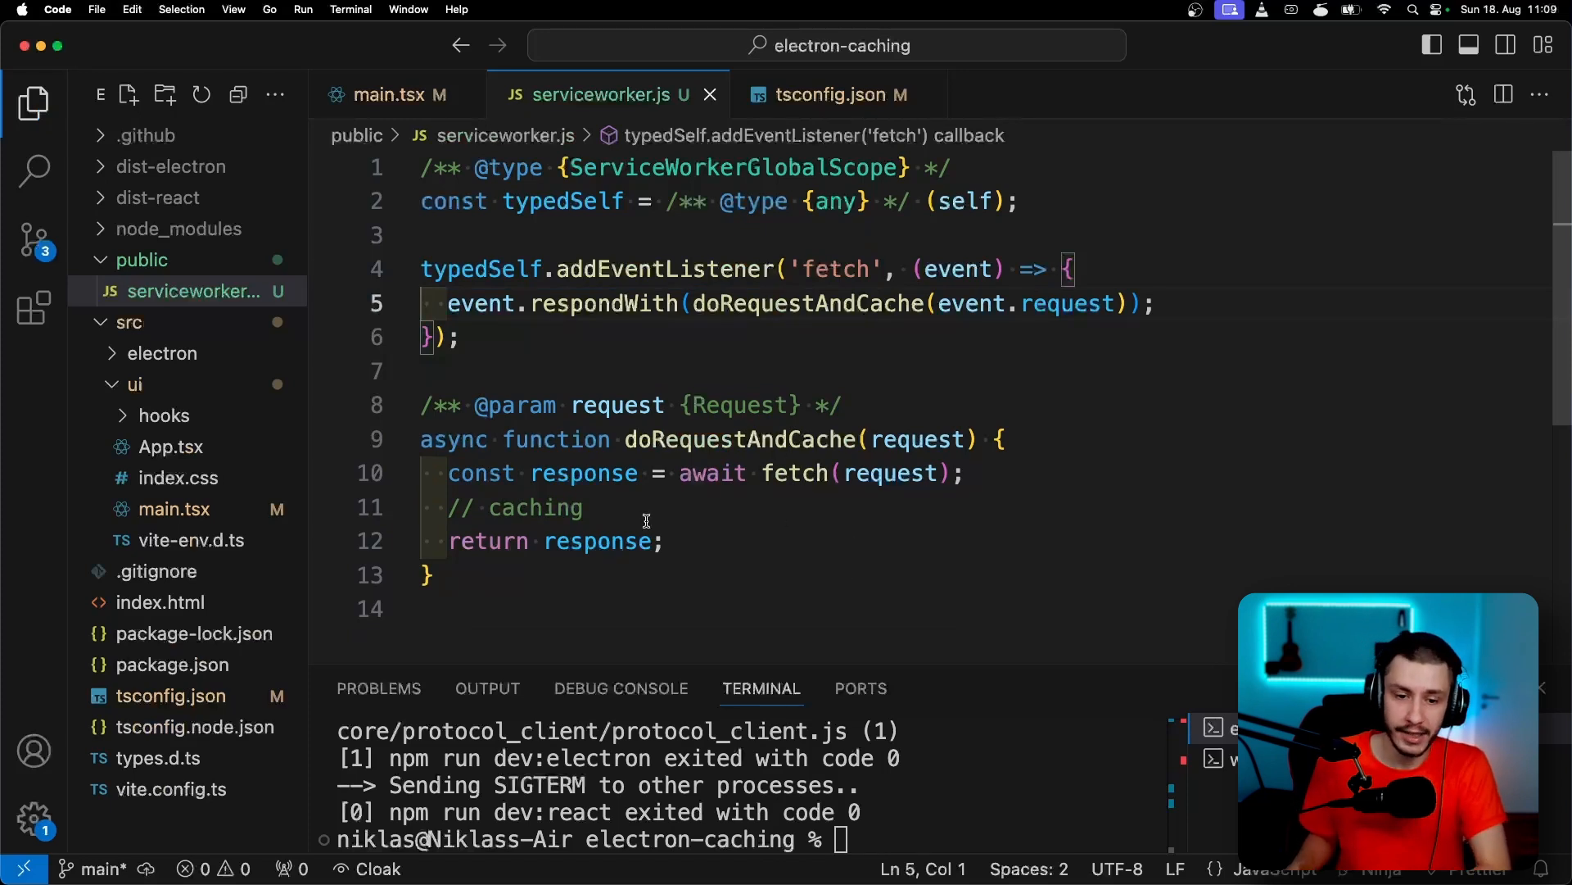
mouse_move(1068, 456)
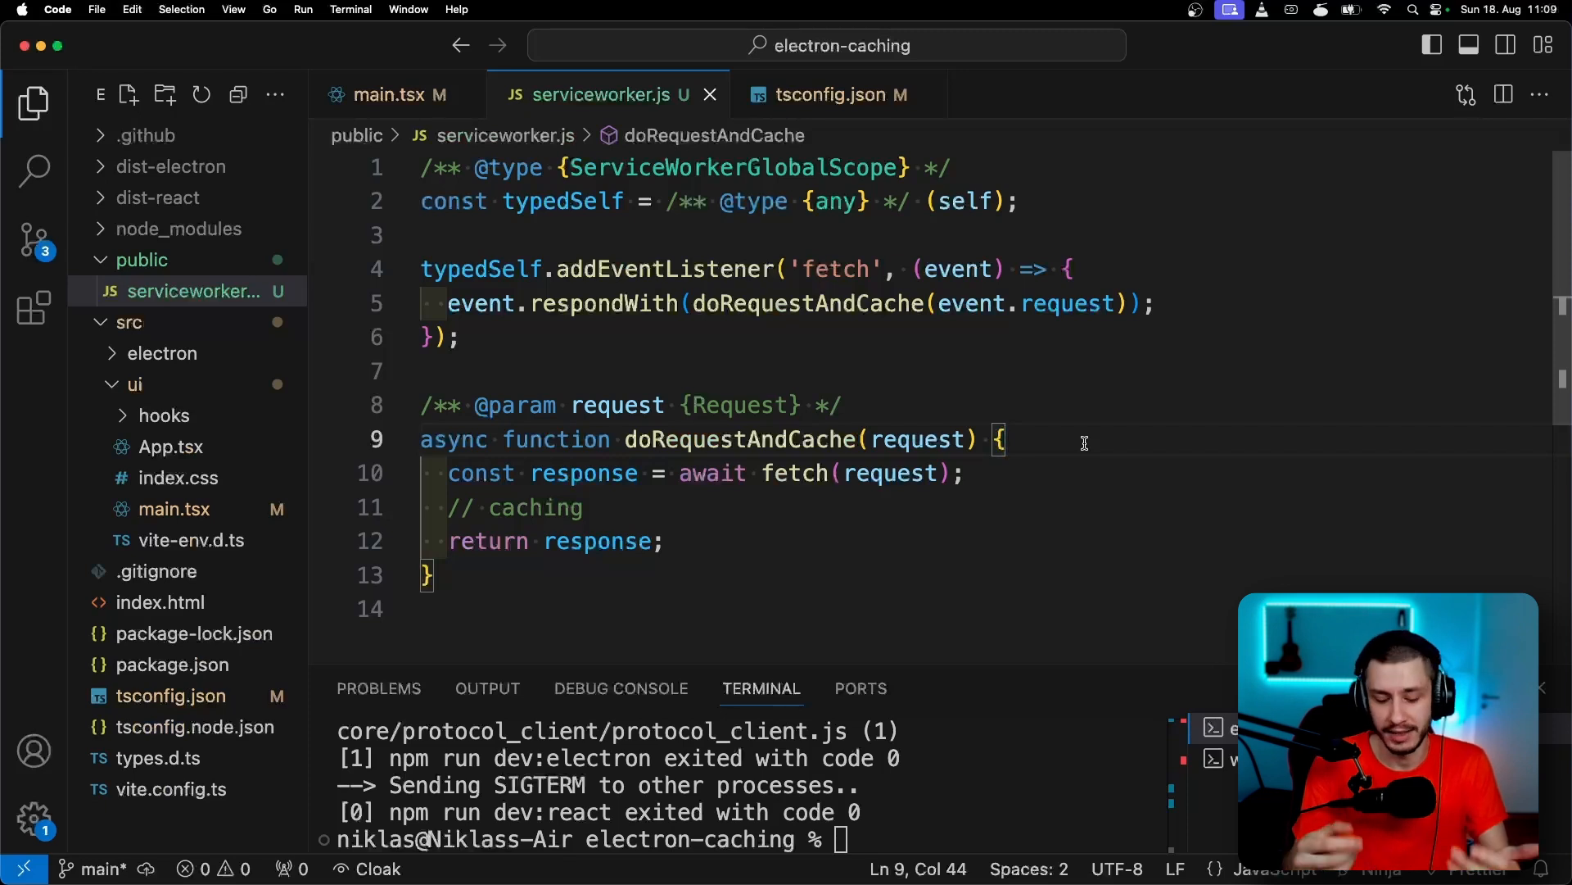
Wrap the fetch and return in try, adding catch (error) with a '// use cache' note and throw error
type("try {")
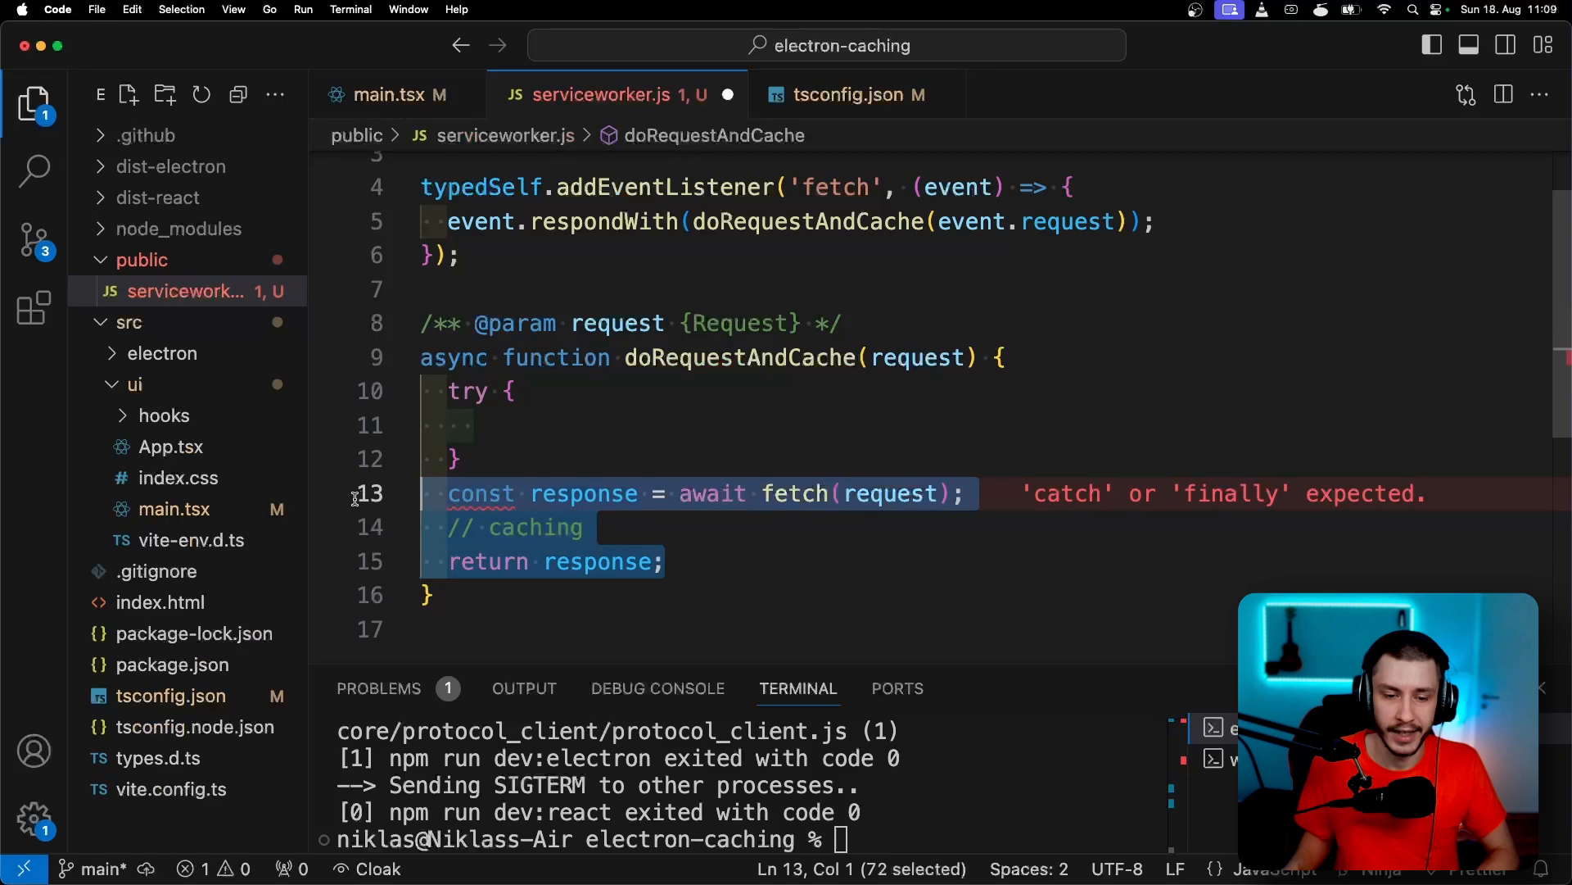
type("catch(")
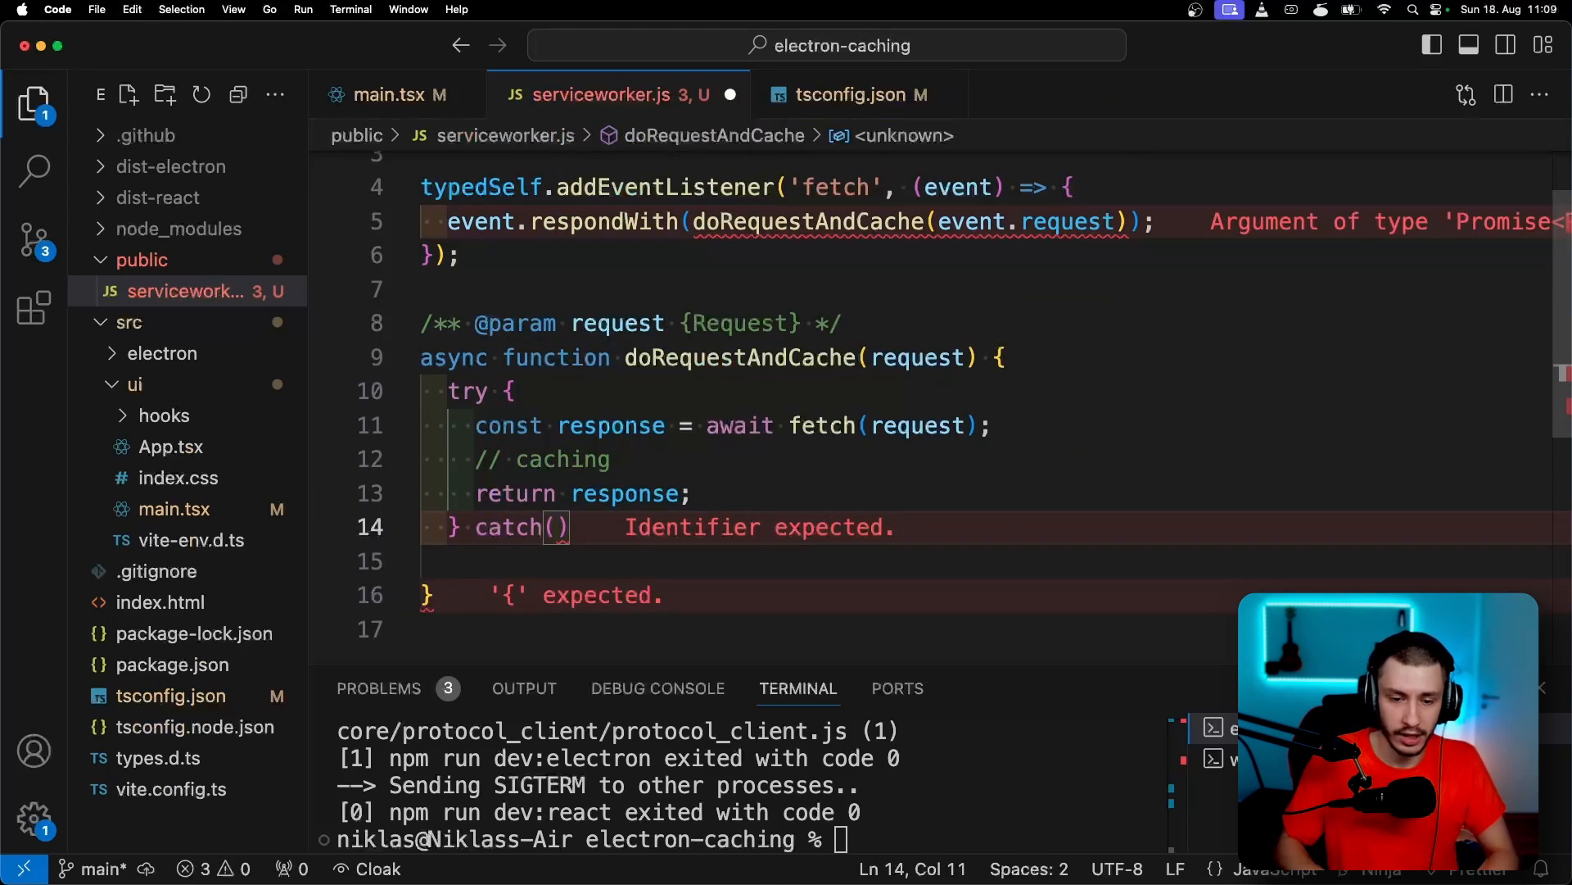
type("error) {")
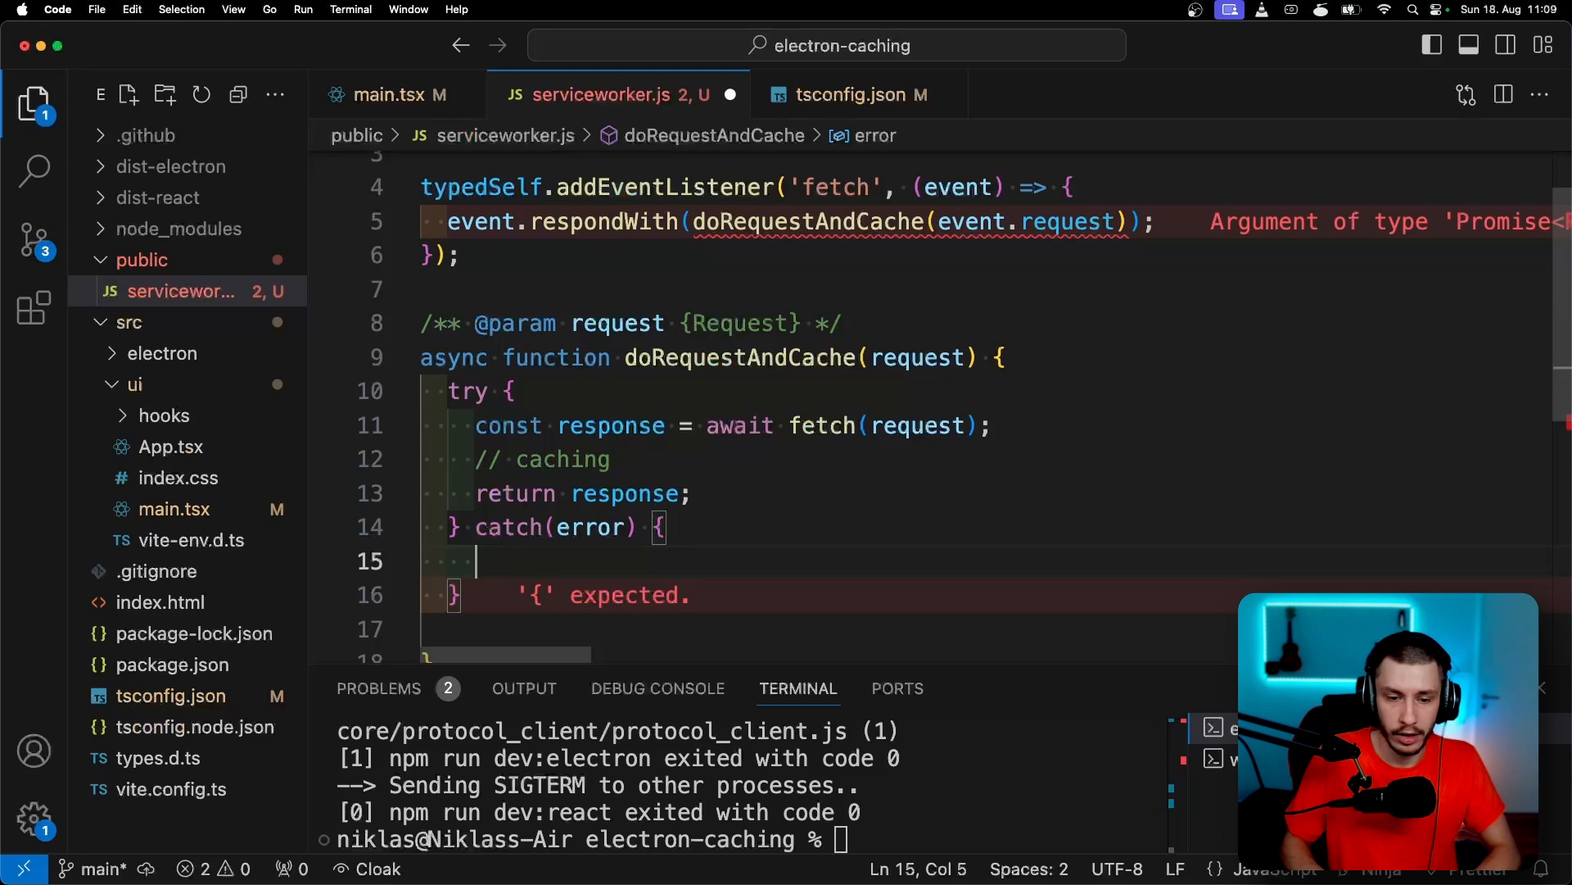
type("// use cache")
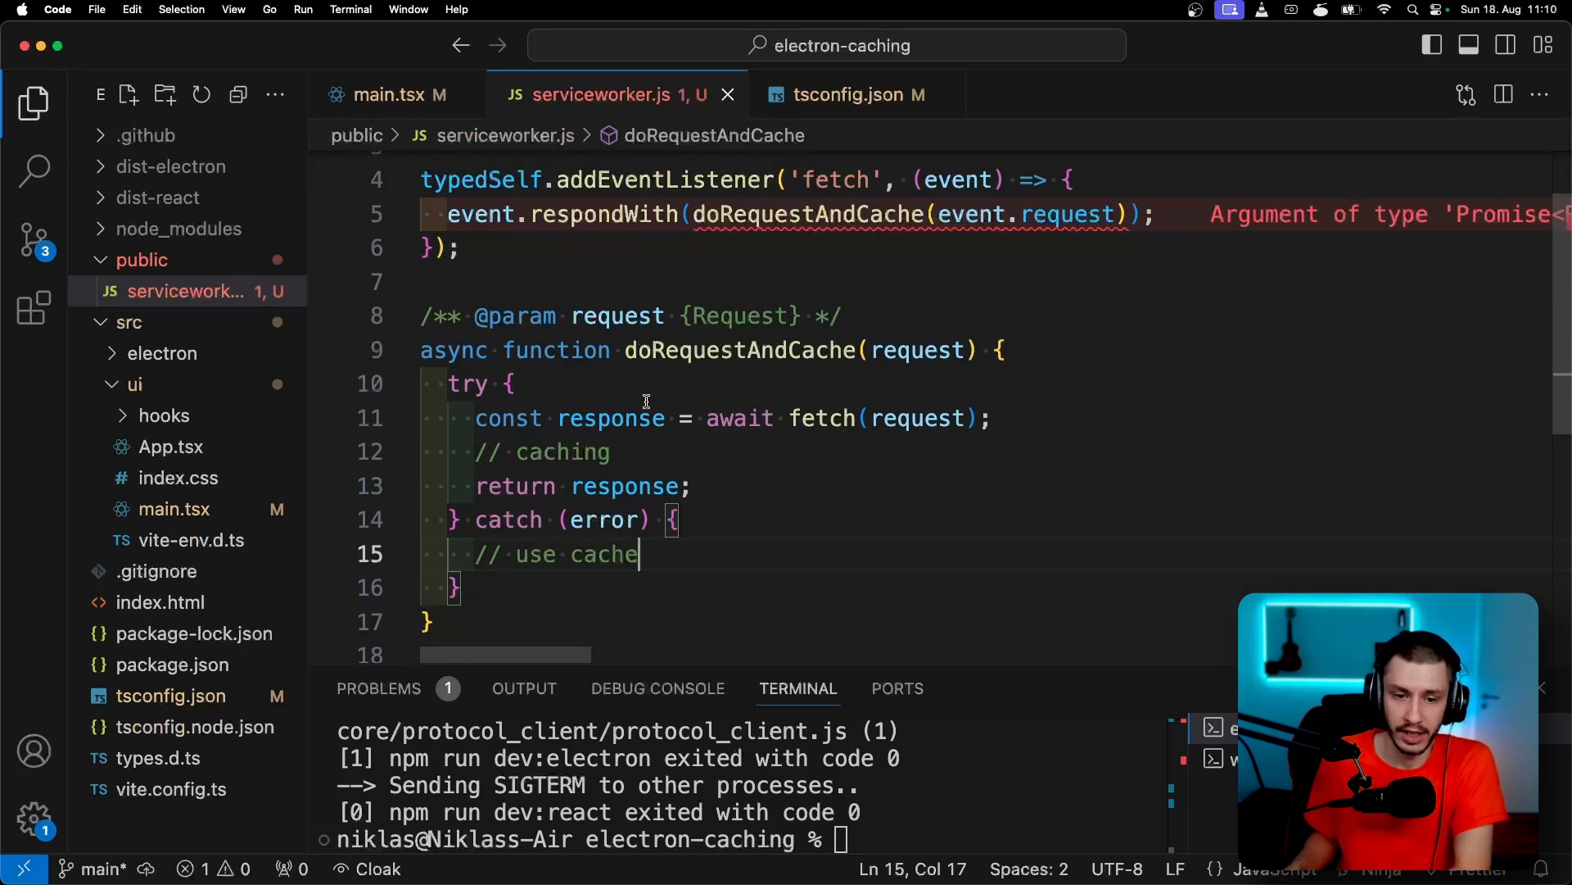
mouse_move(863, 418)
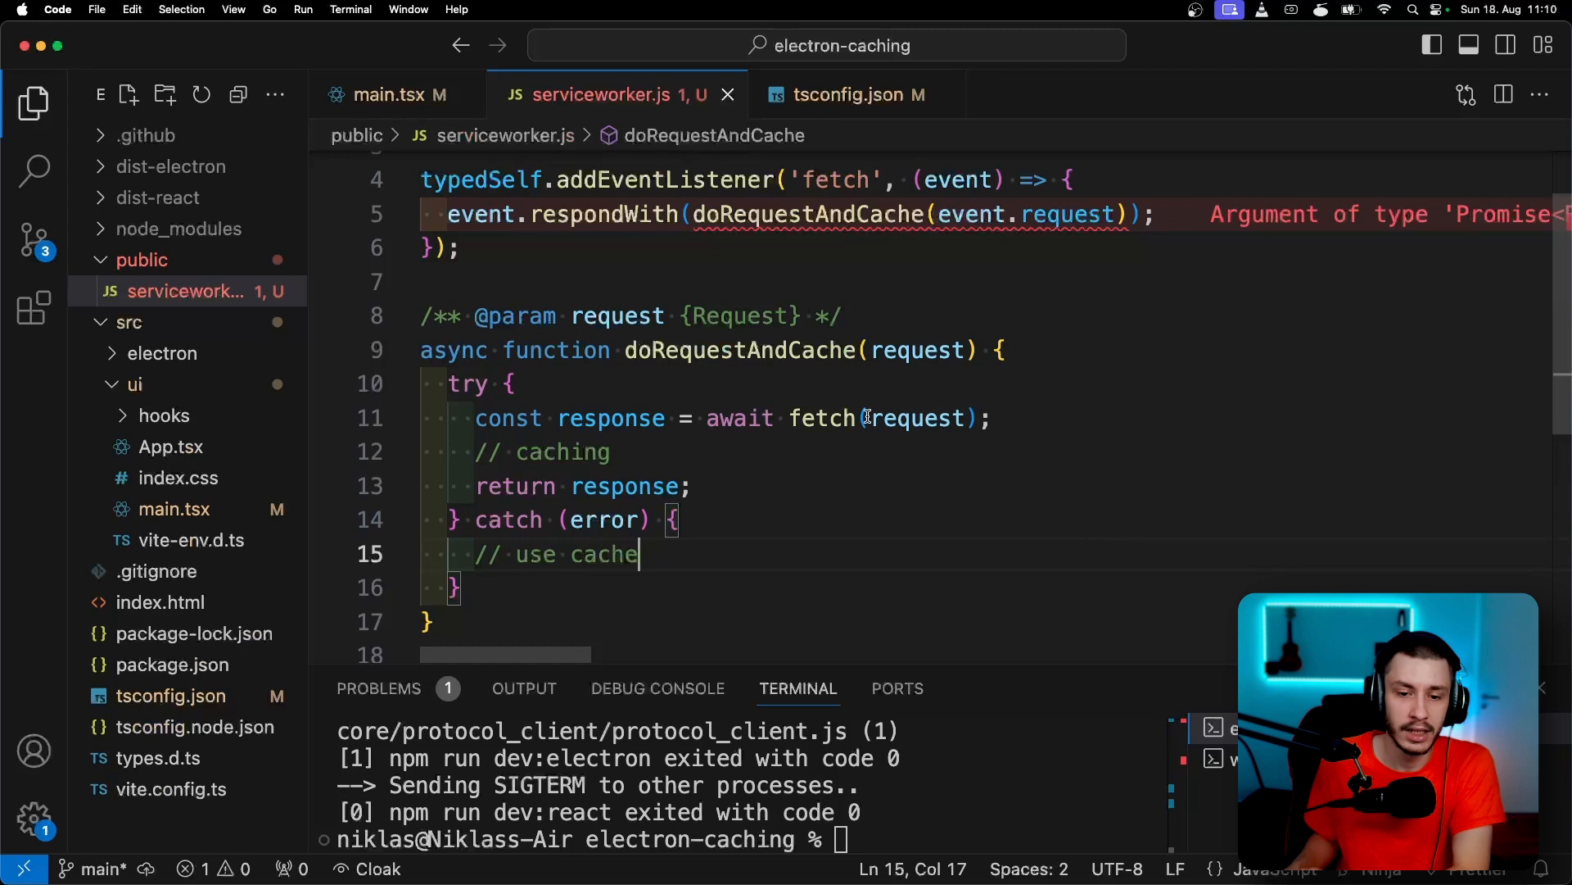
mouse_move(612, 419)
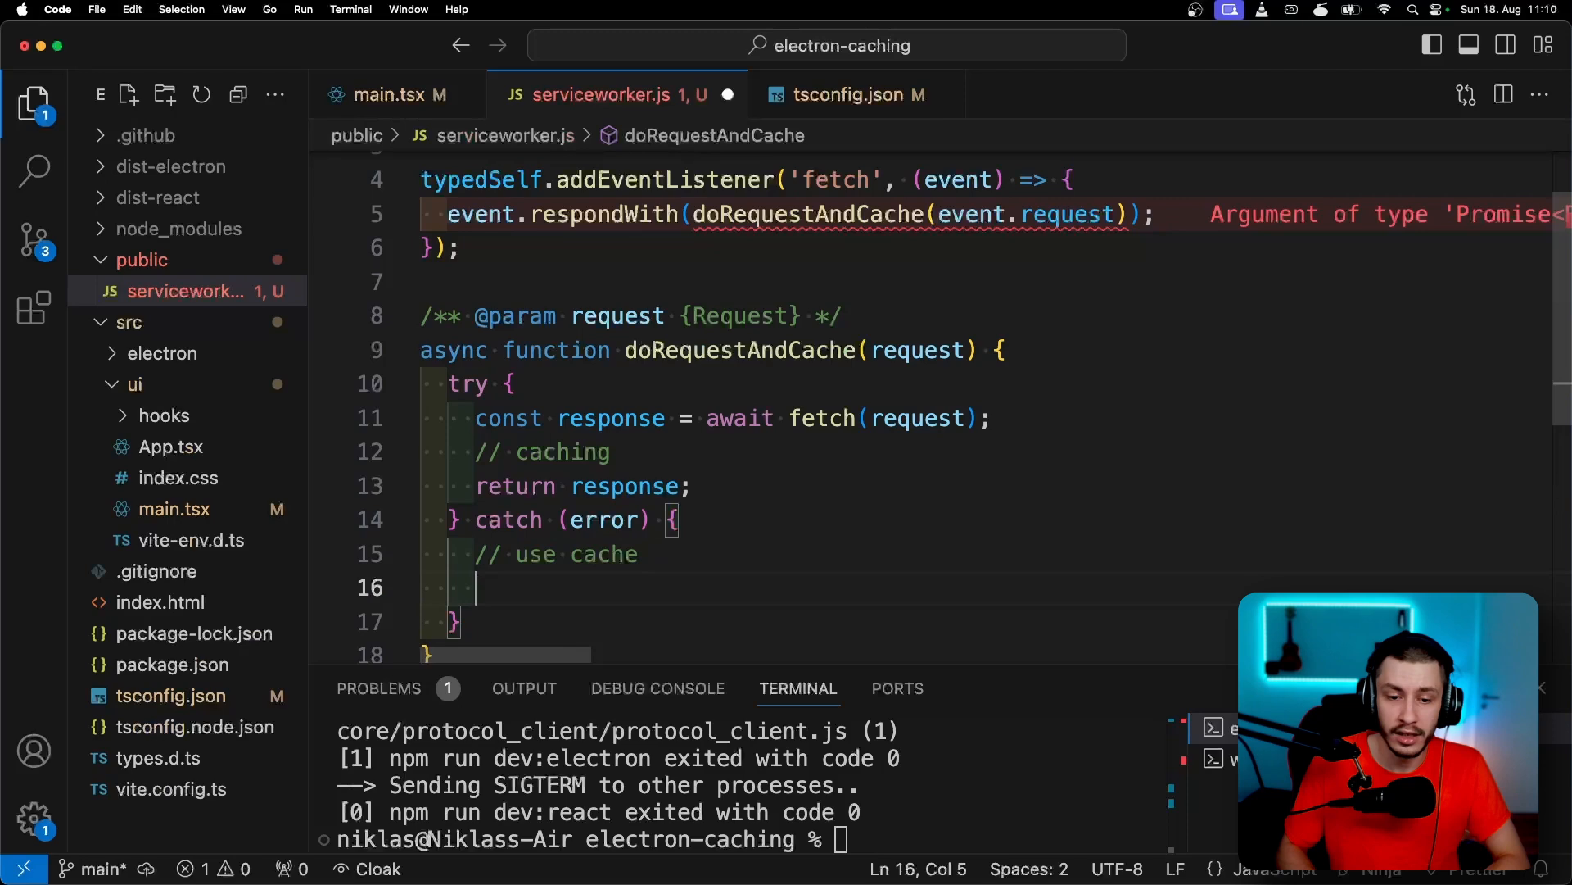
type("throw")
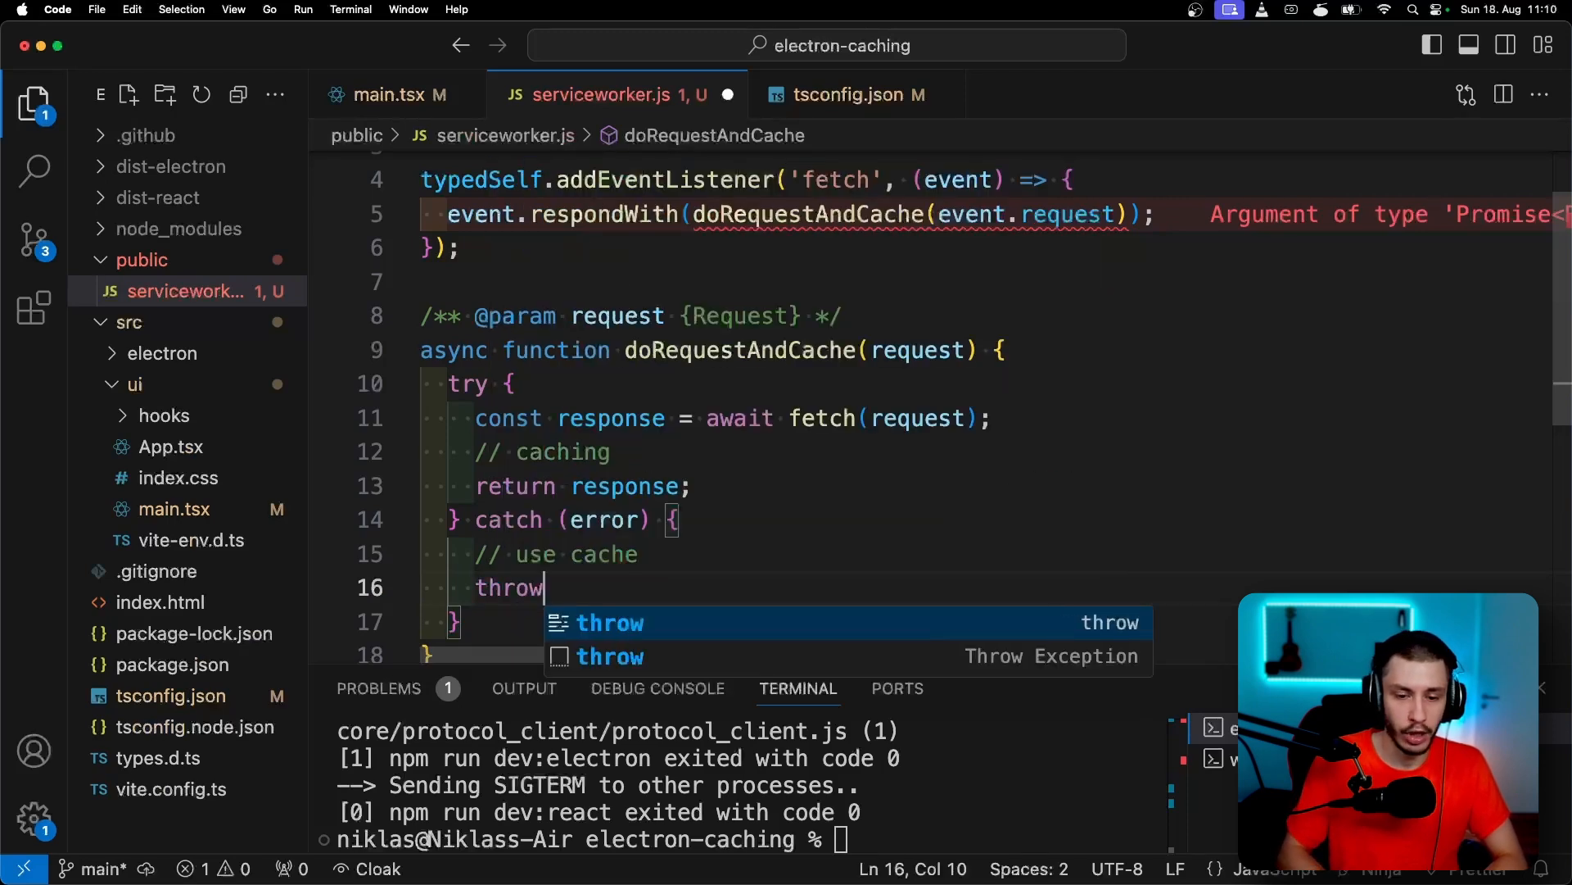
type("error;")
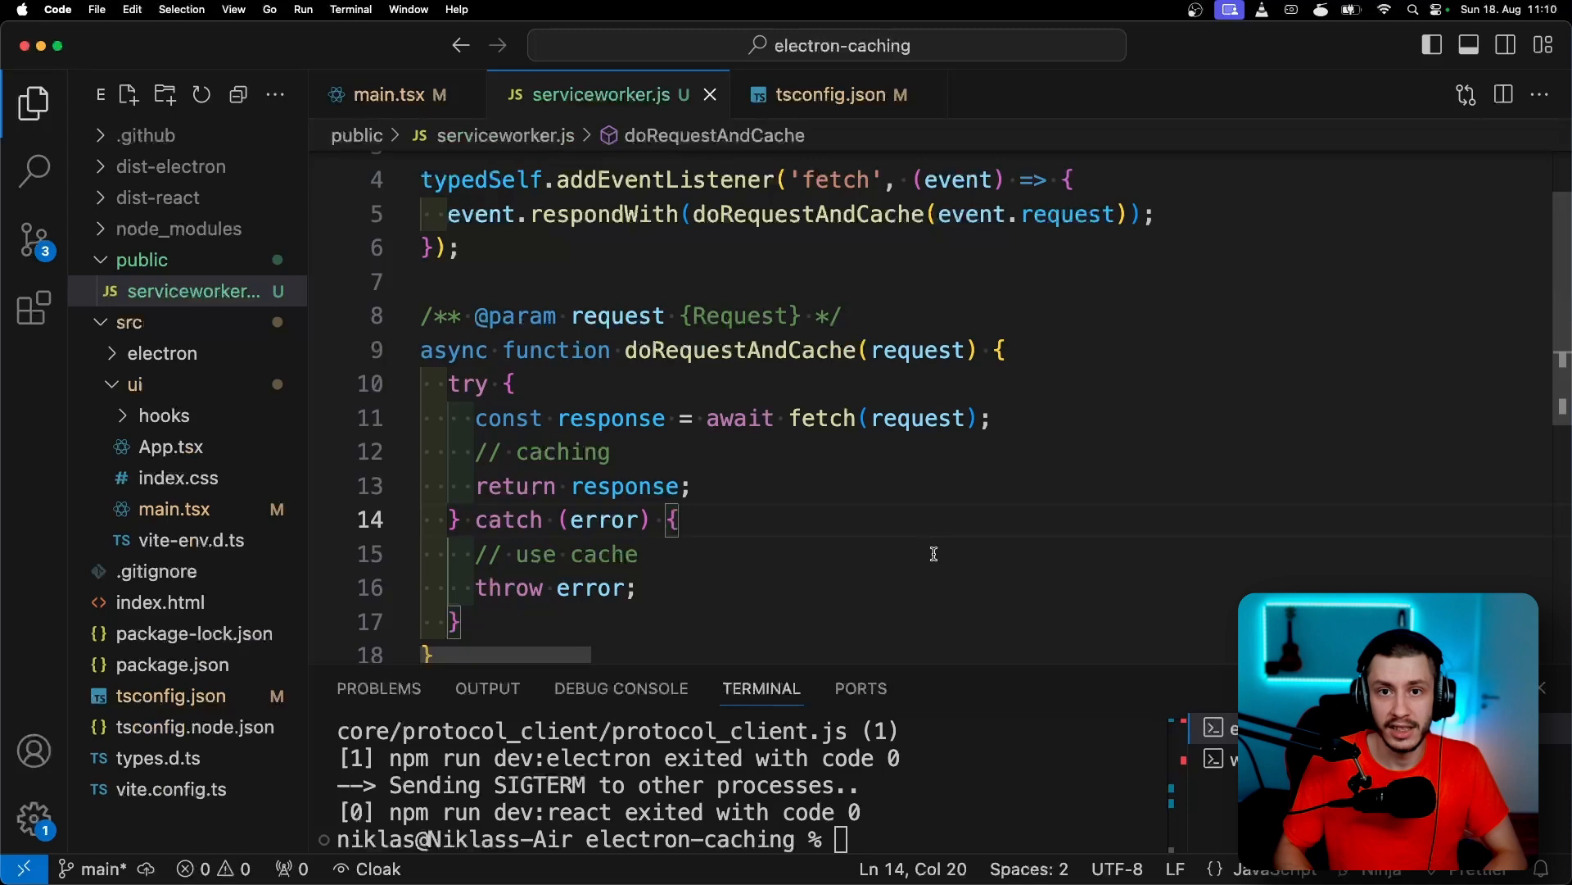
In the catch block, add const cached = await caches.match(request)
type("const")
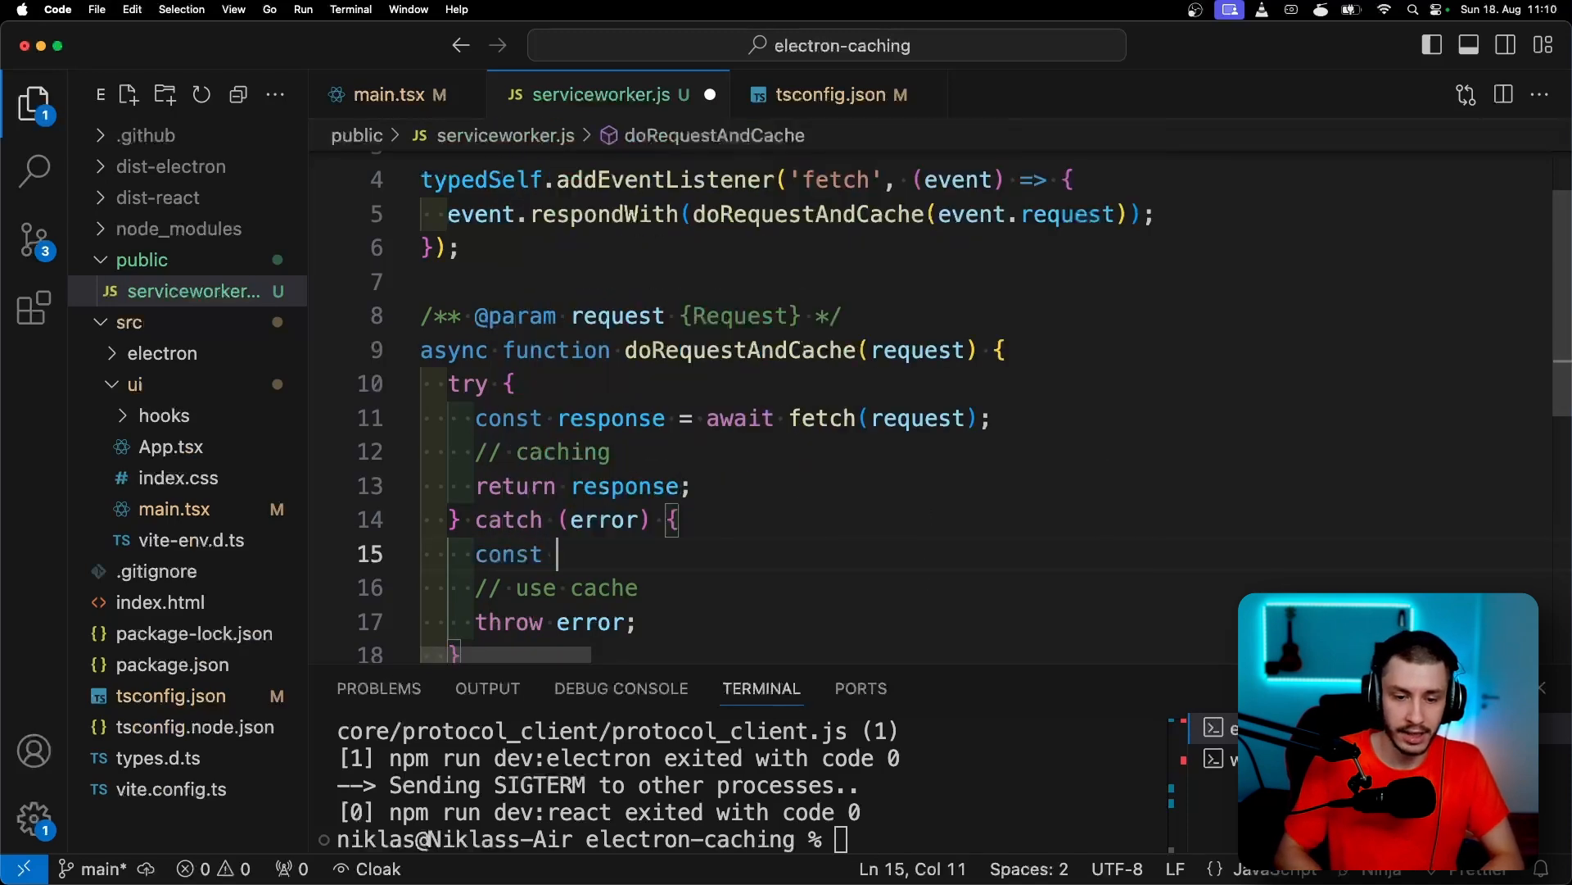
type("cached")
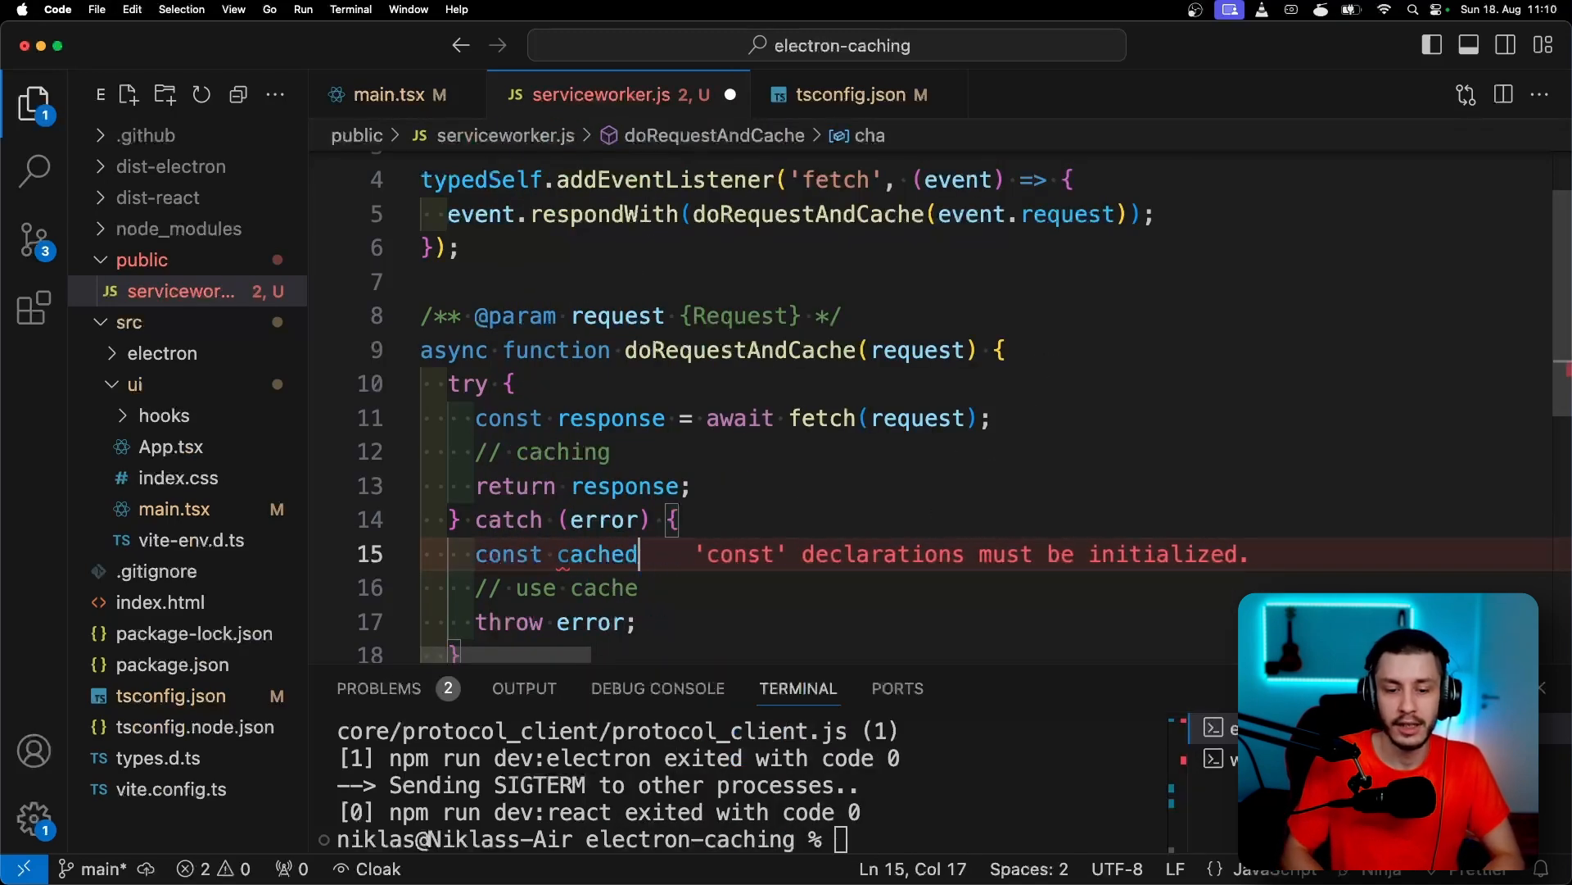
type("= await c")
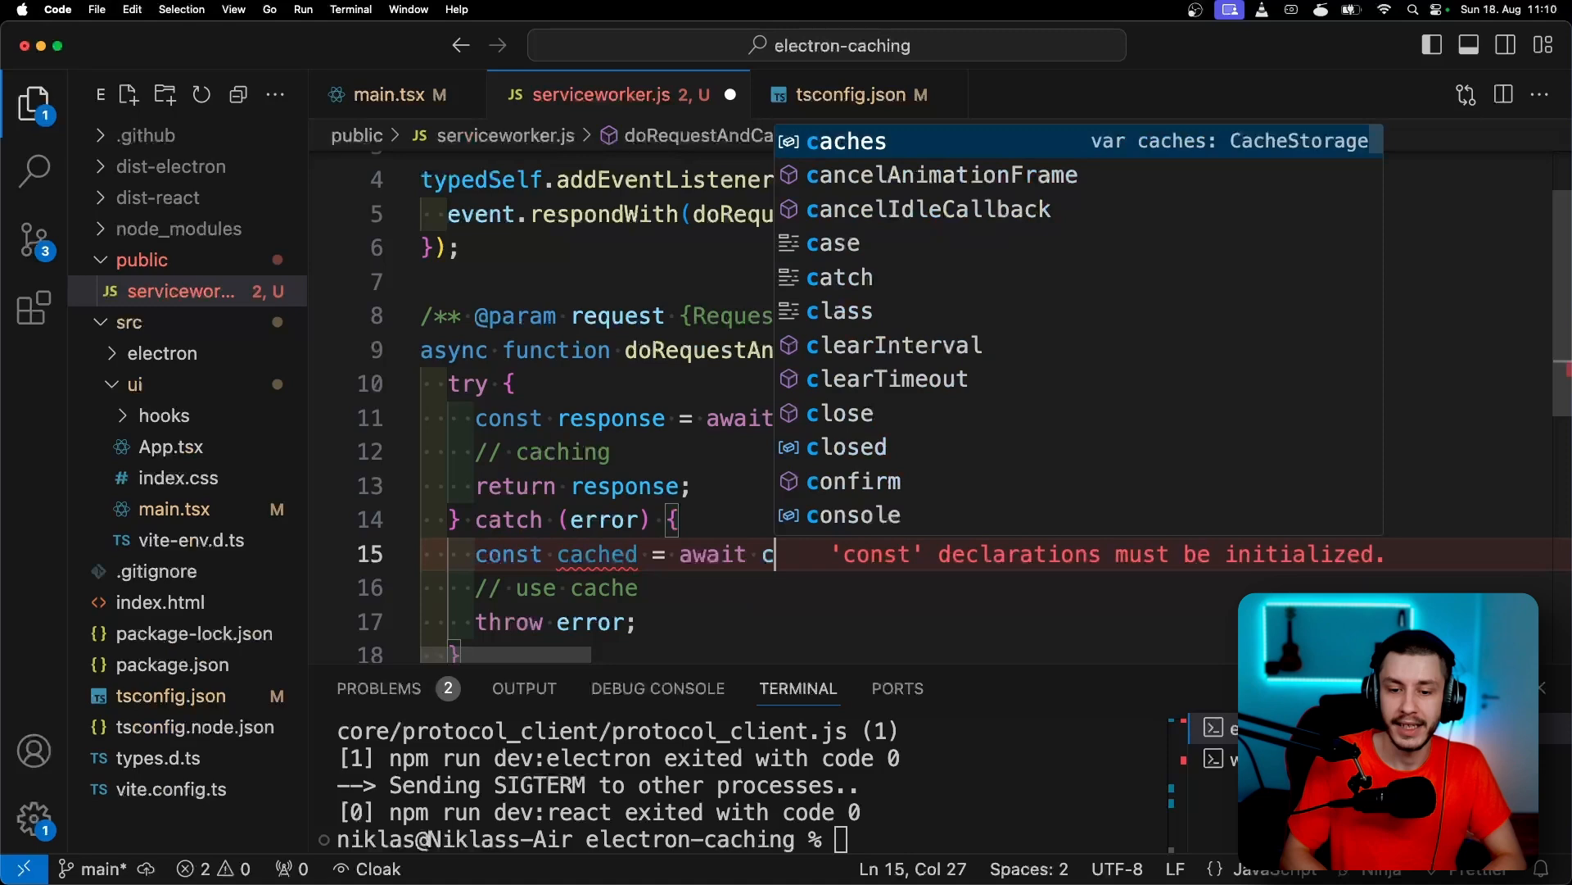
type("aches.match(")
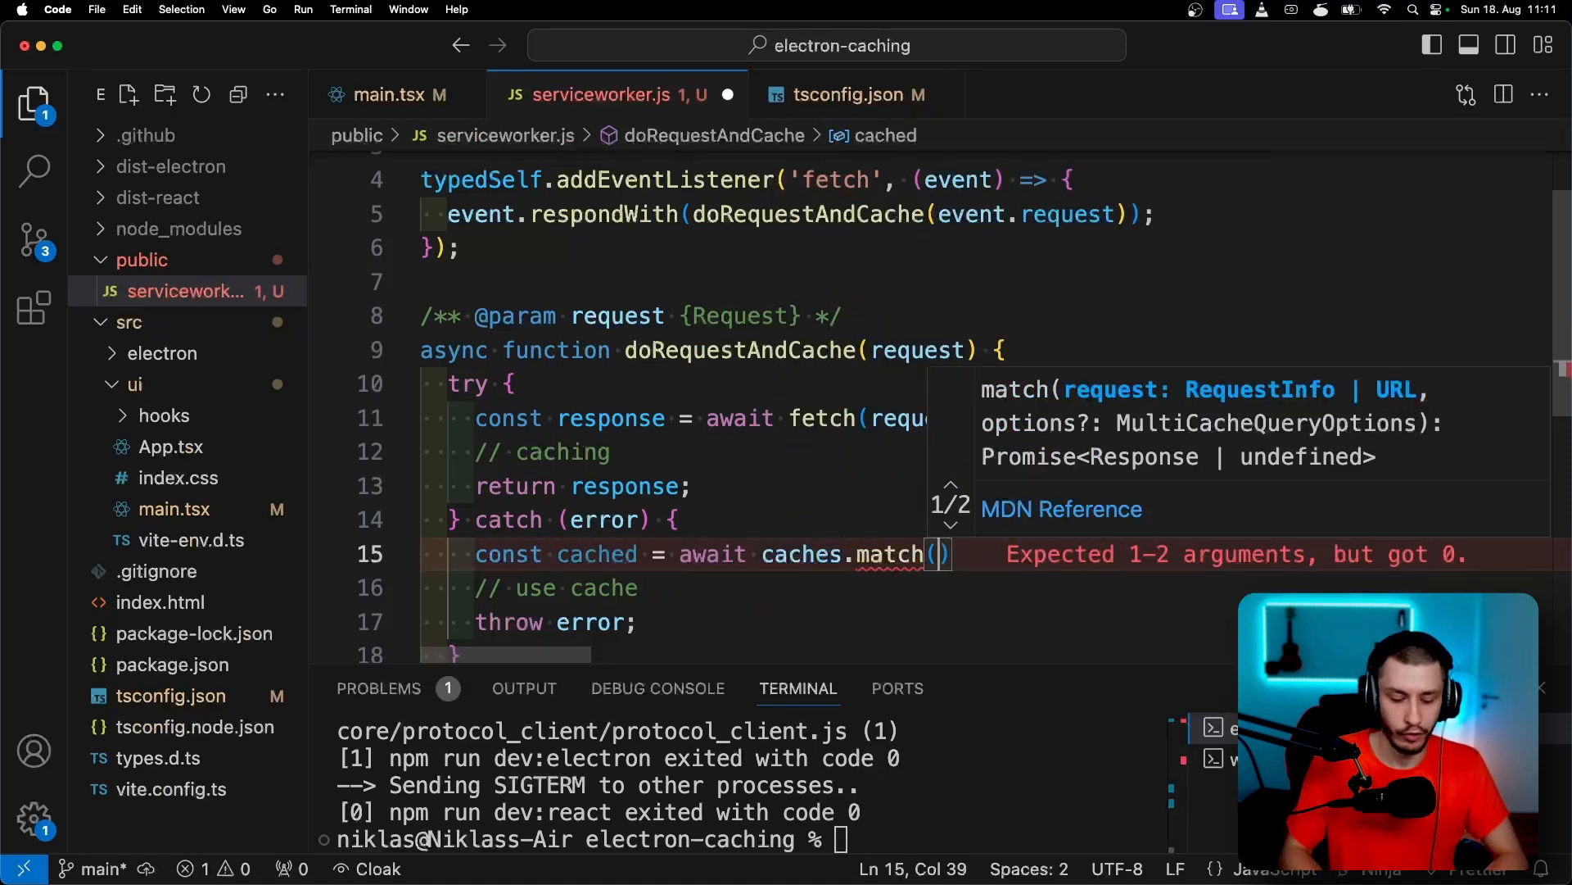
type("request")
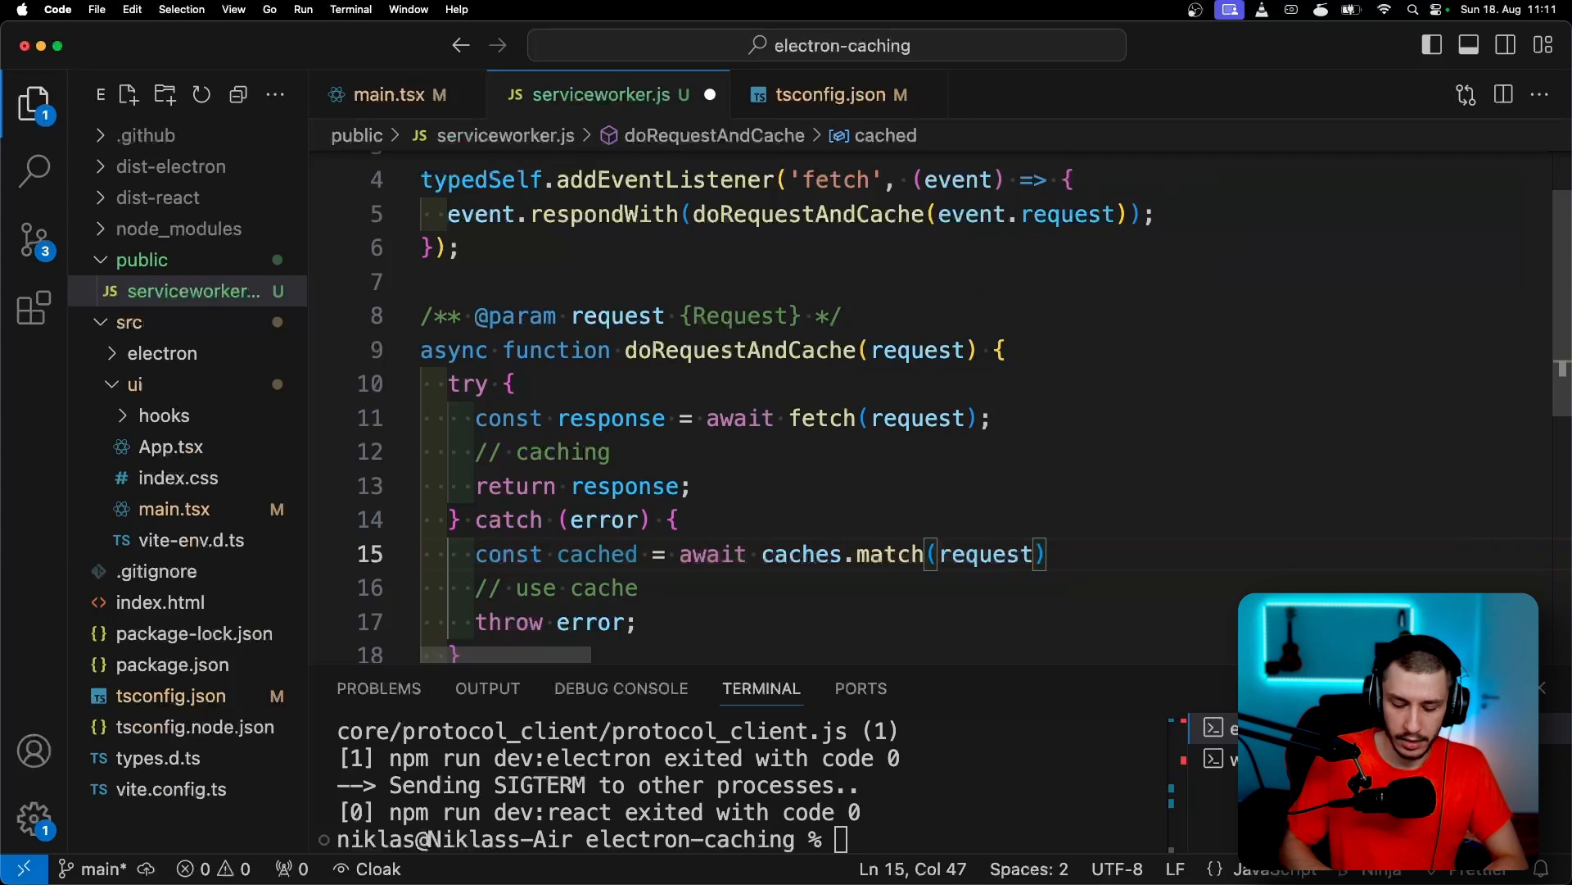
mouse_move(988, 553)
type(";")
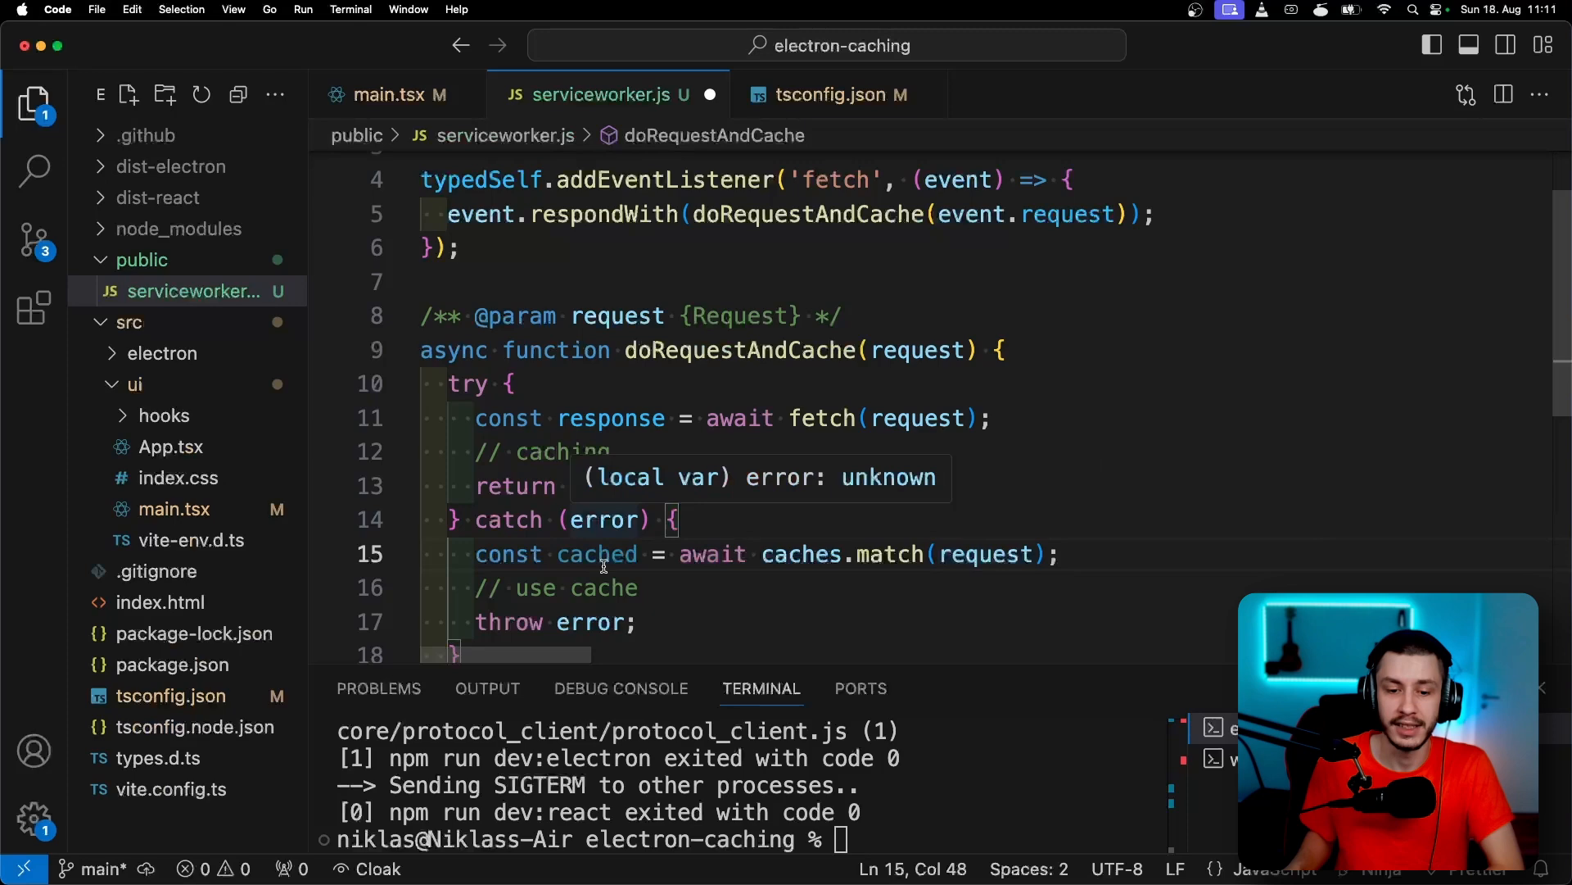
Add if (cached) { return cached; } after the cache lookup
type("if")
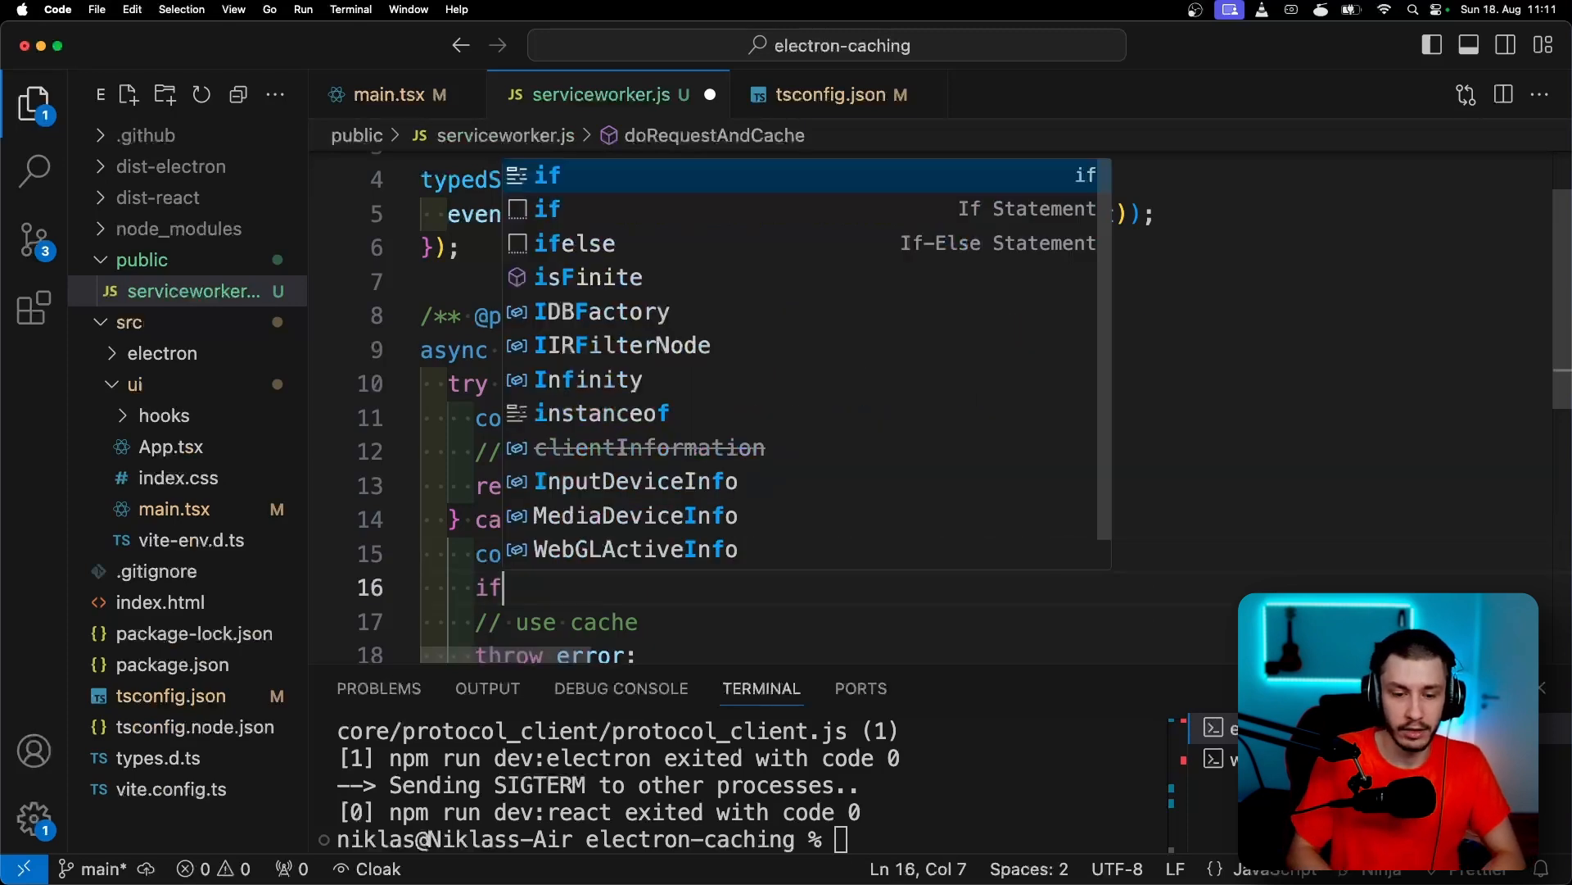
type("(cached)")
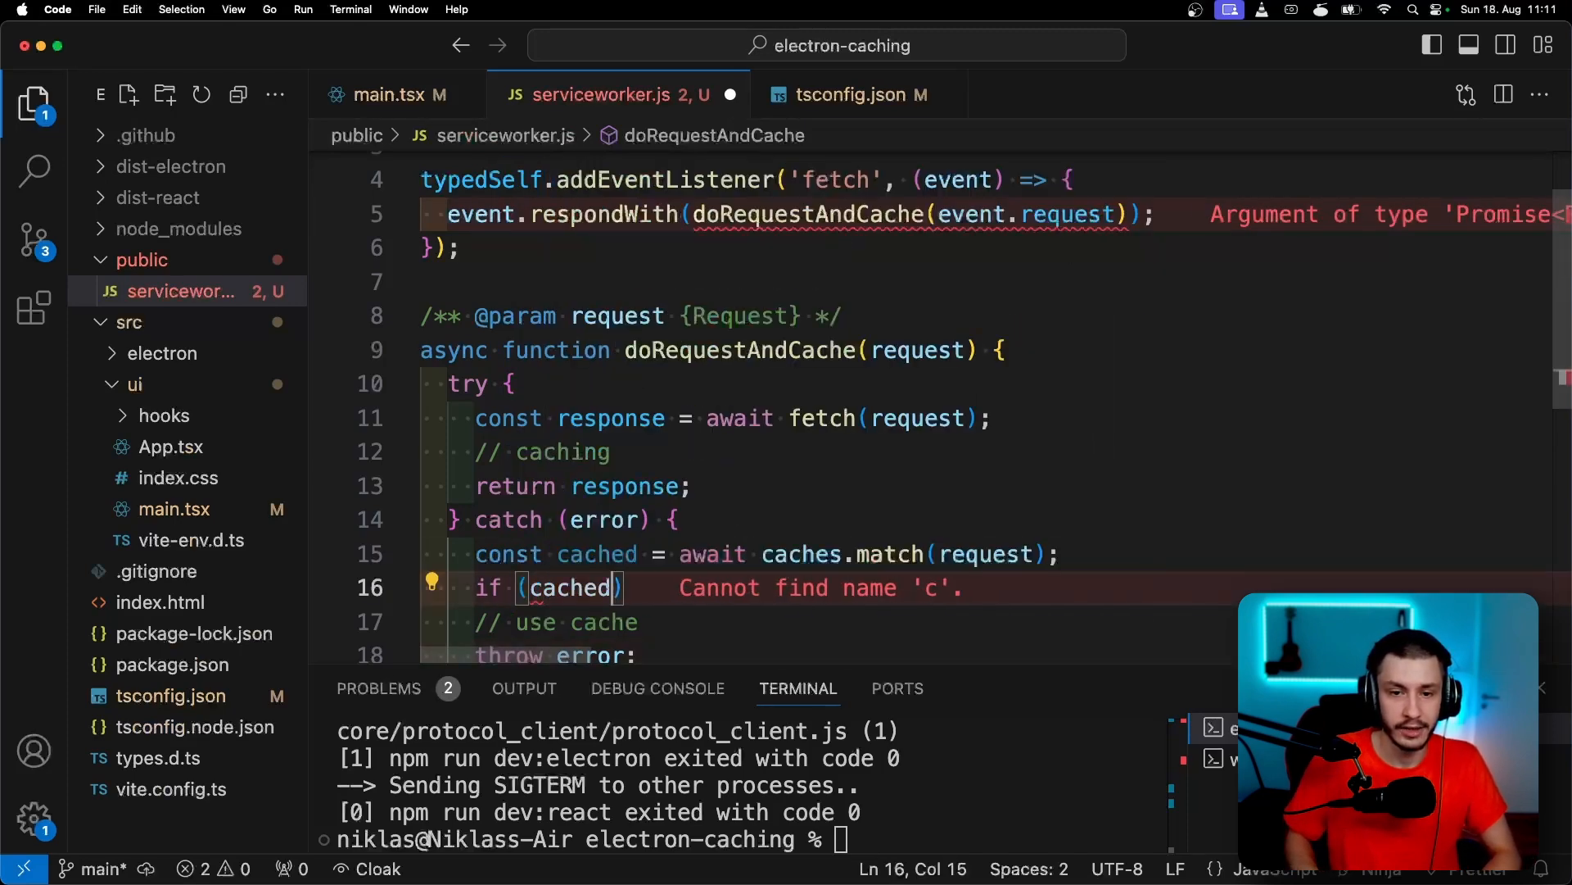
type("return cached;")
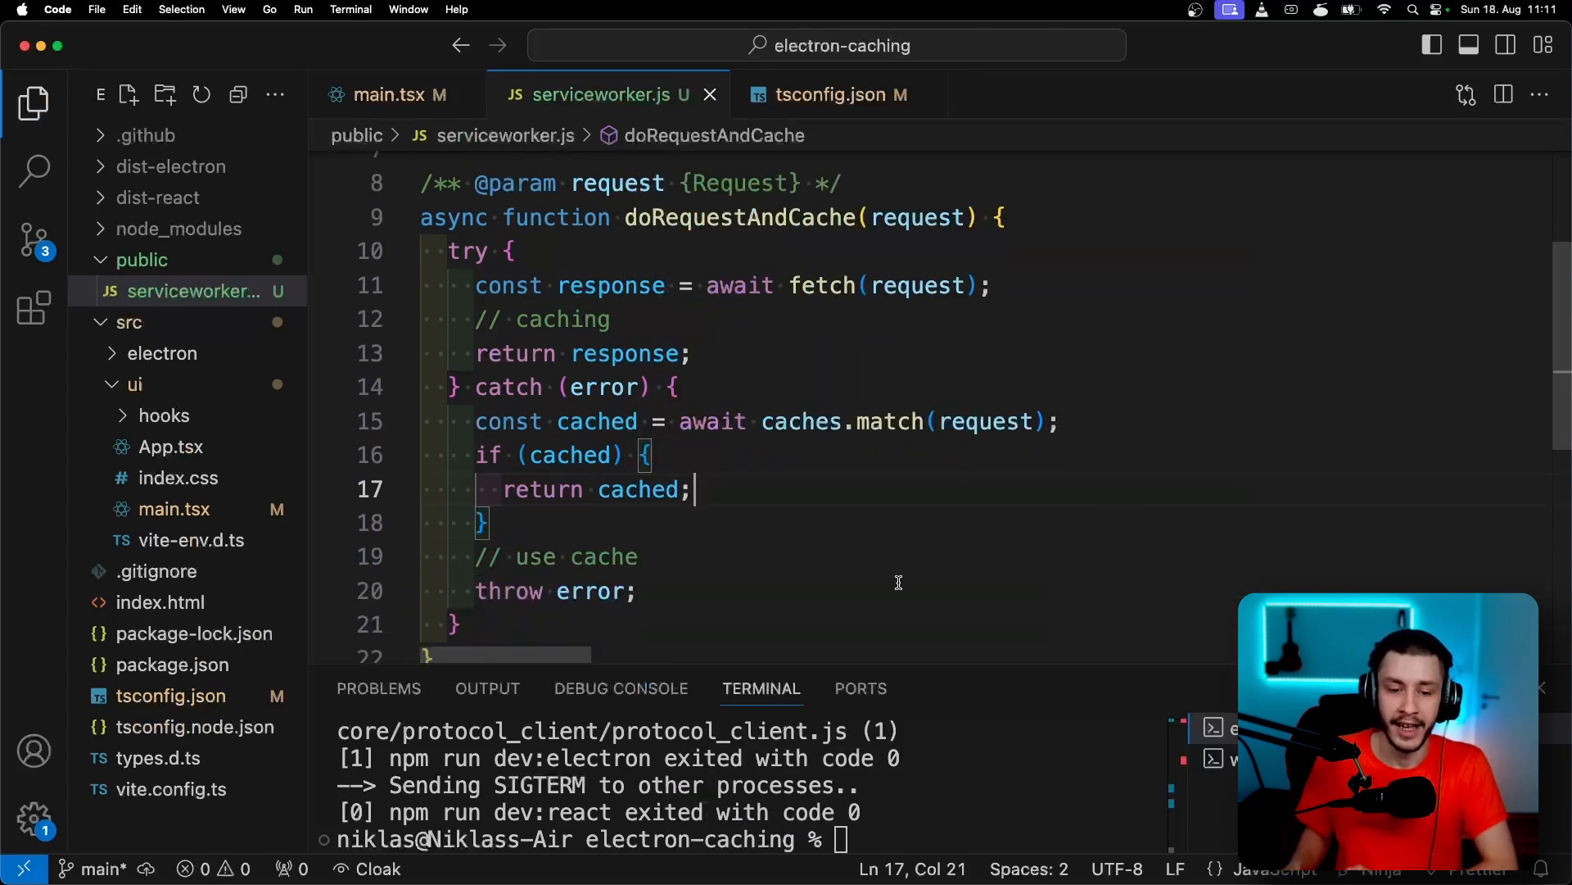
Delete the leftover '// use cache' comment line from the catch block
left_click(639, 557)
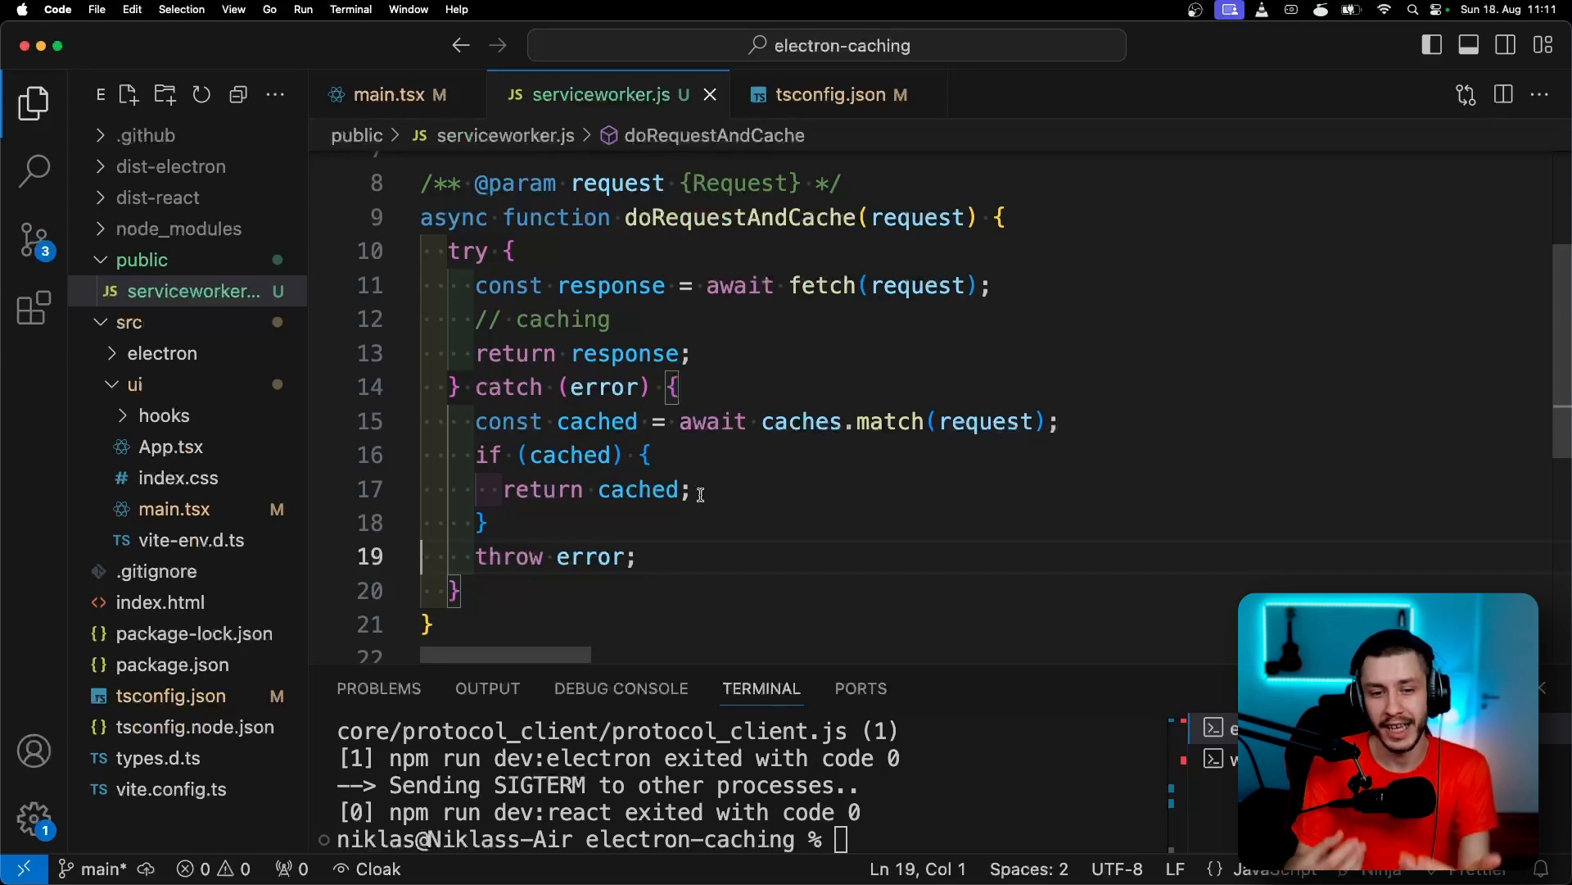
left_click(608, 319)
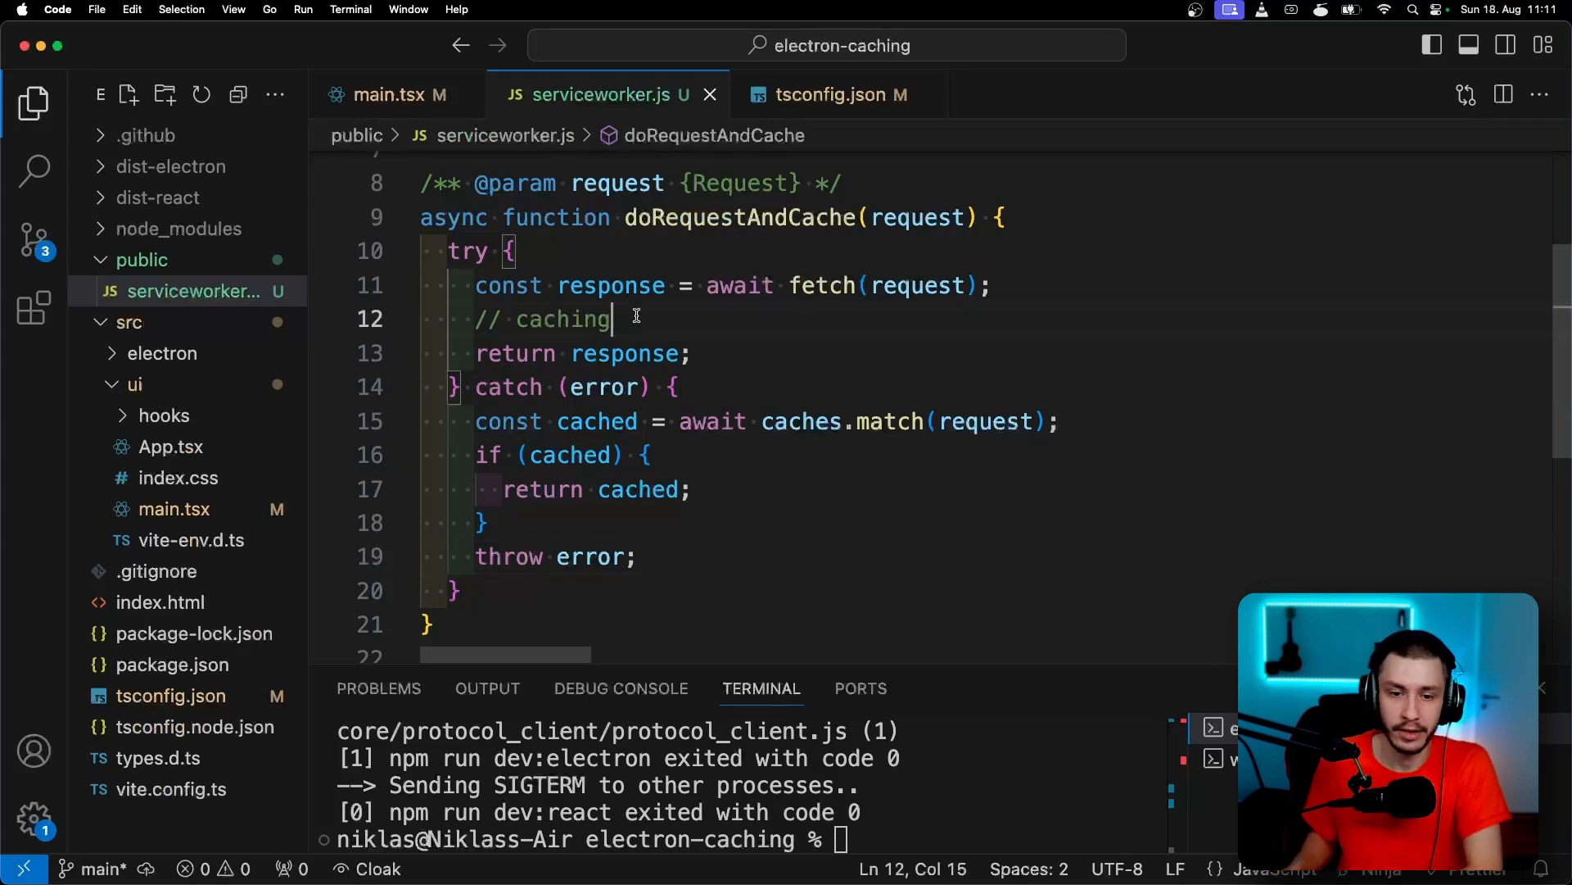
mouse_move(682, 325)
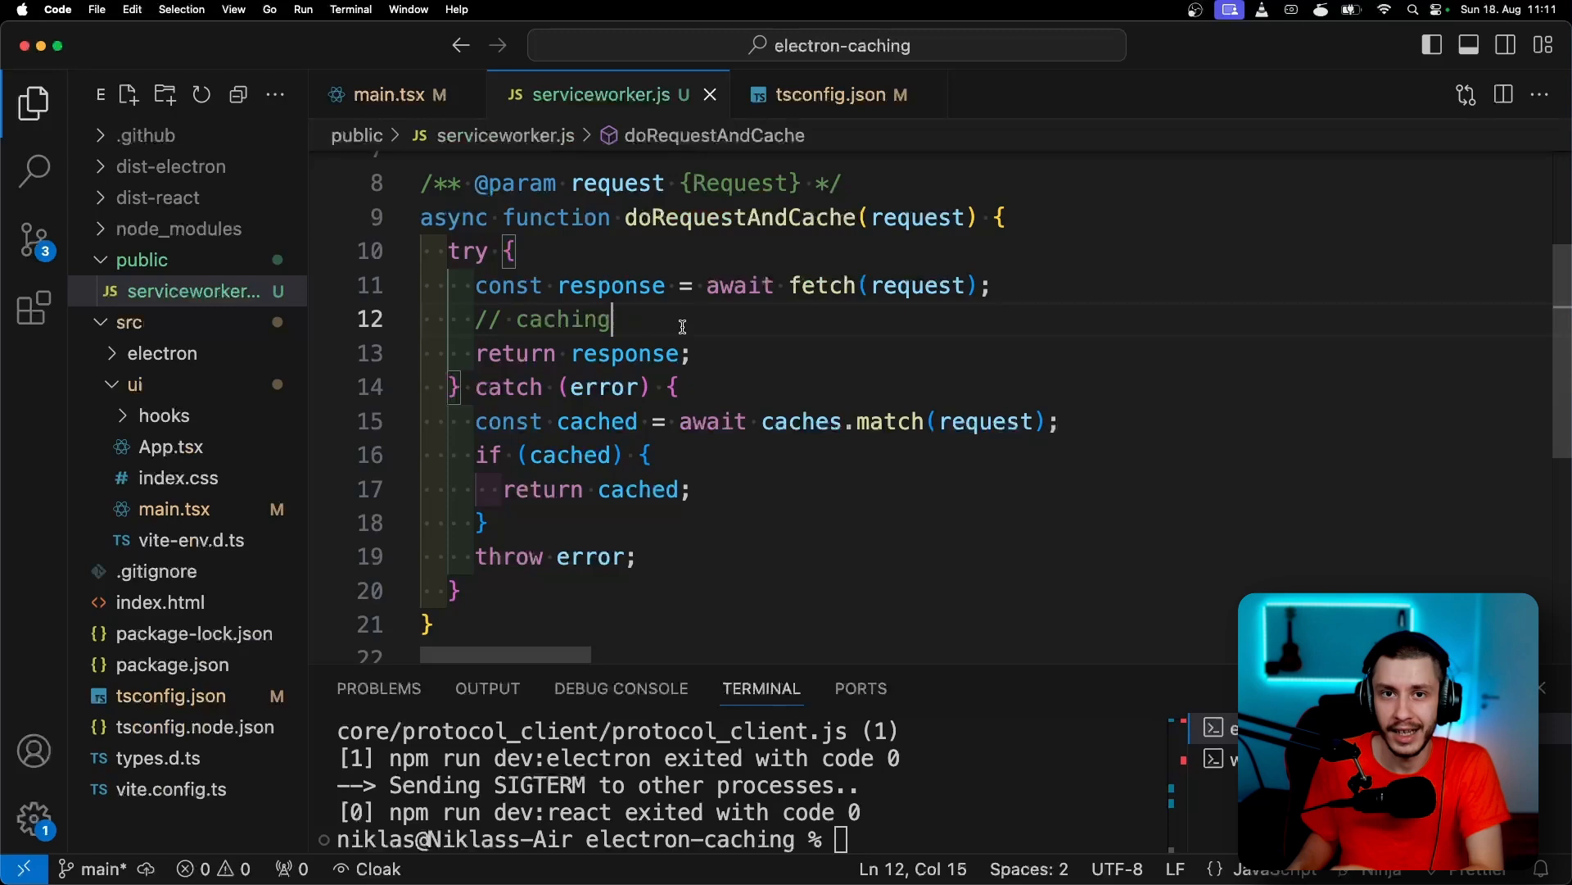
mouse_move(665, 324)
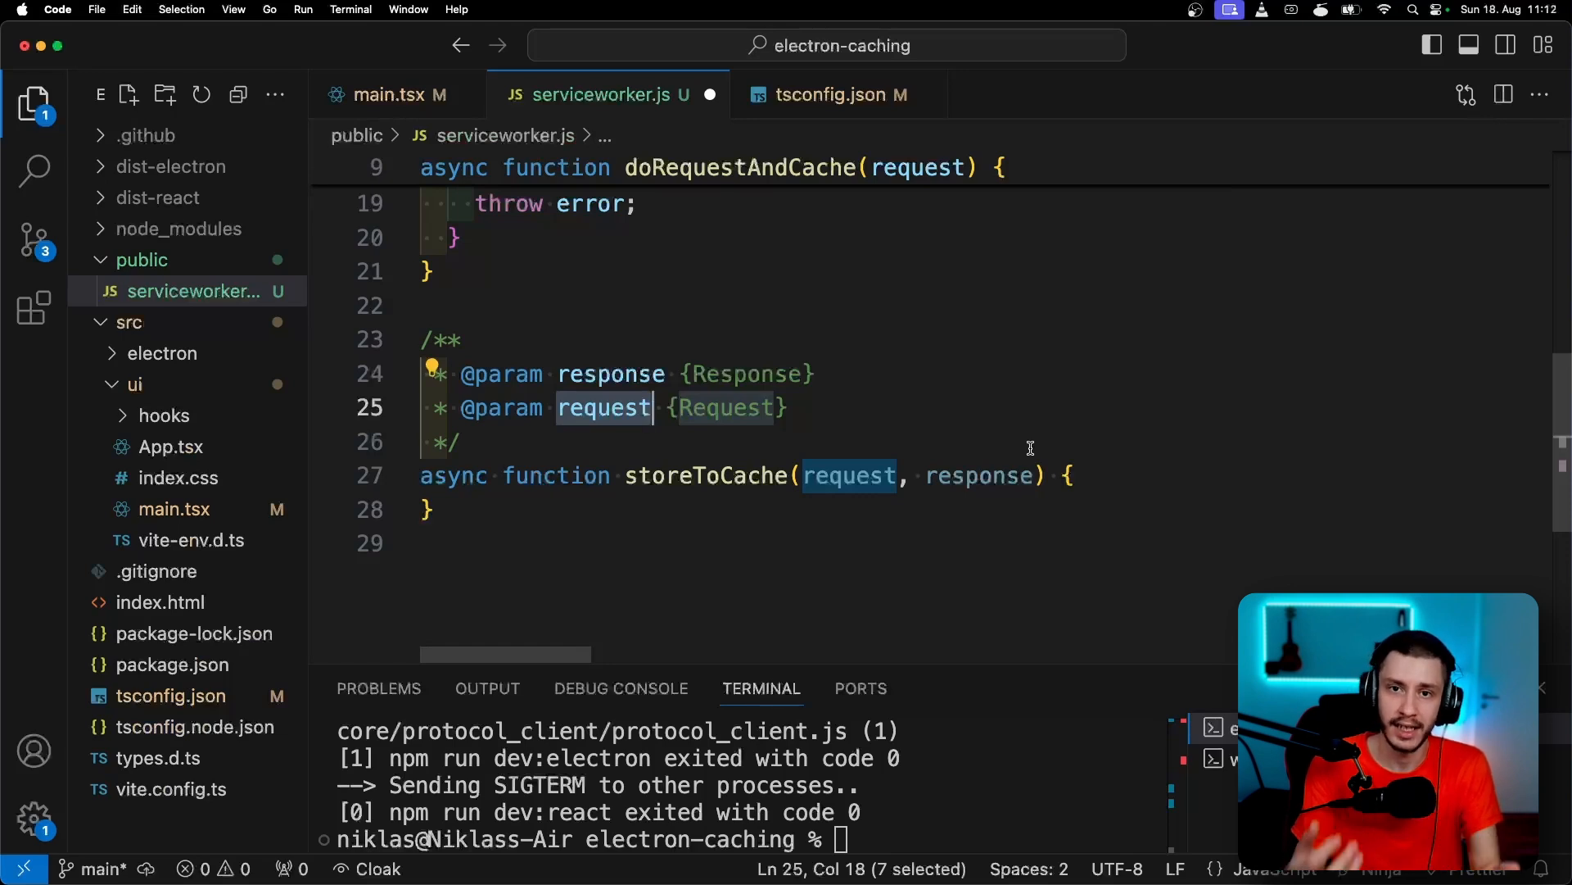
Scroll around the new JSDoc-documented storeToCache function opening 'electron-asset-cache'
scroll("up", 3)
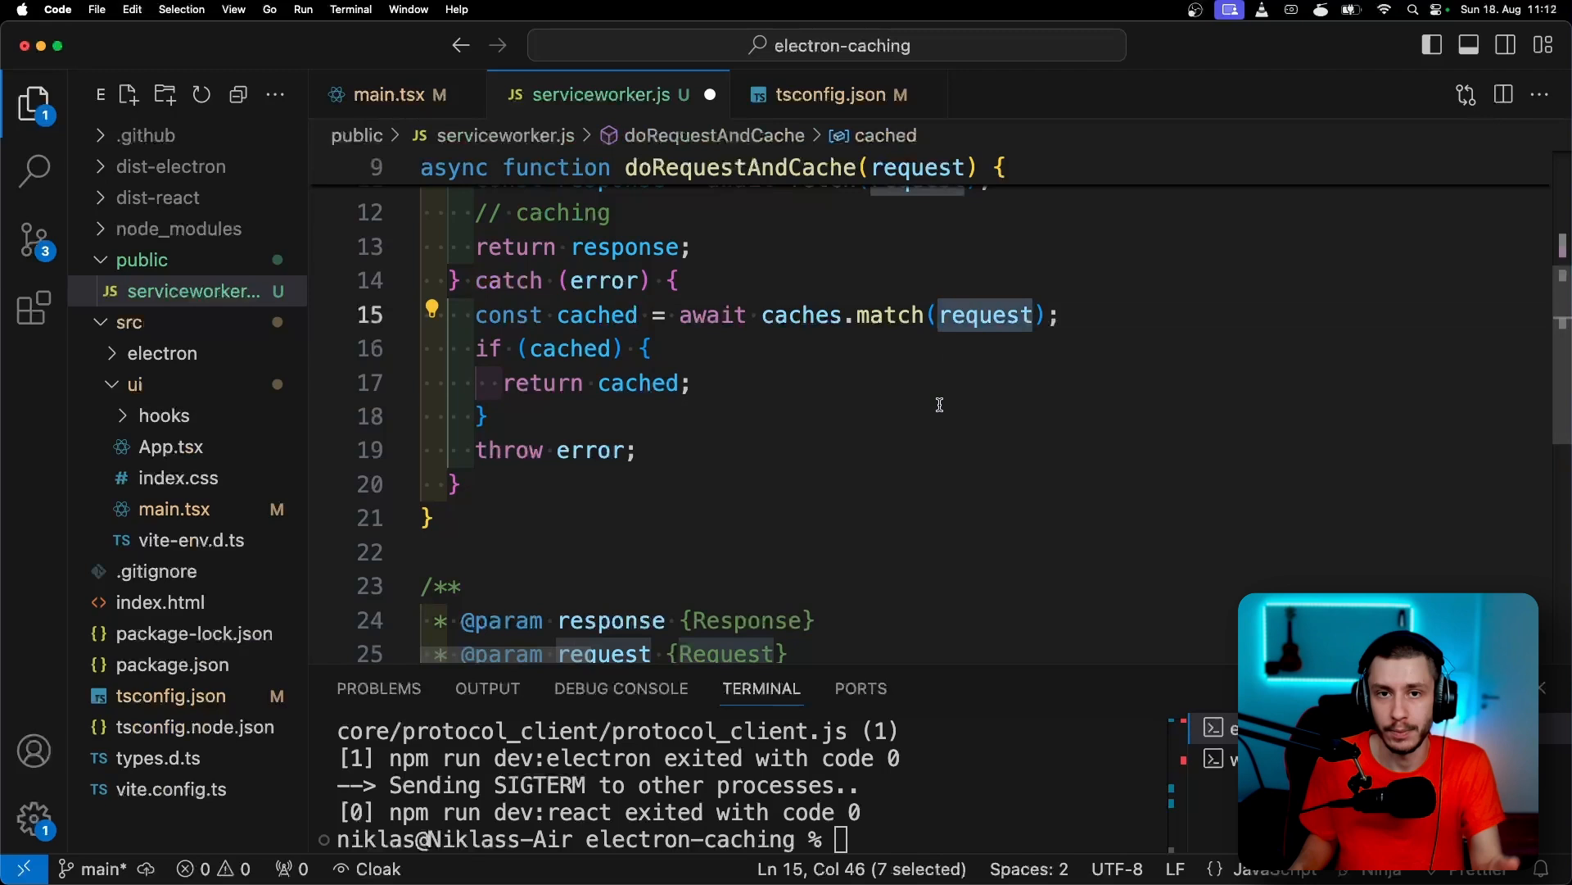
scroll("down", 3)
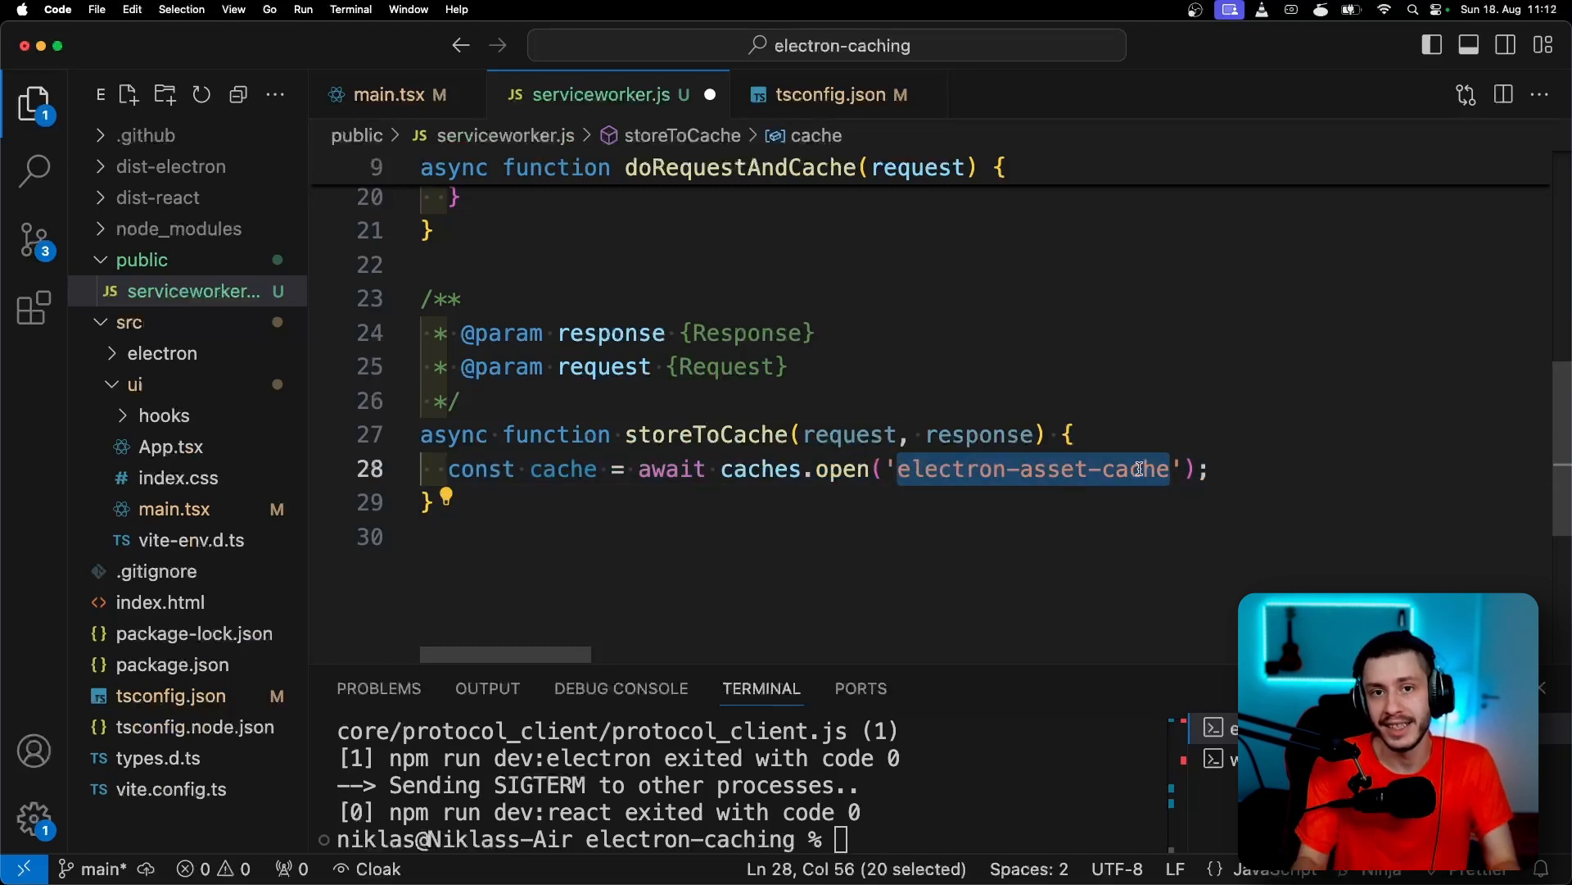
Add cache.put(request, response) after the cache-opening line in storeToCache
left_click(955, 469)
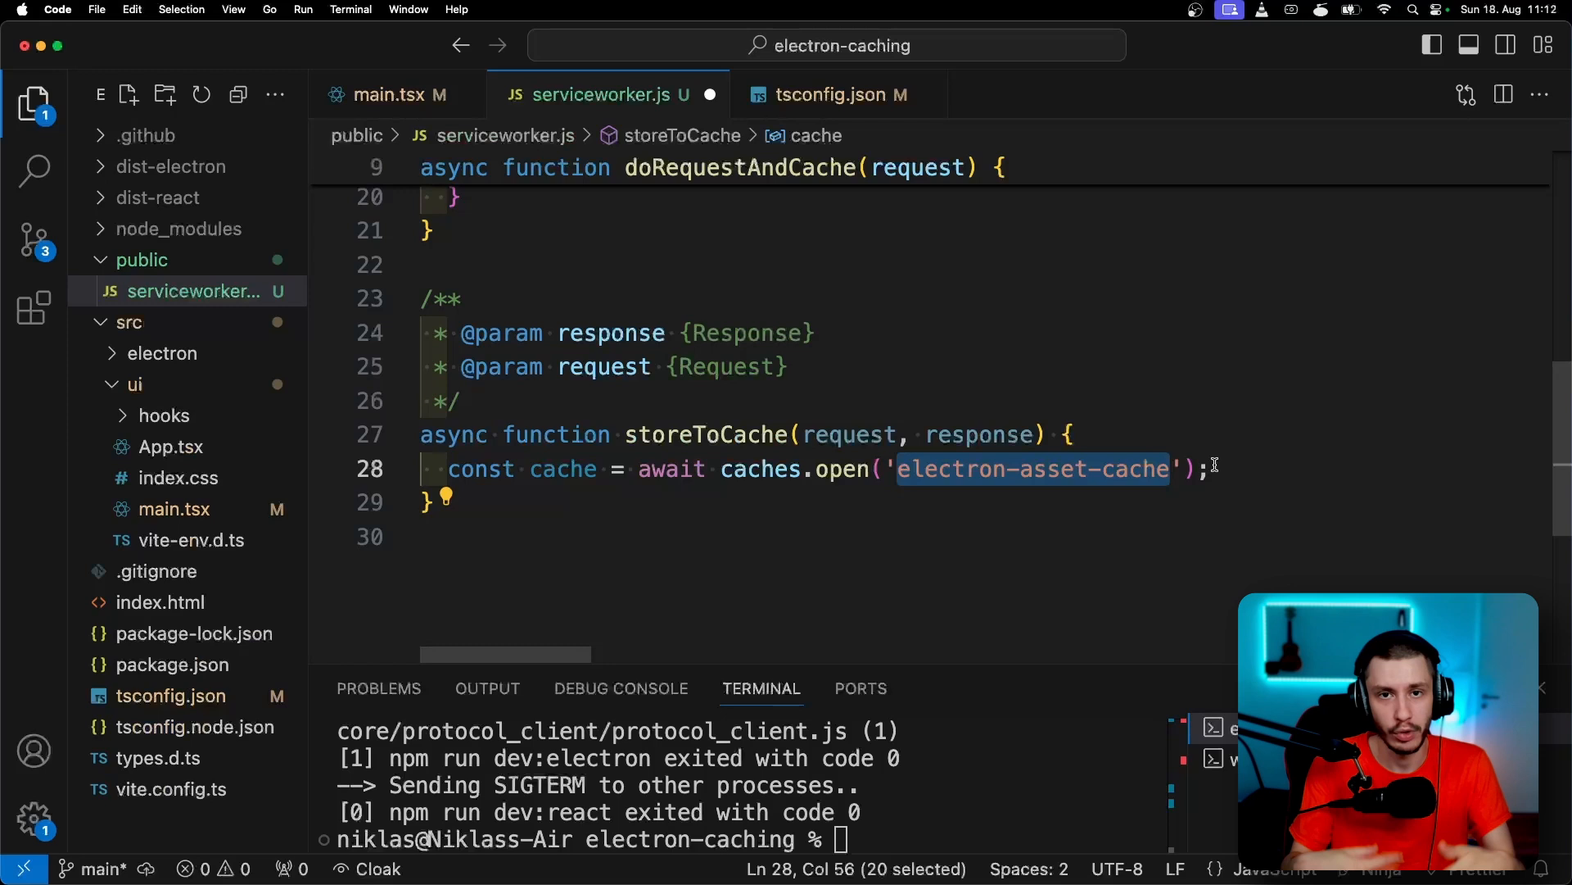
mouse_move(1264, 482)
type("cache.put(request, response);")
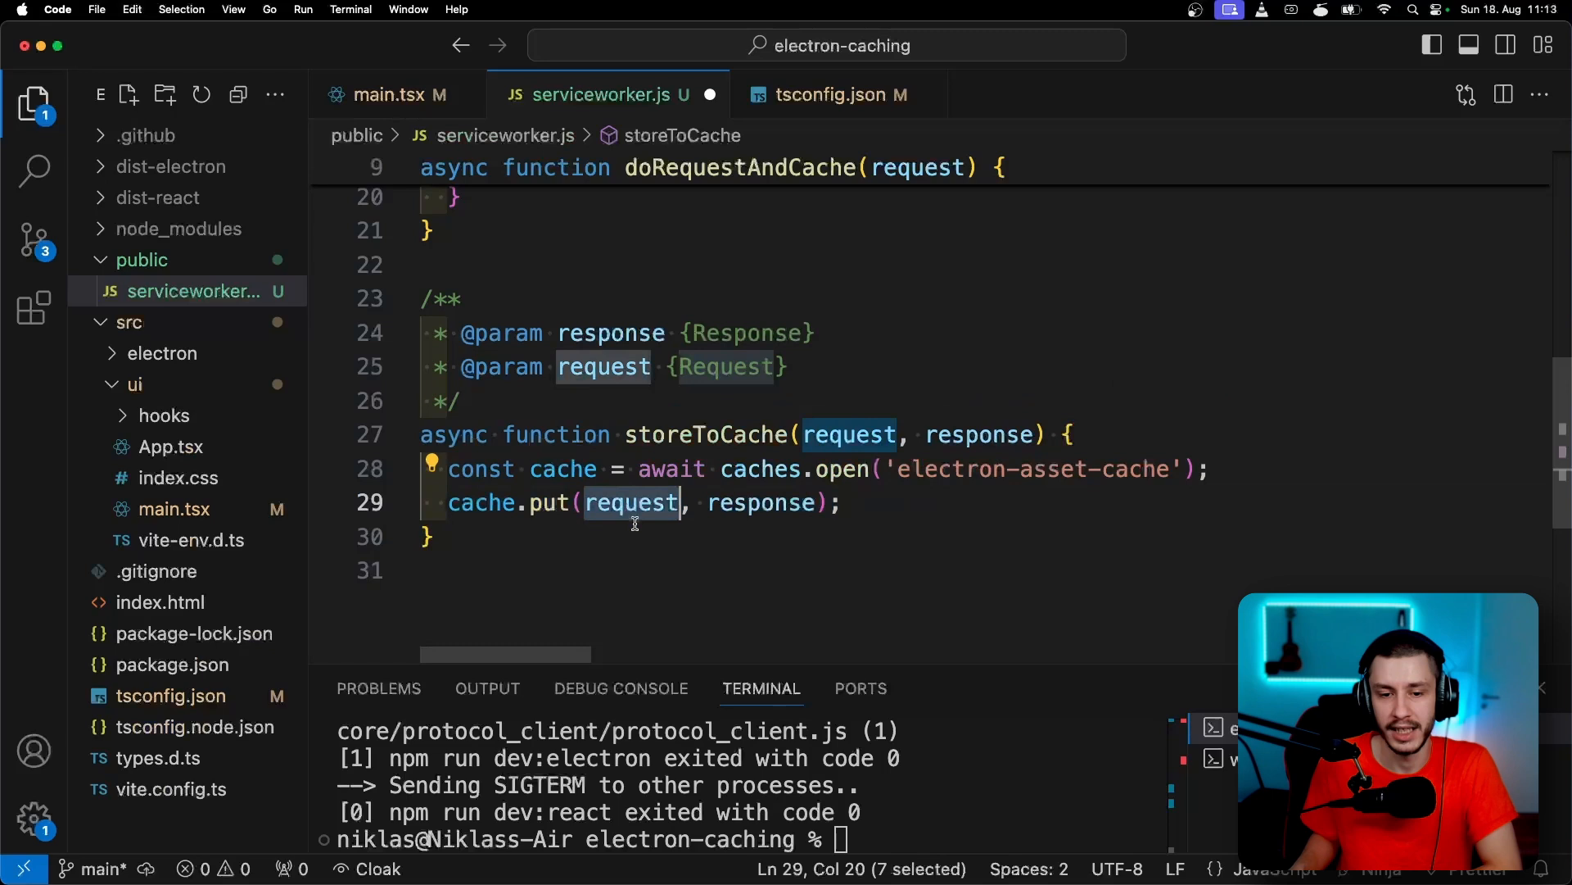
double_click(762, 502)
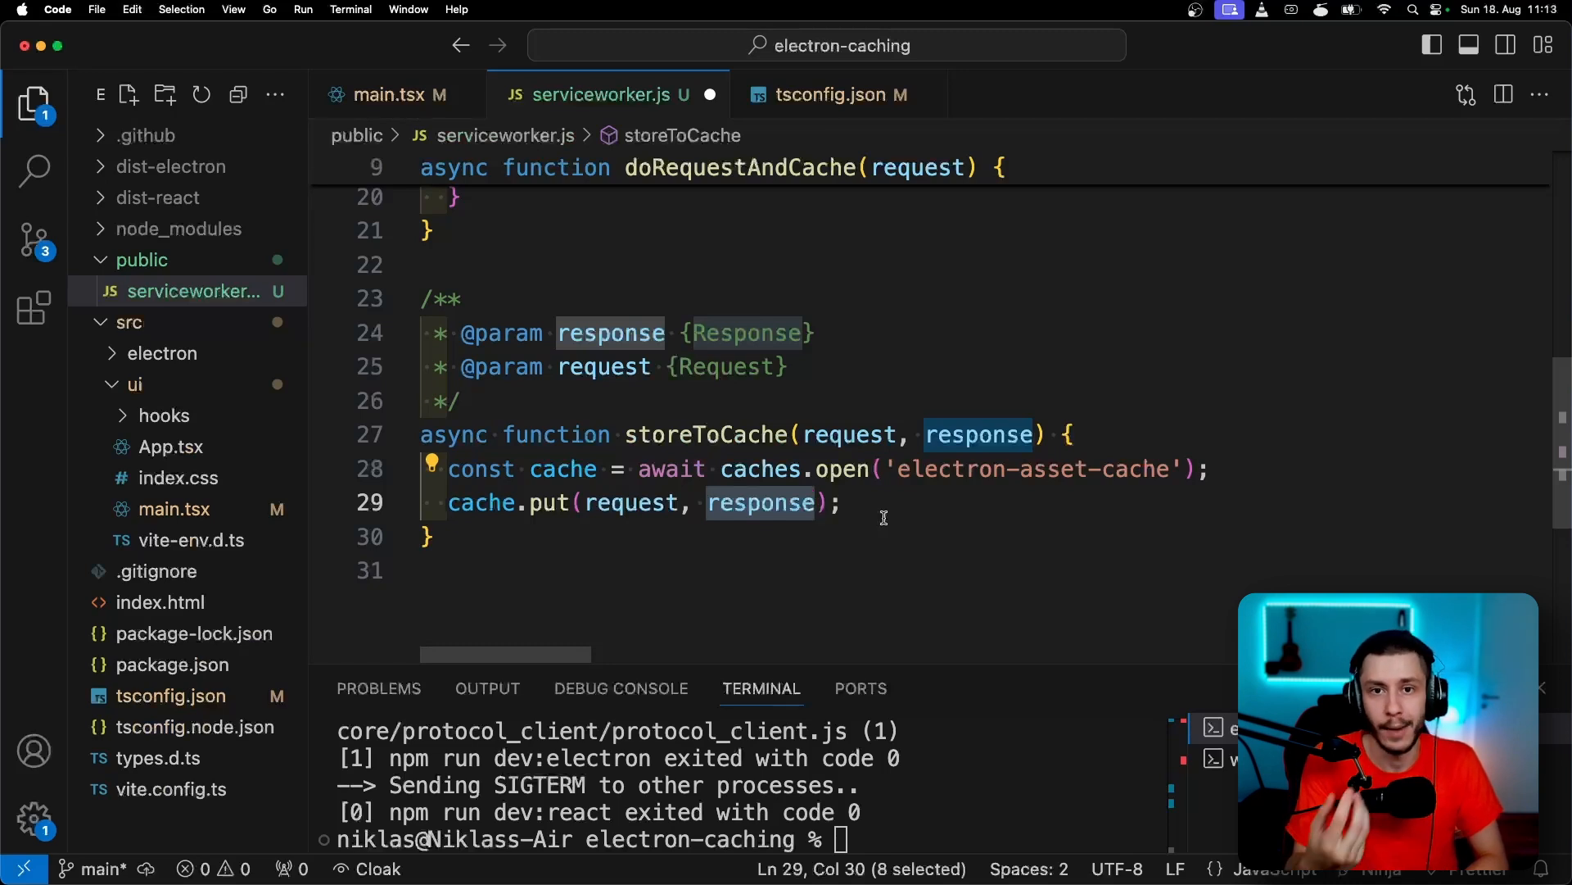
Add '// filter out files you dont want to cache here' atop storeToCache, drafting an /api check
type("// filter out files you dont want to cache here")
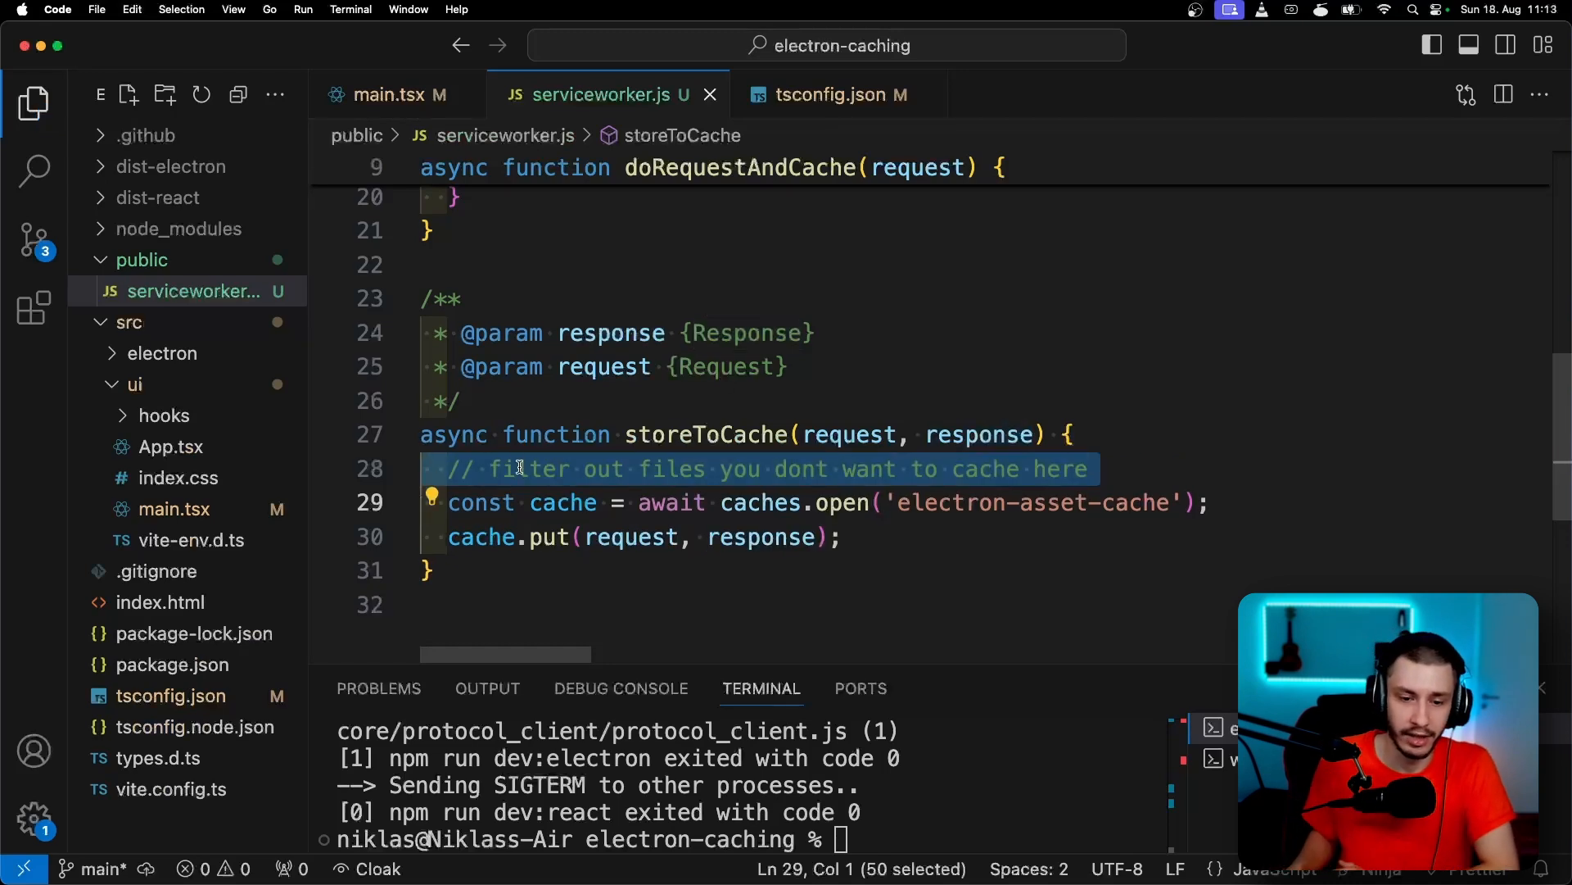
left_click(1088, 469)
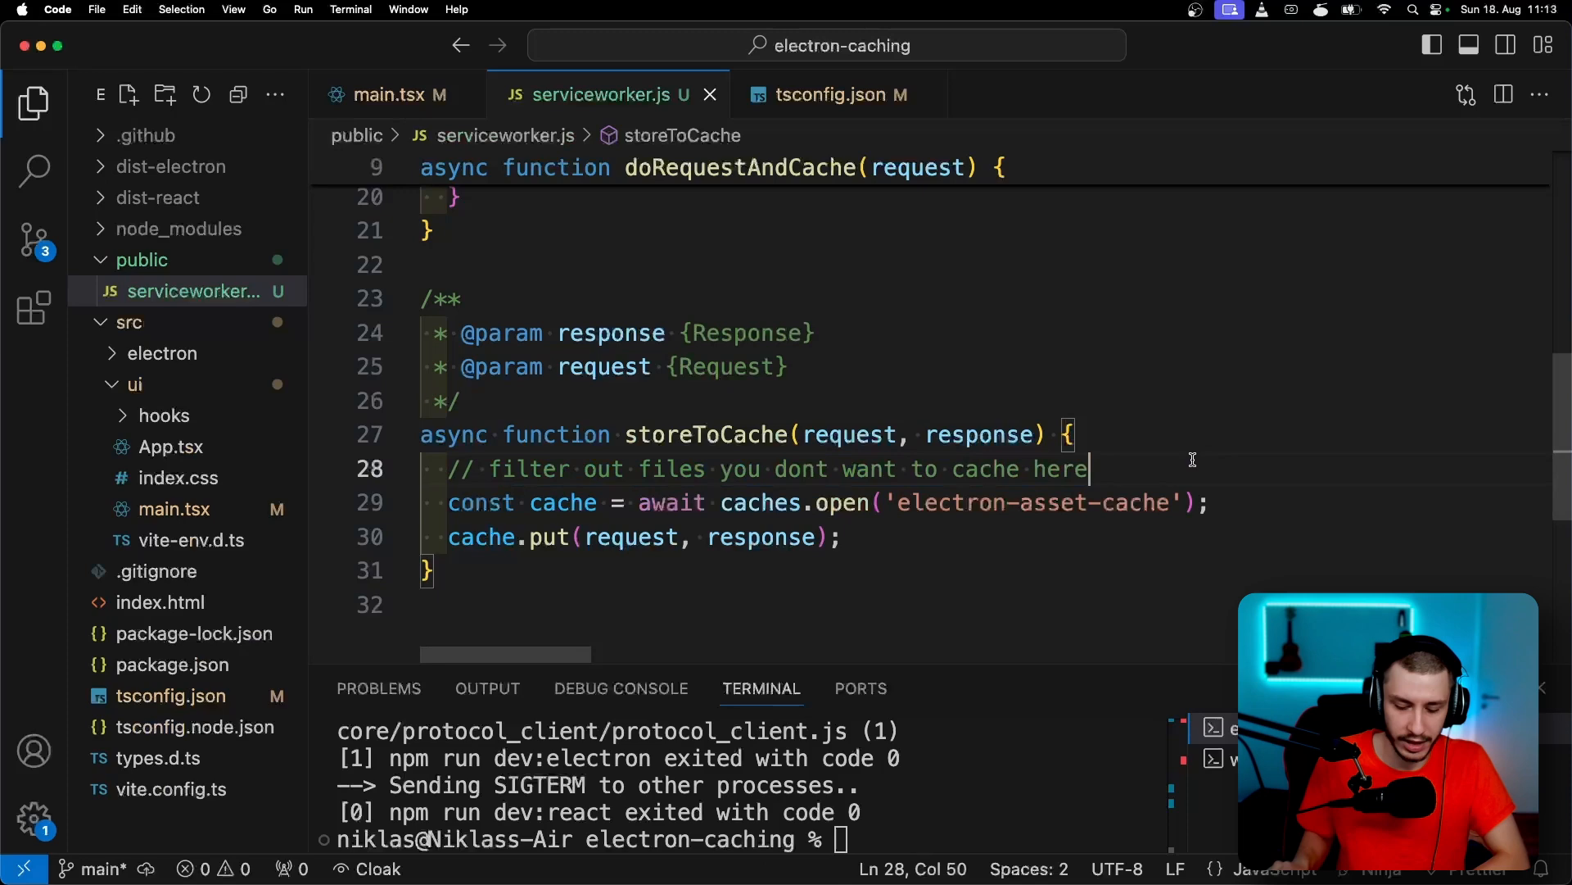
type("if (")
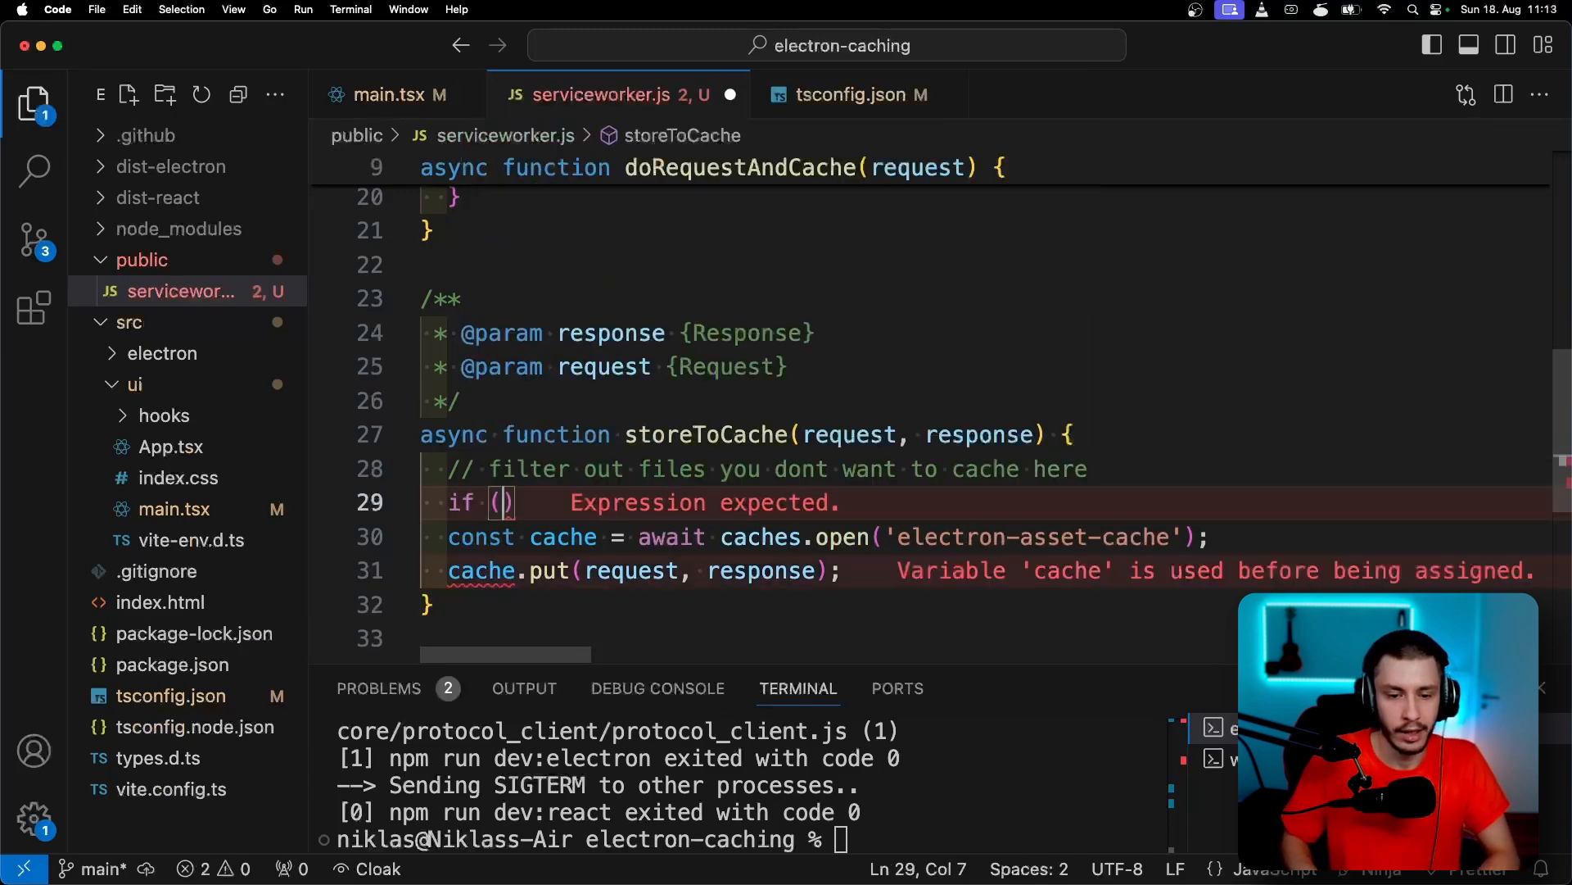
type("request.url.includes(\"")
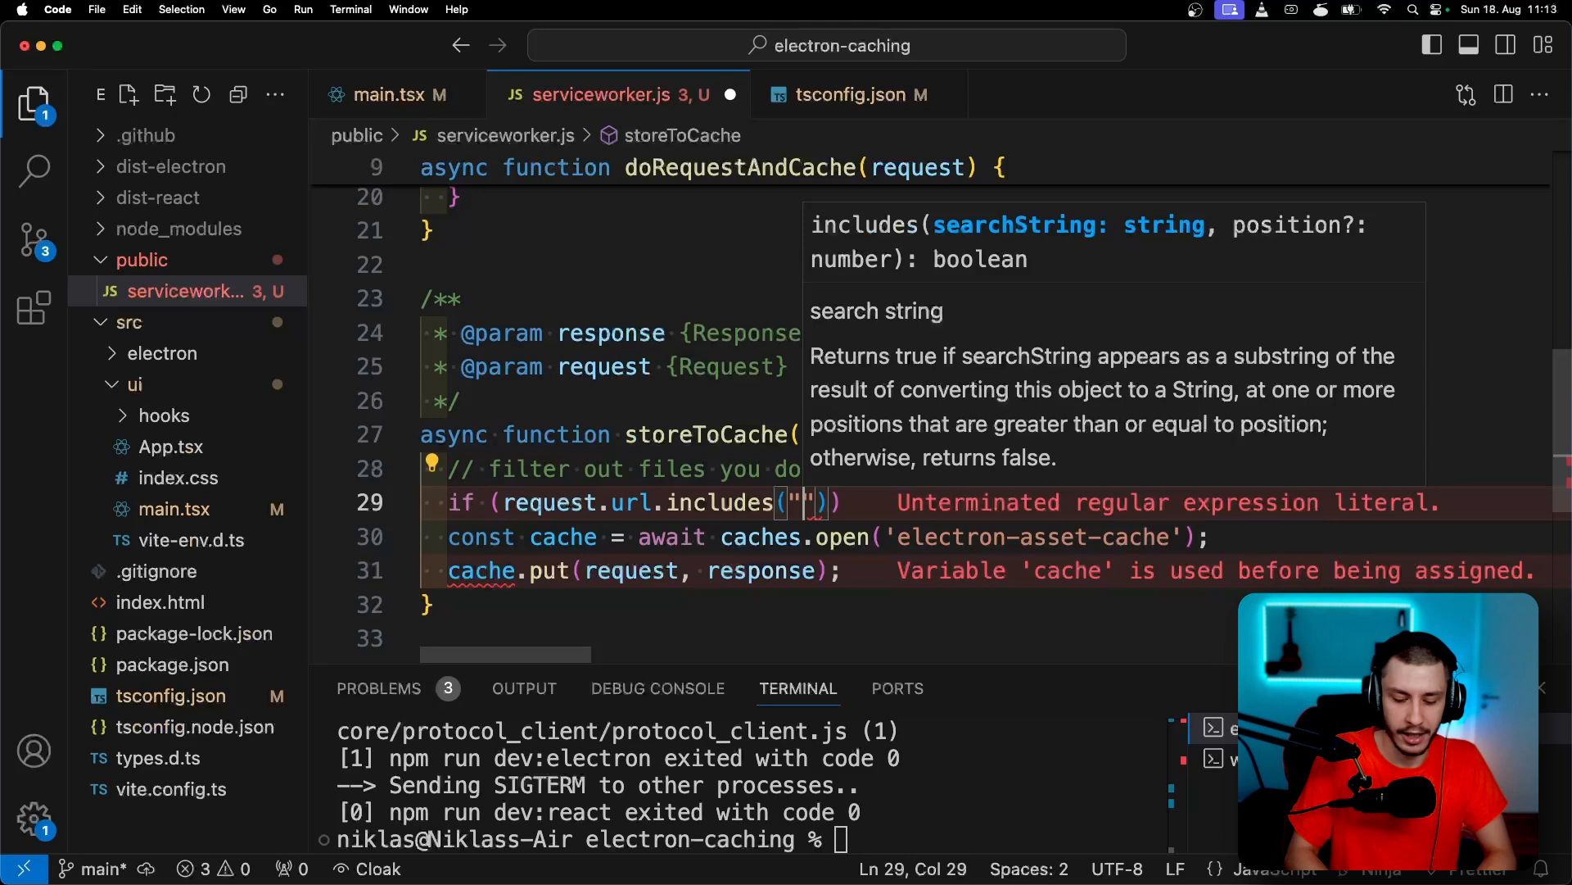
type("/api")
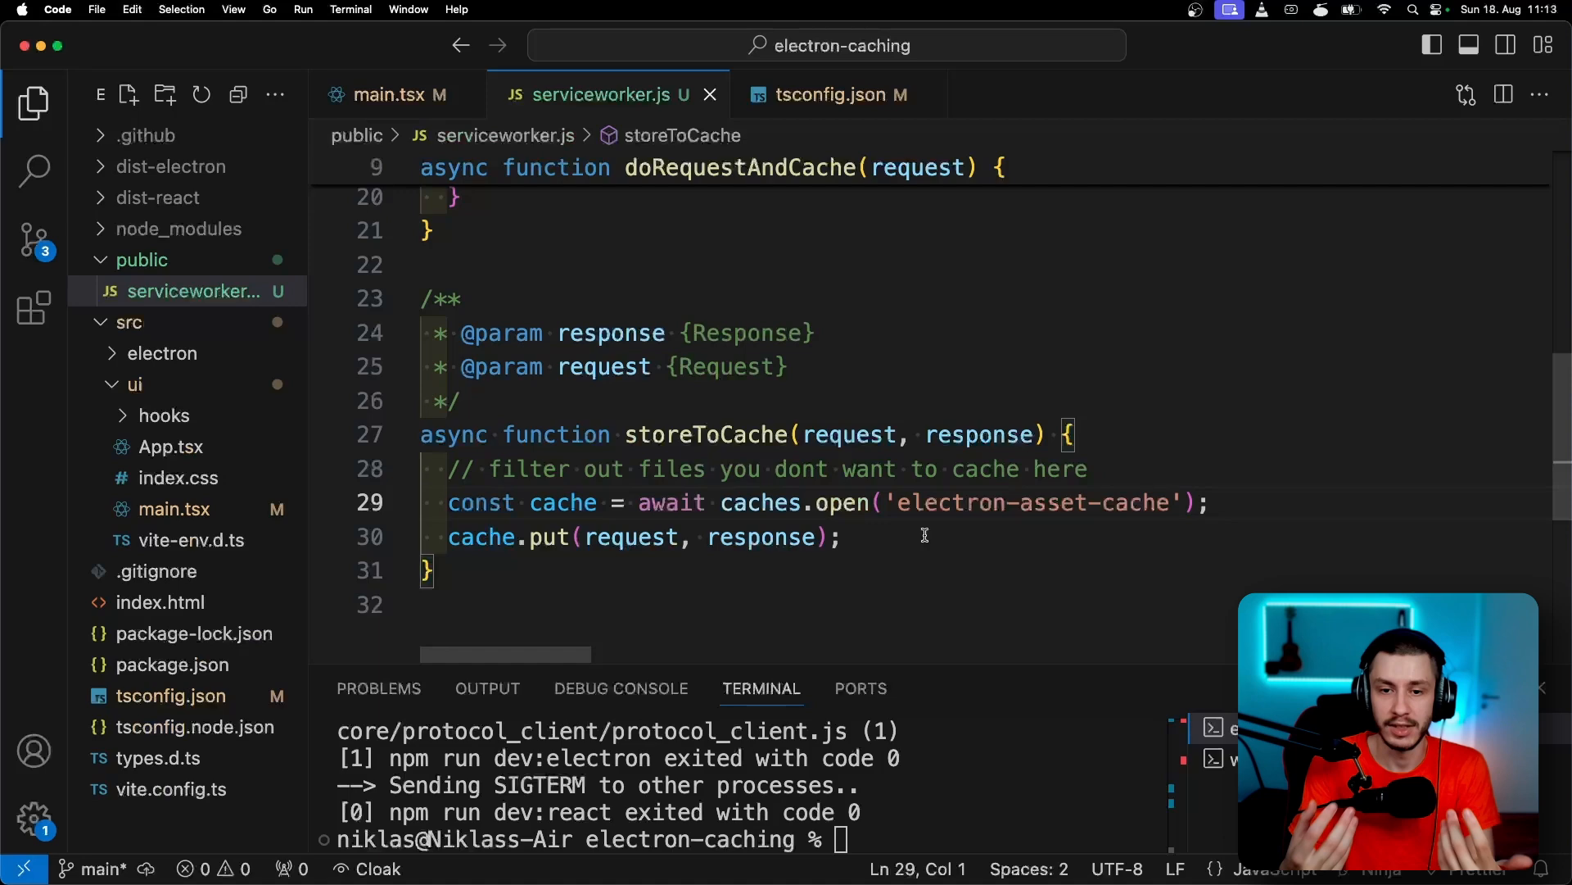
mouse_move(707, 434)
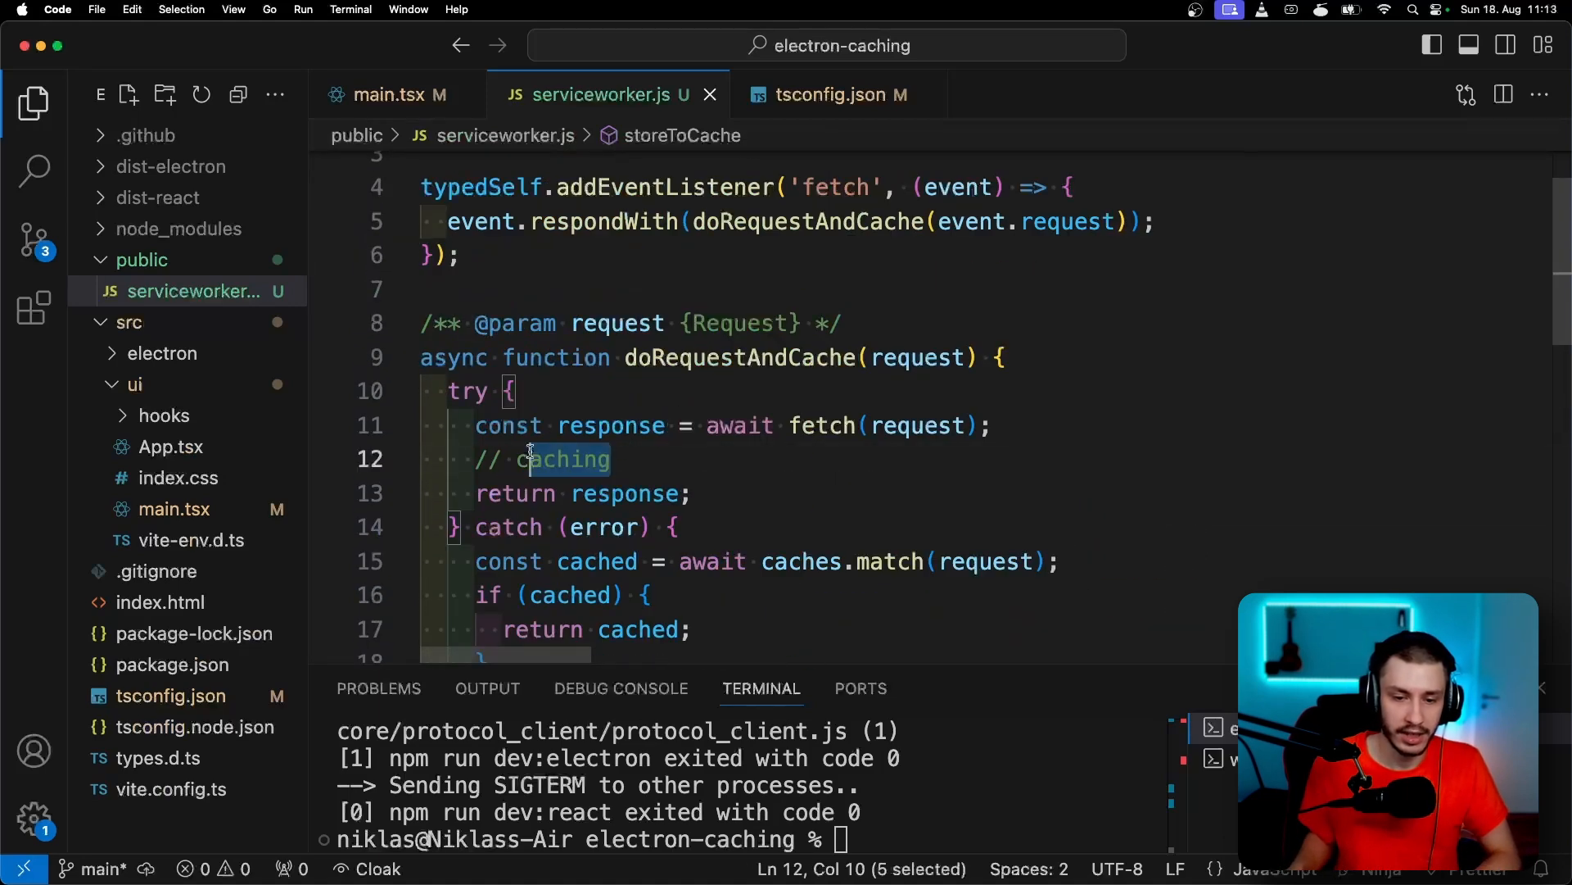
Replace the caching comment with void storeToCache(request, response.clone()) before the return
type("void storeToCache")
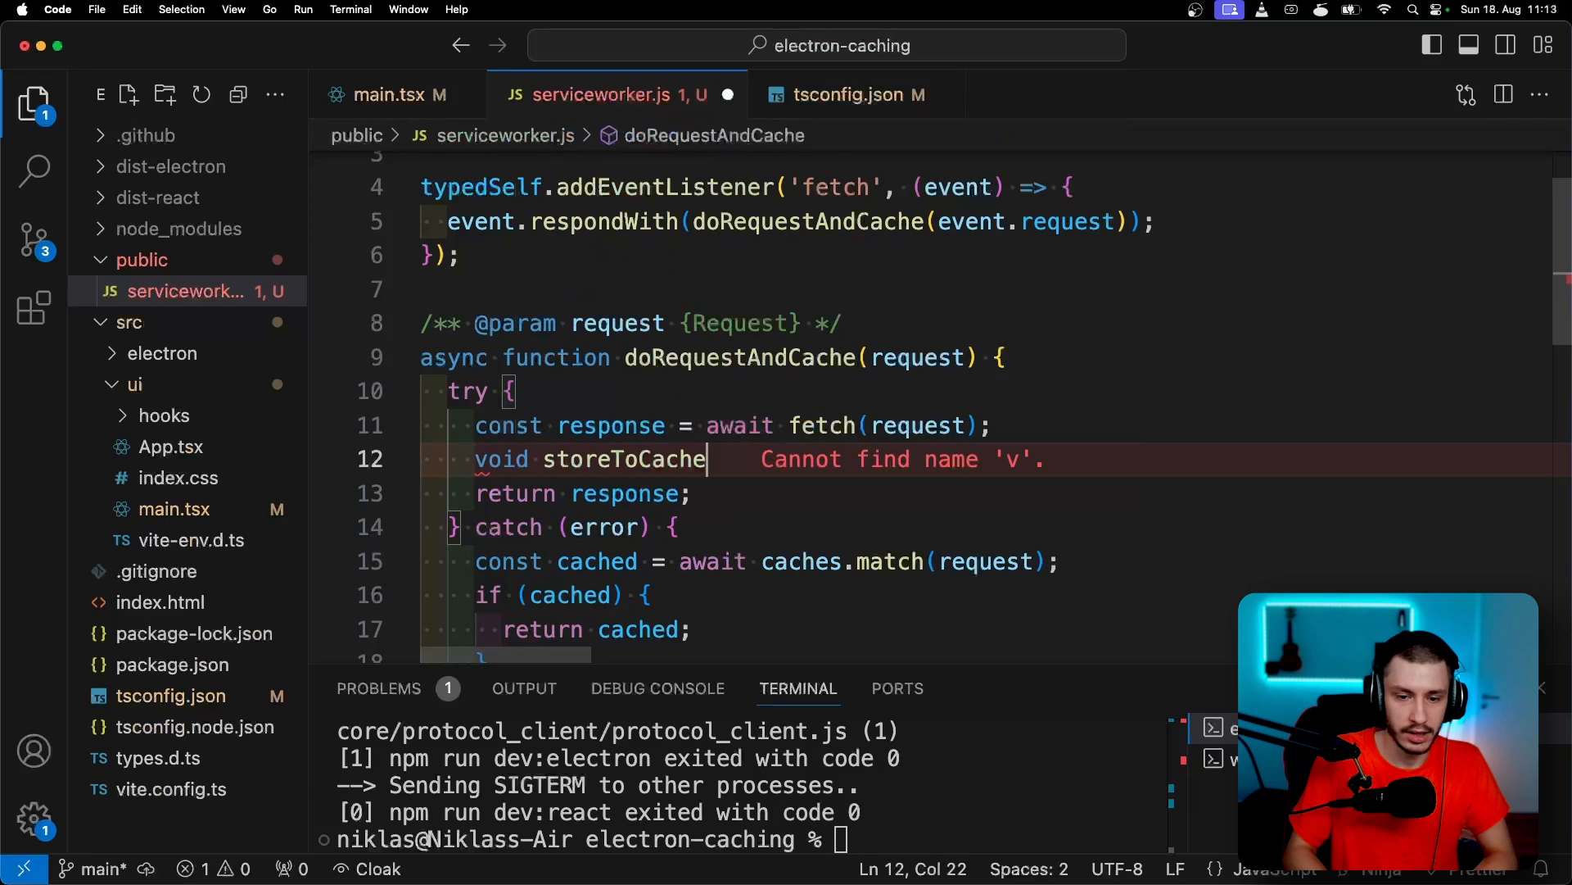
type("(request, response")
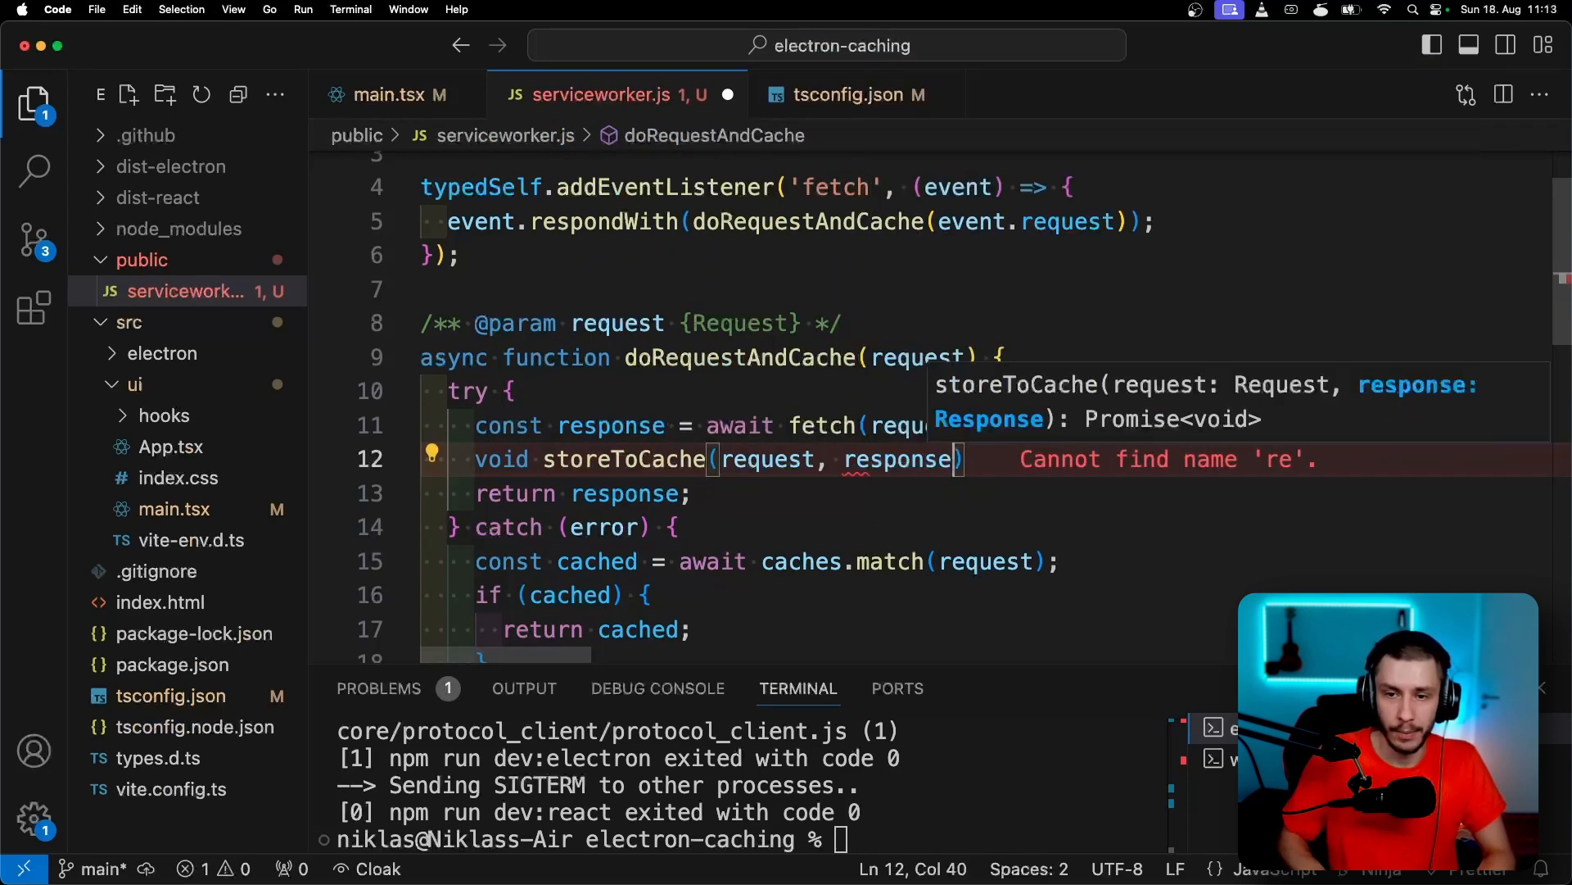
type(".clone()")
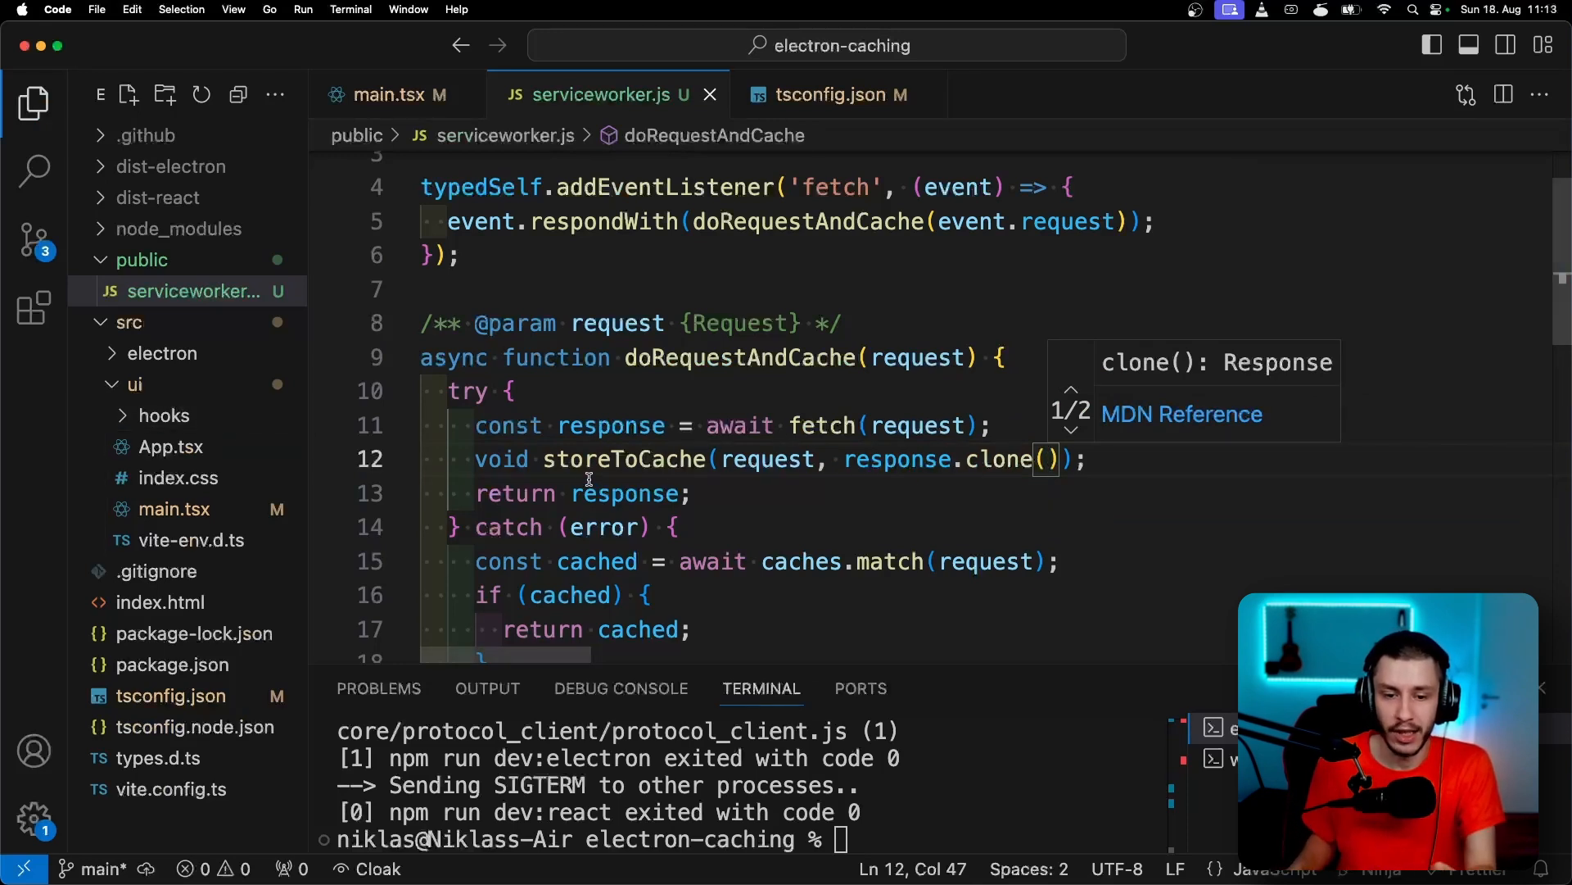
double_click(624, 493)
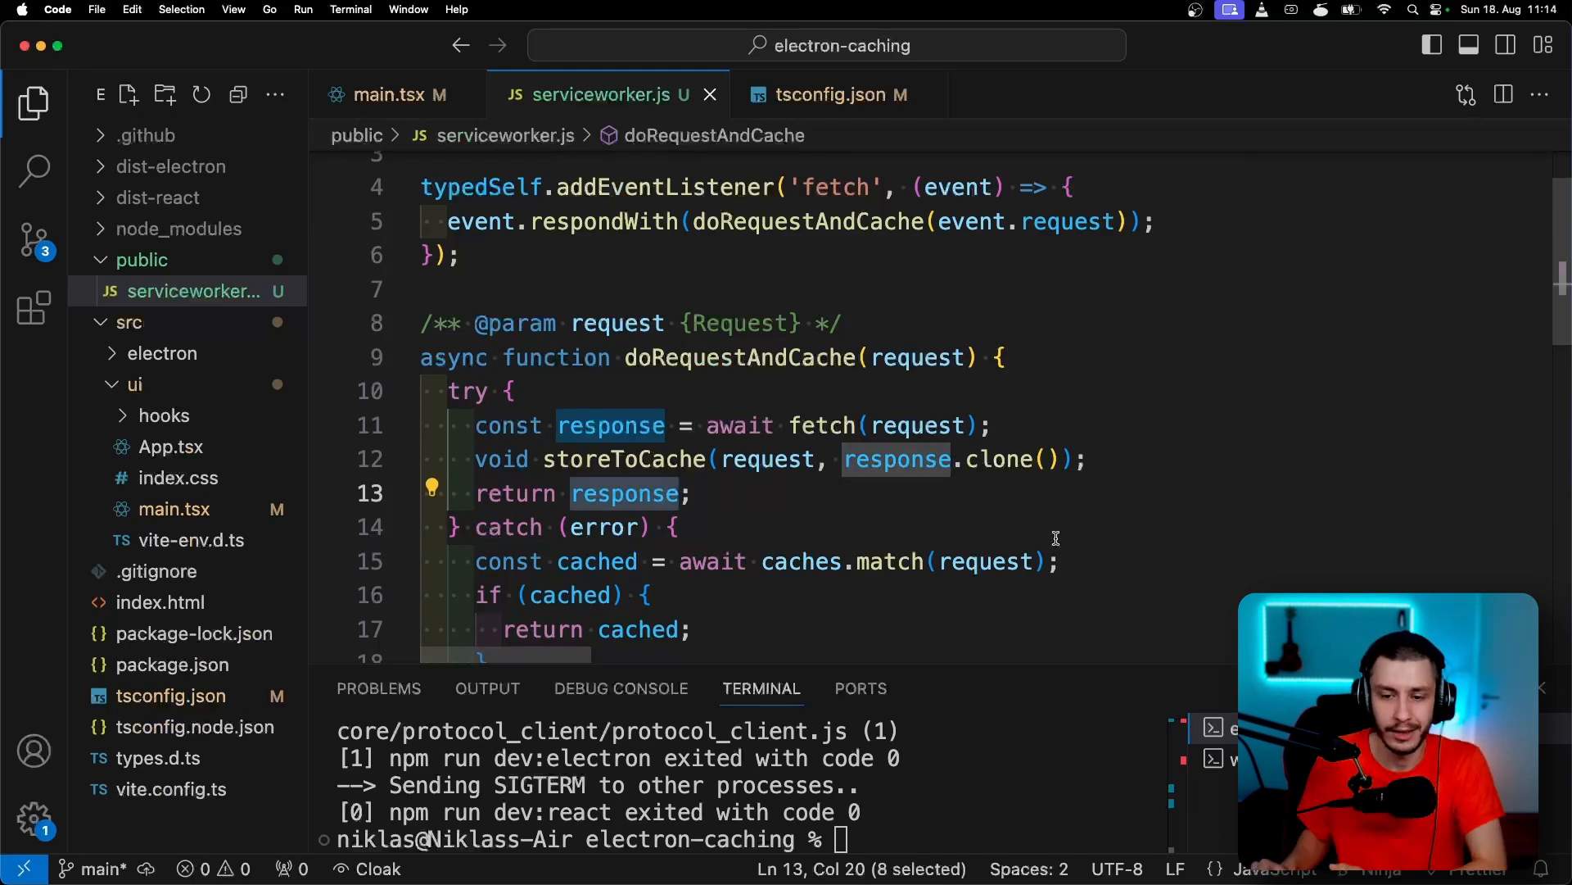
mouse_move(1003, 460)
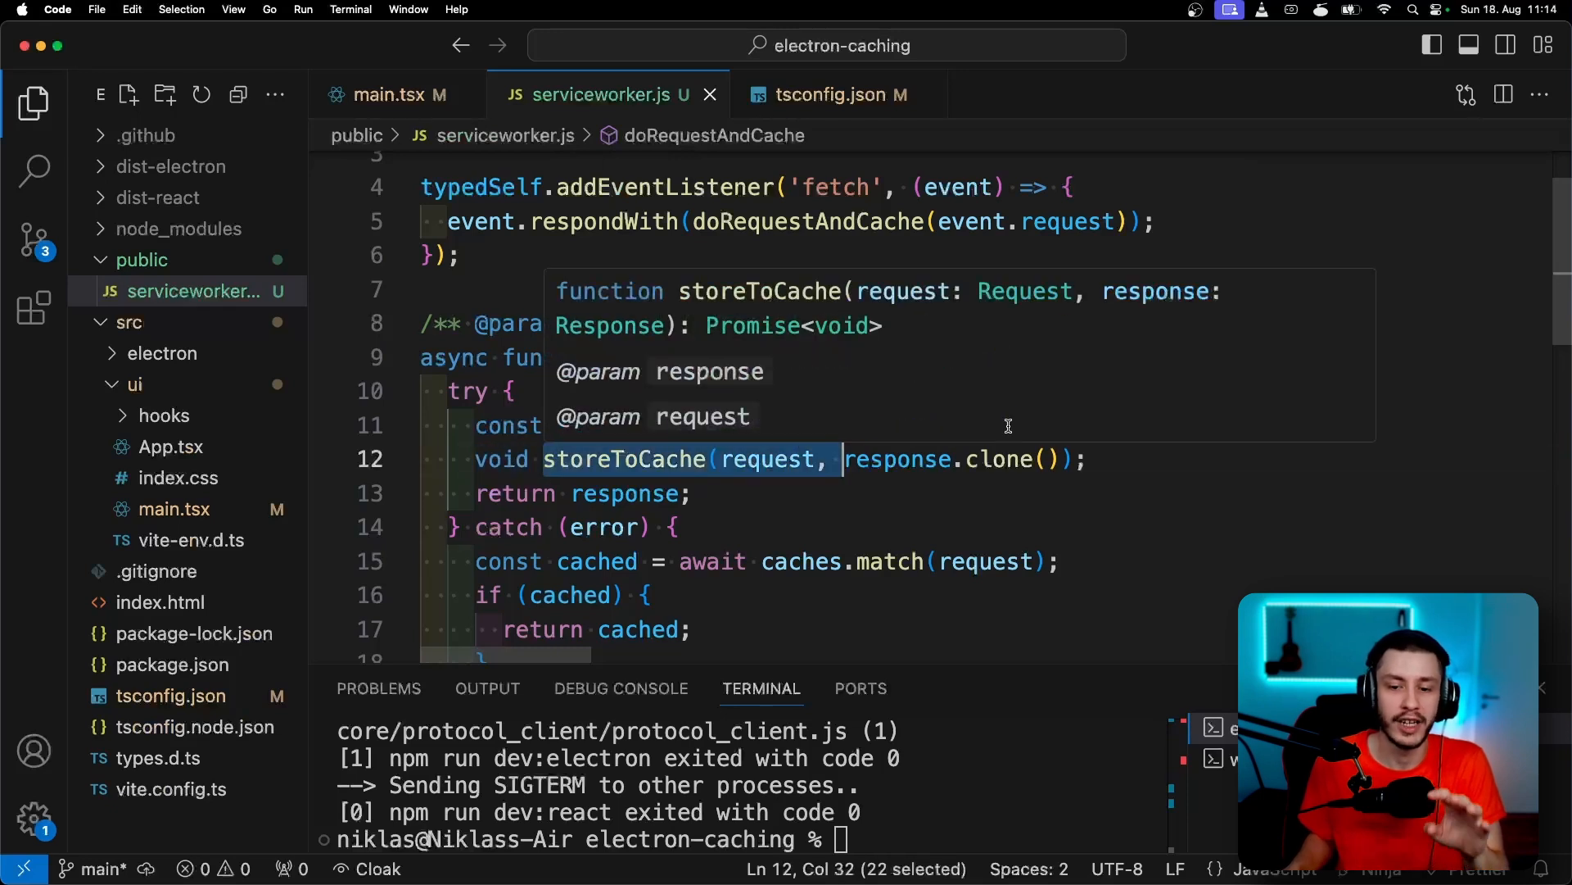
left_click(692, 492)
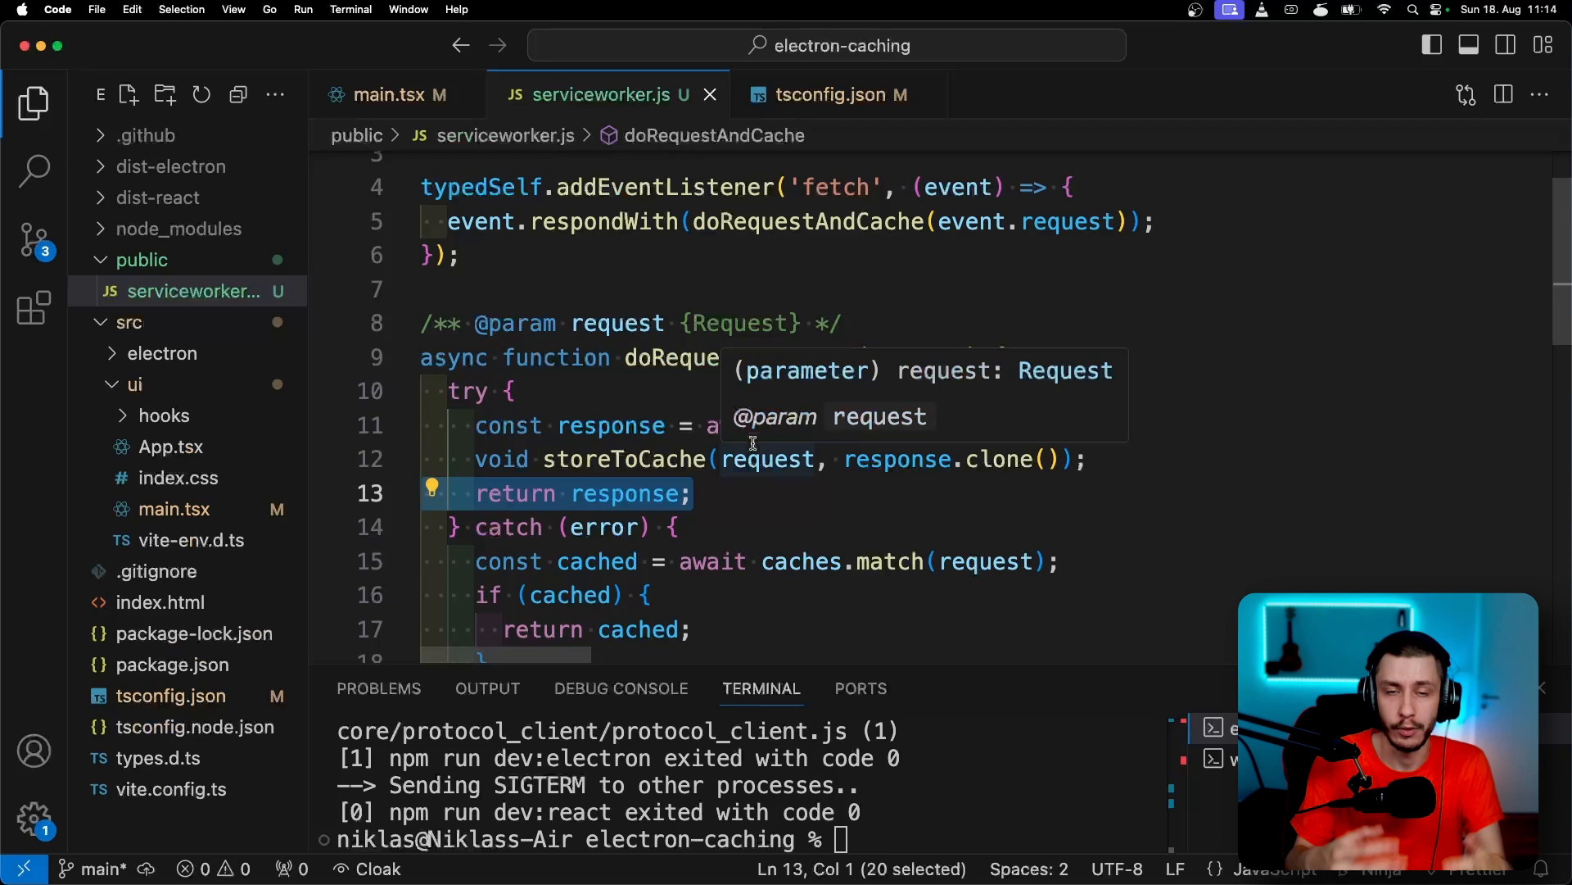
mouse_move(727, 492)
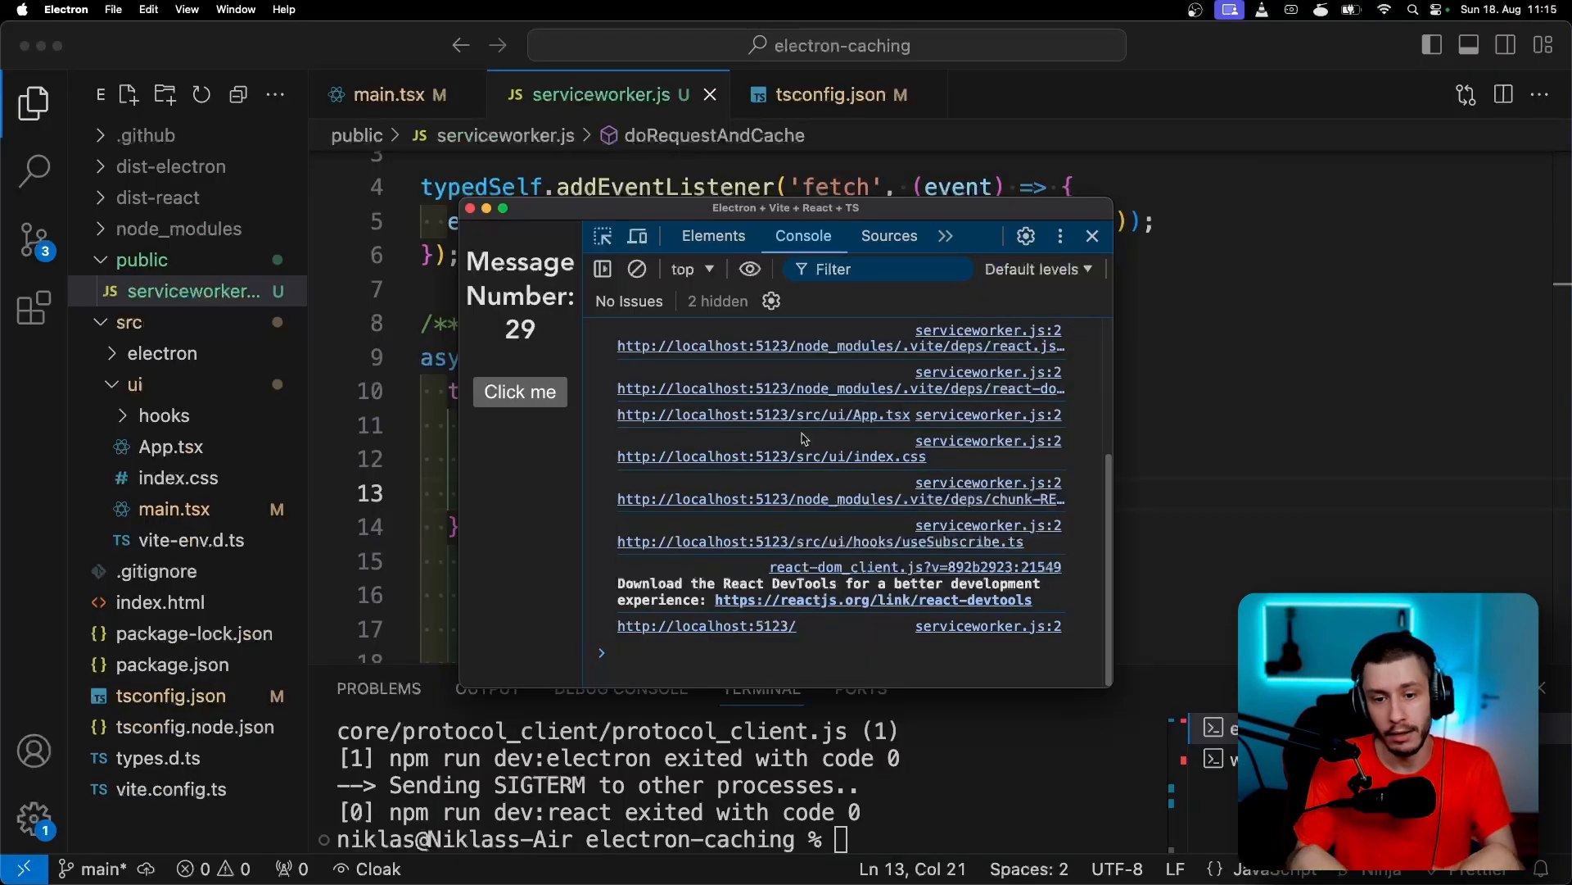
Reload the Electron app to see service worker requests in the console, then relaunch it
left_click(520, 392)
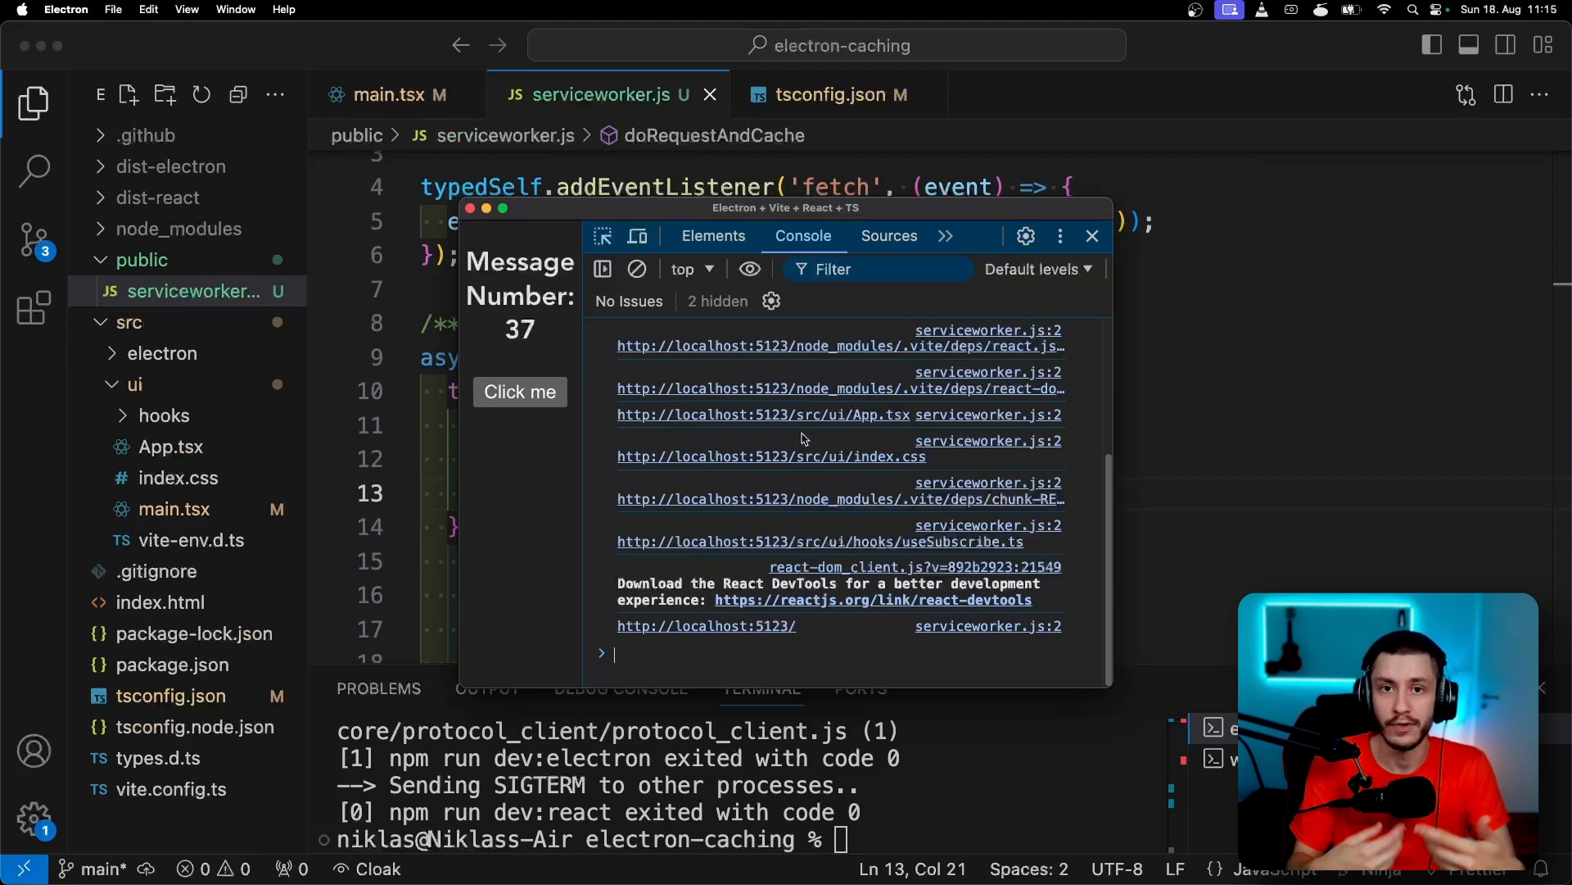
left_click(637, 268)
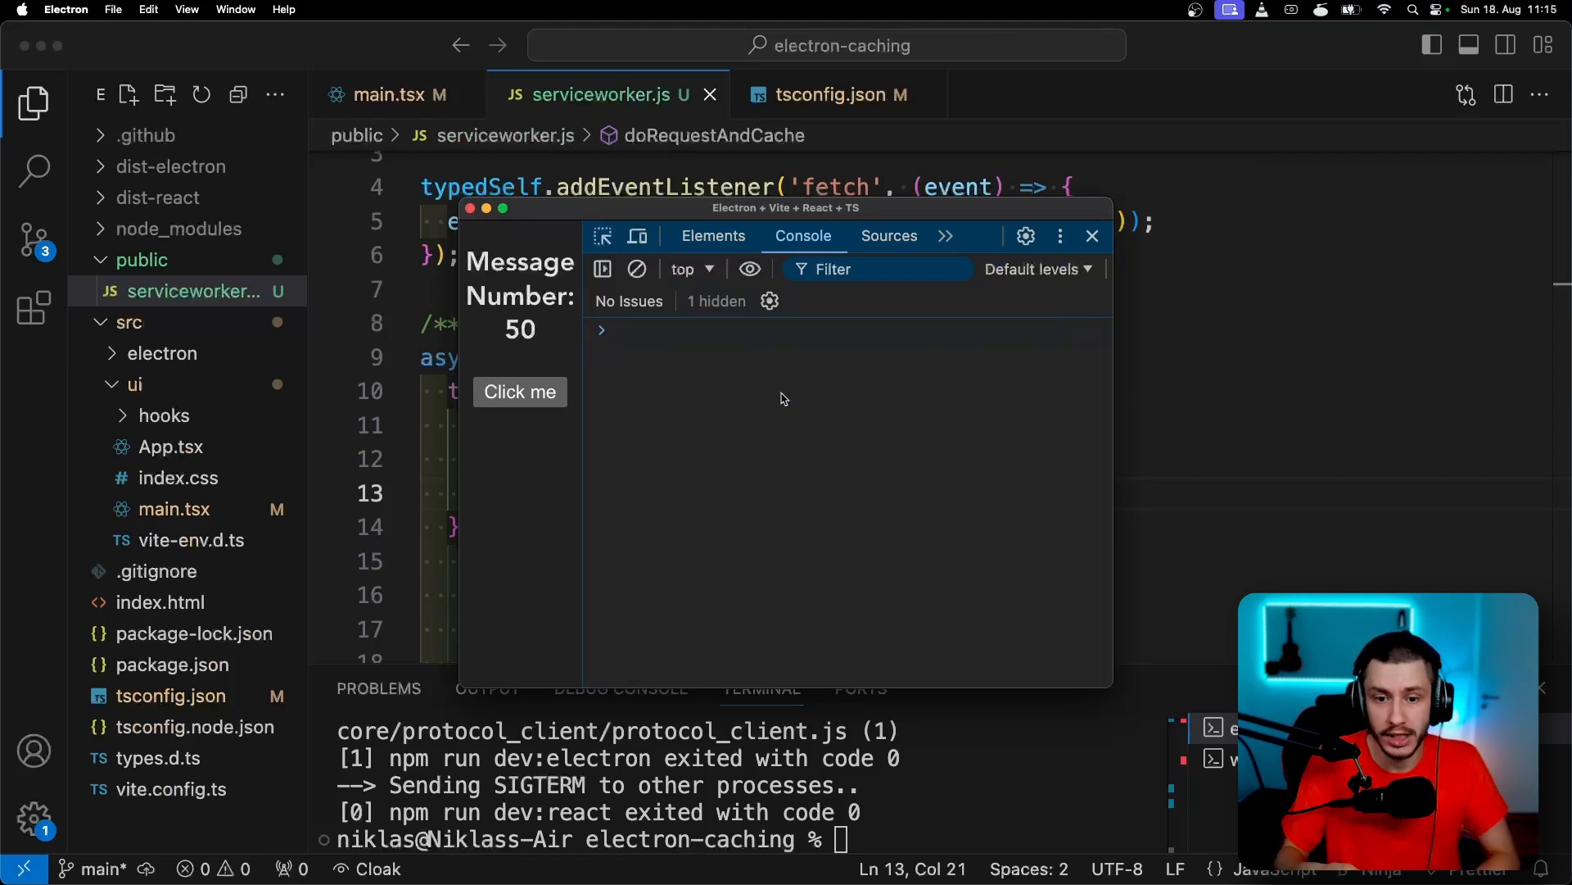
left_click(519, 391)
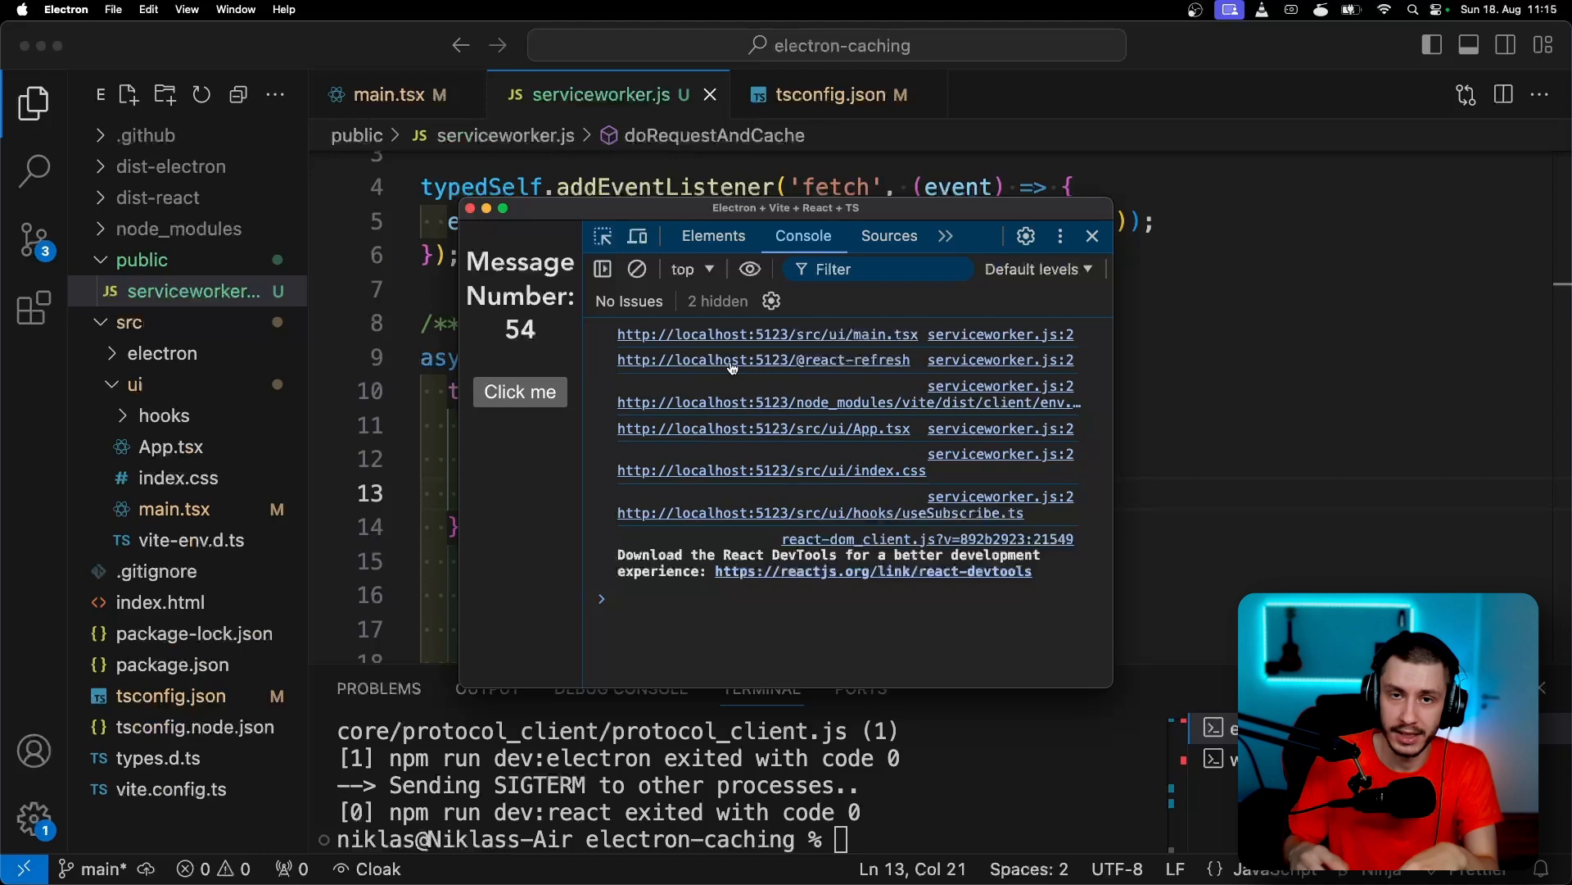
left_click(519, 392)
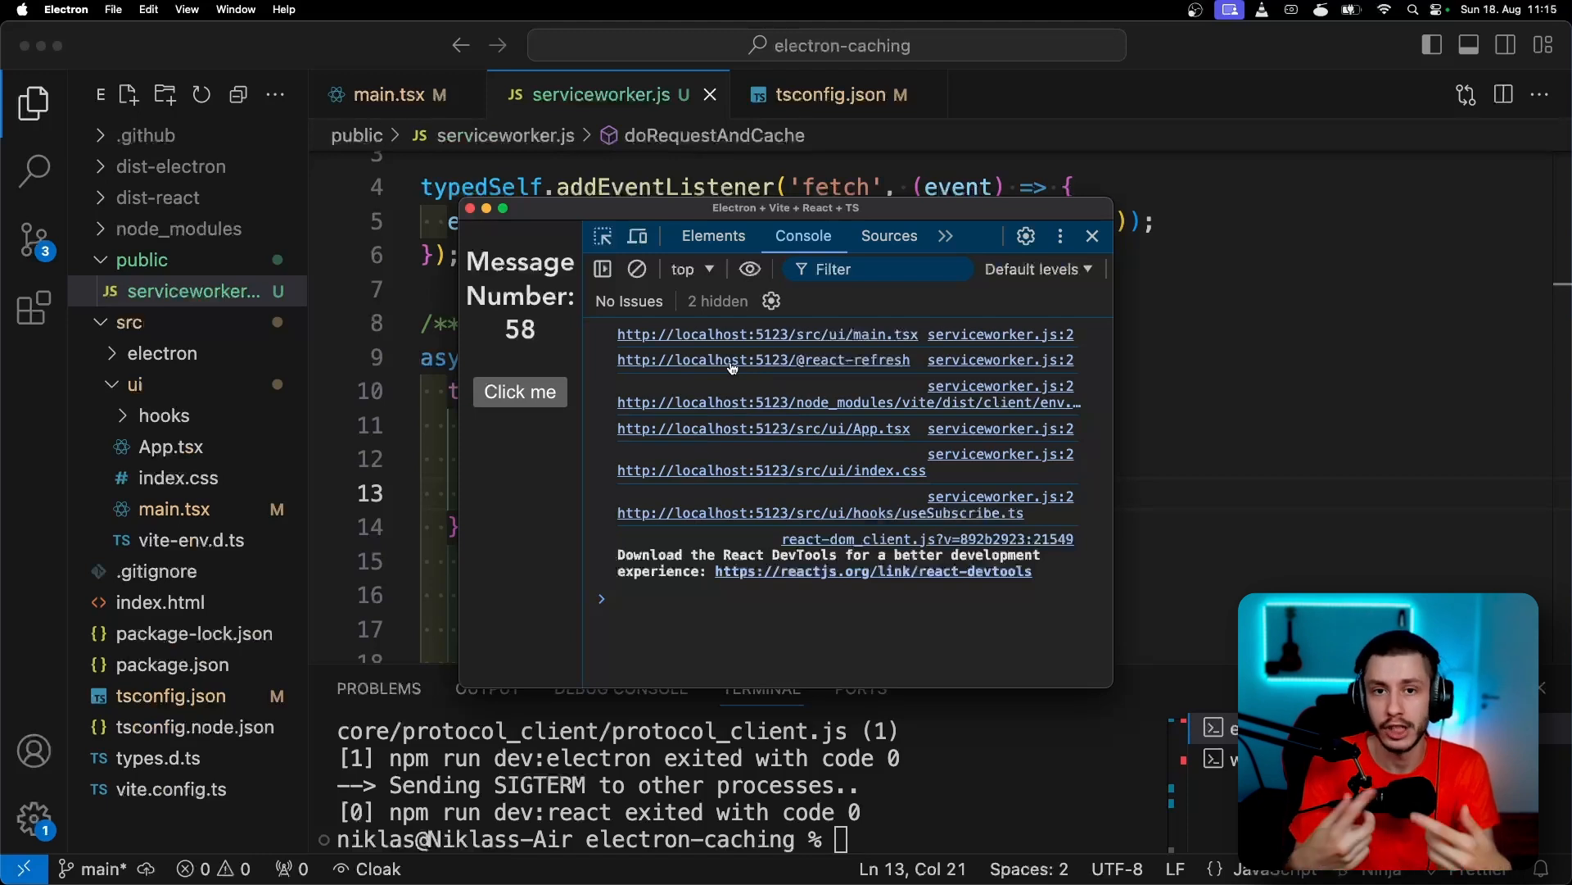
left_click(519, 392)
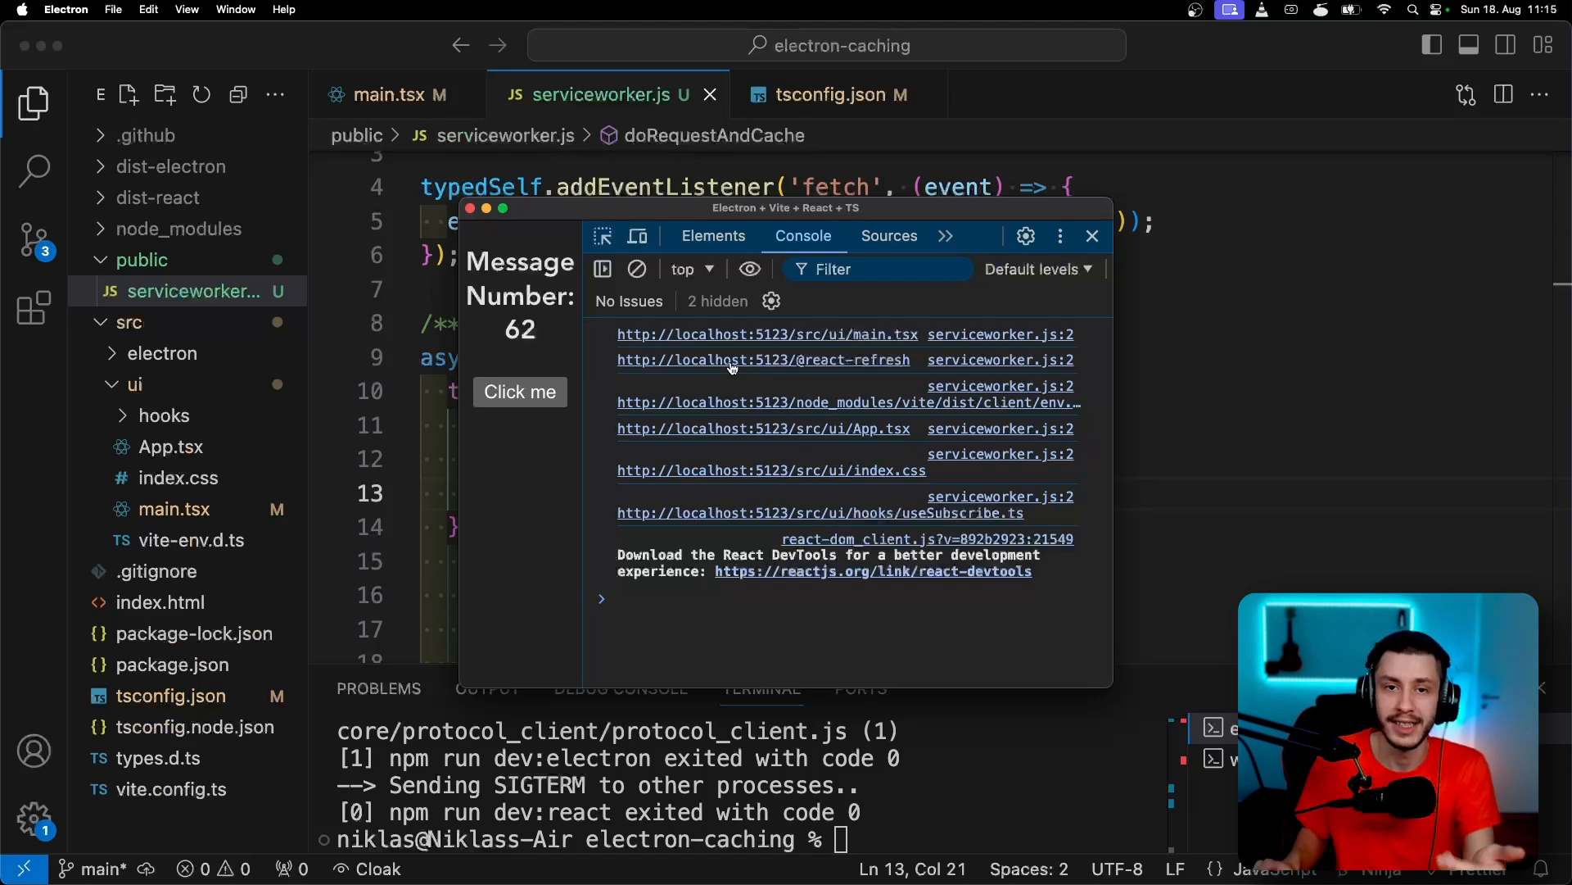
left_click(1092, 236)
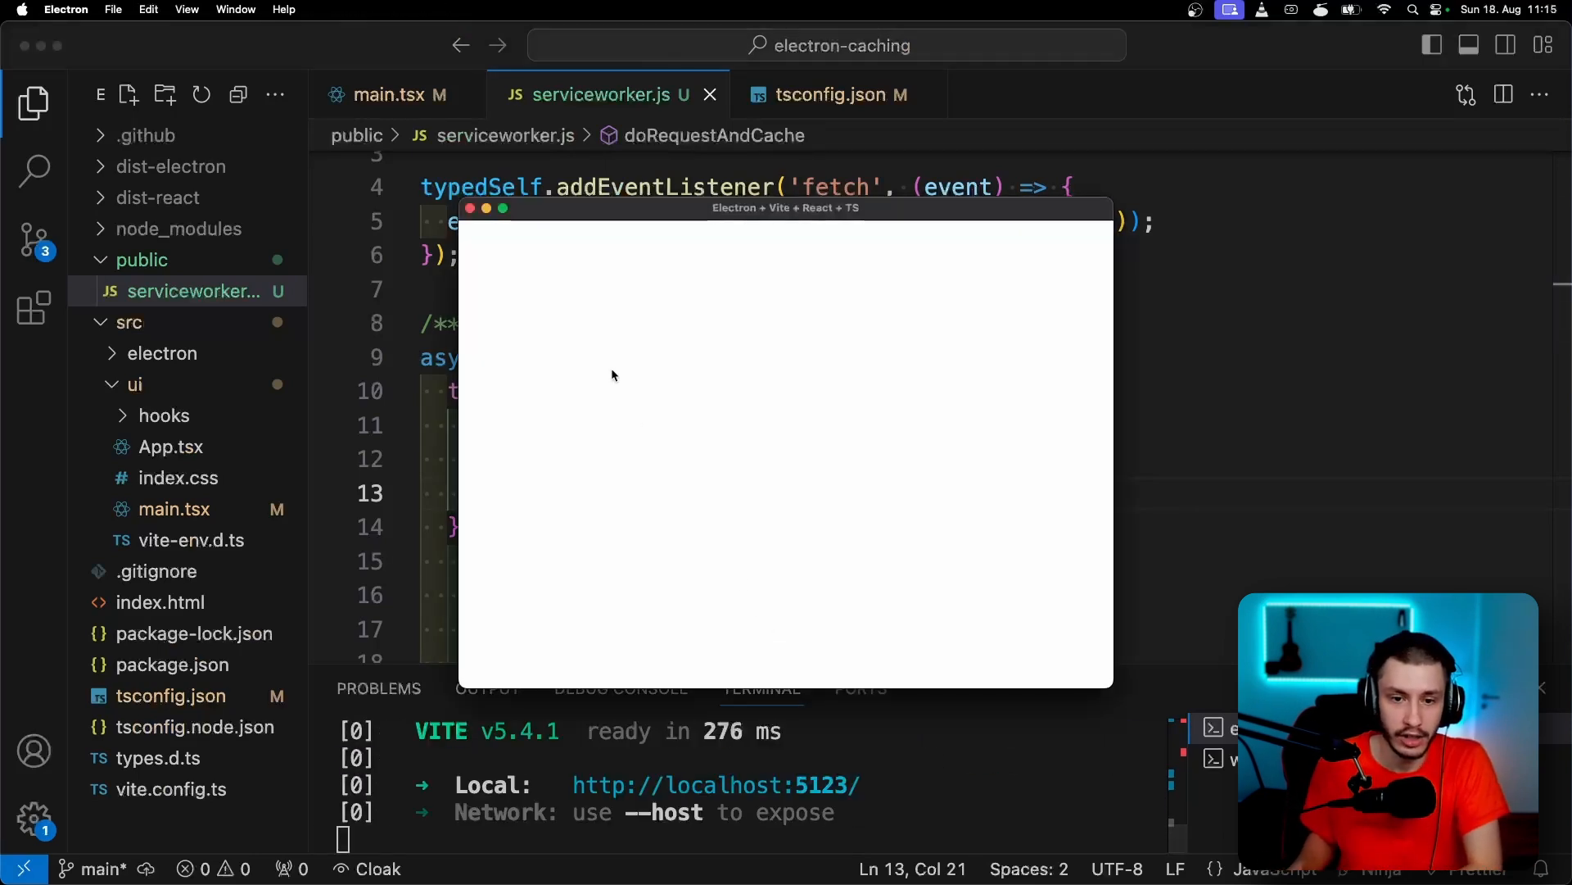
Show the relaunched app's developer tools console via View > Toggle Developer Tools
left_click(186, 9)
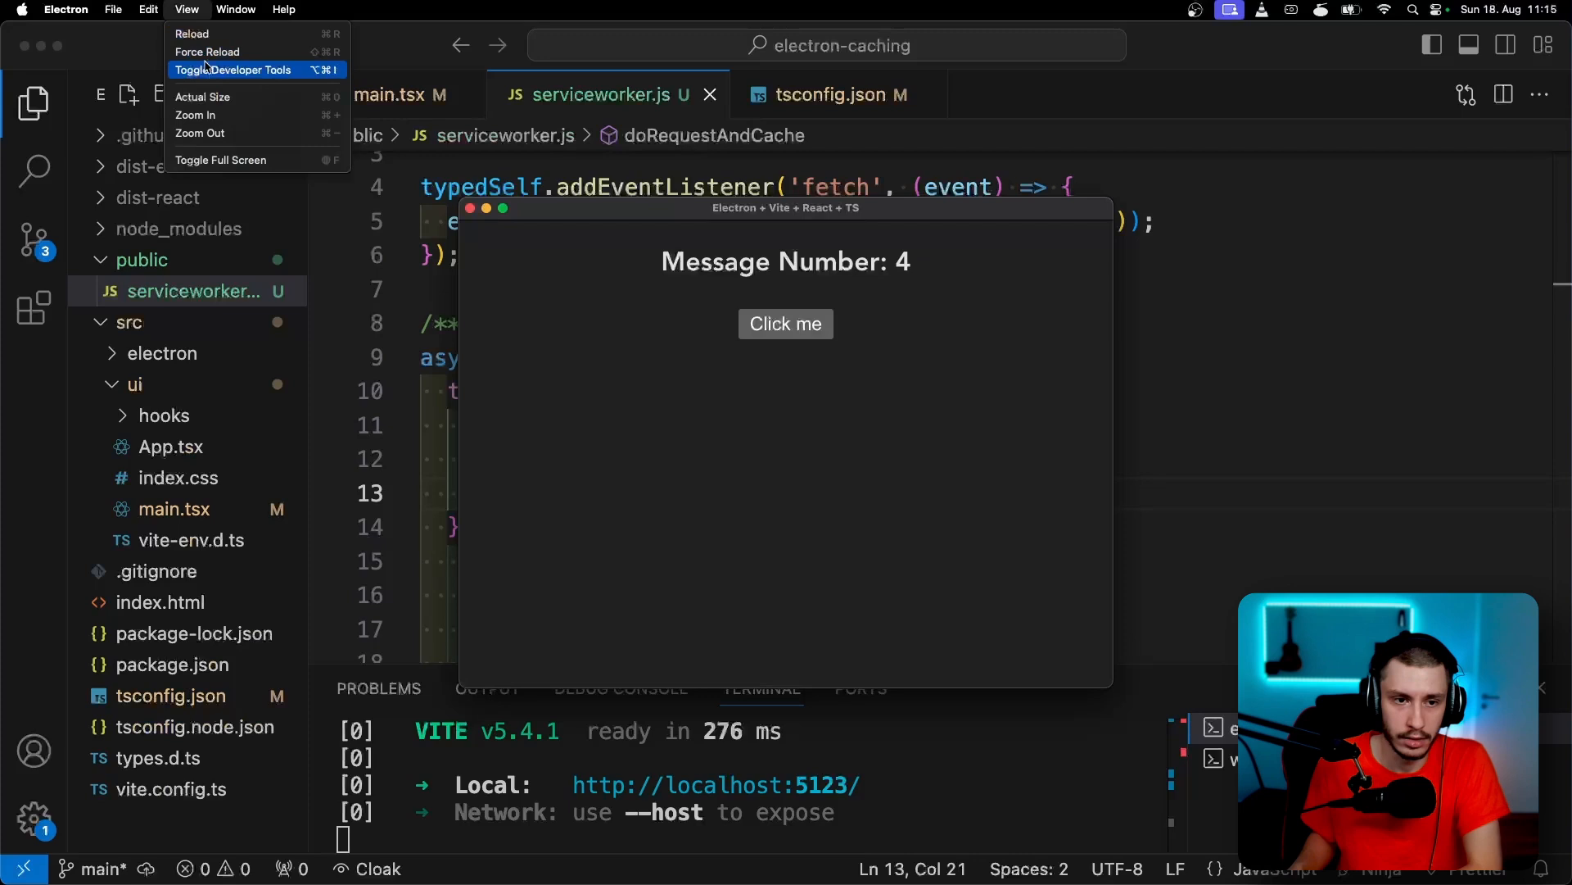
left_click(233, 69)
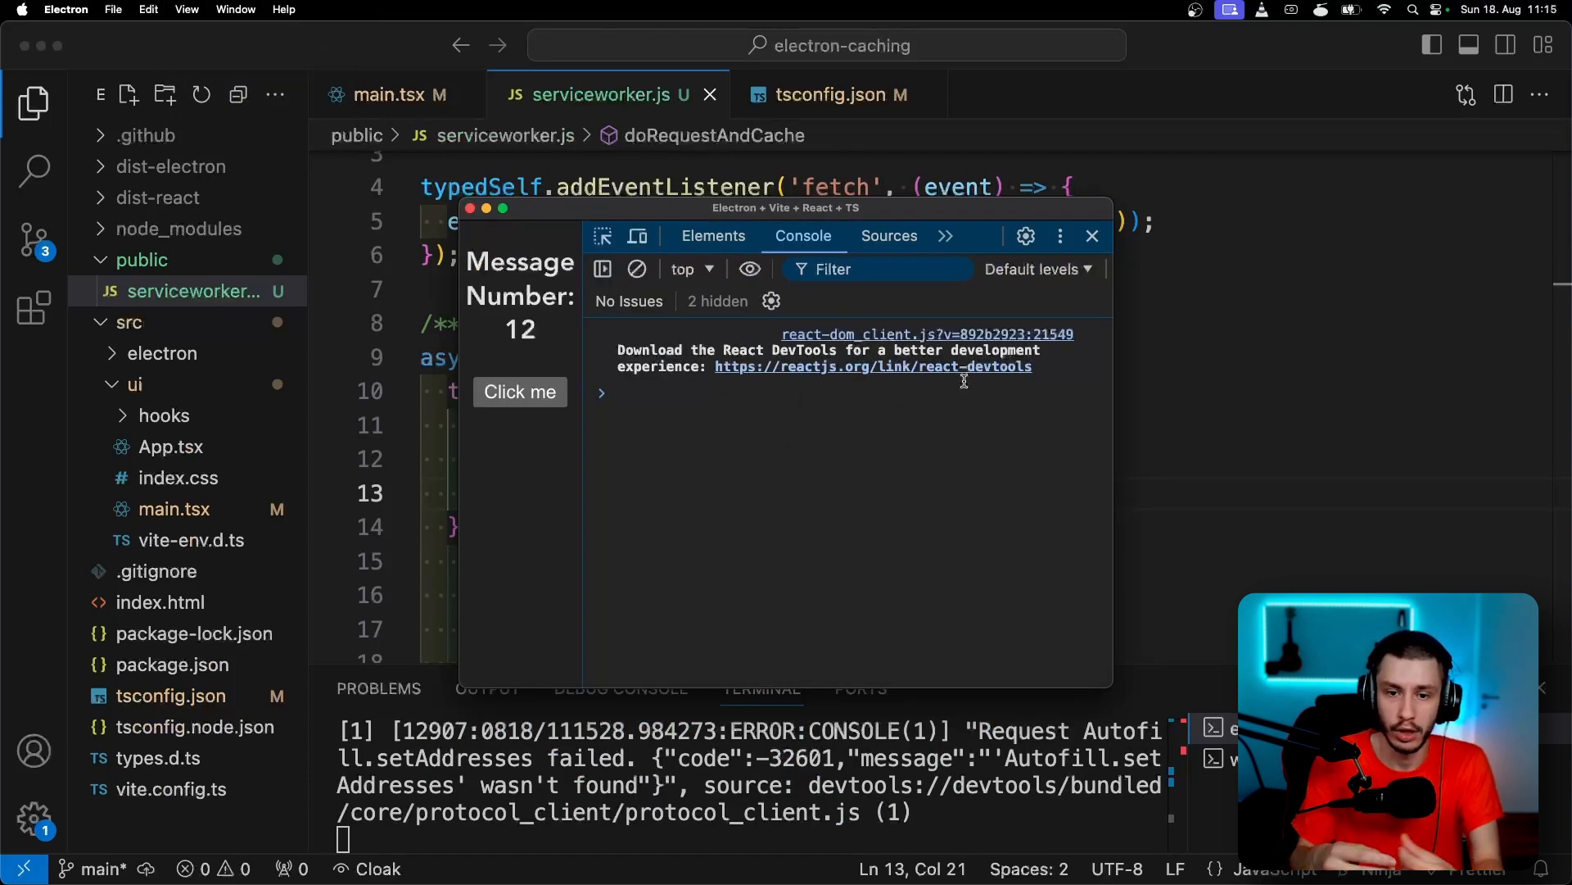
left_click(1091, 236)
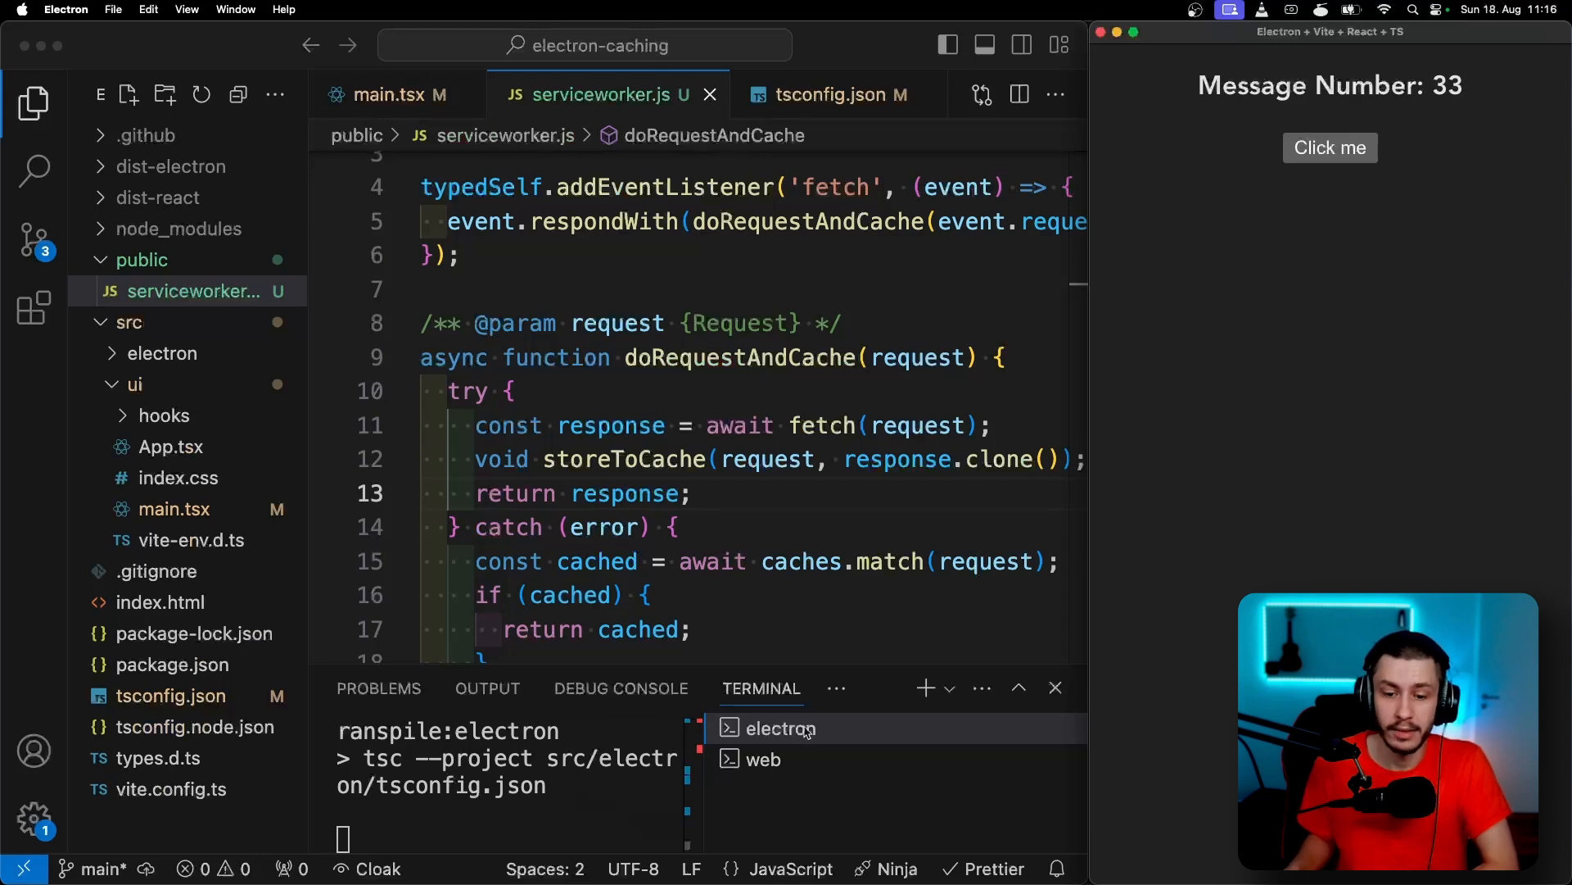
Switch terminal sessions, then type console.log(); into the cached-response branch
left_click(764, 759)
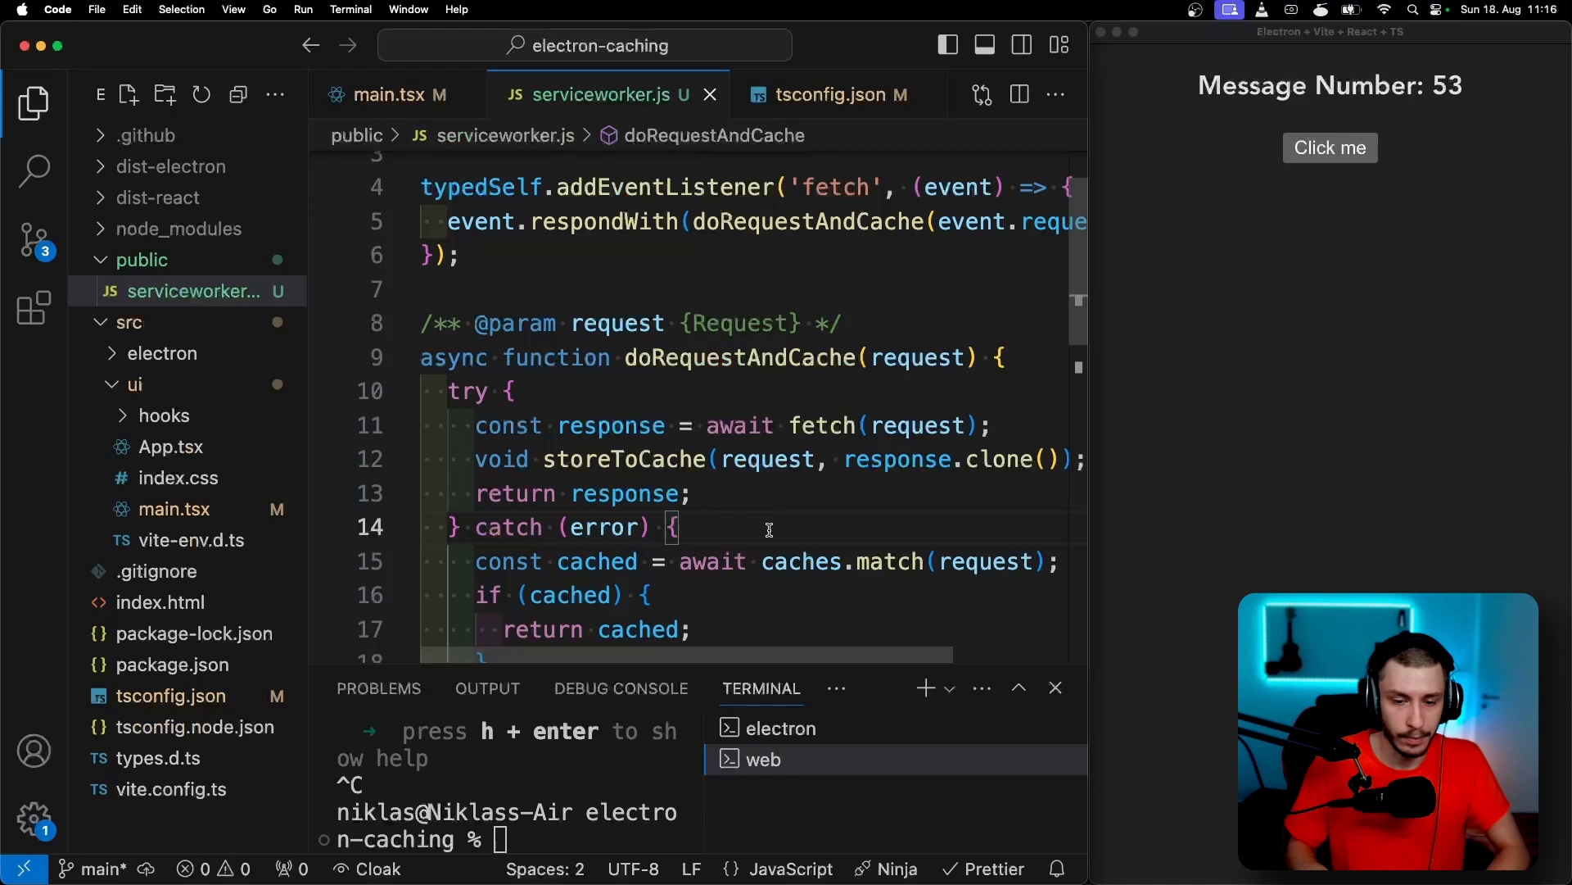
type("console.log();")
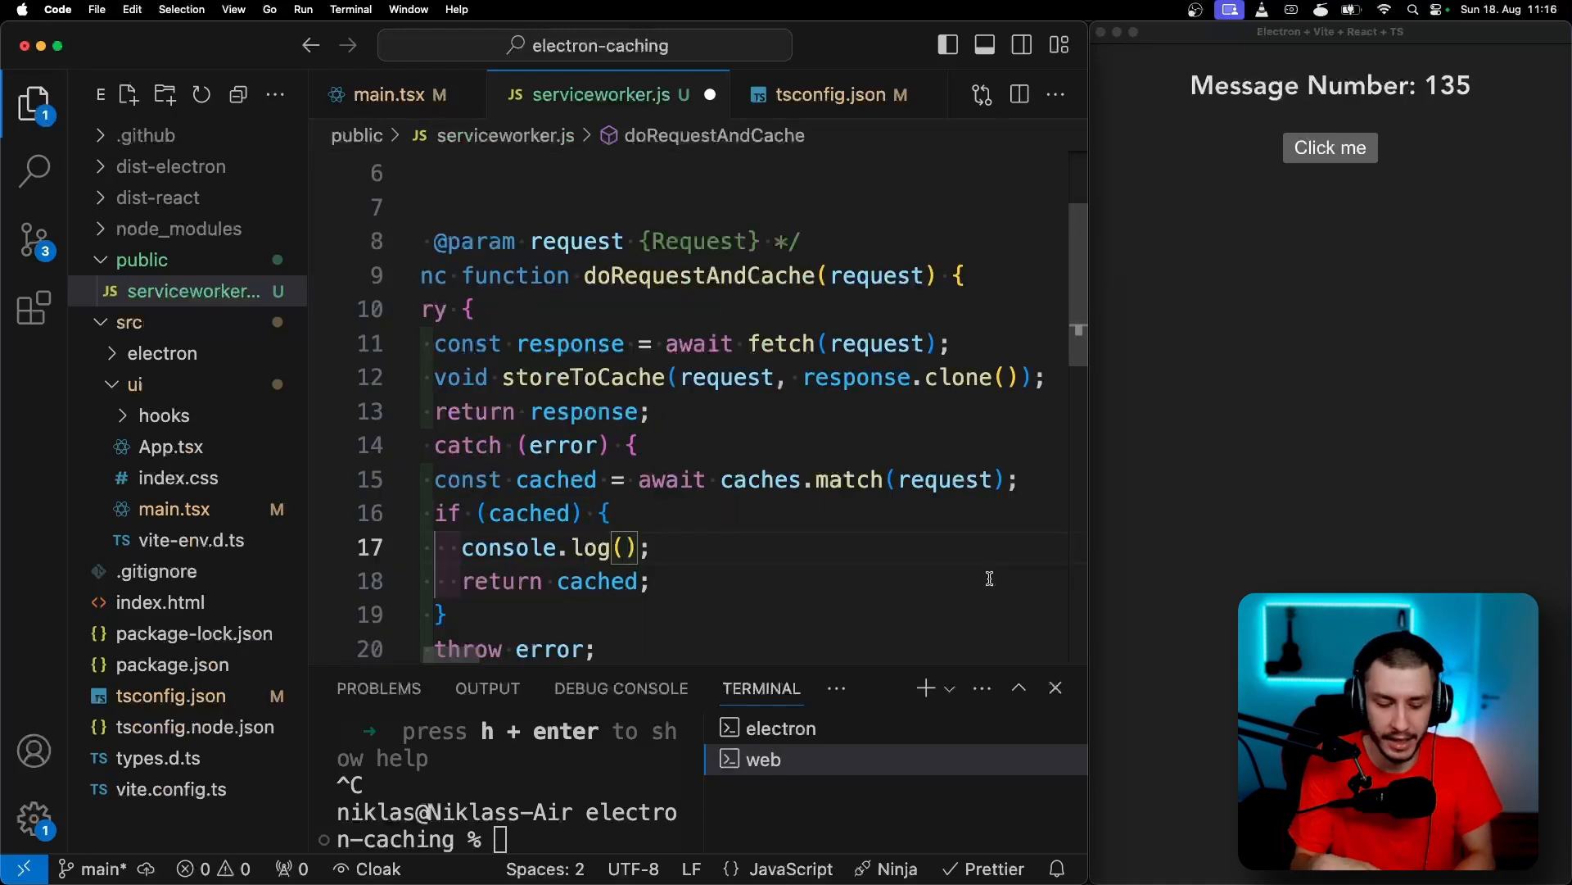
Log `Read ${request.url} from cache` in the cached branch and switch to the web dev server terminal
type("`Read ${request.url} from cache`")
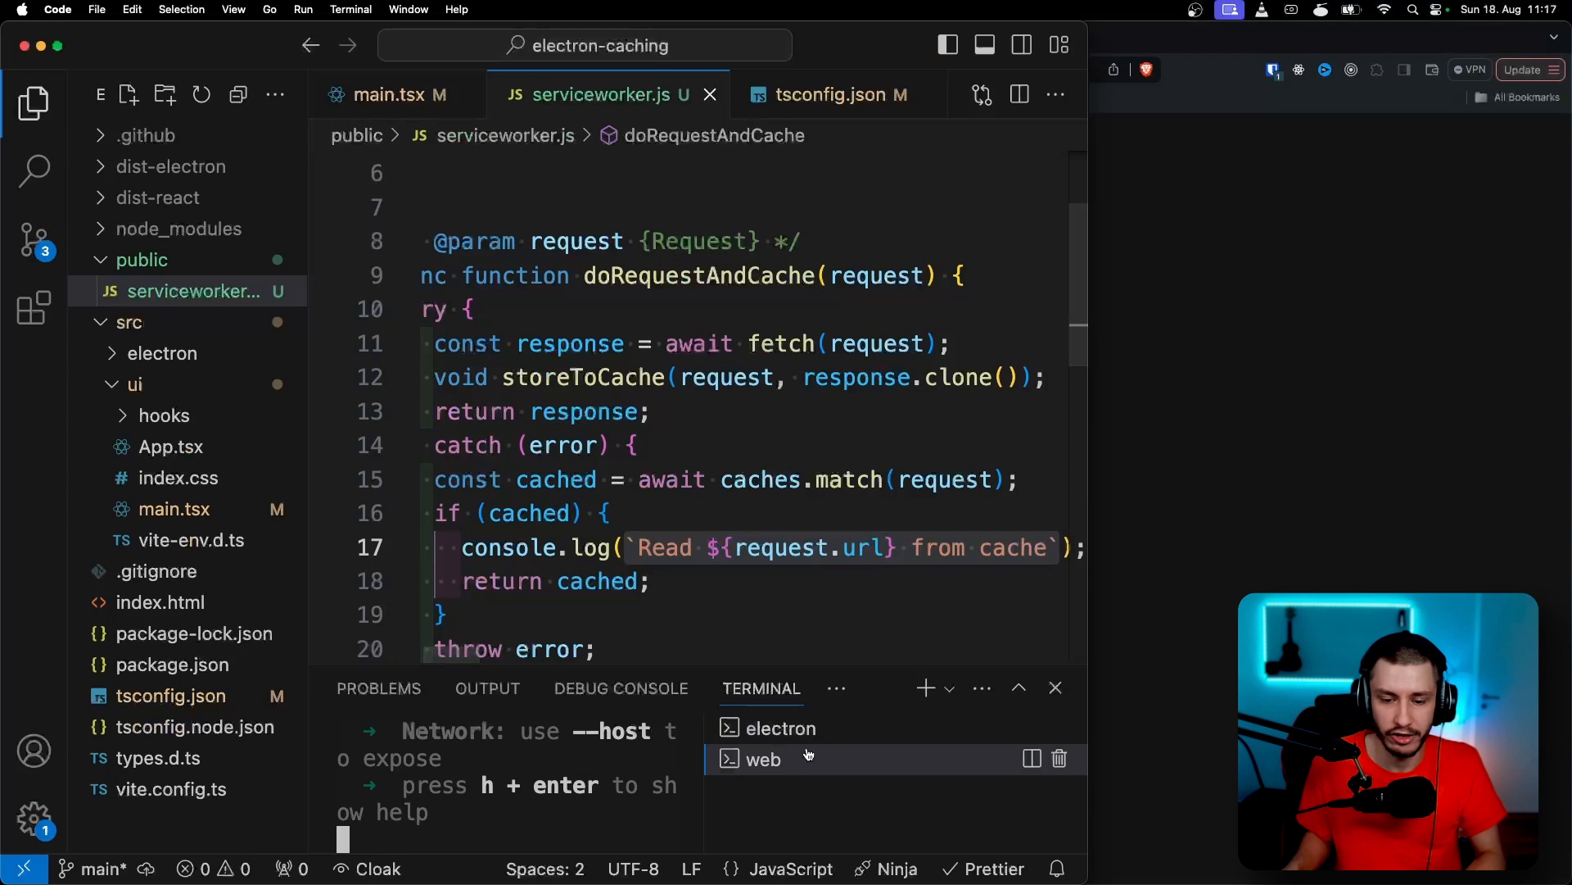
left_click(780, 728)
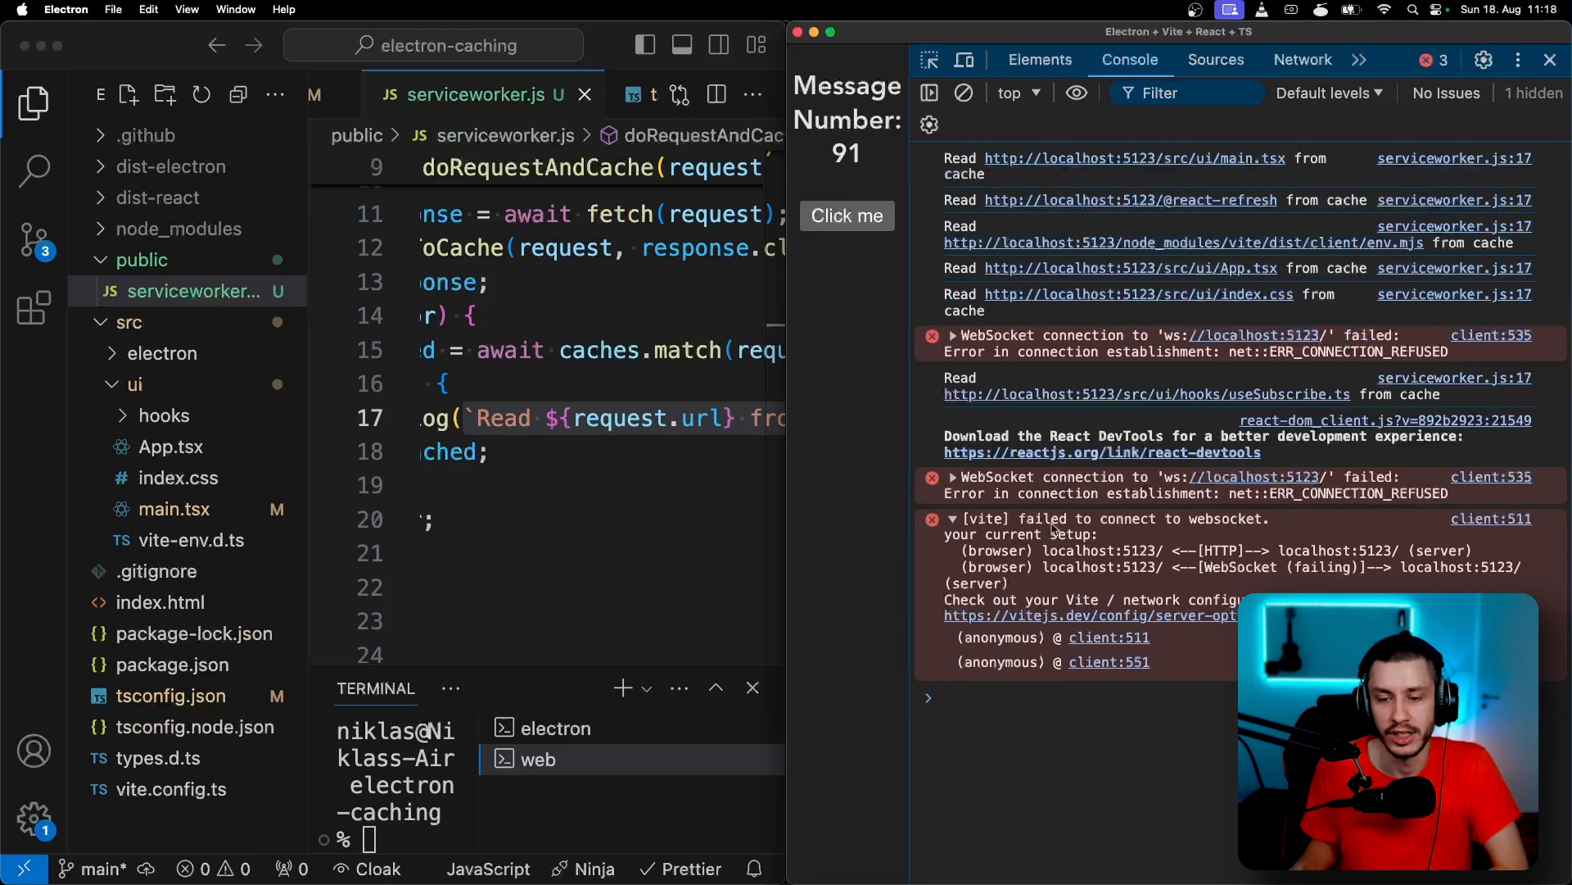
left_click(845, 215)
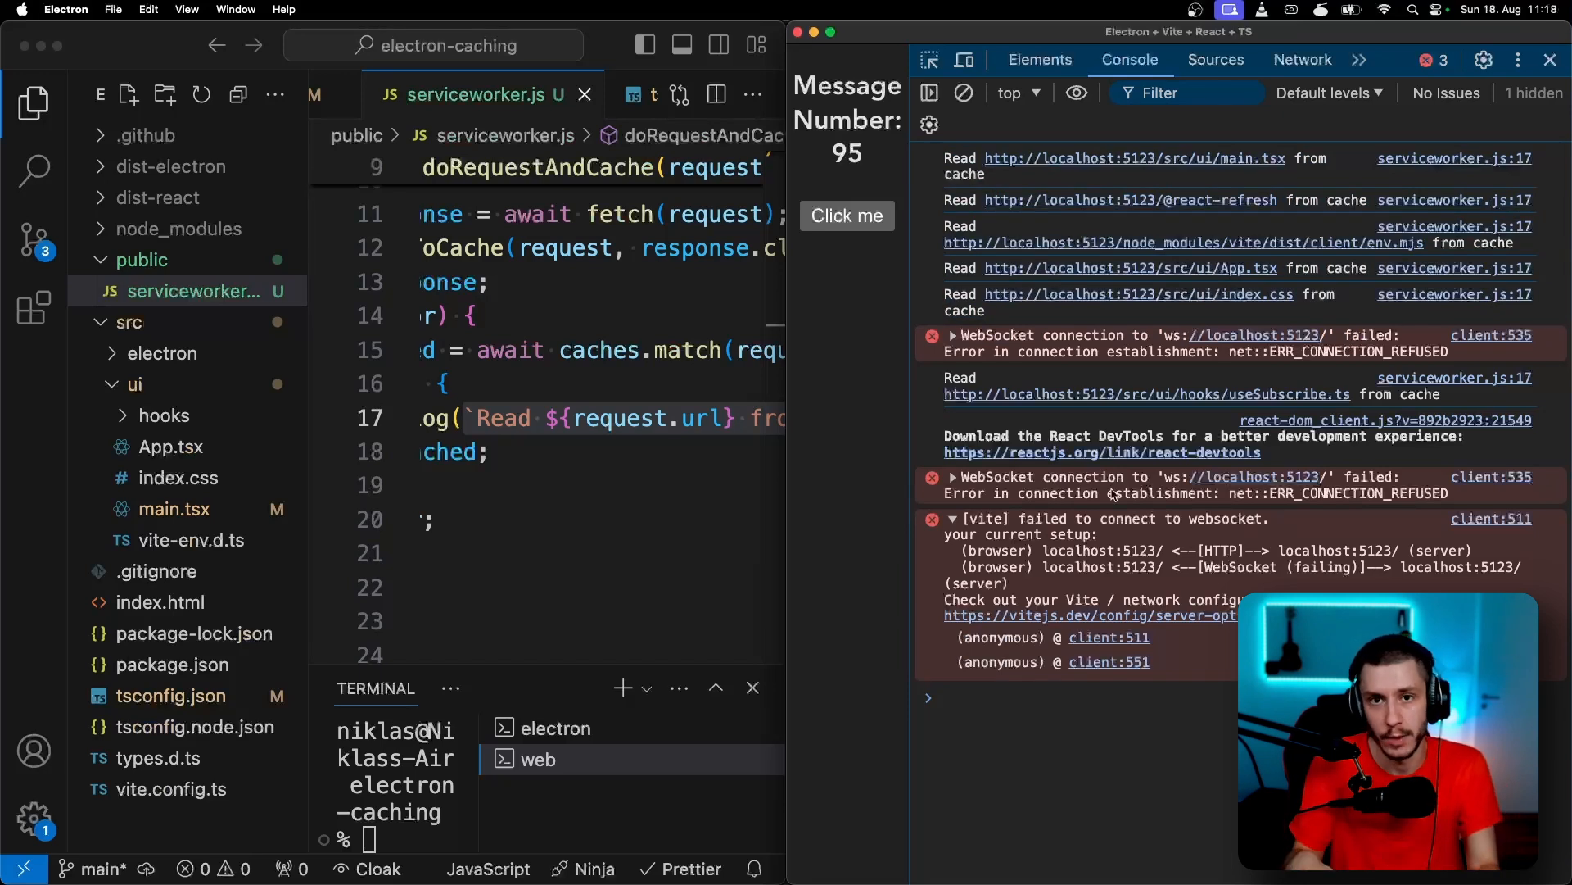
left_click(846, 216)
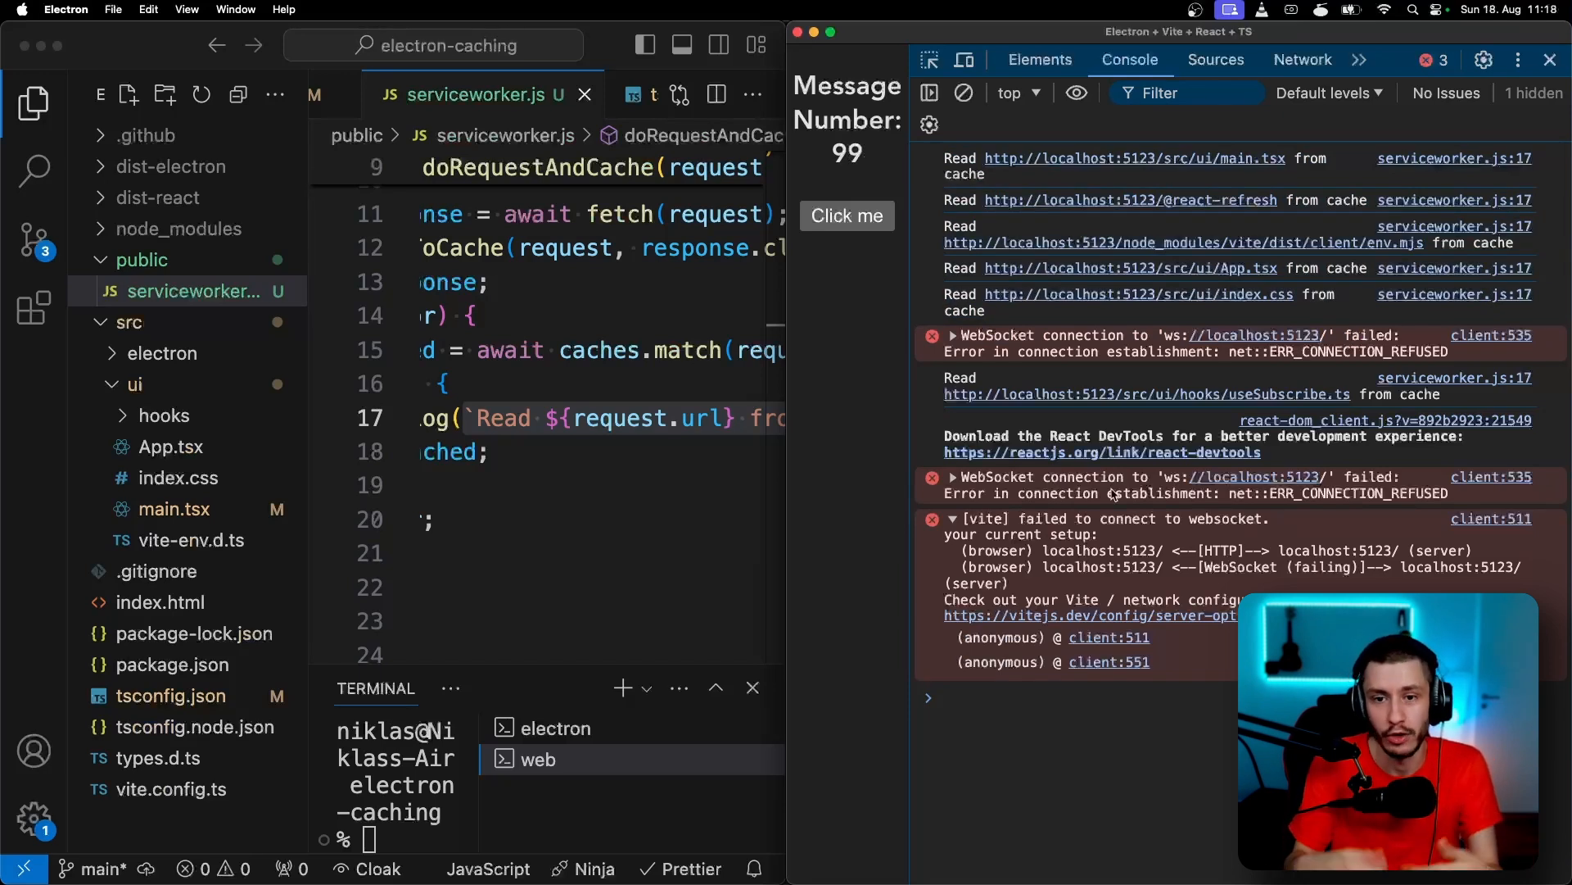
left_click(845, 215)
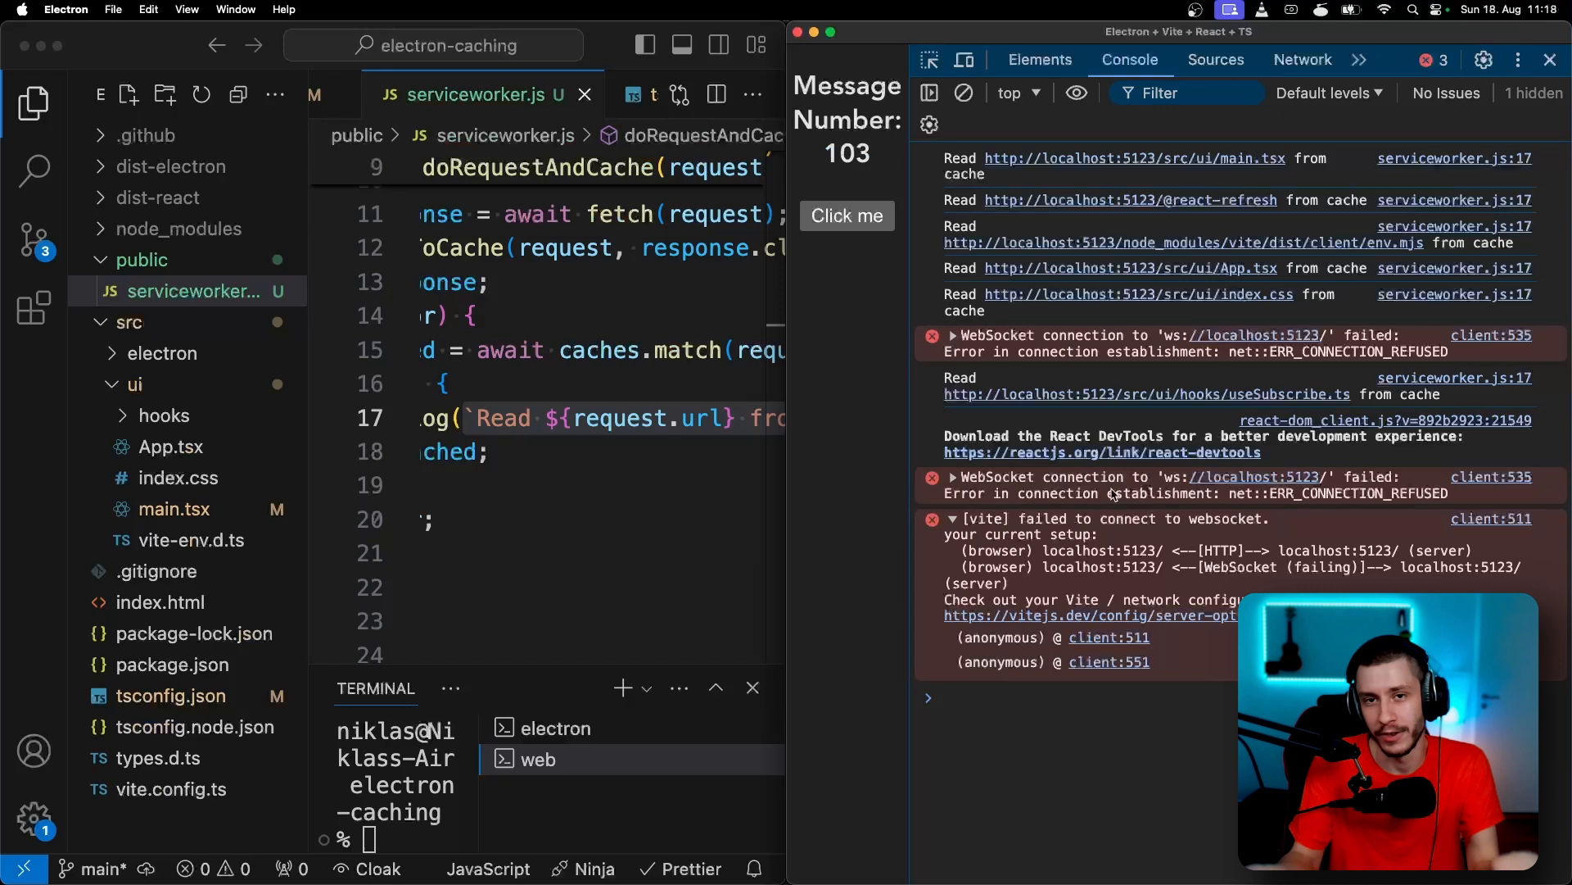
left_click(845, 216)
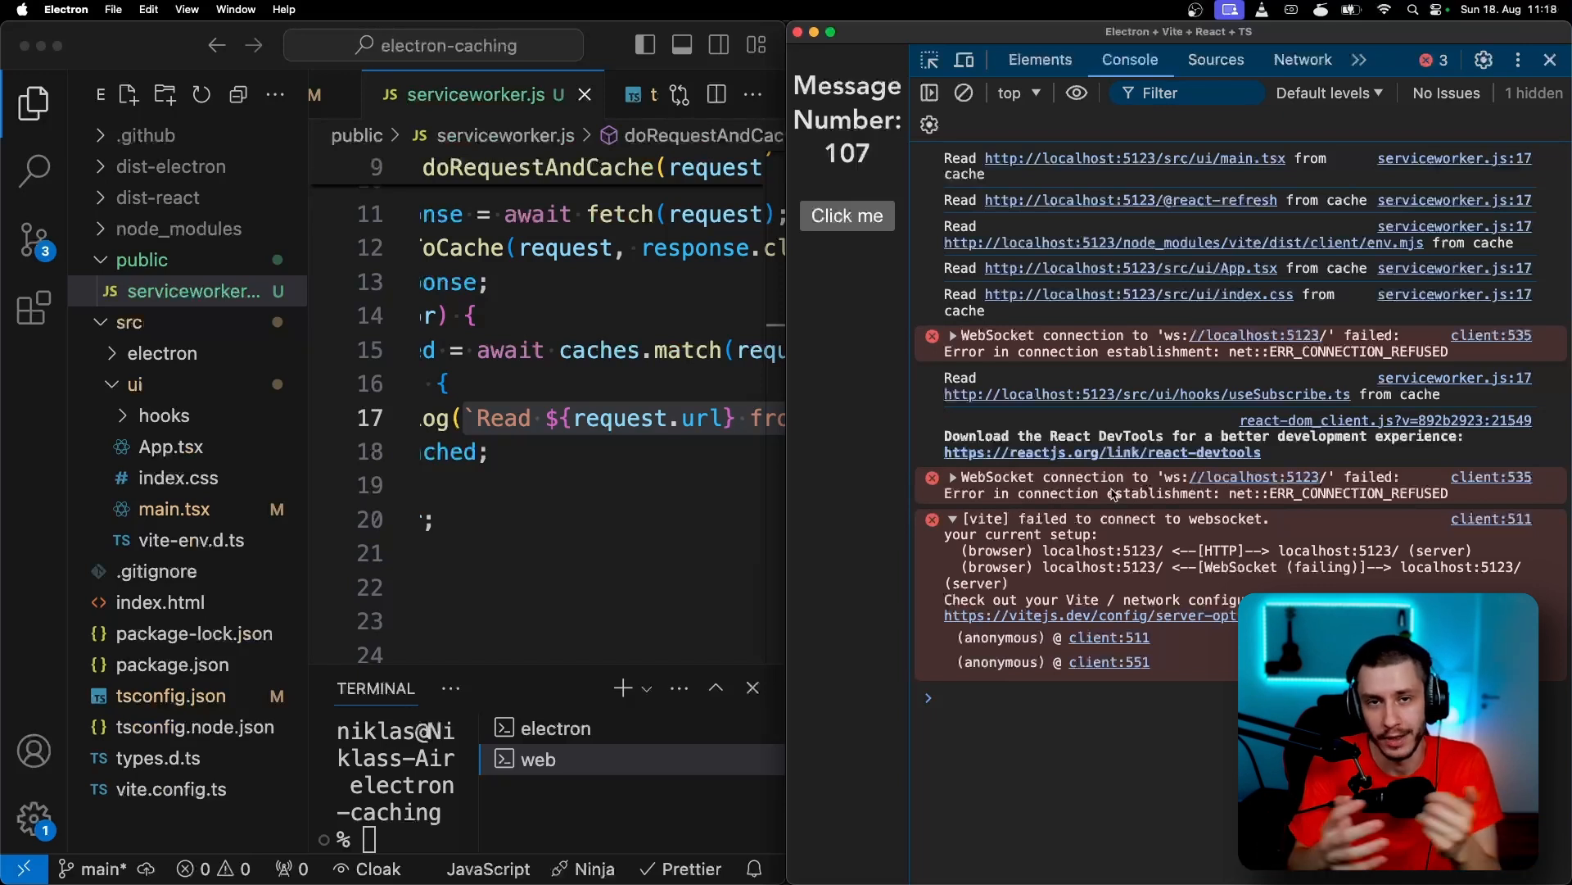
left_click(845, 215)
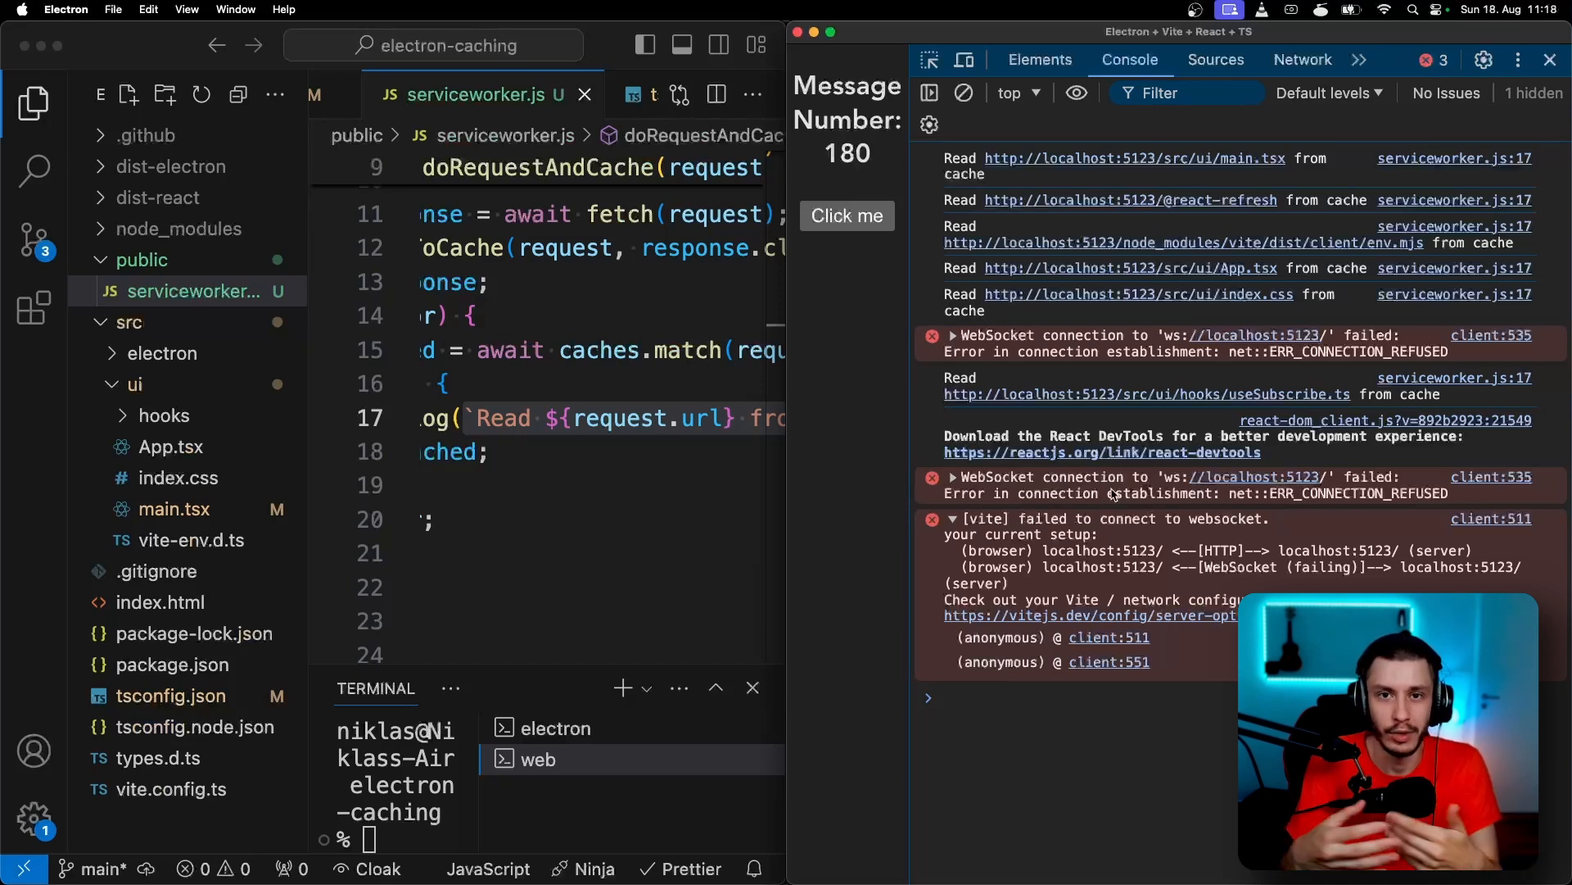
left_click(846, 216)
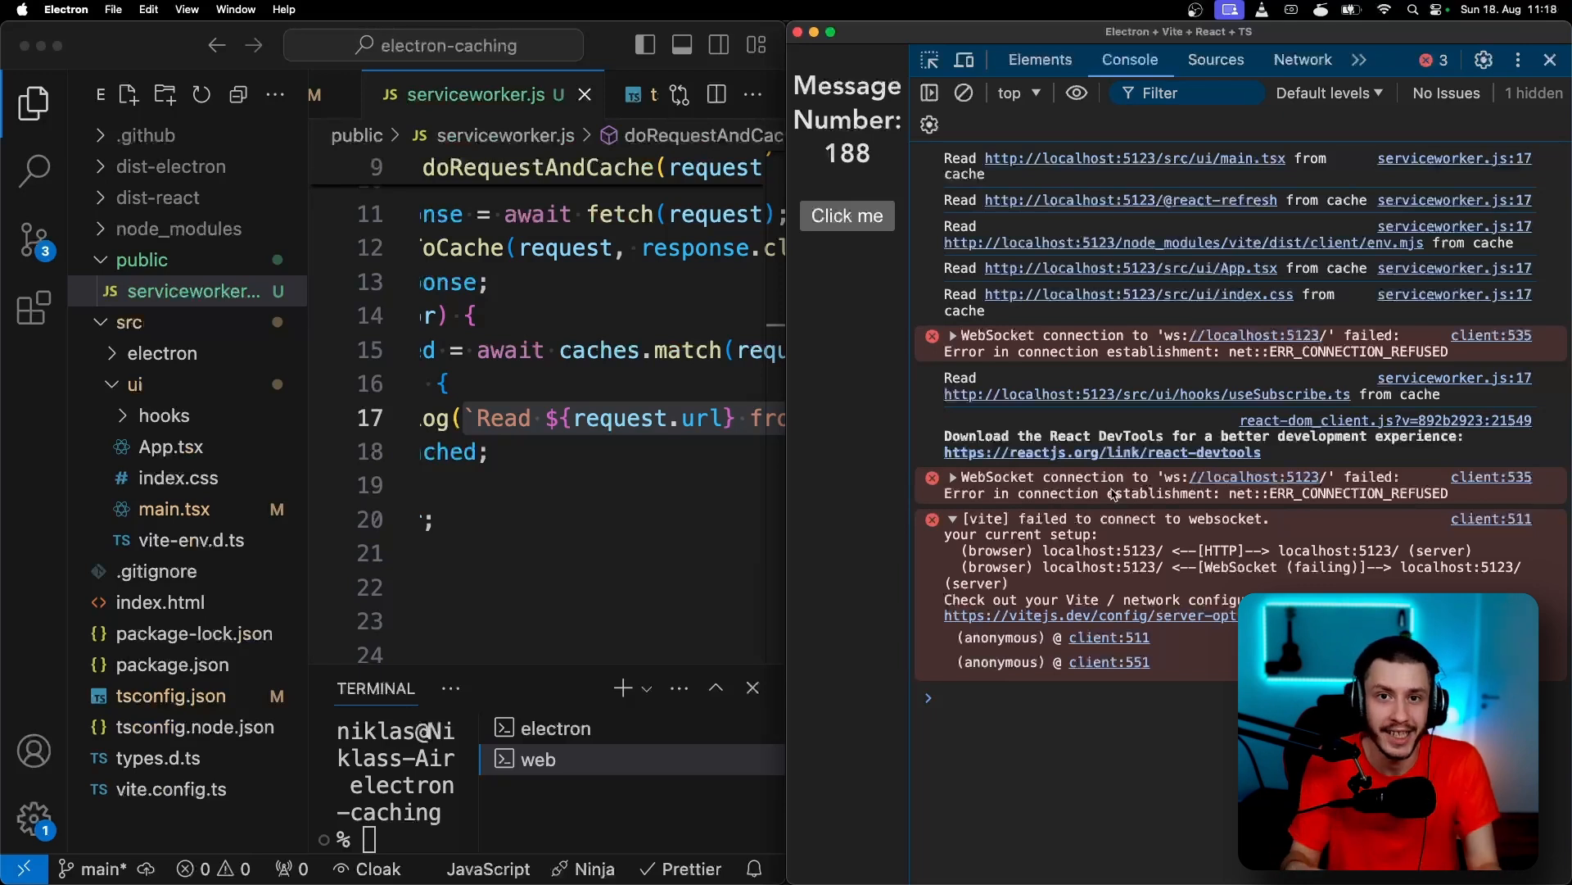
left_click(845, 215)
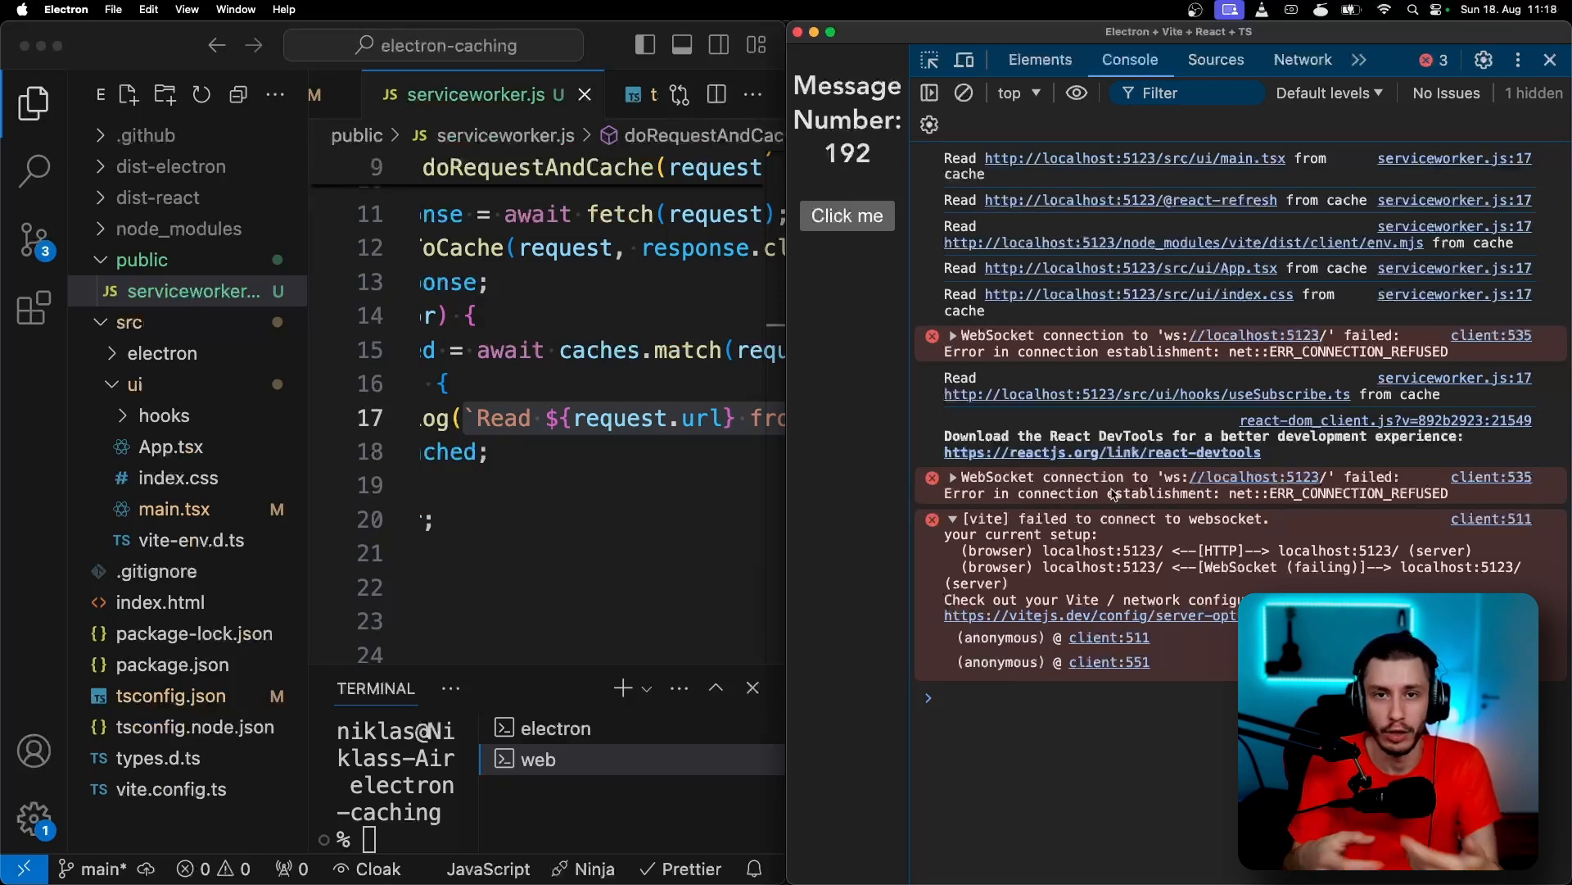
left_click(845, 215)
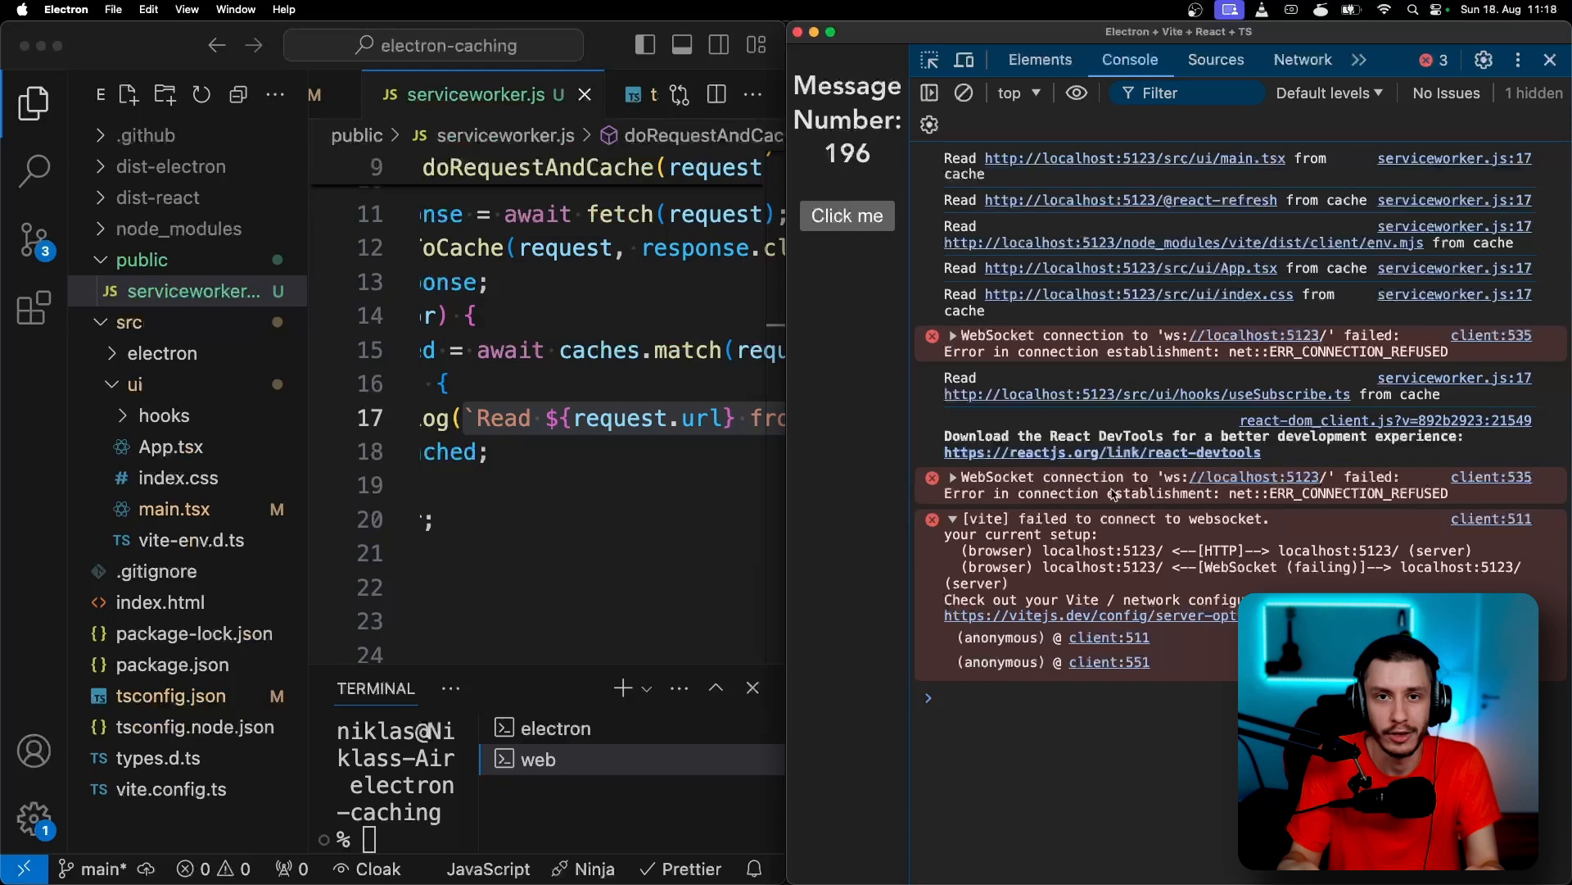